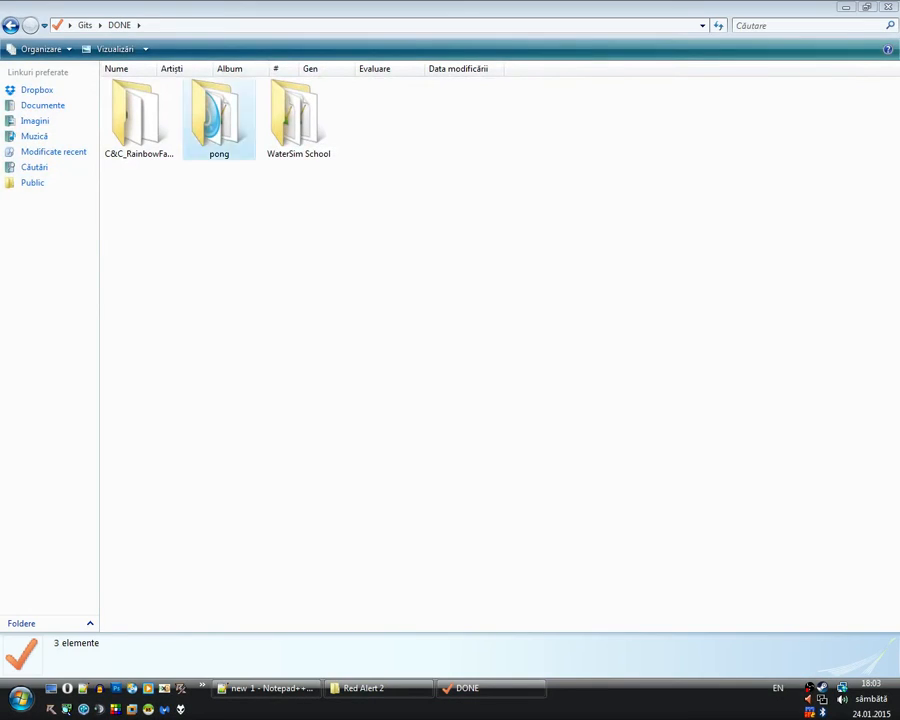
Copy the finished pong project into Gits > In Progress as pong_2 and enter it
click(218, 114)
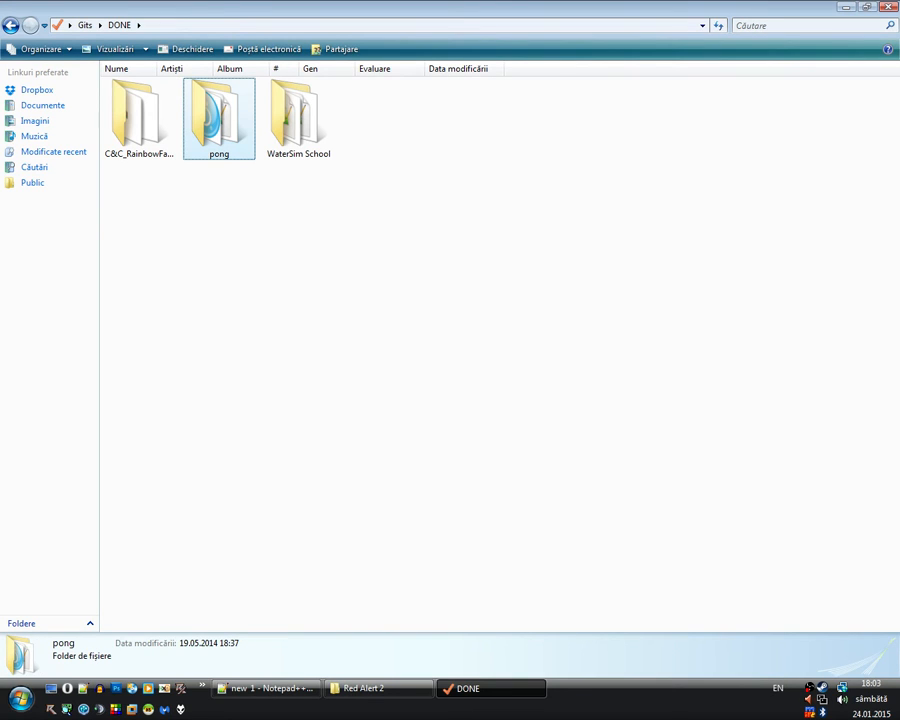
click(30, 24)
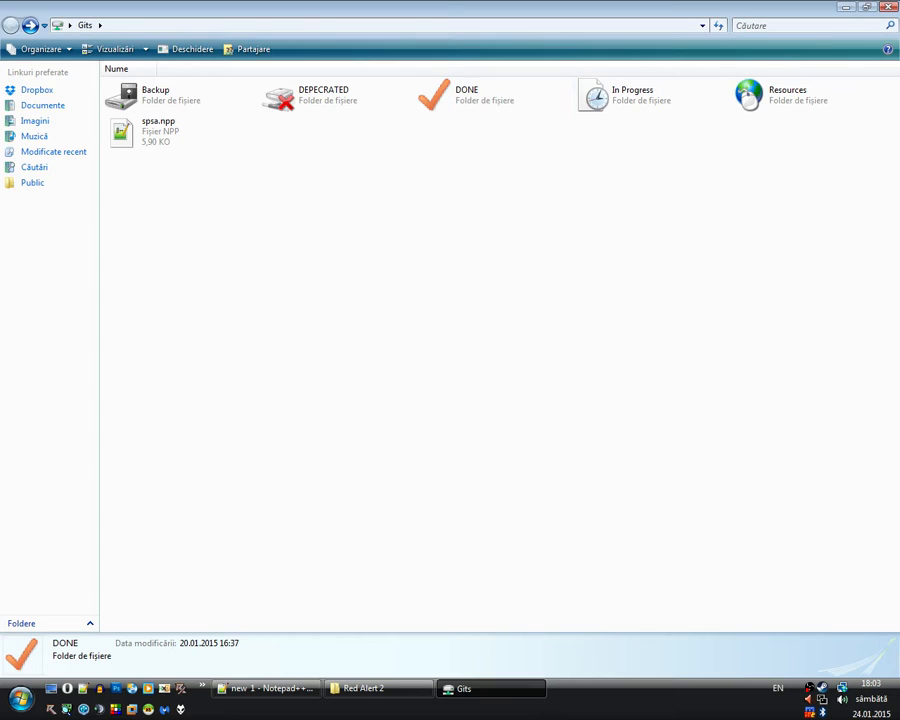
double_click(592, 96)
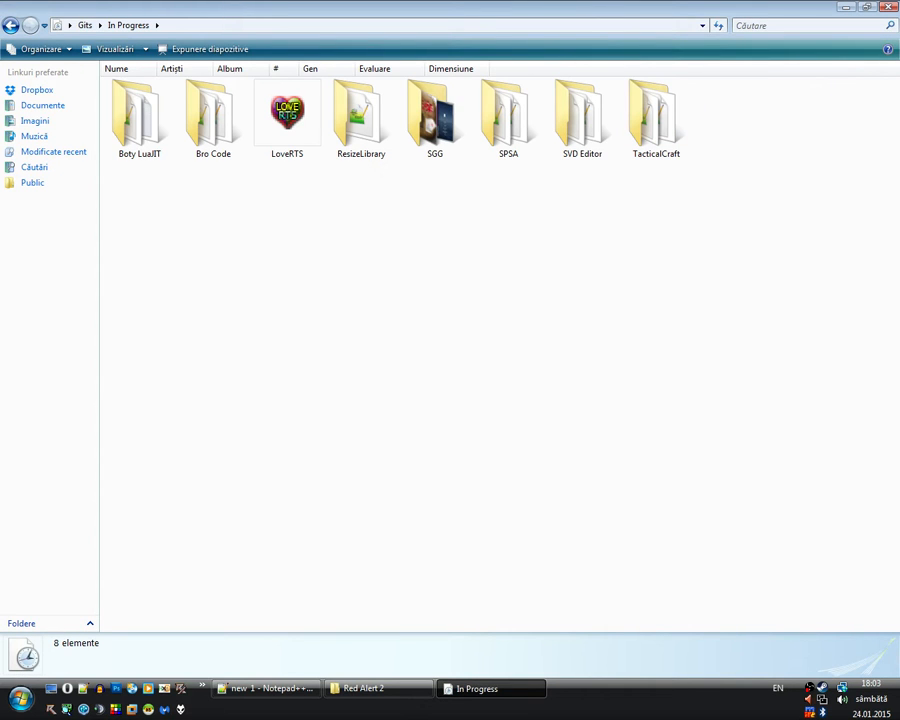
click(730, 114)
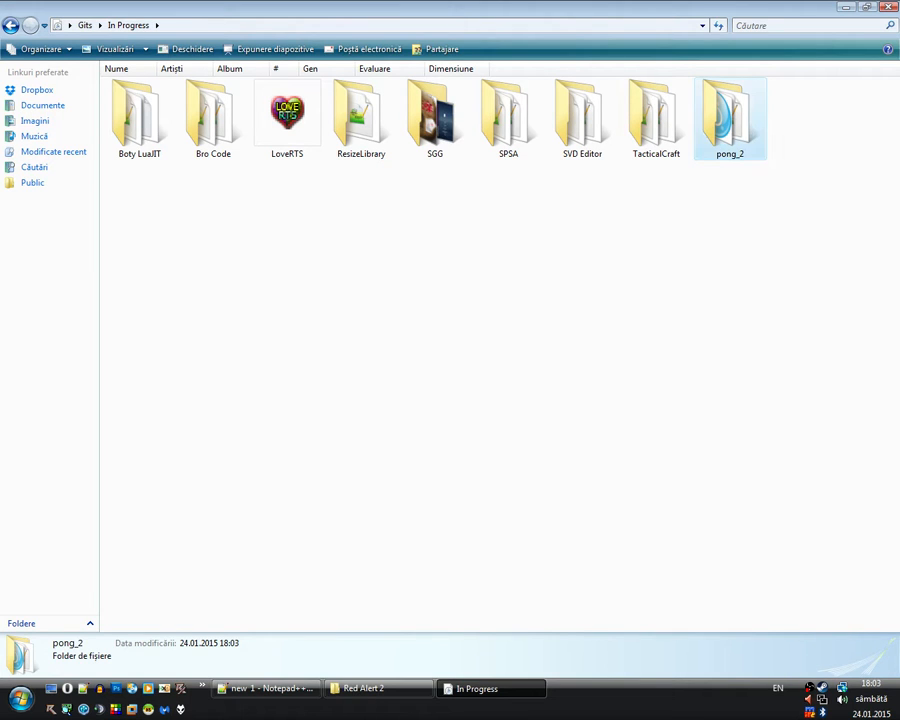
double_click(730, 114)
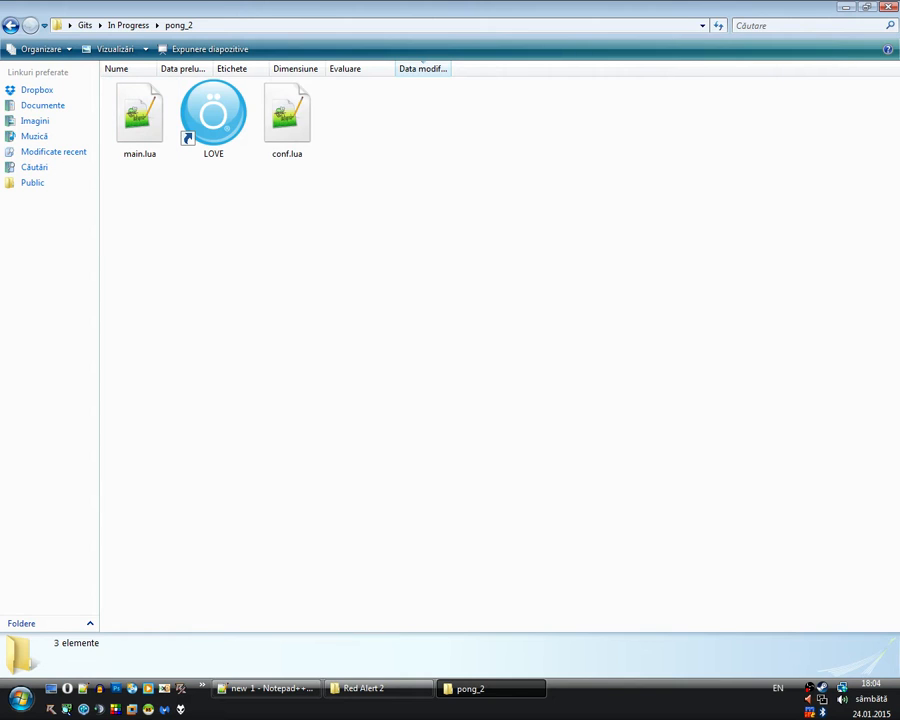
Open pong_2's conf.lua in Notepad++ for editing
click(140, 112)
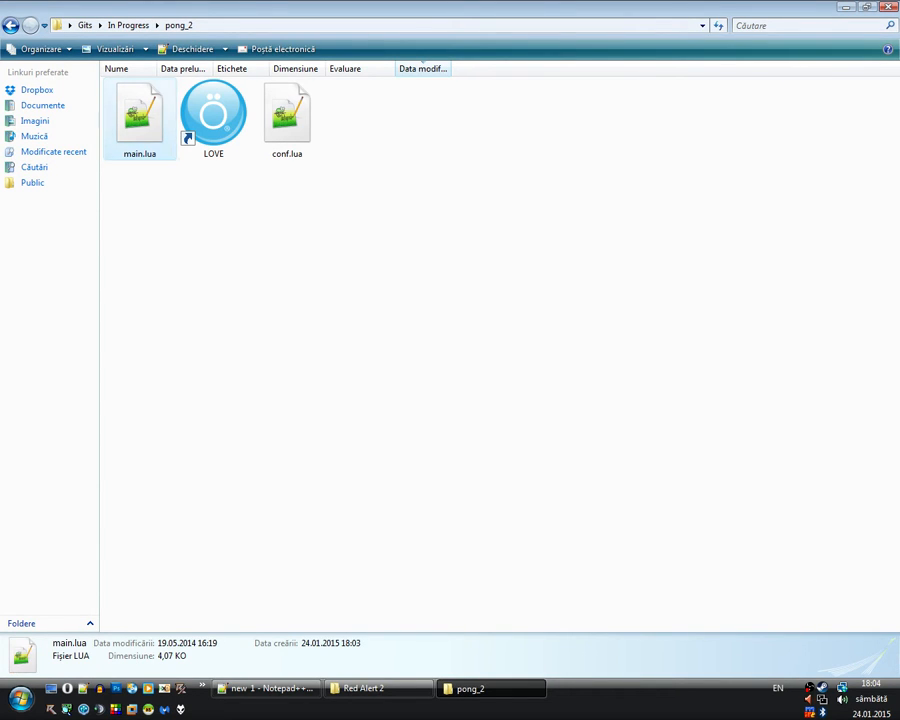
double_click(288, 110)
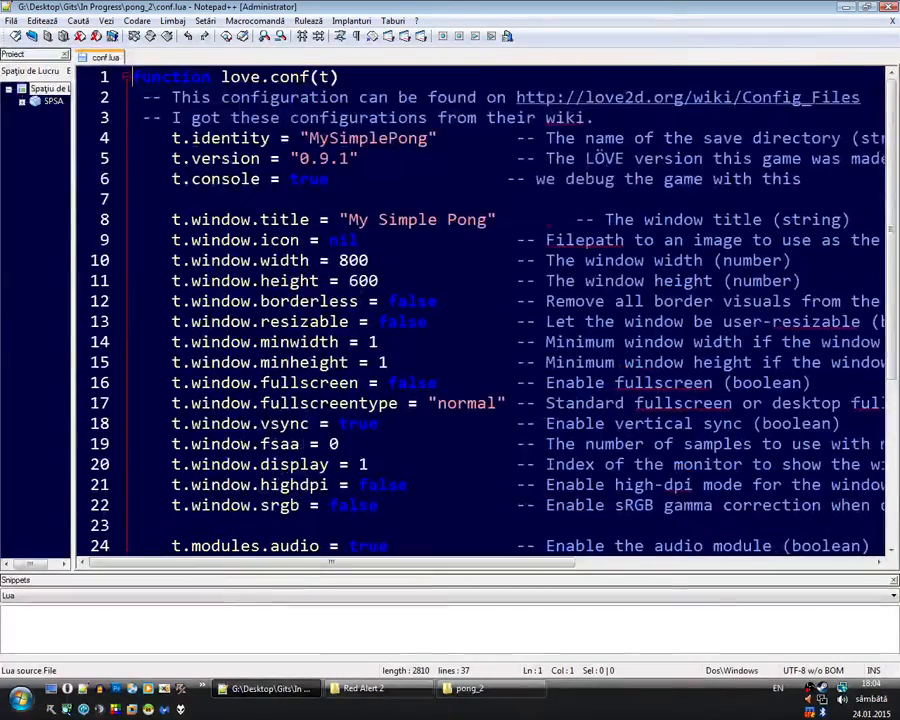
Replace t.identity with 'Pong Verus AI' and t.window.title 'My Simple Pong' with the Pong Versus AI name
scroll(down, 3)
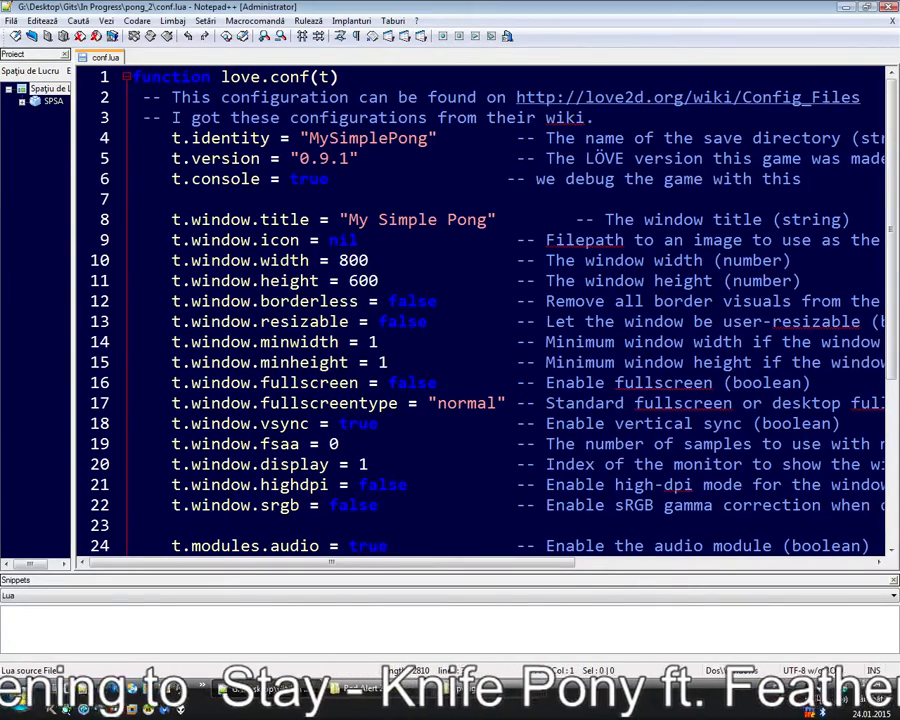
double_click(368, 138)
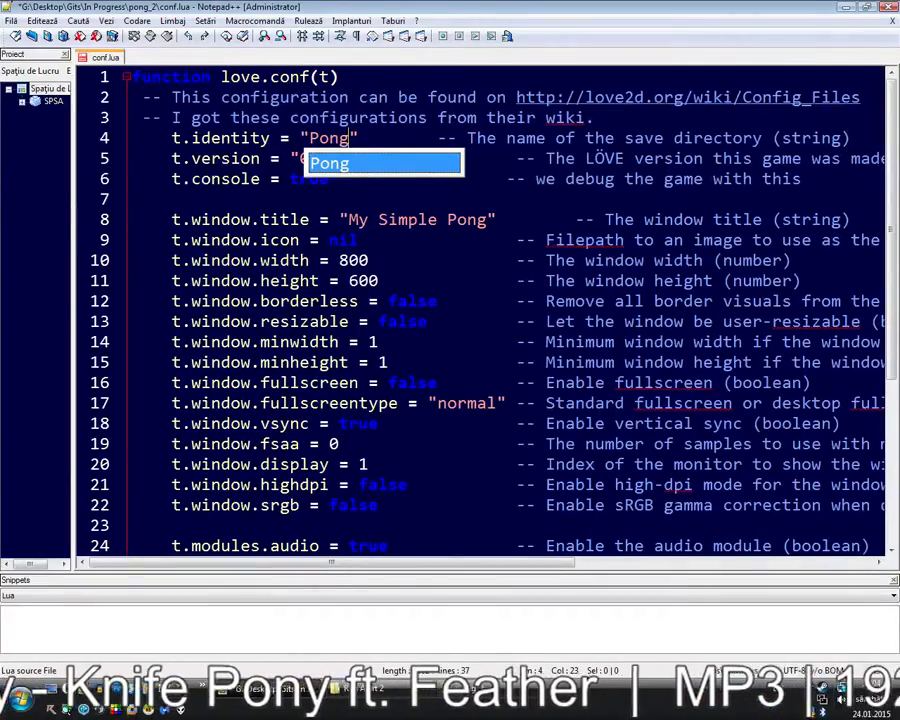
text(Ve)
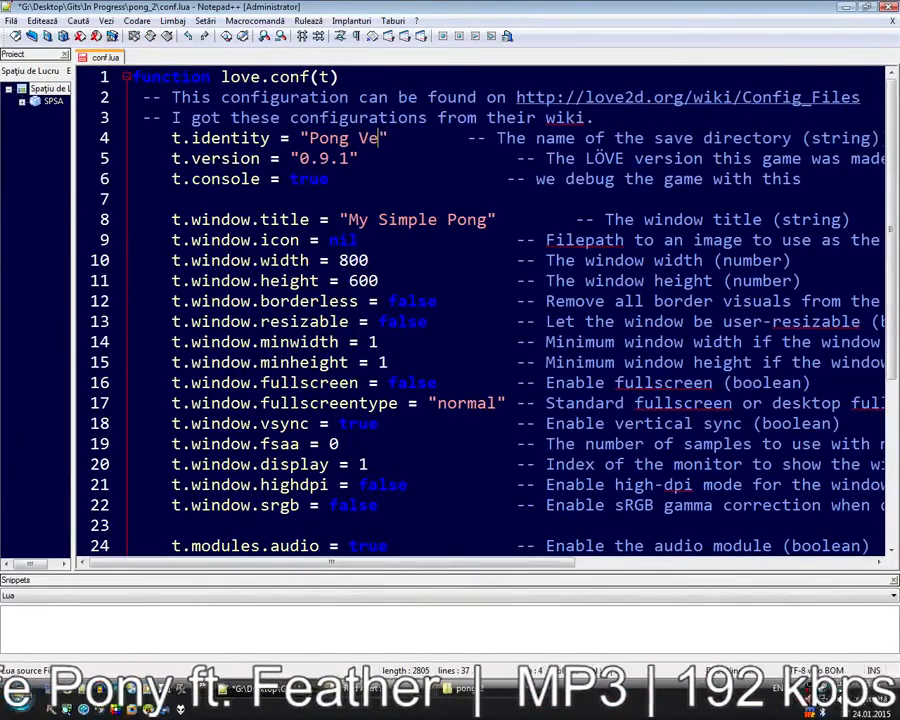
text(rus AI)
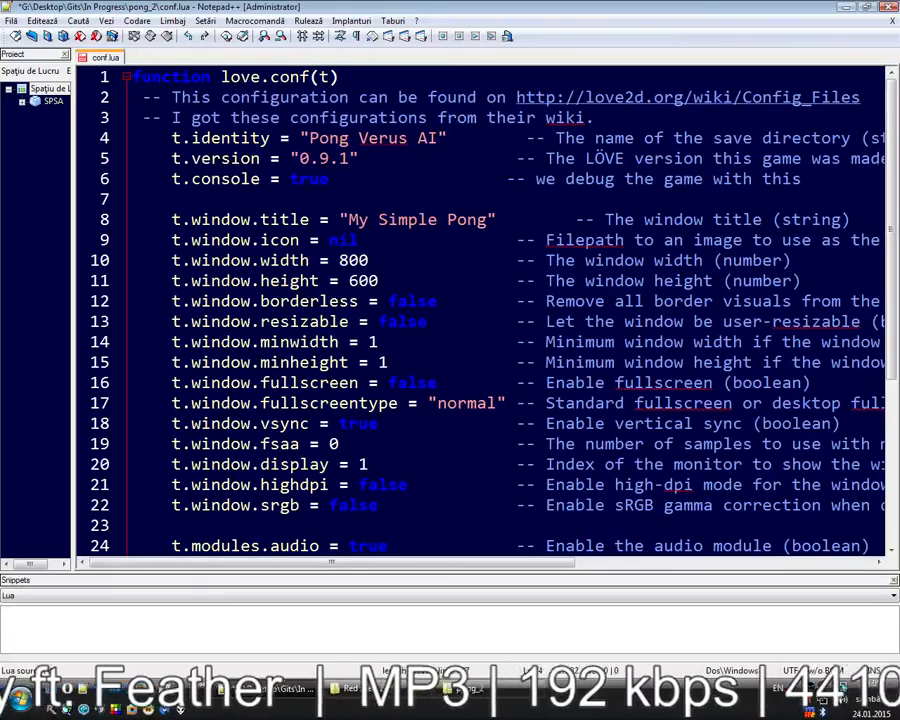
double_click(416, 218)
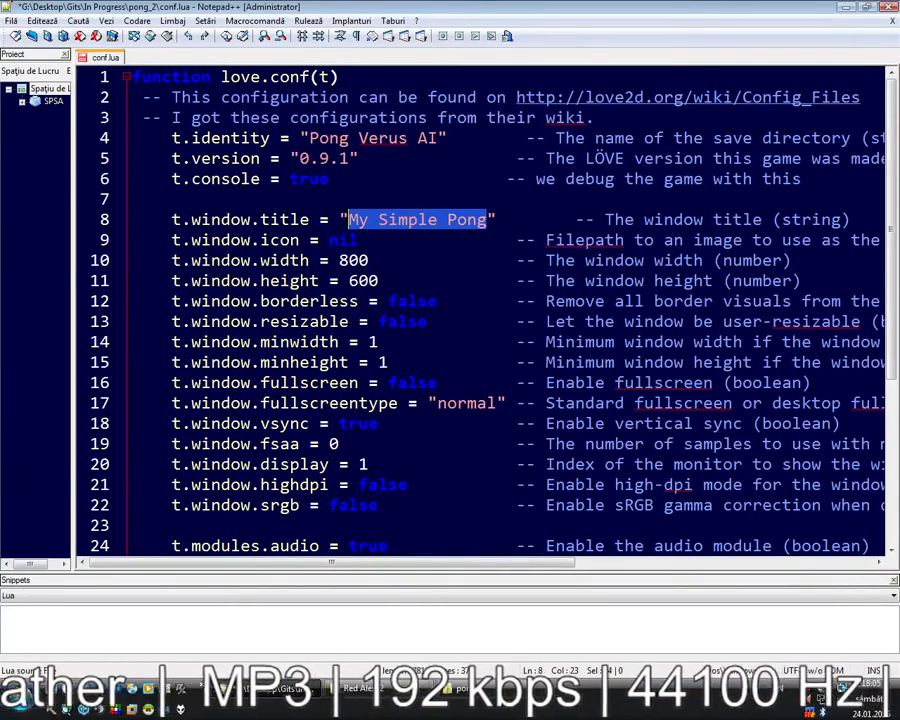
text(Pong Versu)
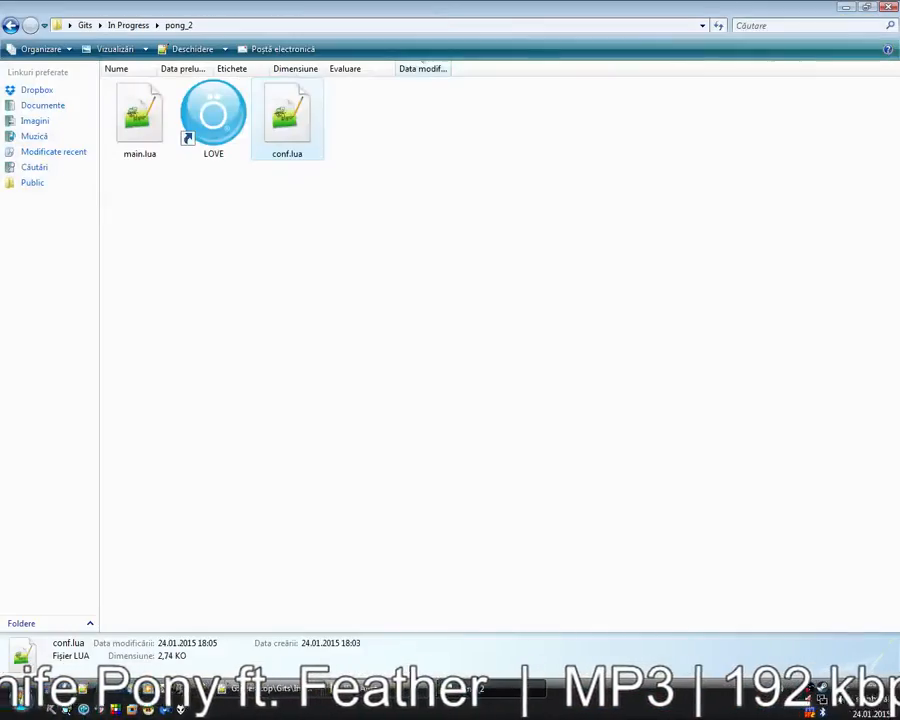
Launch pong_2 to check the Pong Versus AI window title, then close the game
double_click(140, 110)
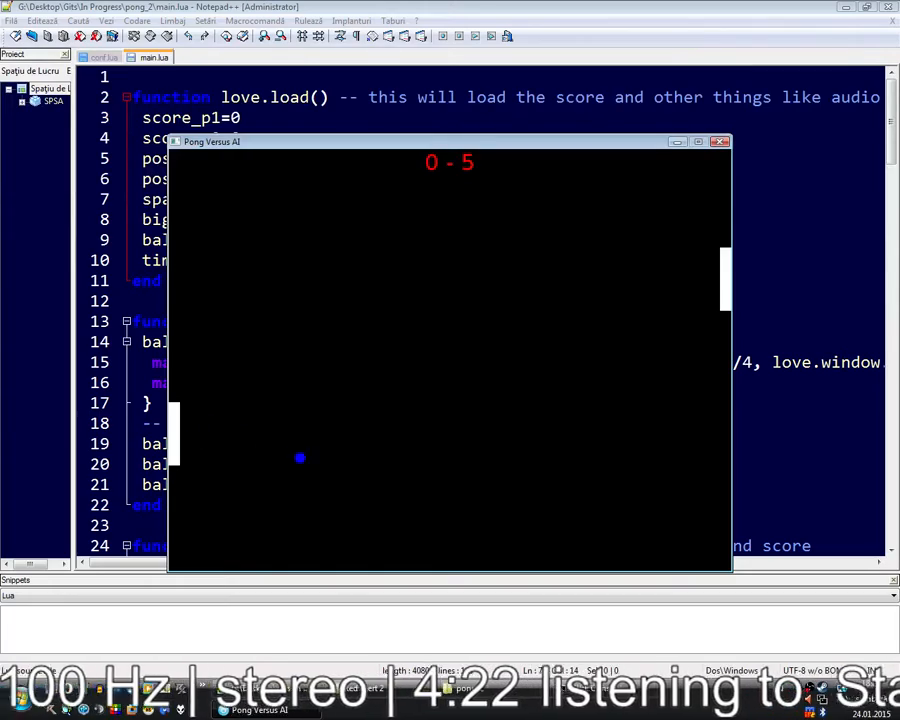
click(720, 140)
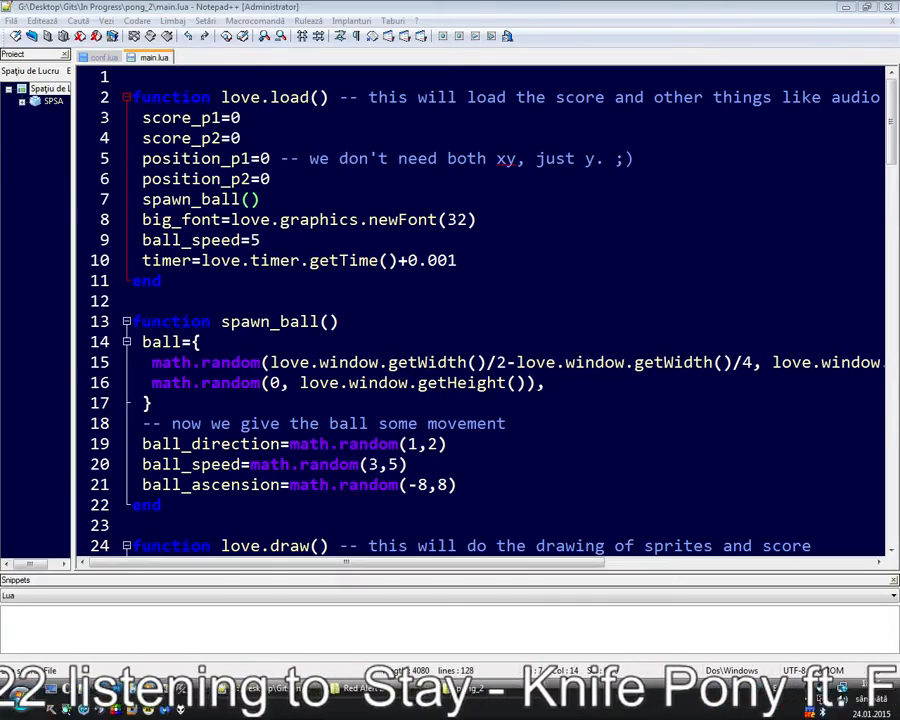
scroll(down, 3)
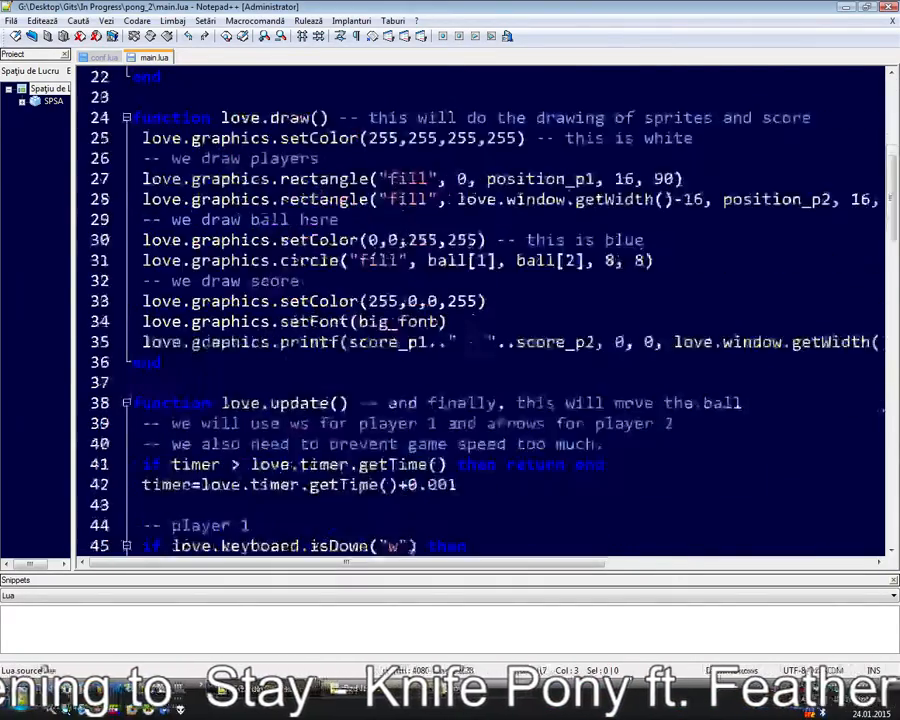
scroll(down, 3)
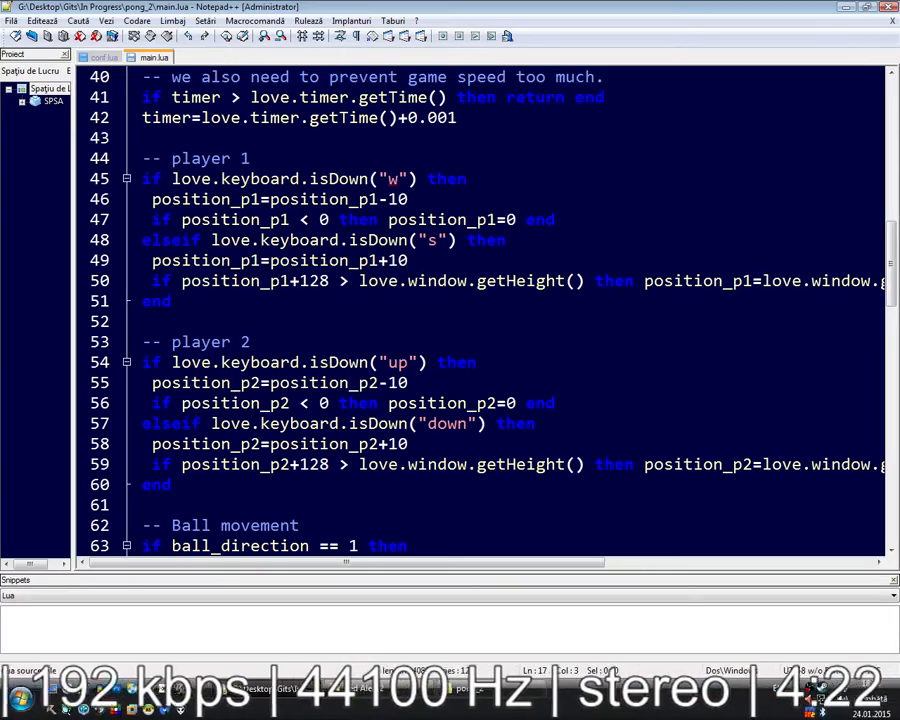
scroll(up, 3)
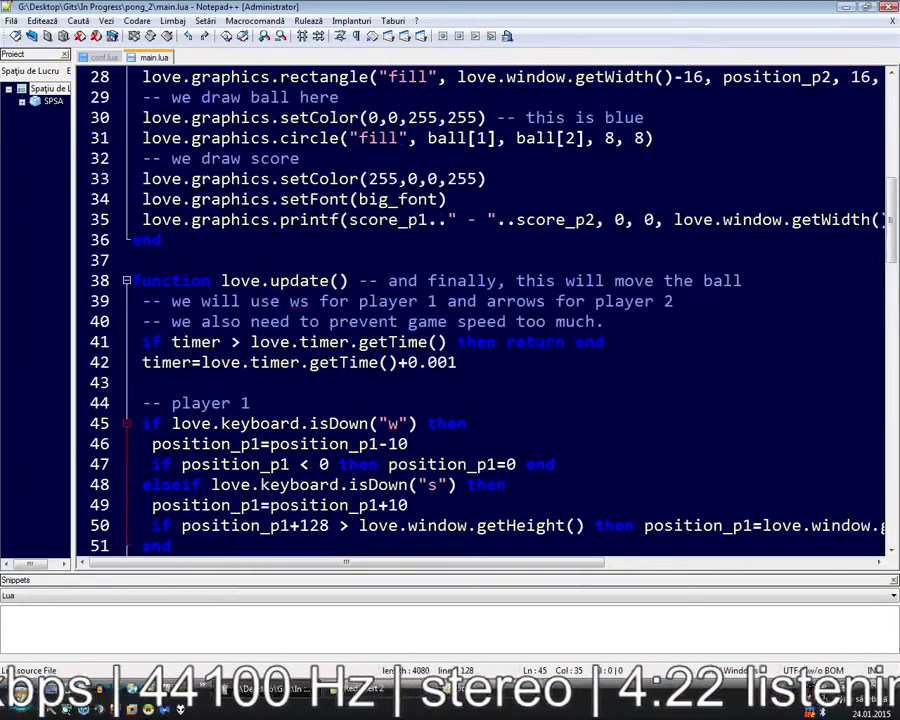
scroll(down, 3)
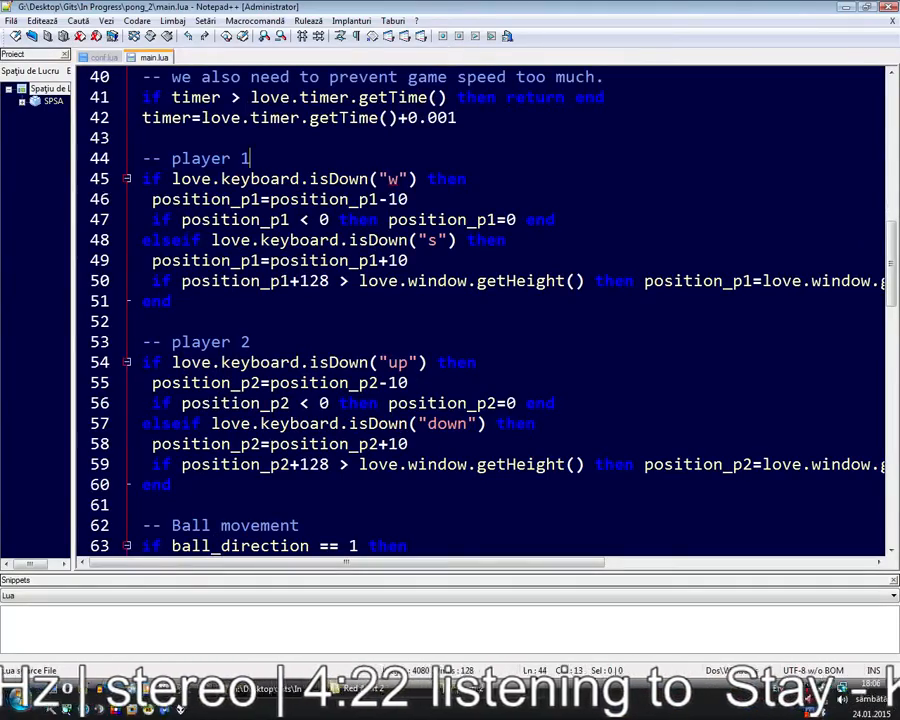
scroll(down, 3)
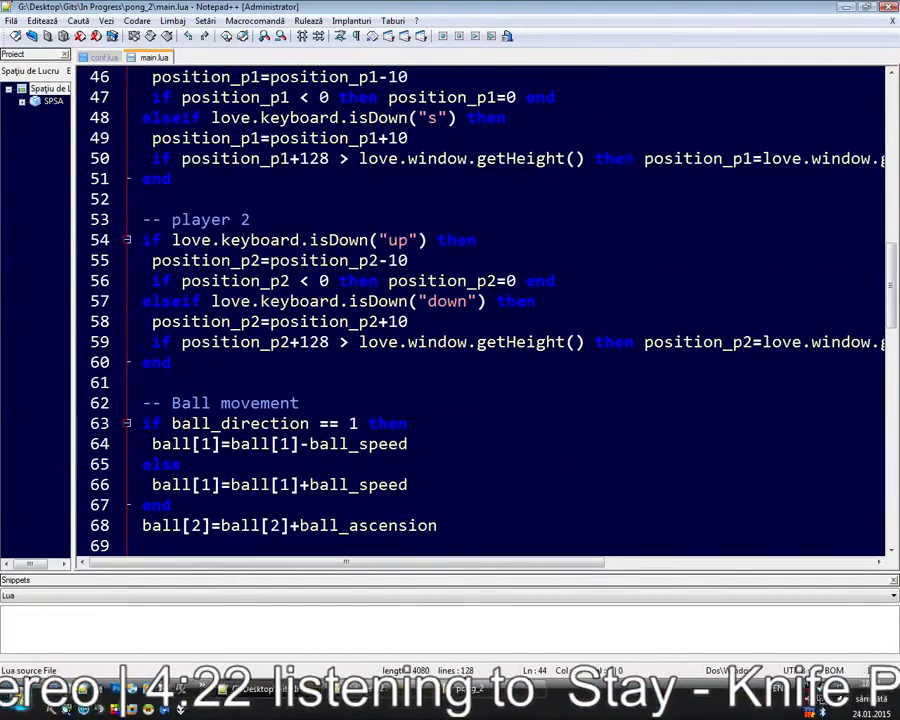
scroll(up, 3)
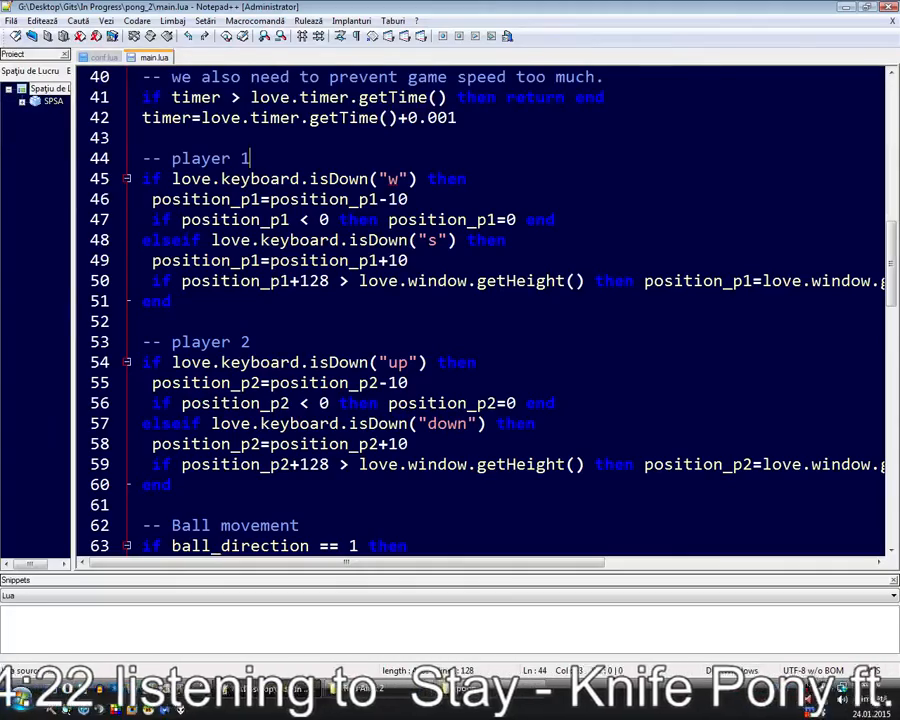
scroll(down, 3)
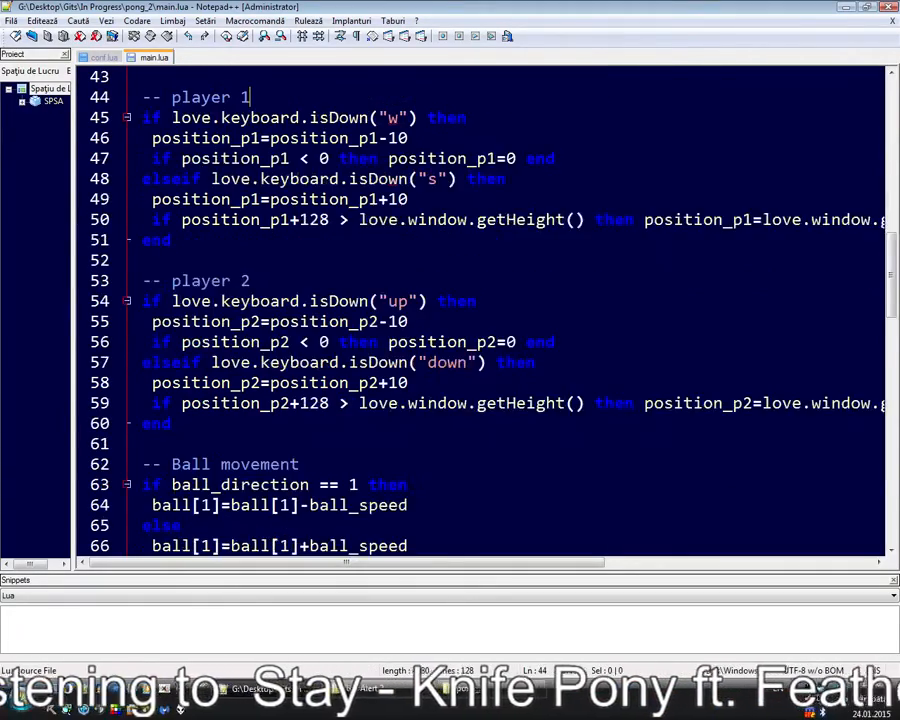
scroll(down, 3)
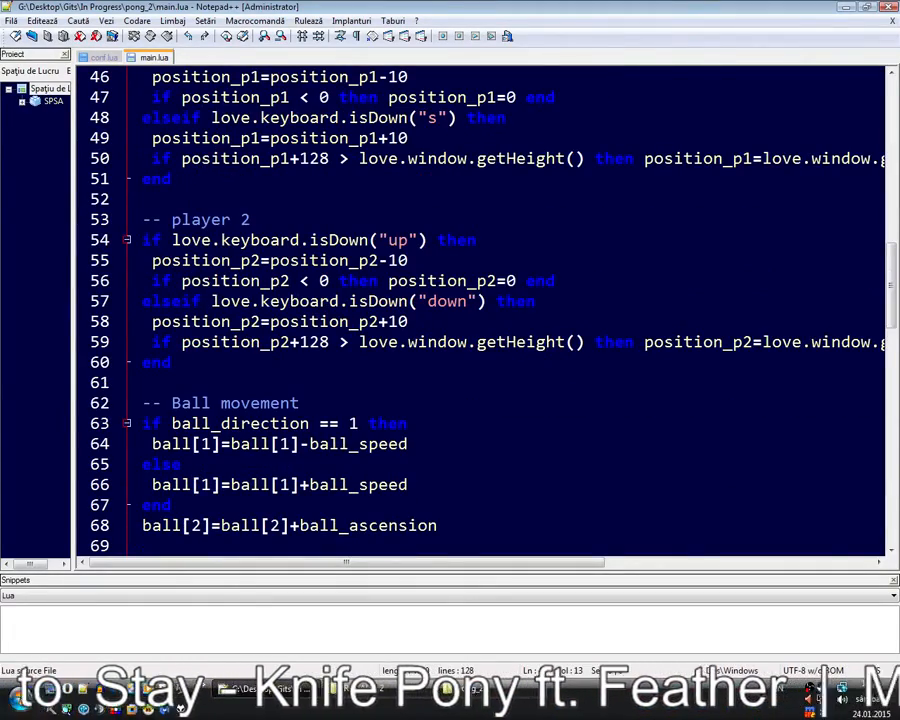
scroll(up, 3)
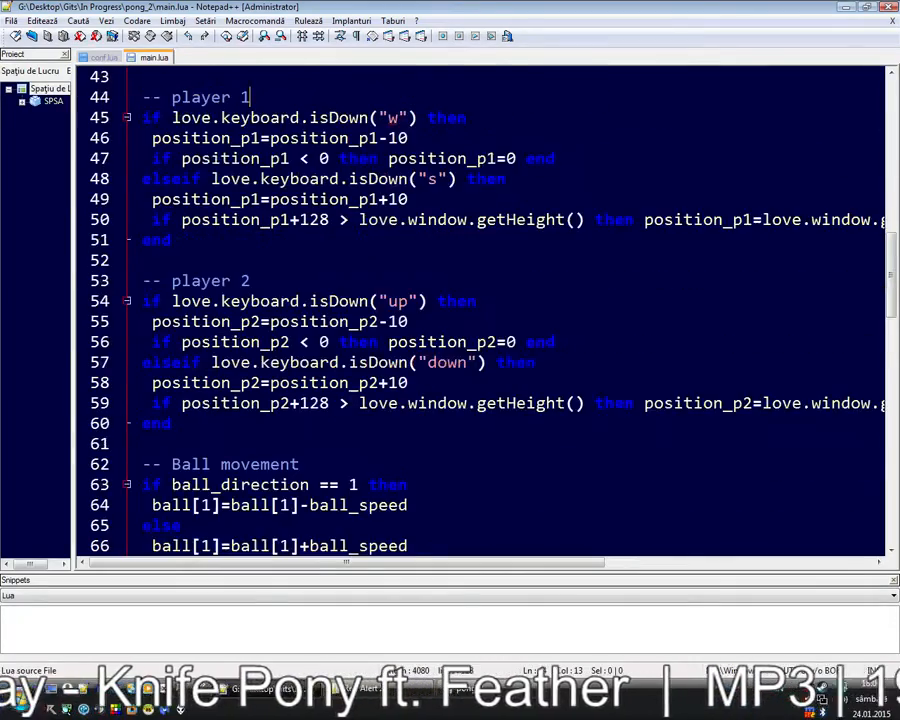
scroll(up, 3)
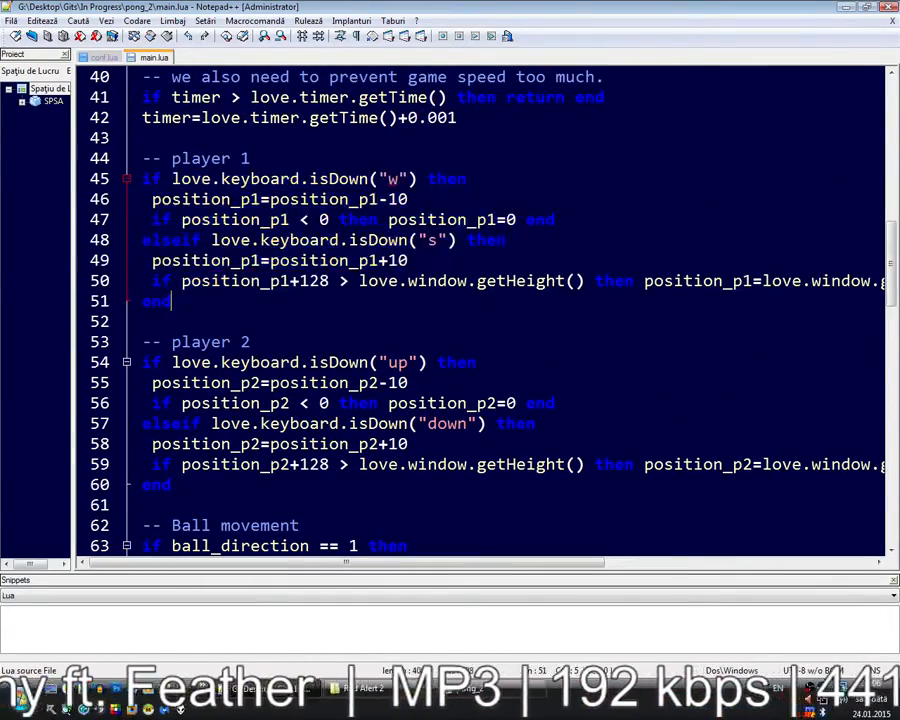
scroll(down, 3)
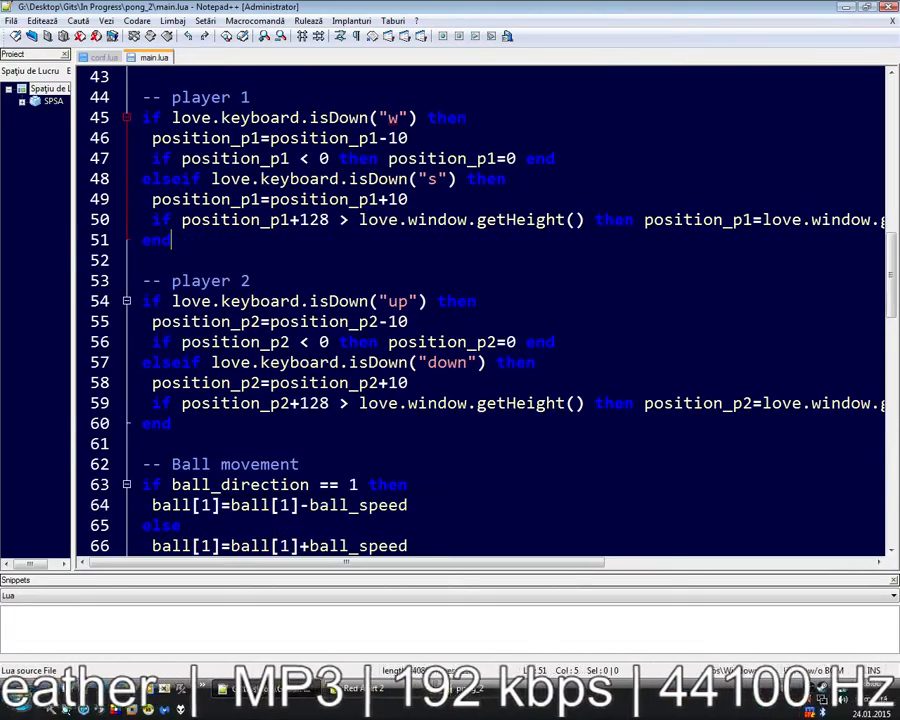
scroll(up, 3)
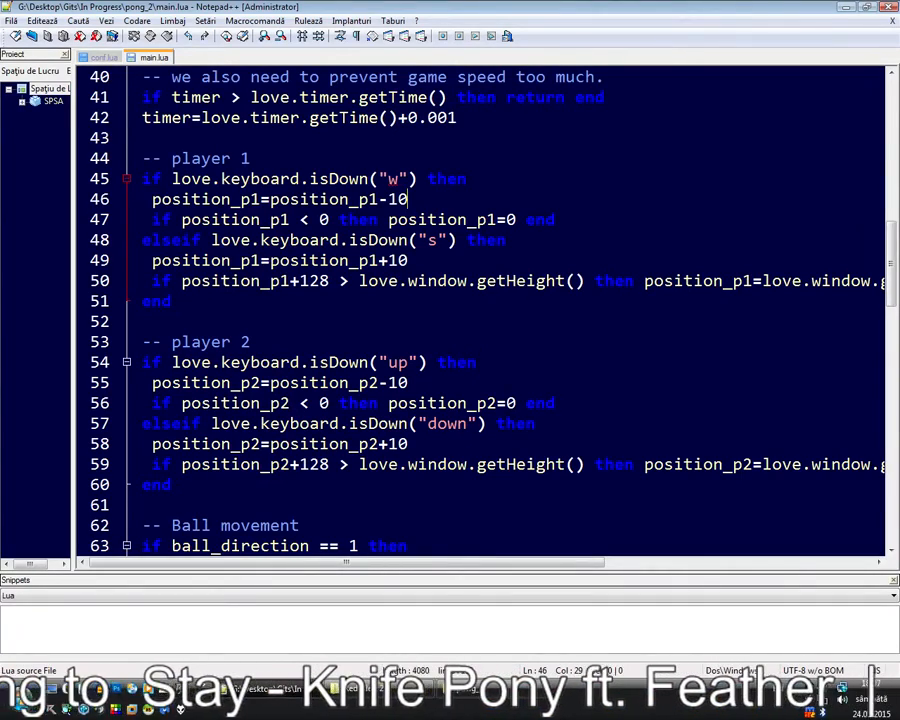
text(0)
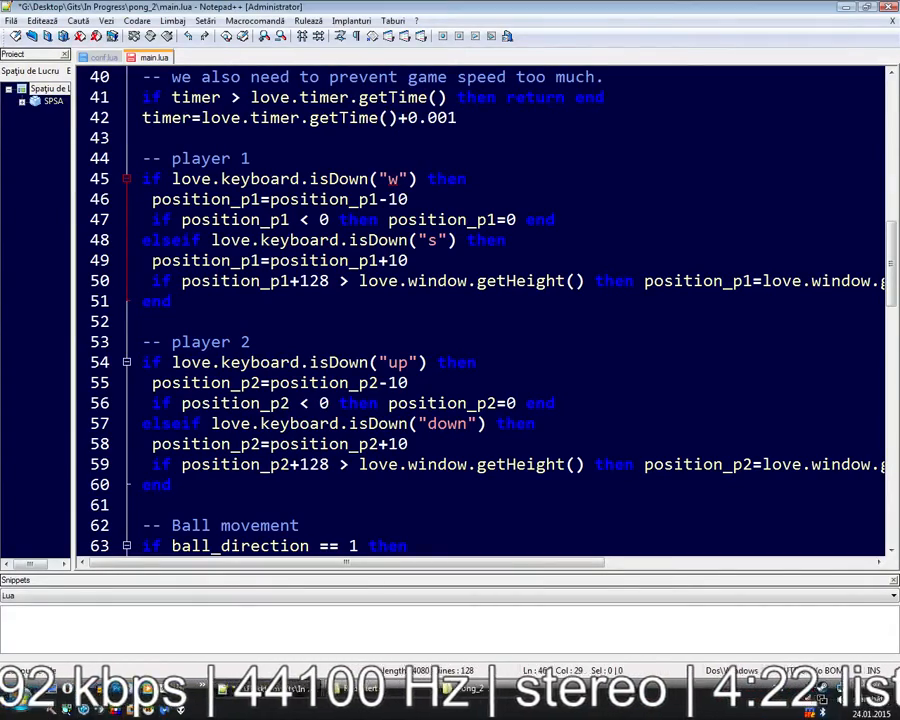
double_click(310, 240)
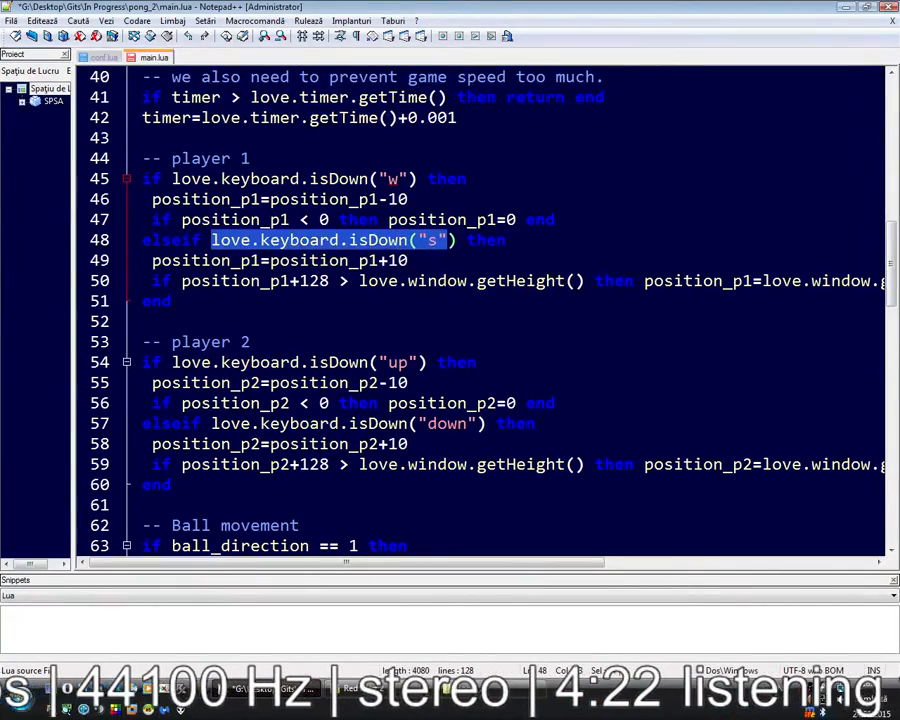
scroll(up, 3)
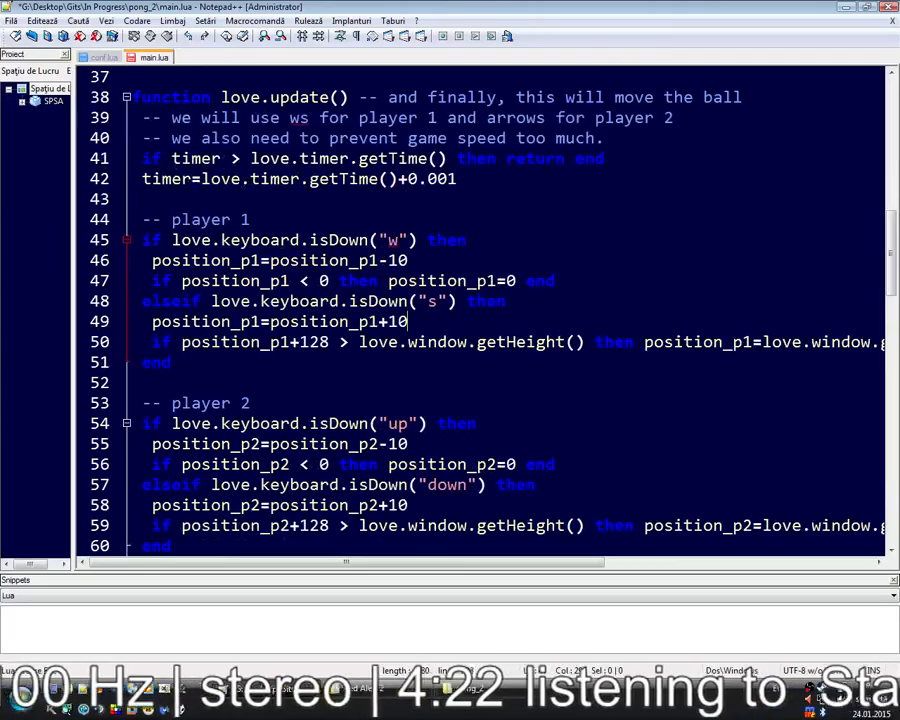
scroll(down, 3)
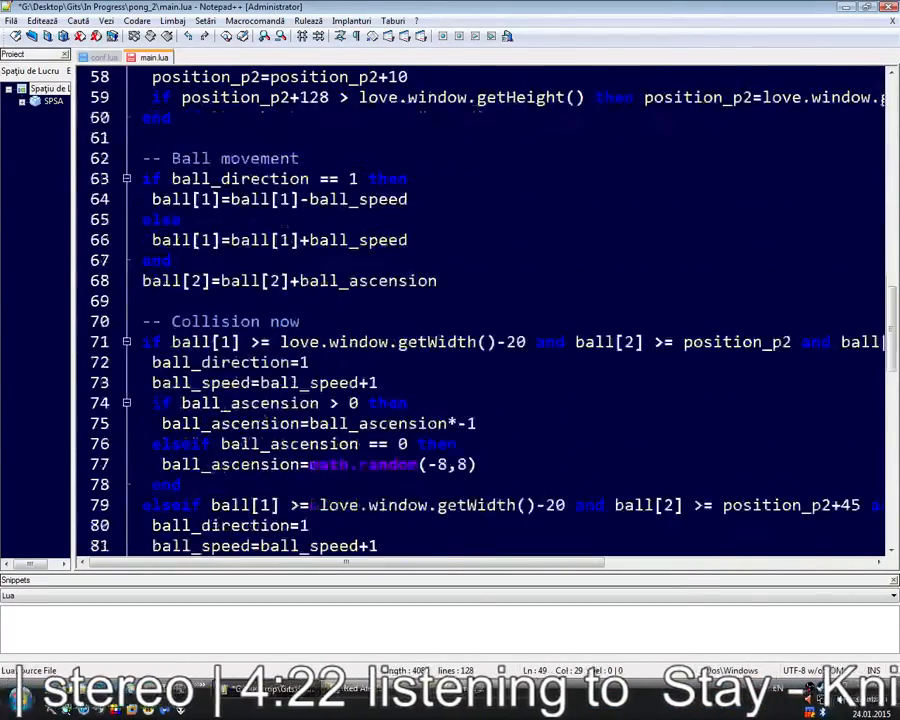
scroll(down, 3)
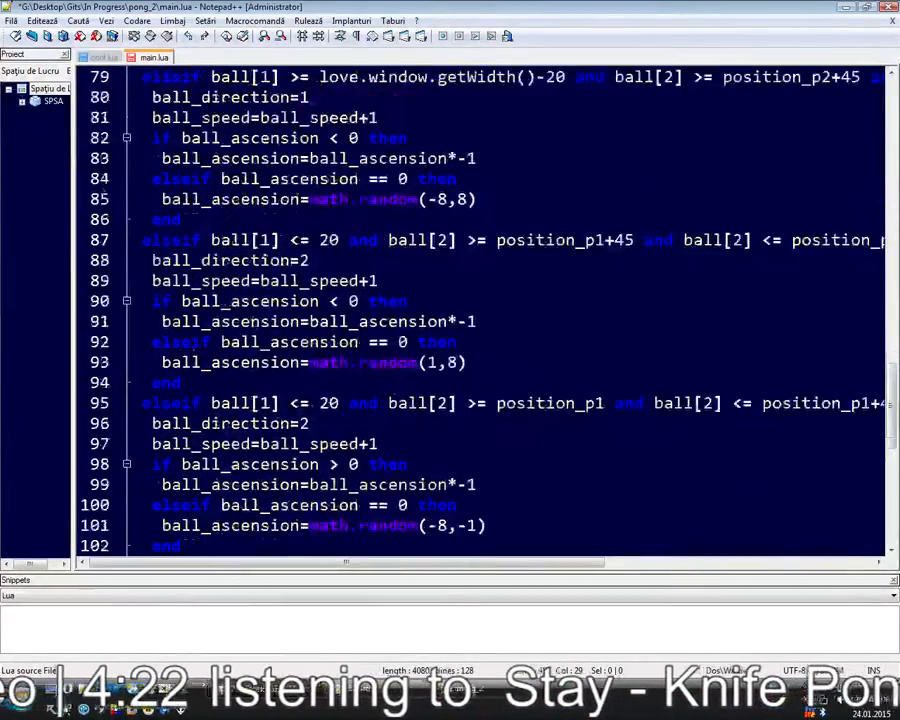
scroll(up, 3)
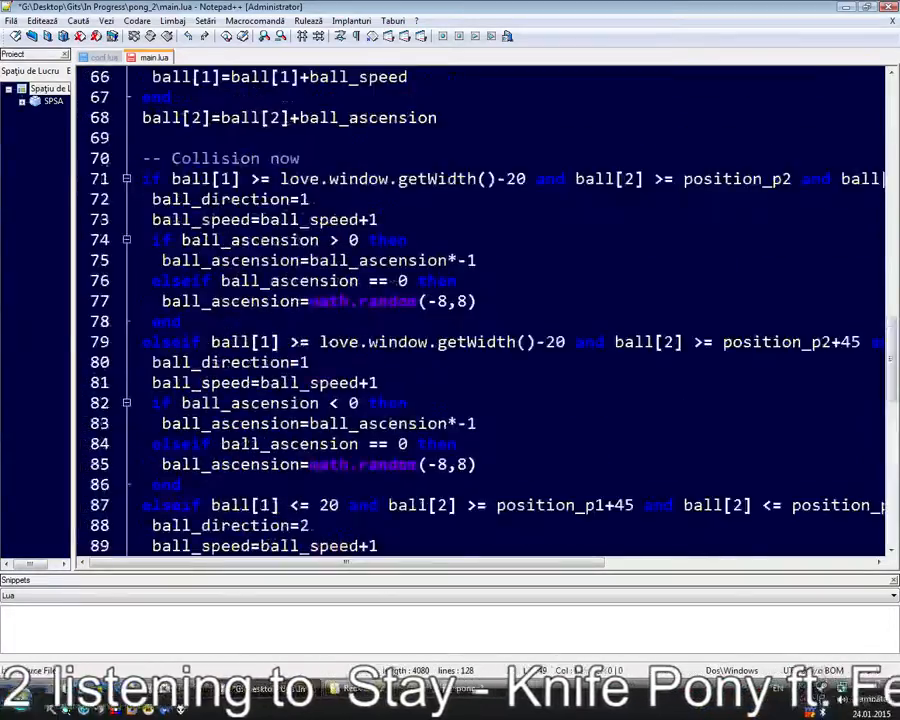
scroll(down, 3)
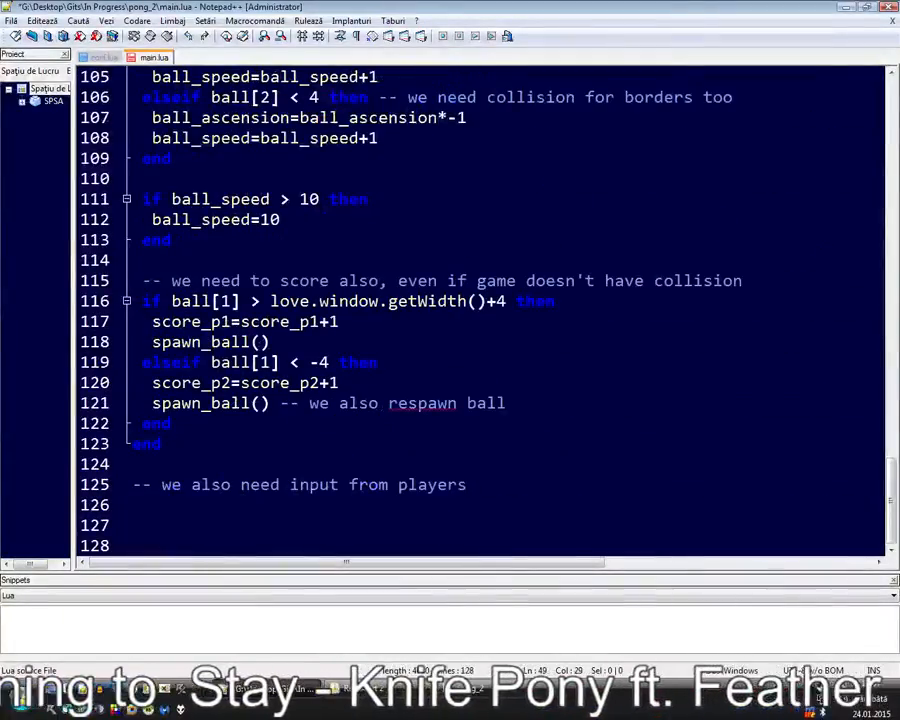
scroll(up, 3)
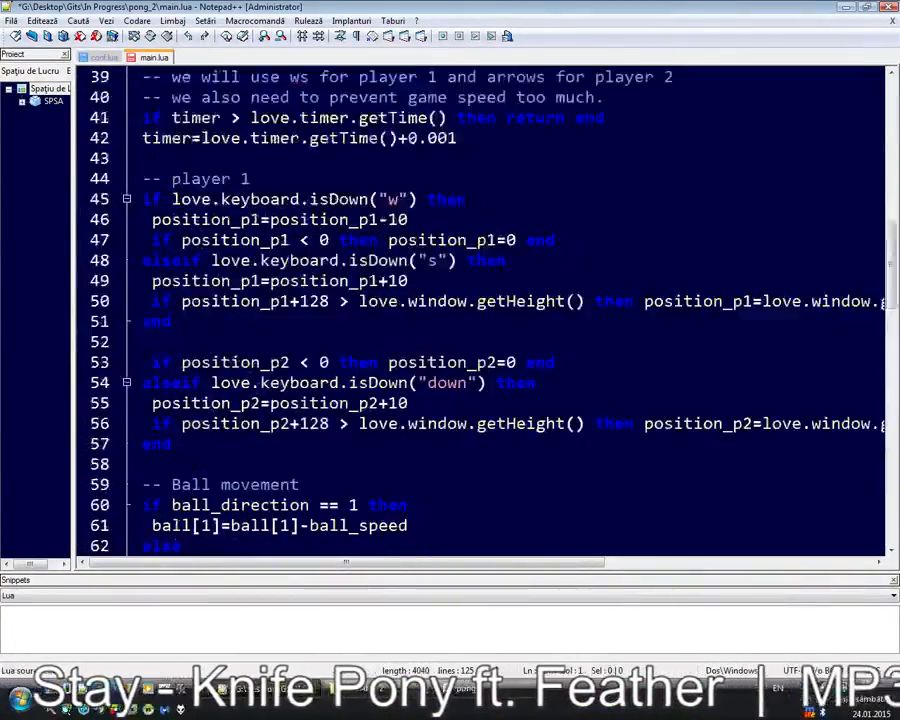
scroll(up, 3)
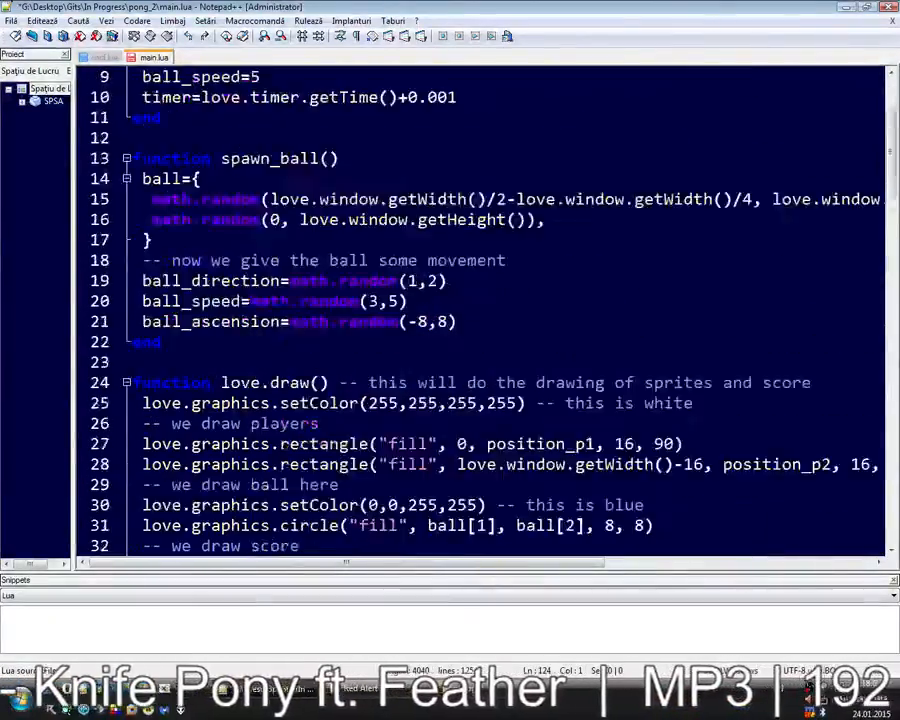
scroll(down, 3)
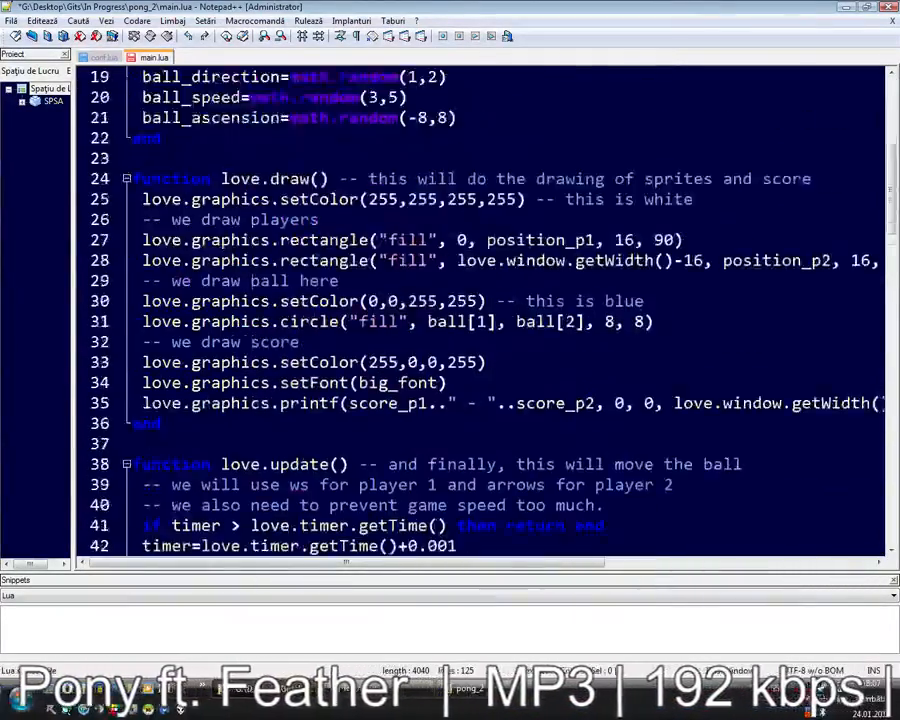
scroll(down, 3)
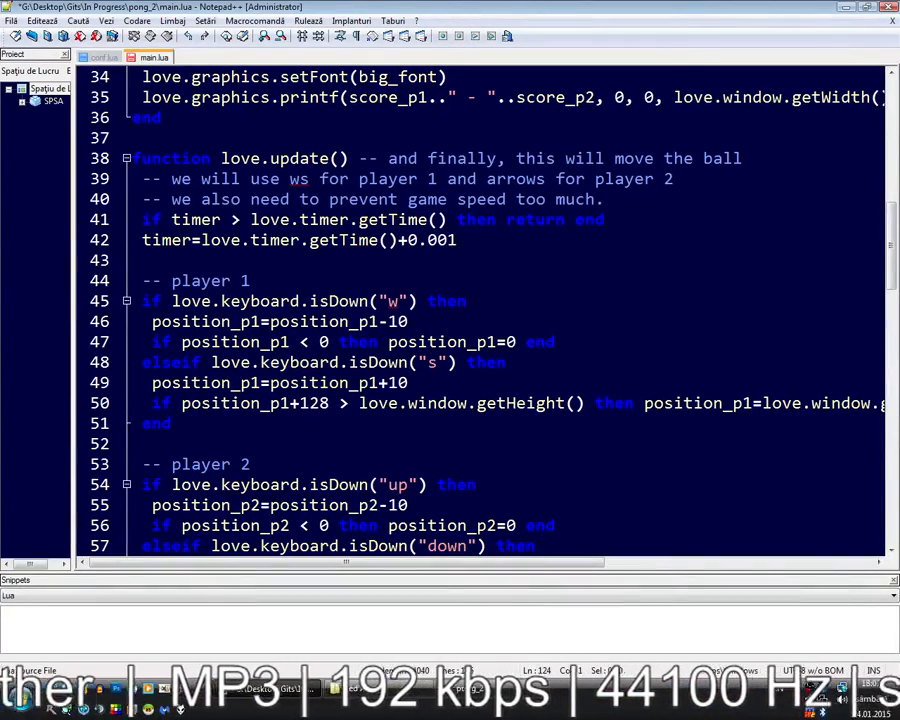
scroll(up, 3)
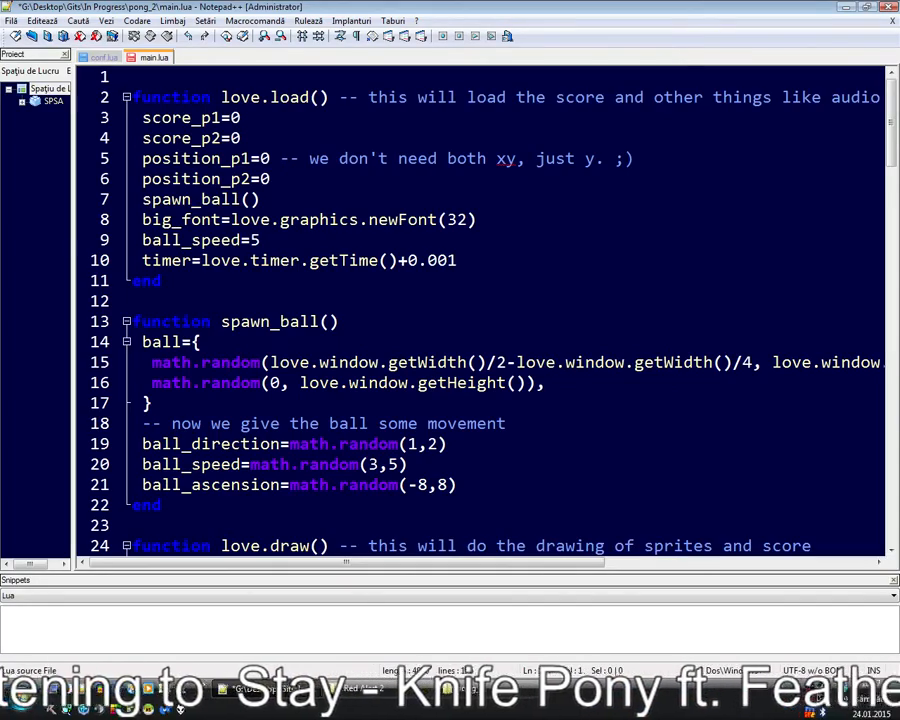
scroll(down, 3)
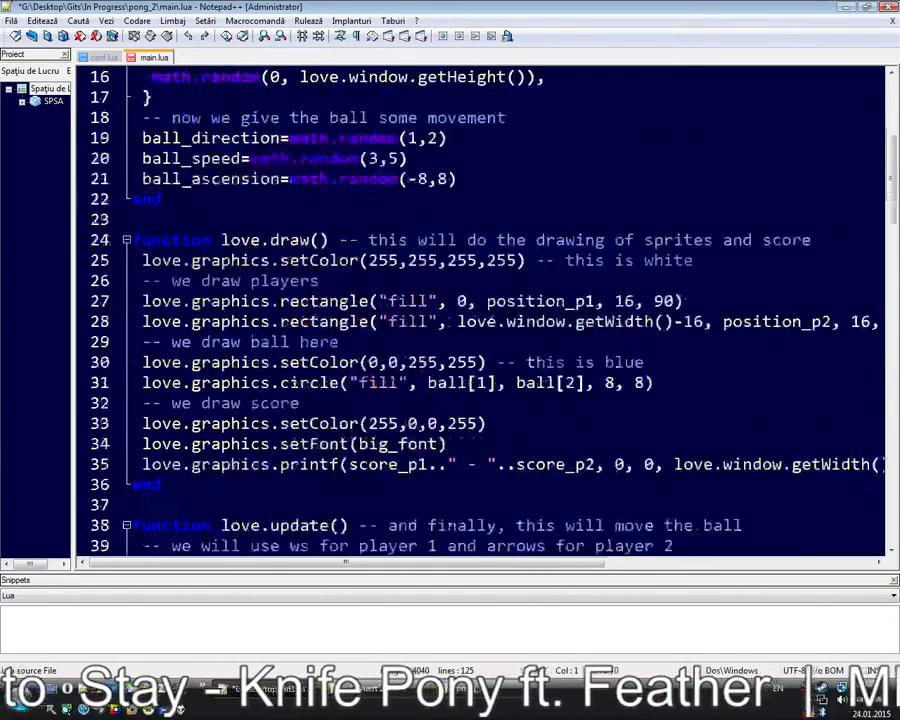
scroll(down, 3)
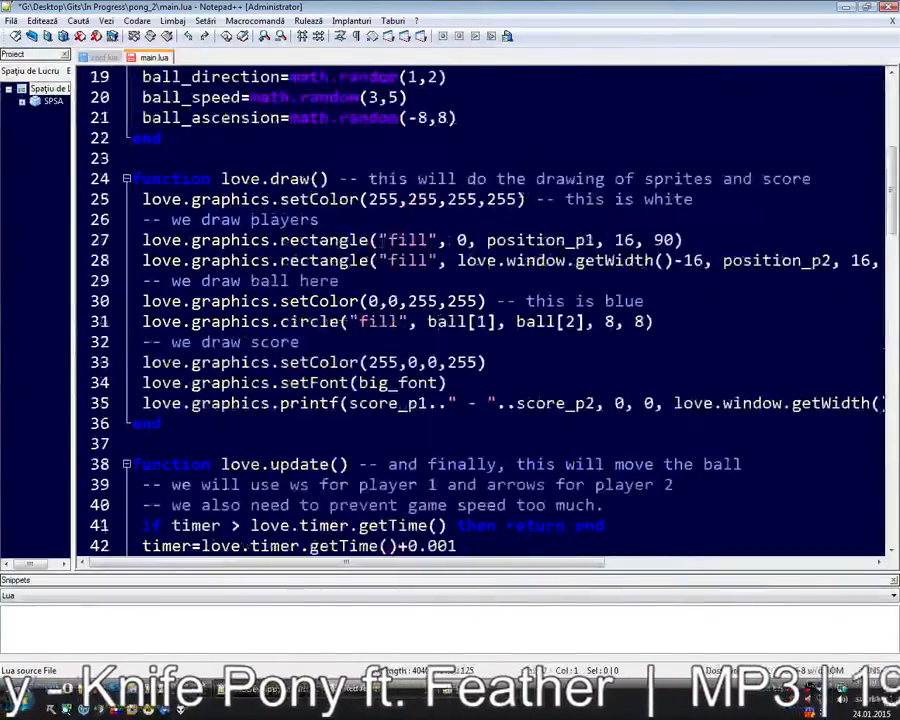
scroll(down, 3)
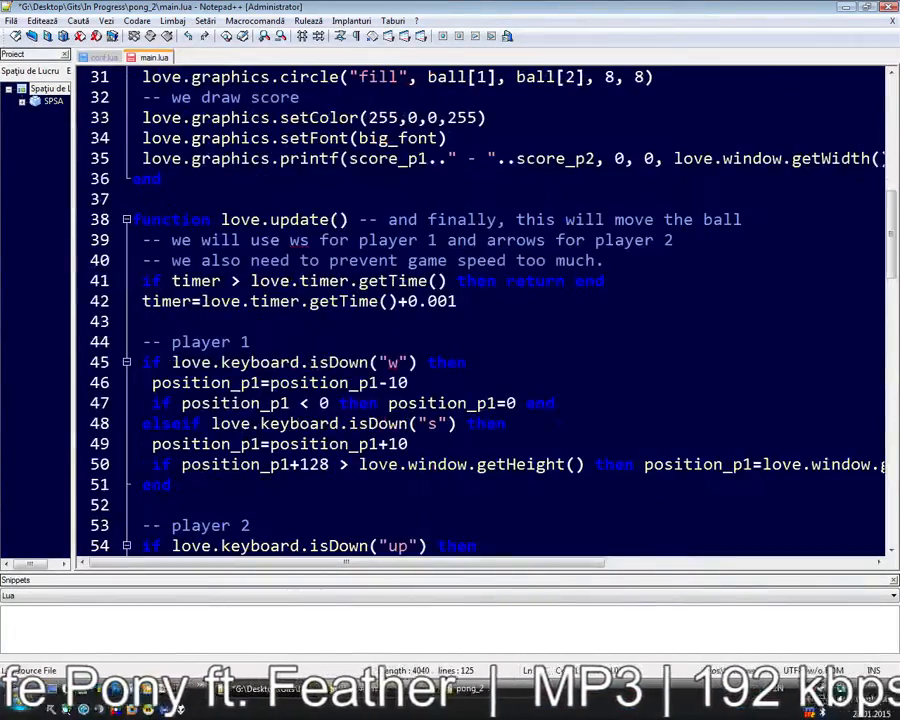
scroll(up, 3)
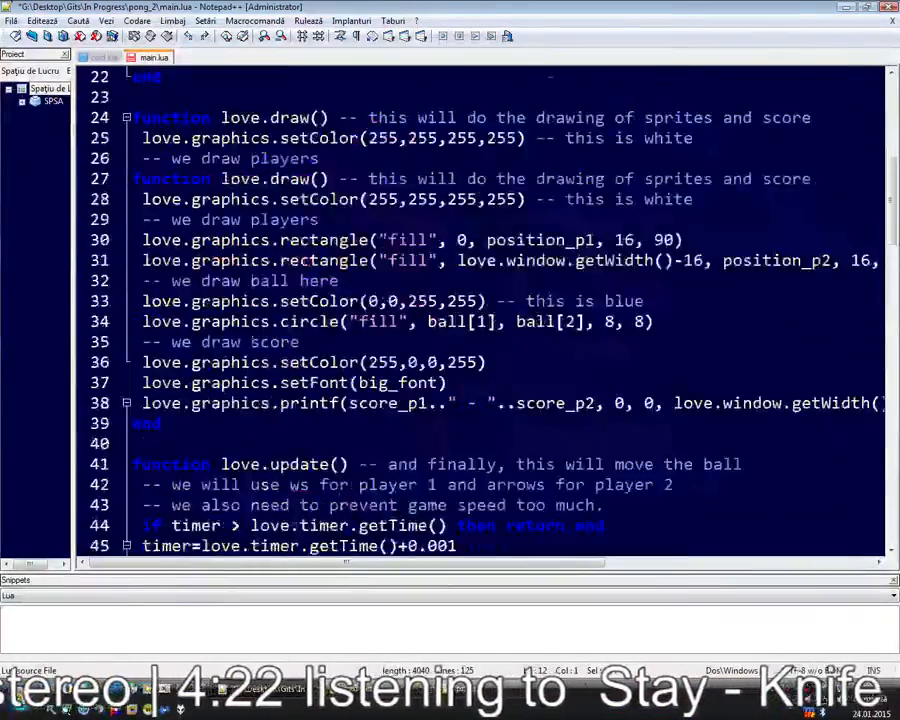
Write function love.keypressed(key) with empty if key == "1" / elseif key == "2" branches and end
scroll(down, 3)
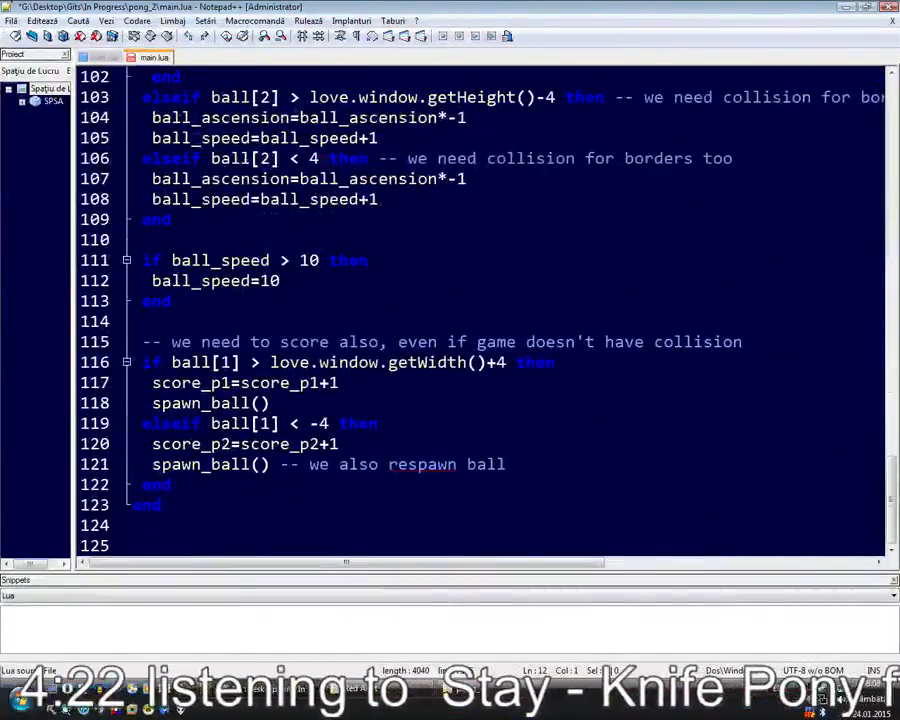
text(funmc)
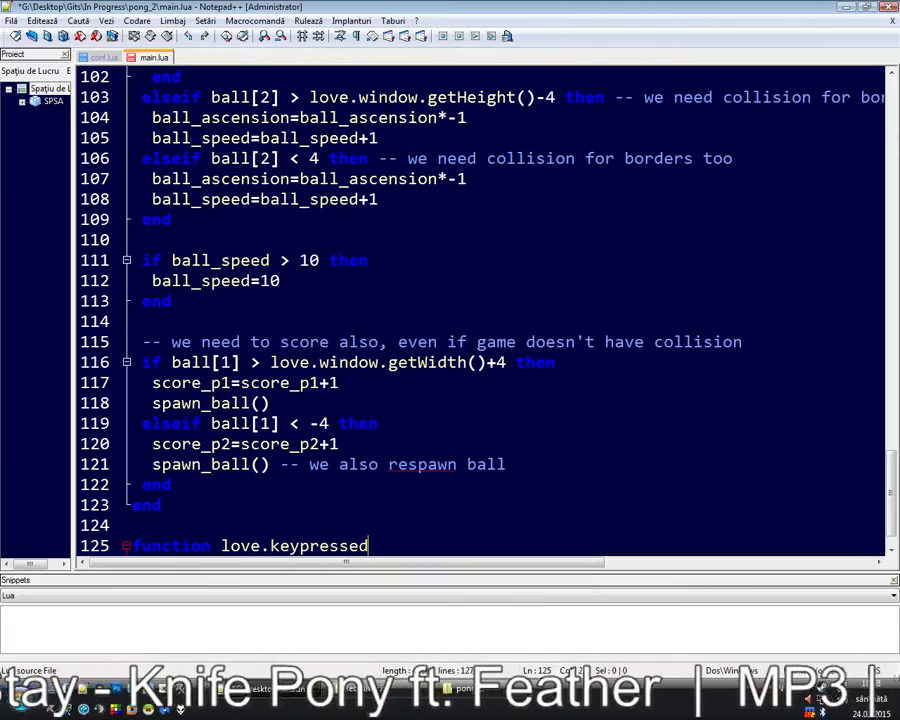
text((key)
text(end)
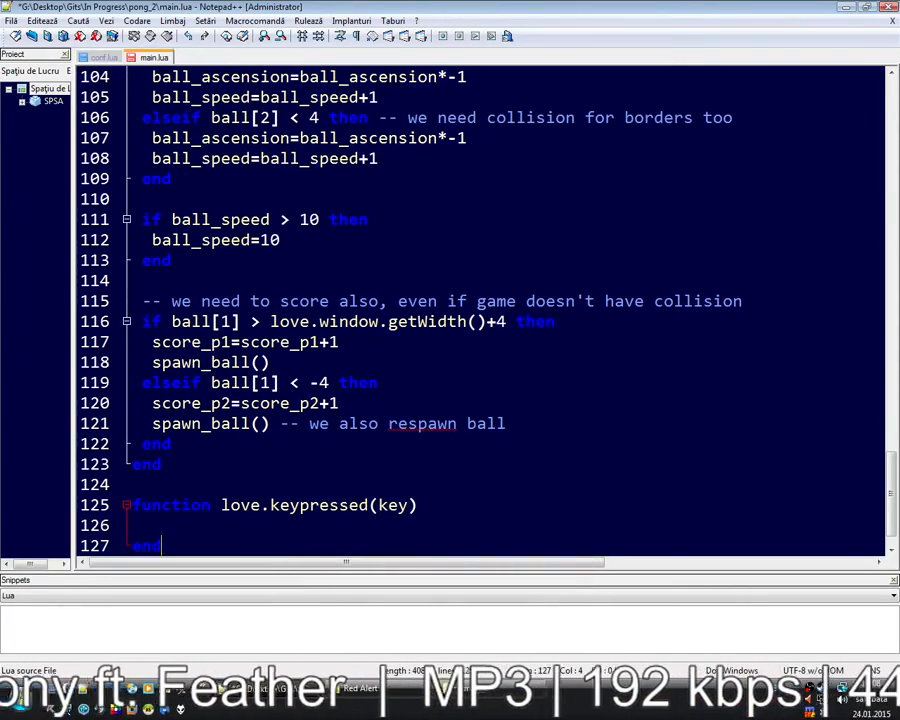
text(if key == "1" then)
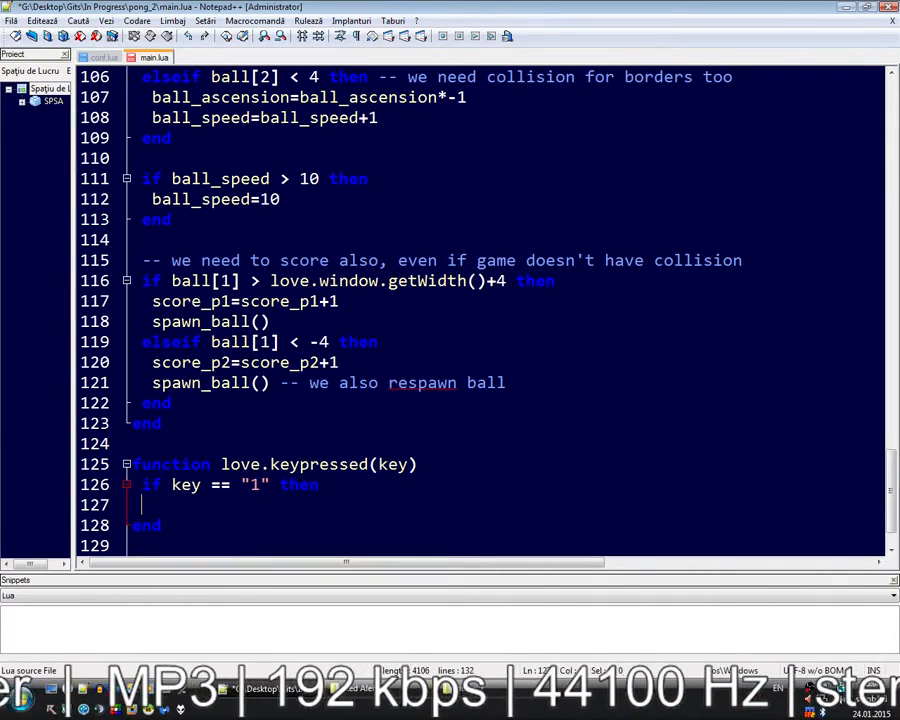
text(elseif key == "2" then)
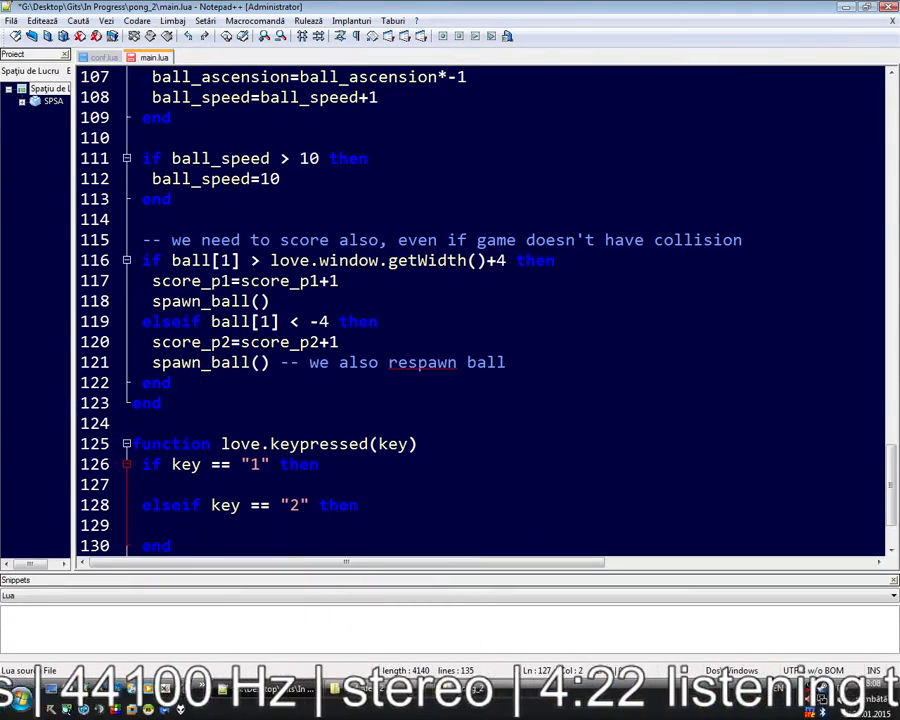
scroll(up, 3)
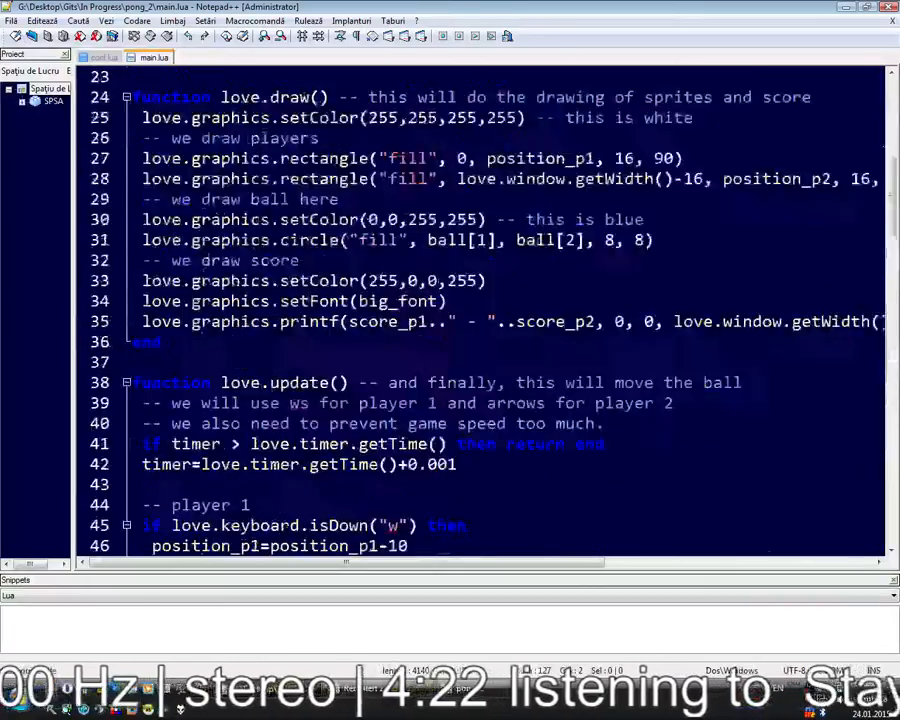
scroll(up, 3)
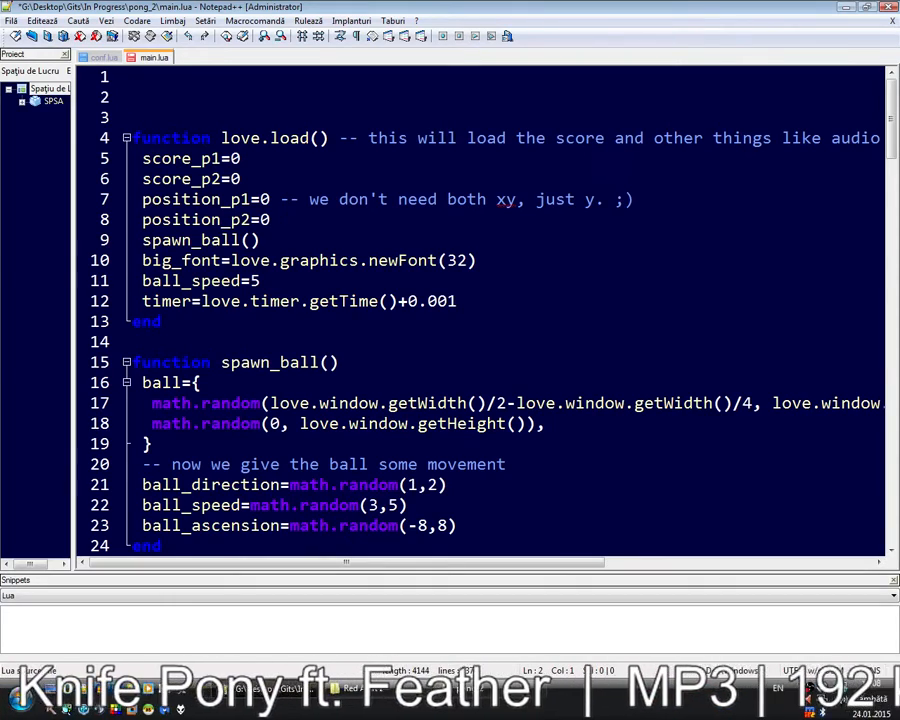
Write players=1; -- versus AI on line 1 and have both keypressed branches call love.load()
text(players=1; --)
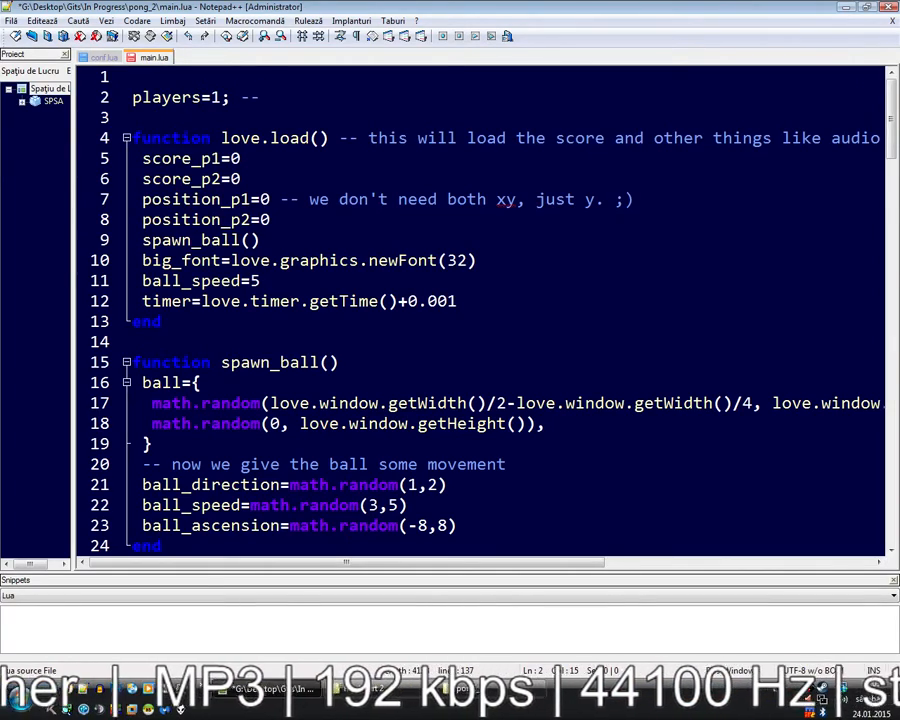
text(versus AI)
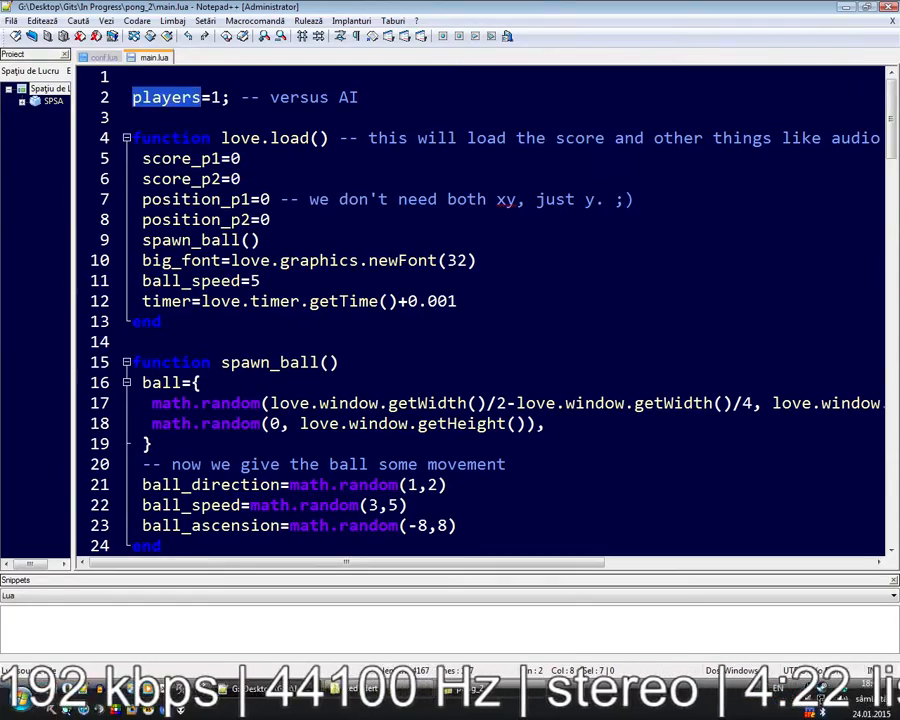
scroll(down, 3)
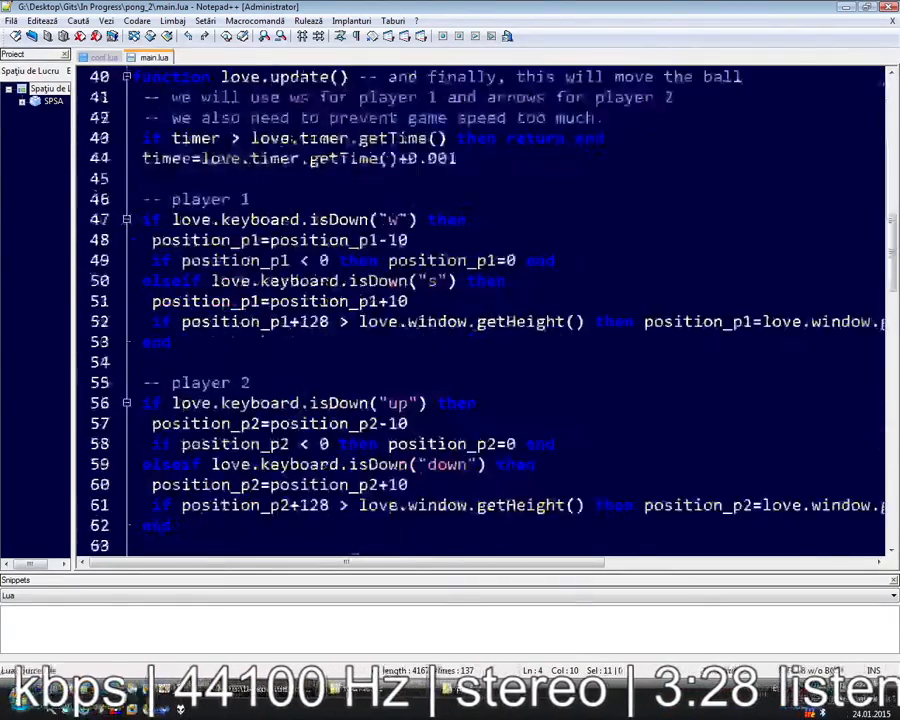
scroll(down, 3)
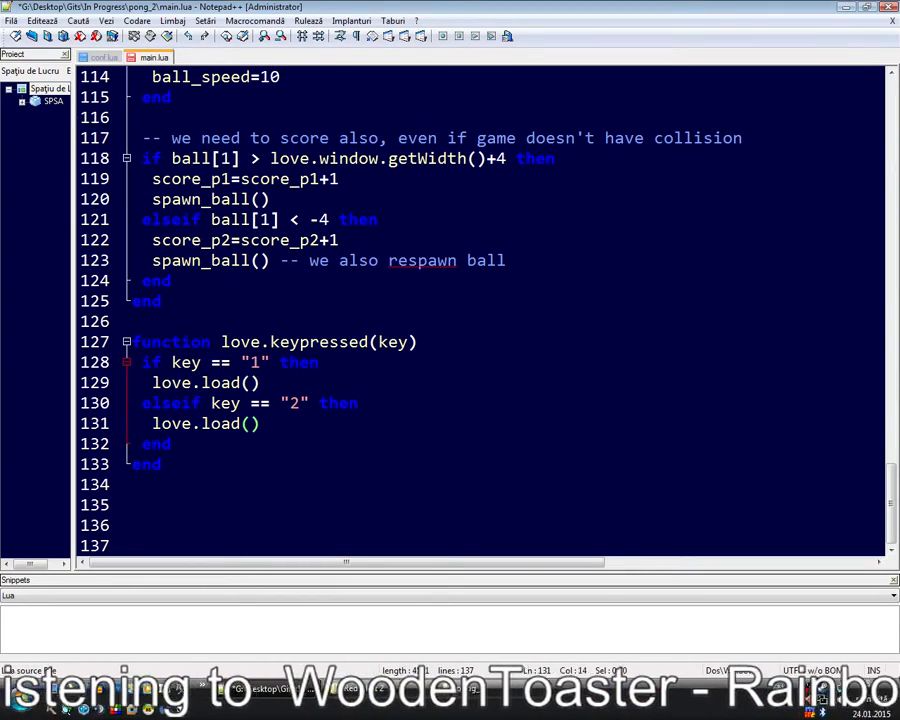
Set players=1 in the key "1" branch and players=2 in the key "2" branch before love.load()
text(players=)
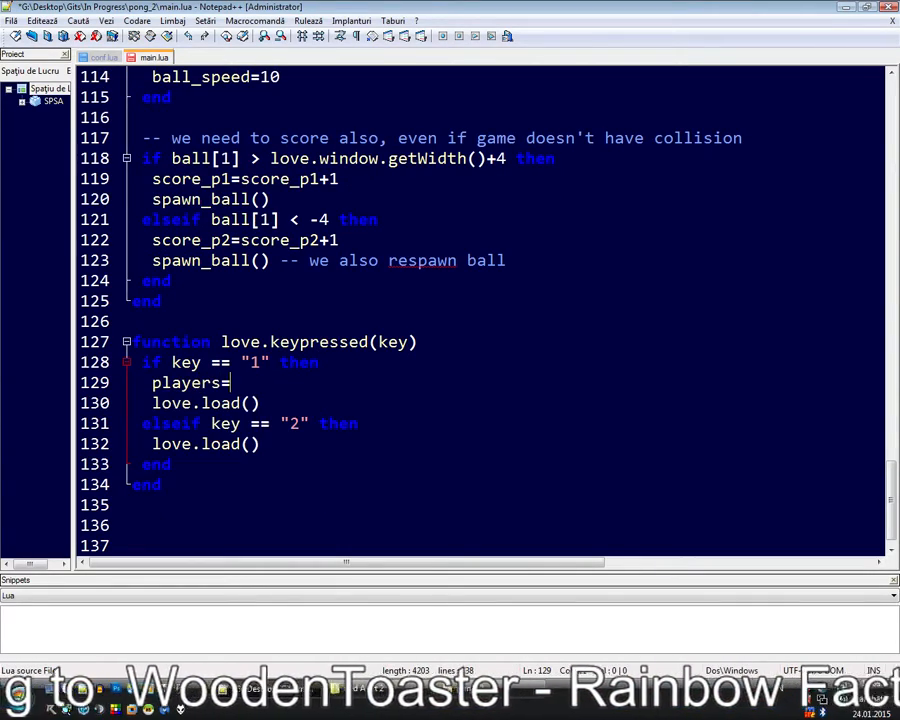
text(1;)
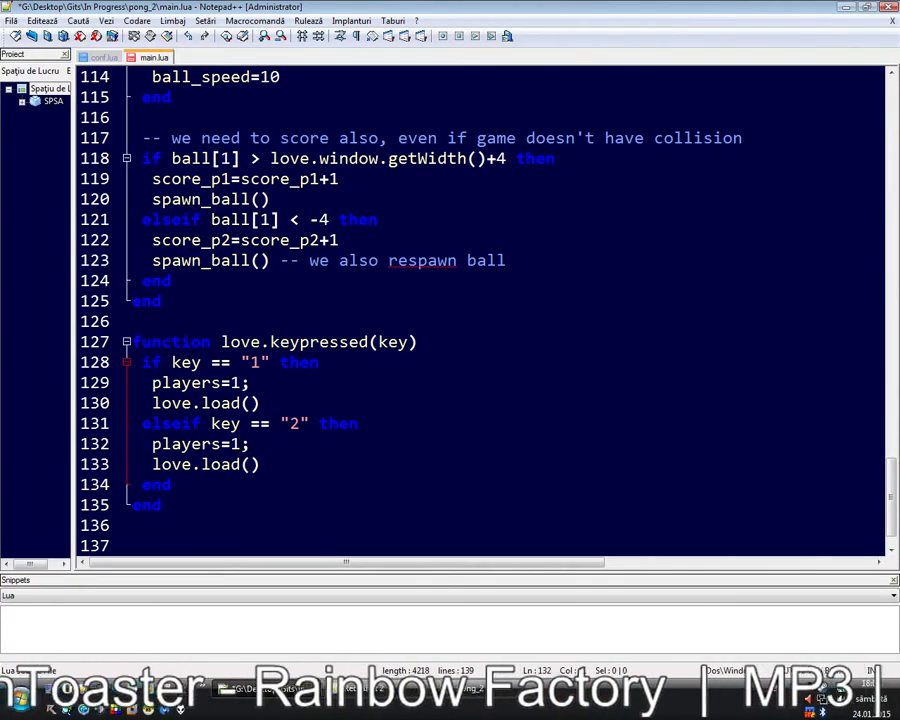
text(2)
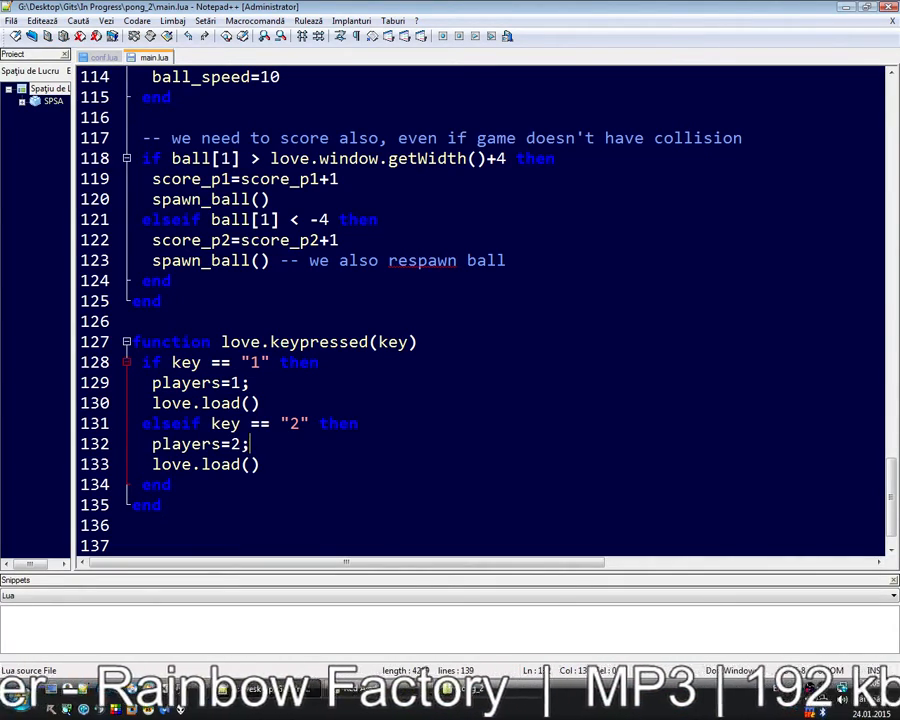
click(260, 464)
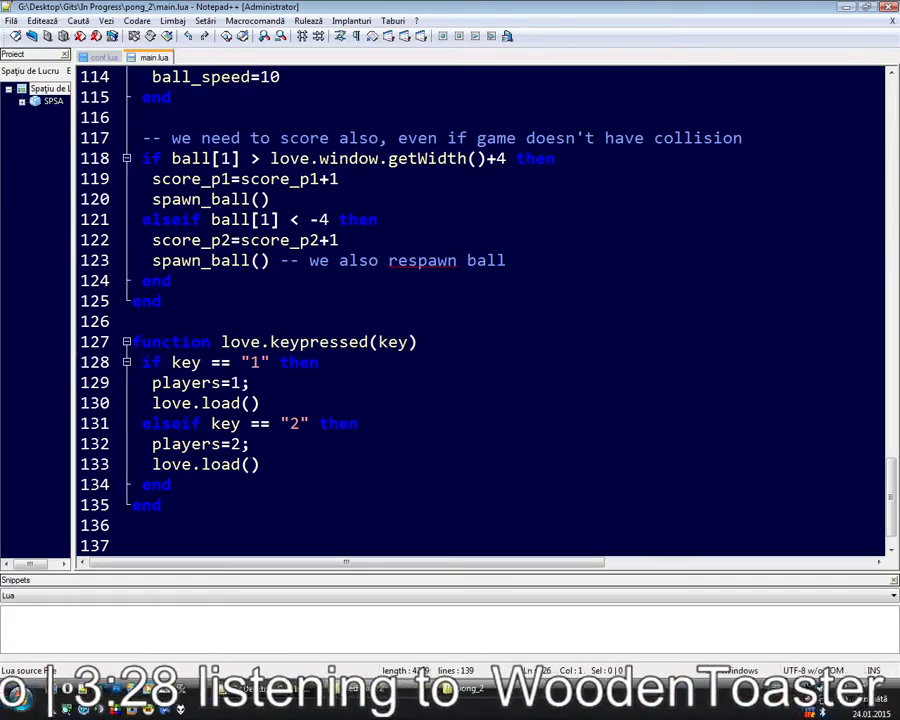
double_click(196, 402)
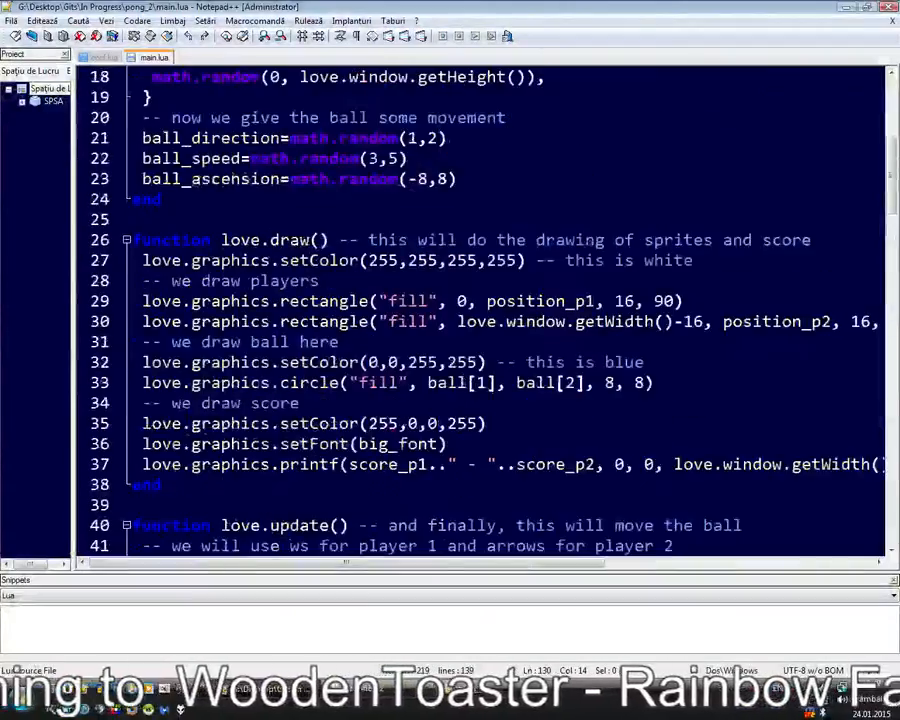
Wrap player 1's controls in love.update in 'if players == 2 then … else … end'
scroll(up, 3)
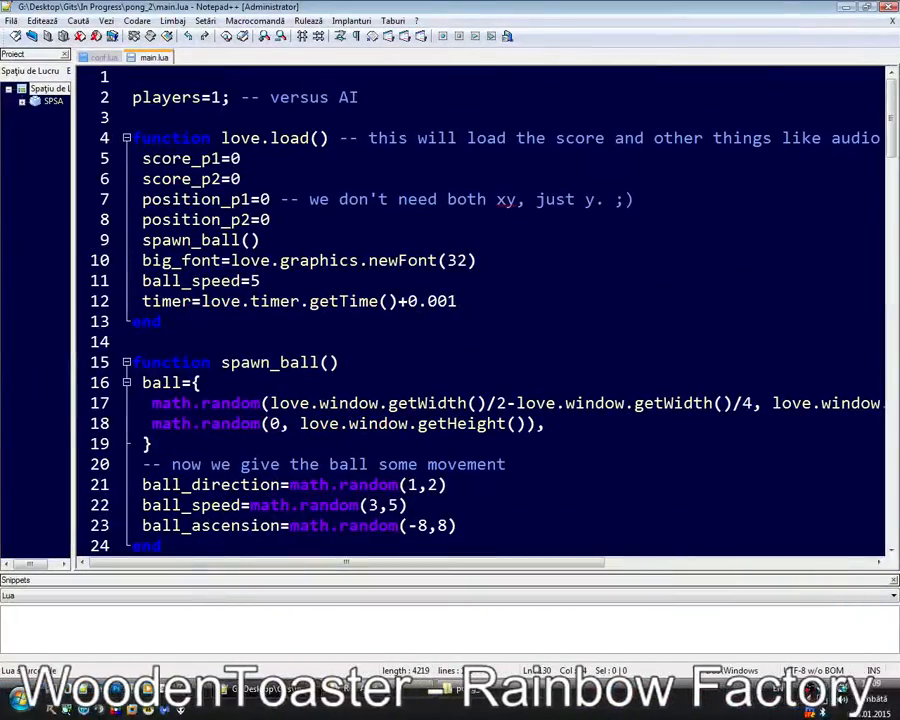
scroll(down, 3)
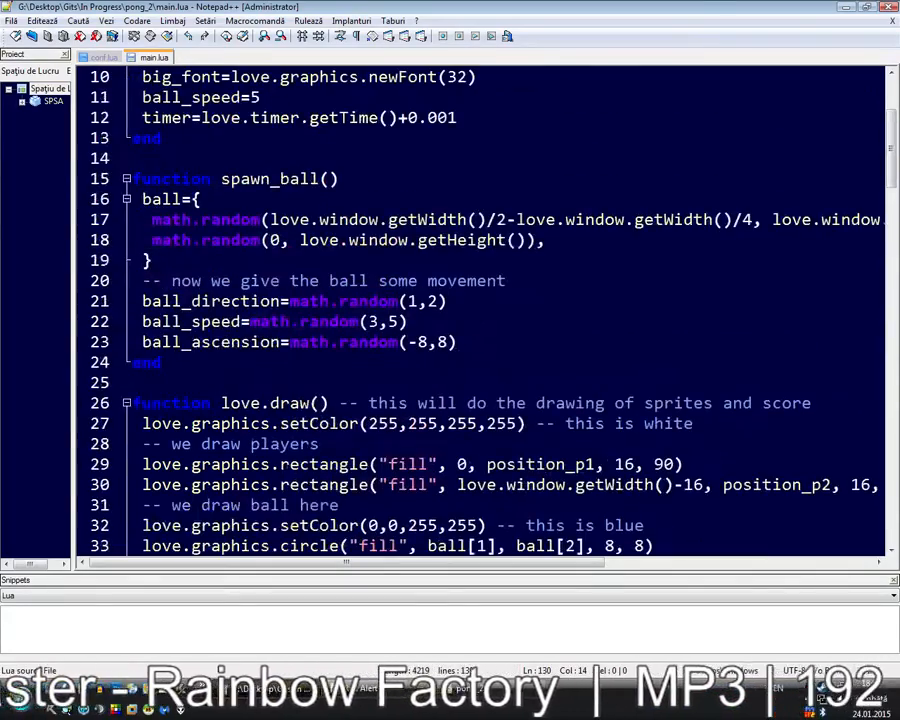
scroll(down, 3)
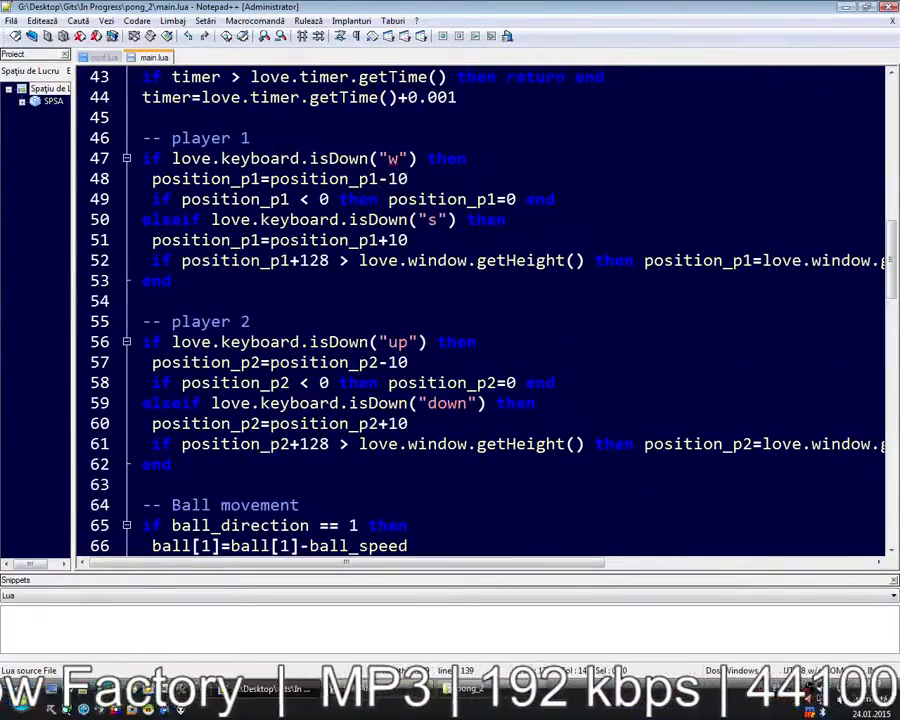
scroll(up, 3)
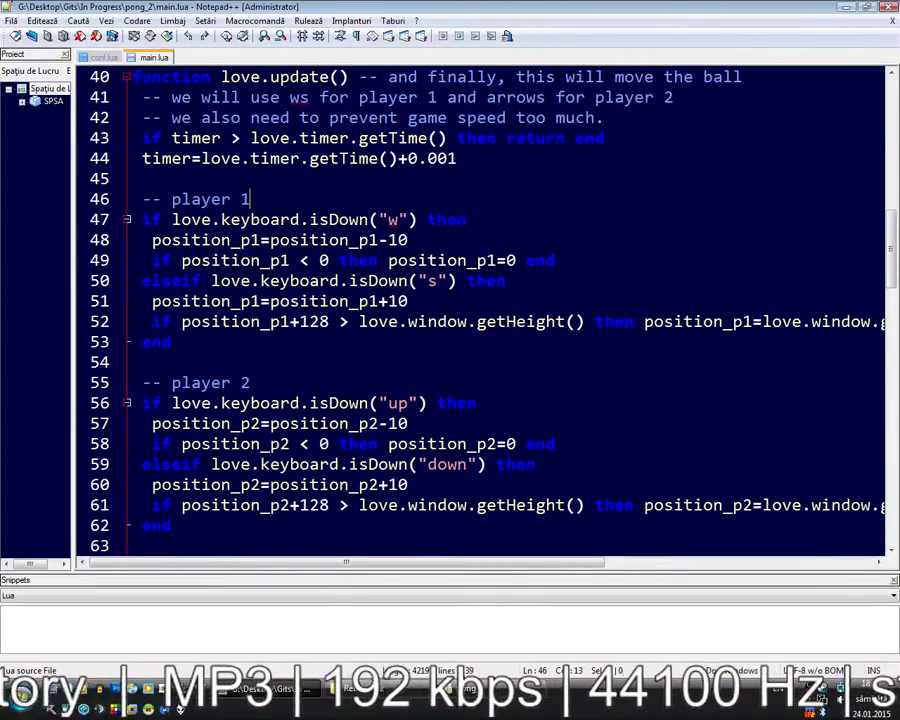
text(if players)
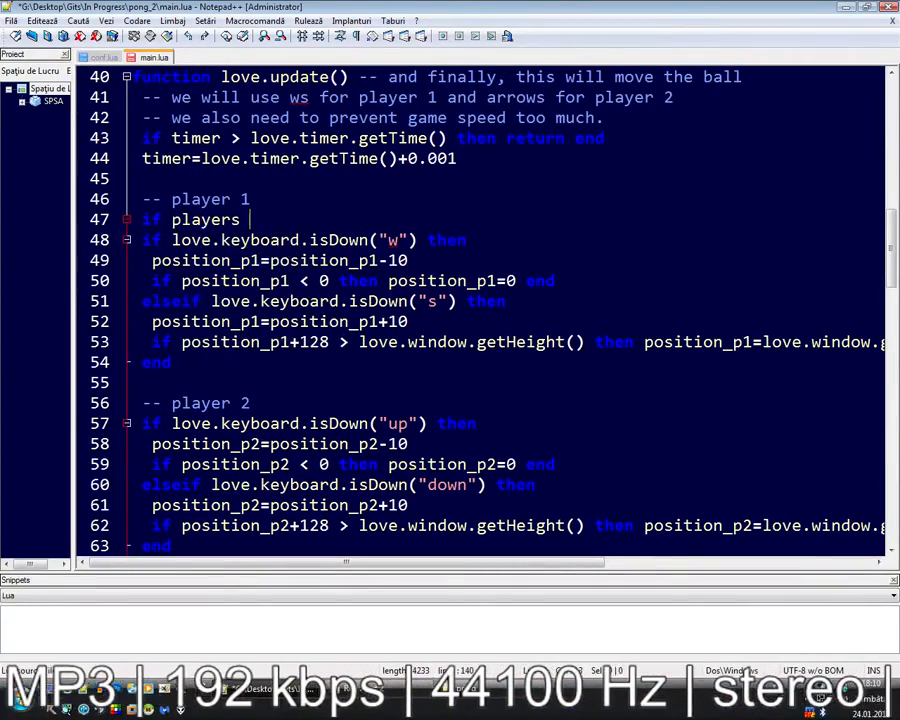
text(== 2 then)
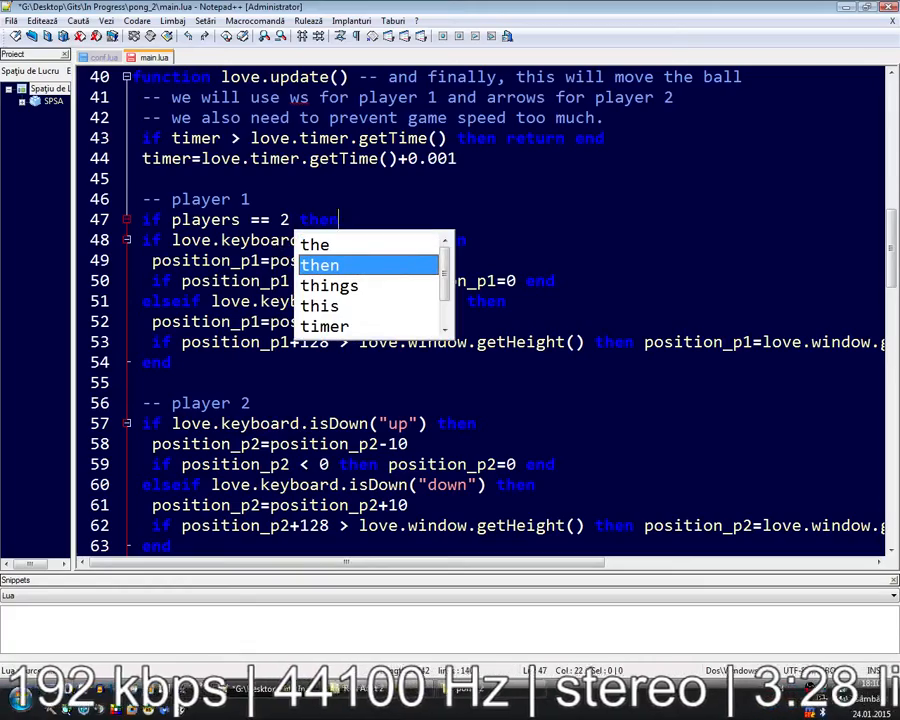
text(else)
text(end)
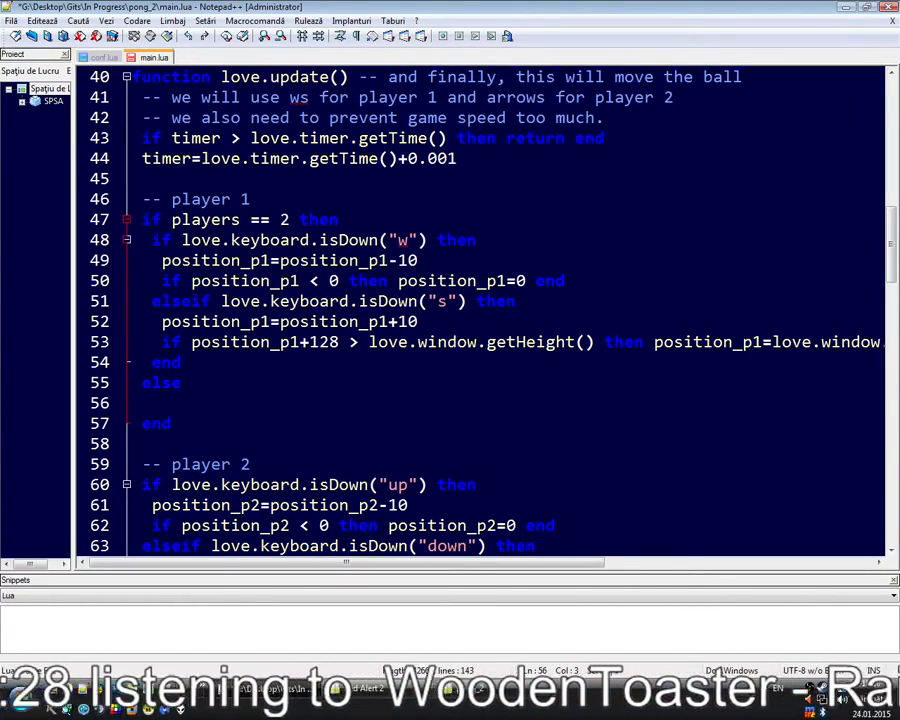
Label the else branch '-- AI' and paste a copy of player 1's controls into it
scroll(down, 3)
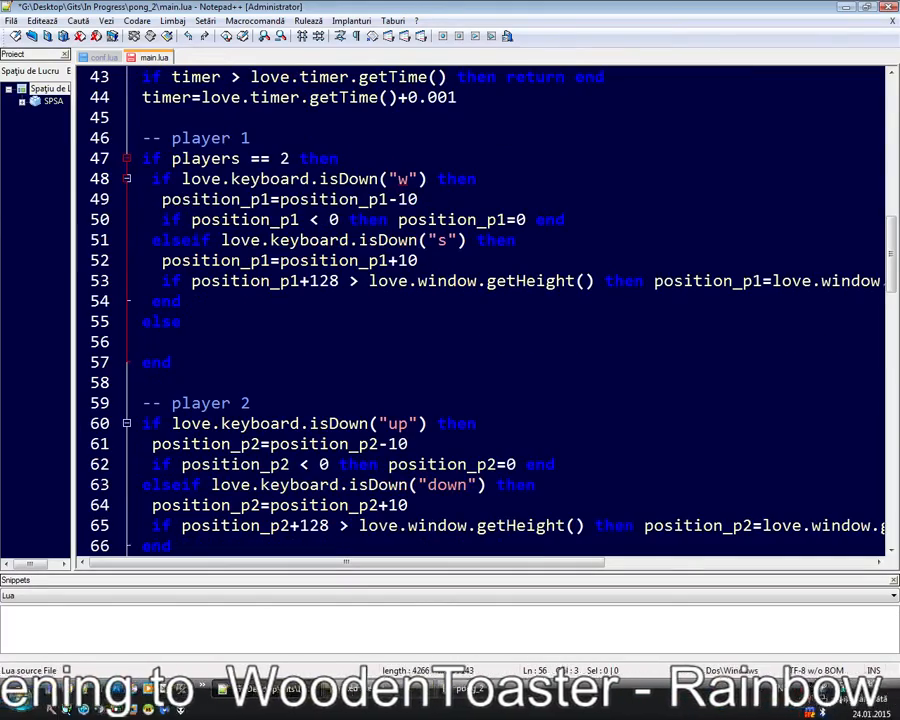
scroll(up, 3)
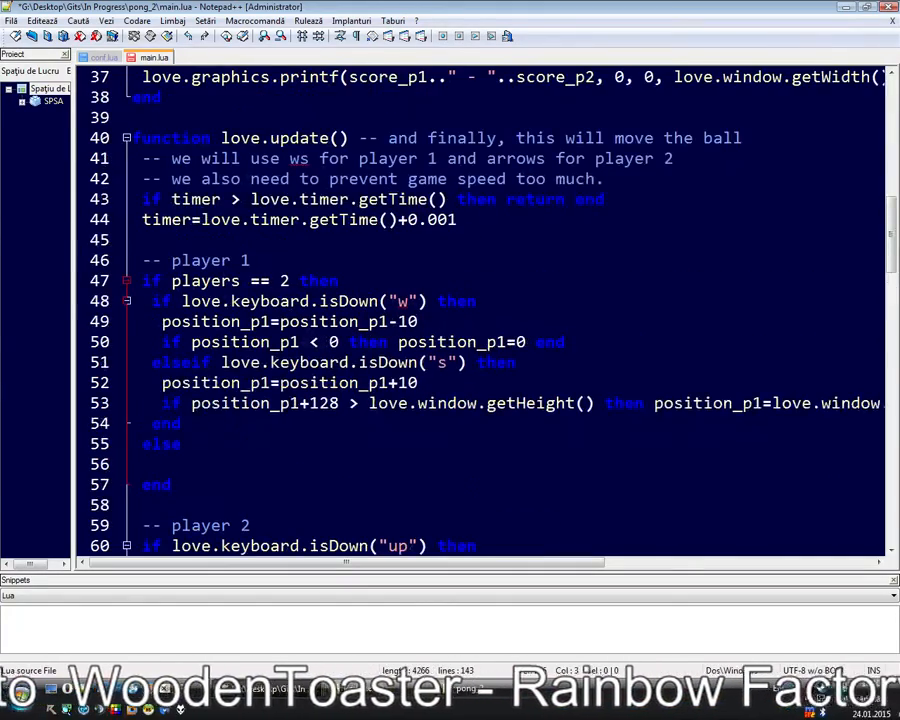
text(-- AI)
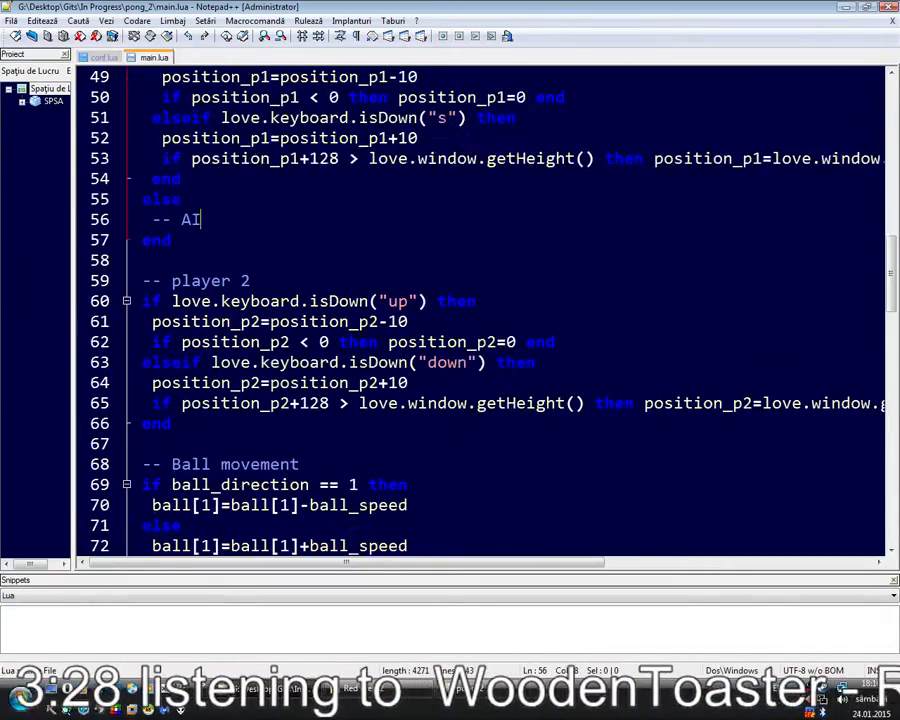
scroll(up, 3)
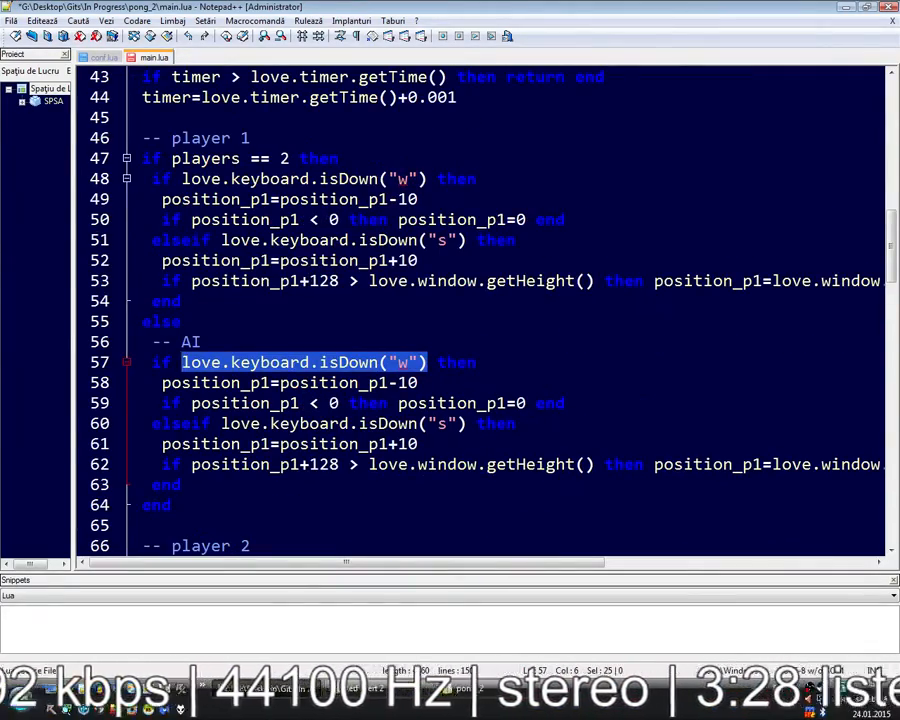
scroll(up, 3)
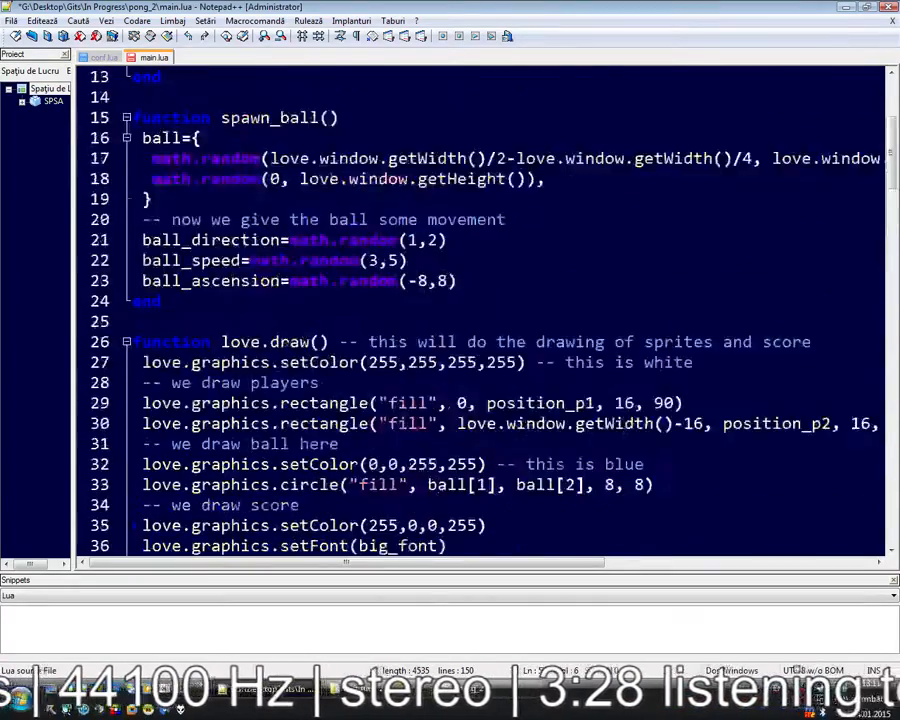
scroll(up, 3)
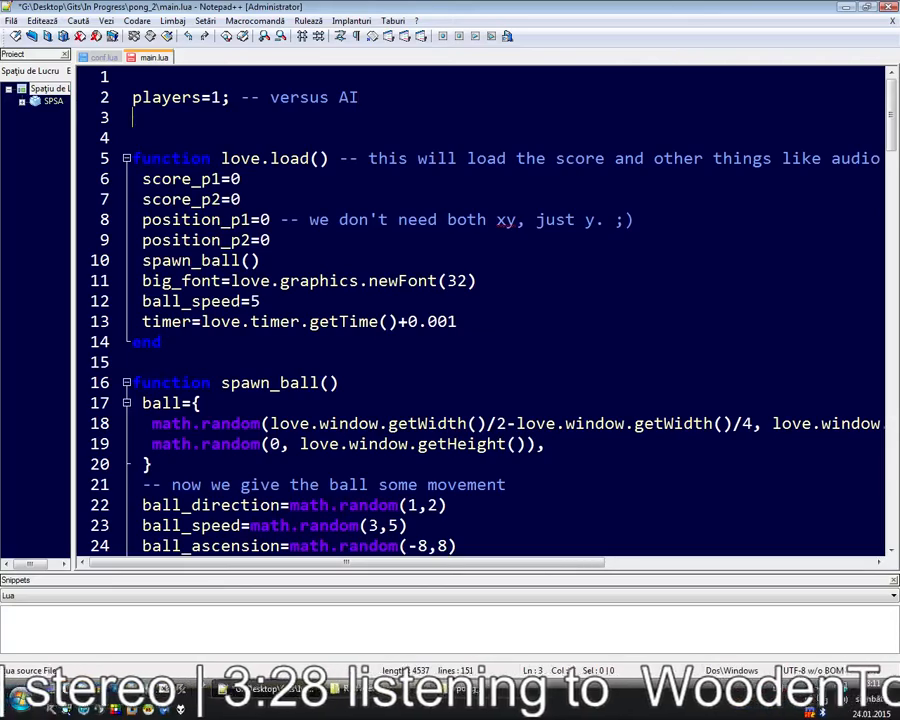
Declare ComputerAction=0; under players=1 with a --[[ ]] comment: 0 = no action, 1 = up, 2 = down
text(Actio)
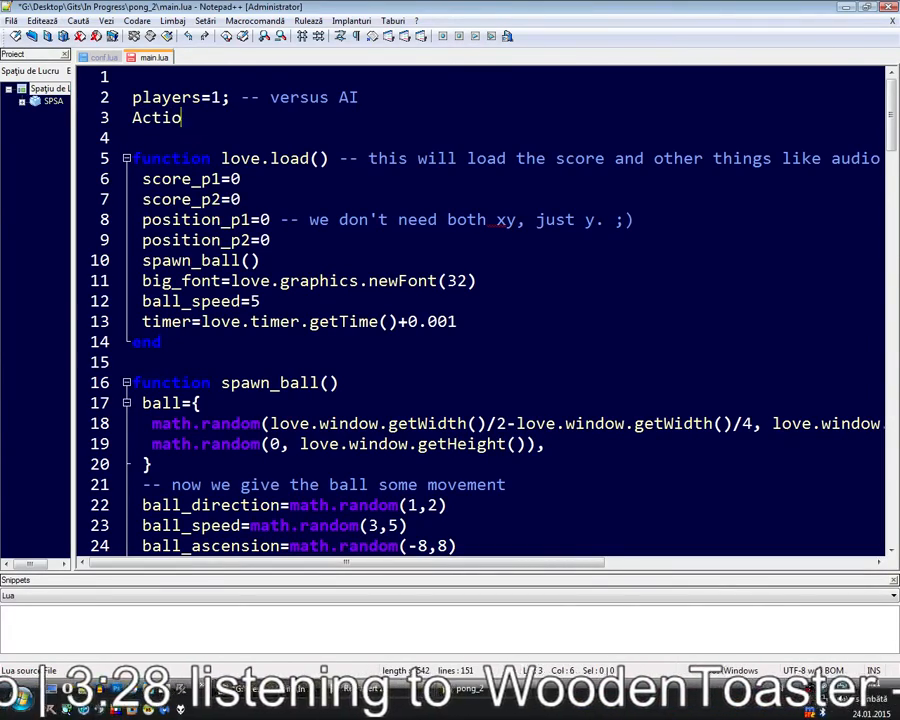
key(BackSpace)
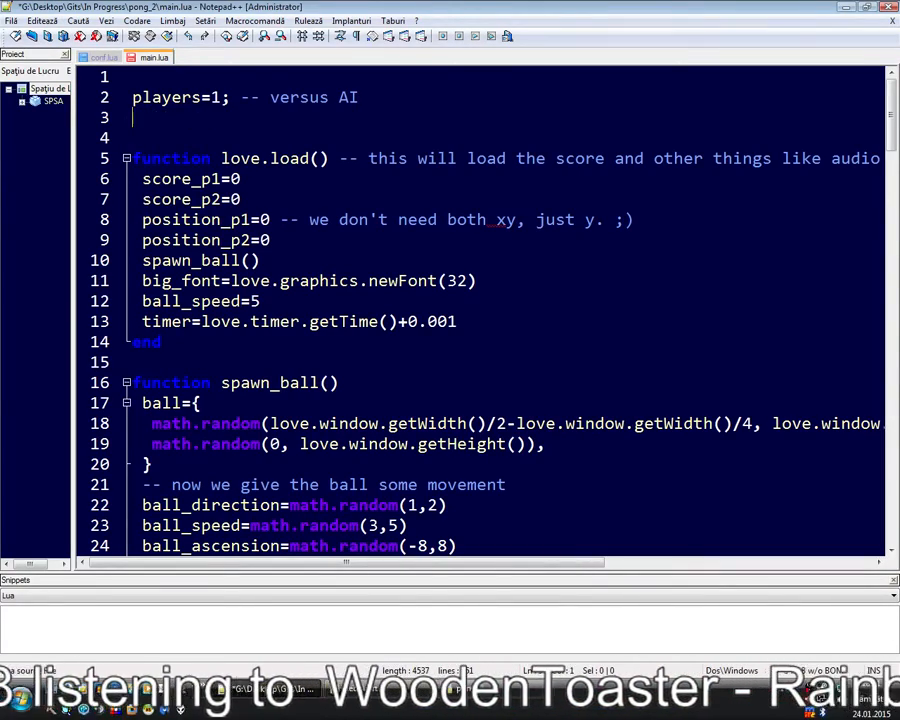
text(ComputerAction=0;)
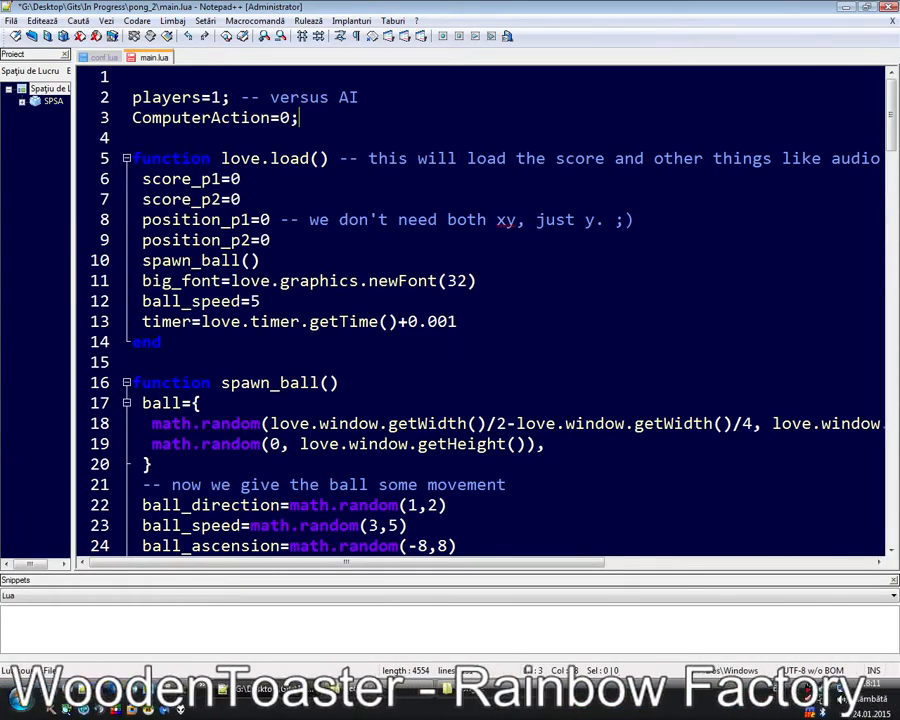
text(--[[)
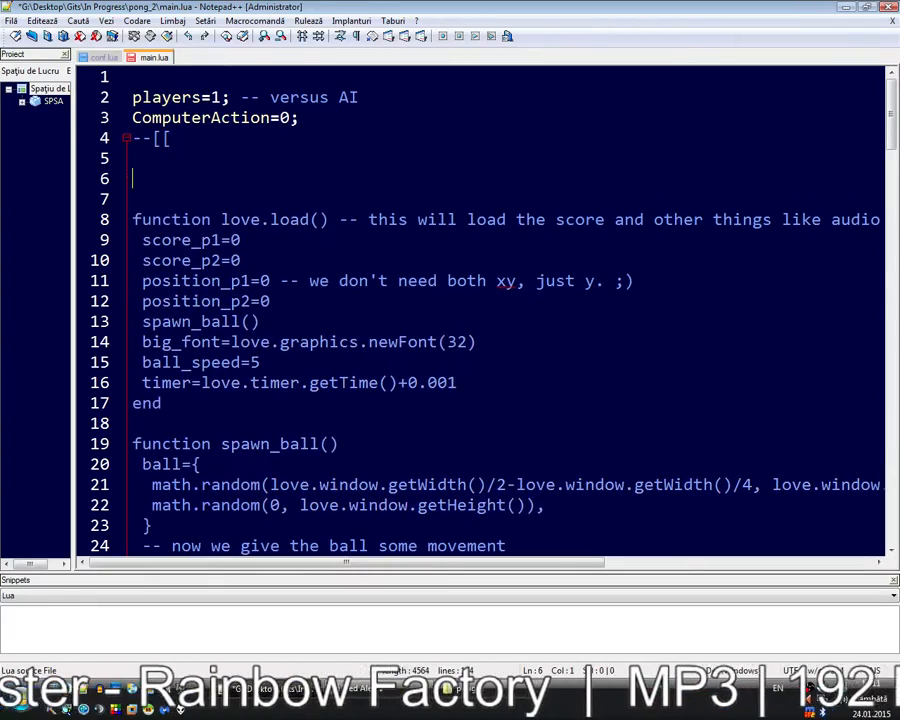
text(--]])
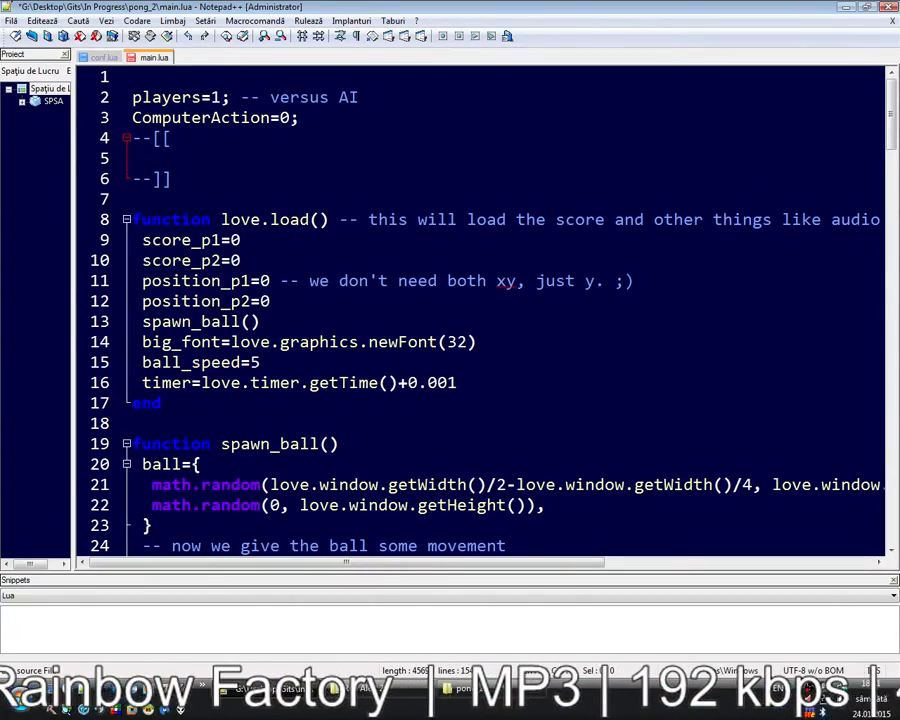
text(0 = no action, 1 =)
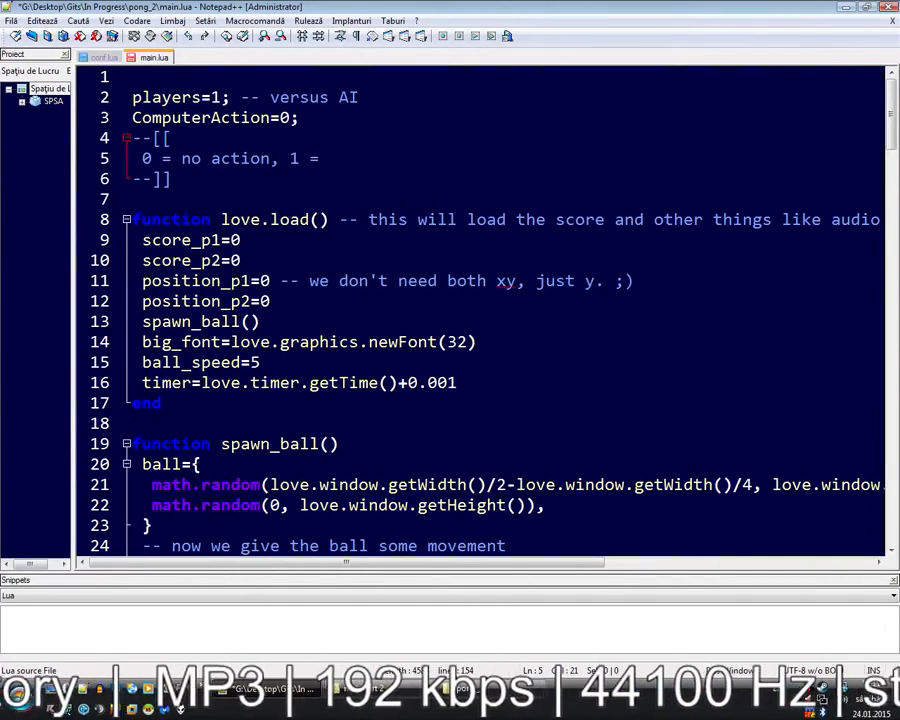
text(up, 2 =)
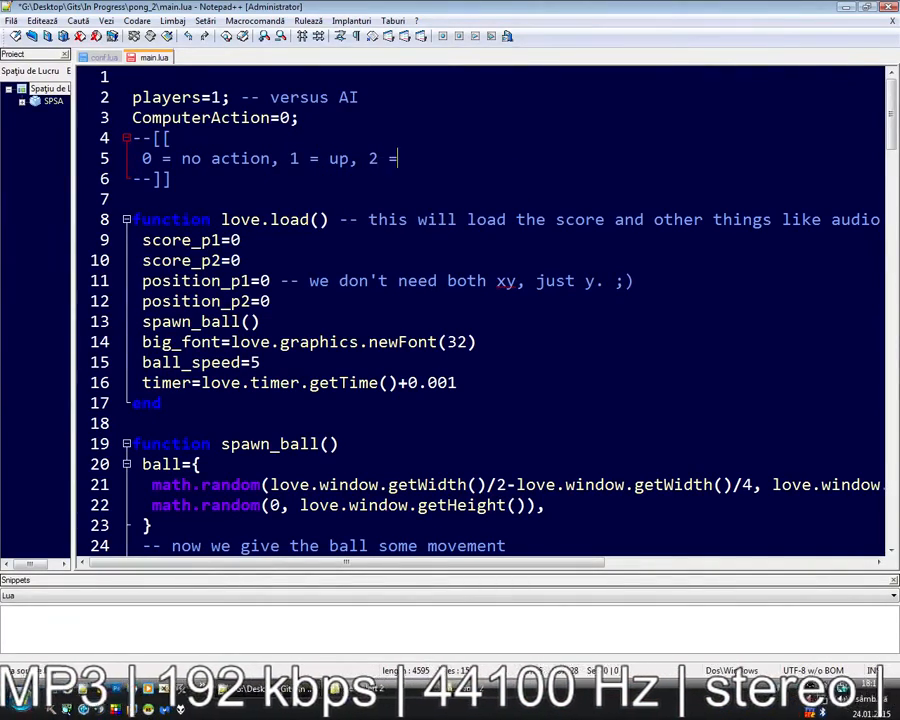
text(down.)
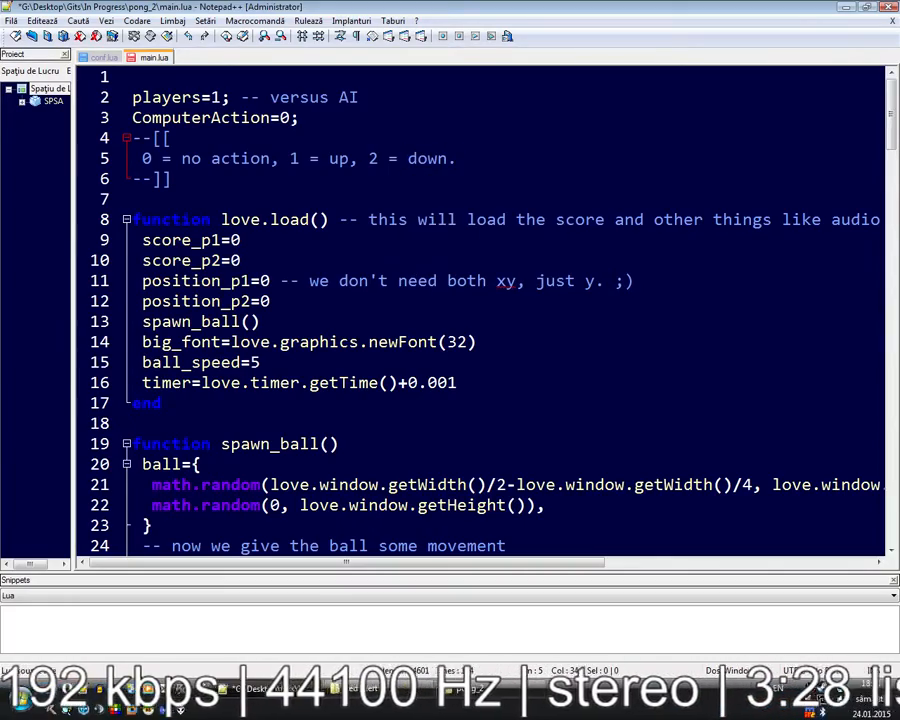
scroll(down, 3)
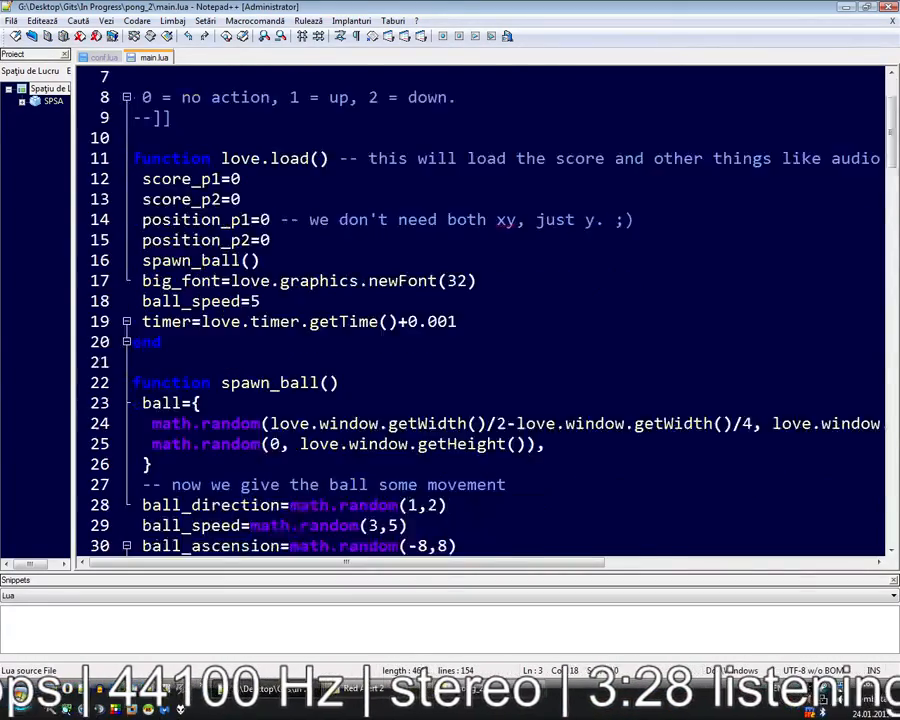
Make the AI branch move up when ComputerAction == 1 and down when ComputerAction == 2
scroll(down, 3)
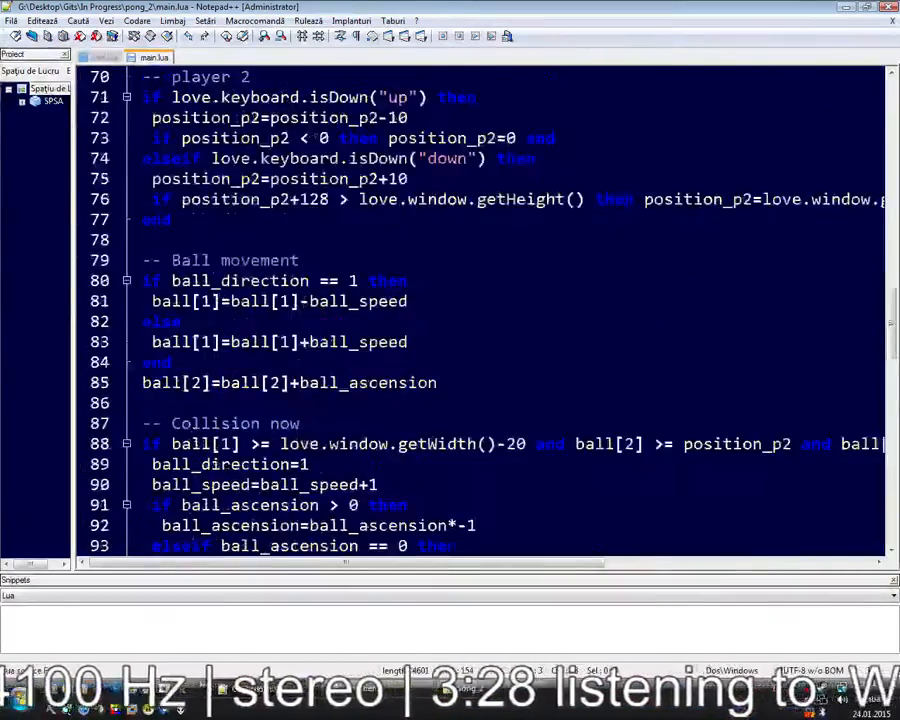
scroll(up, 3)
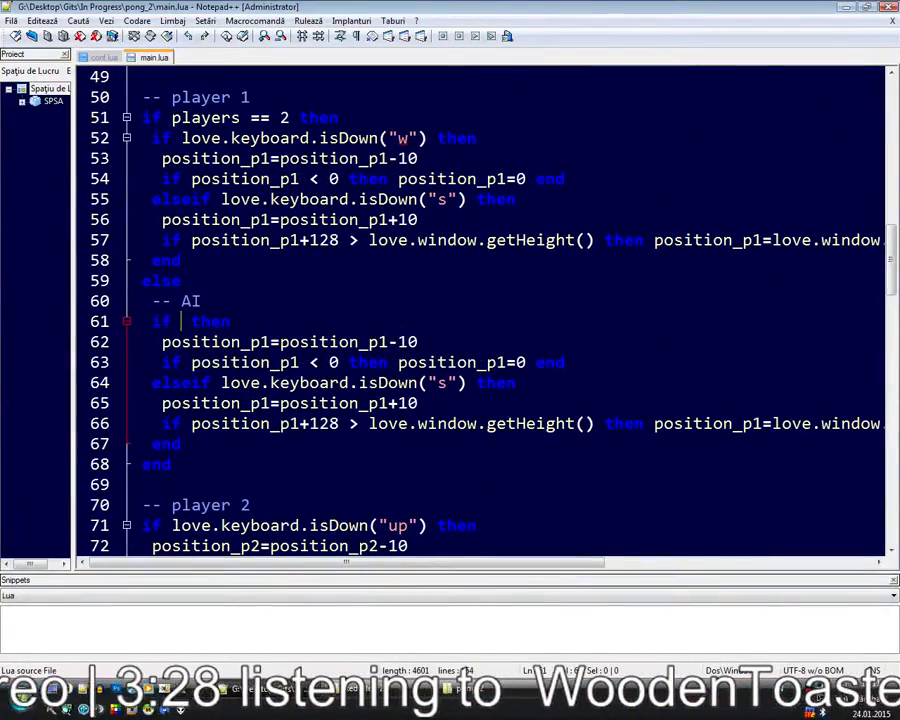
text(ComputerAction == 1)
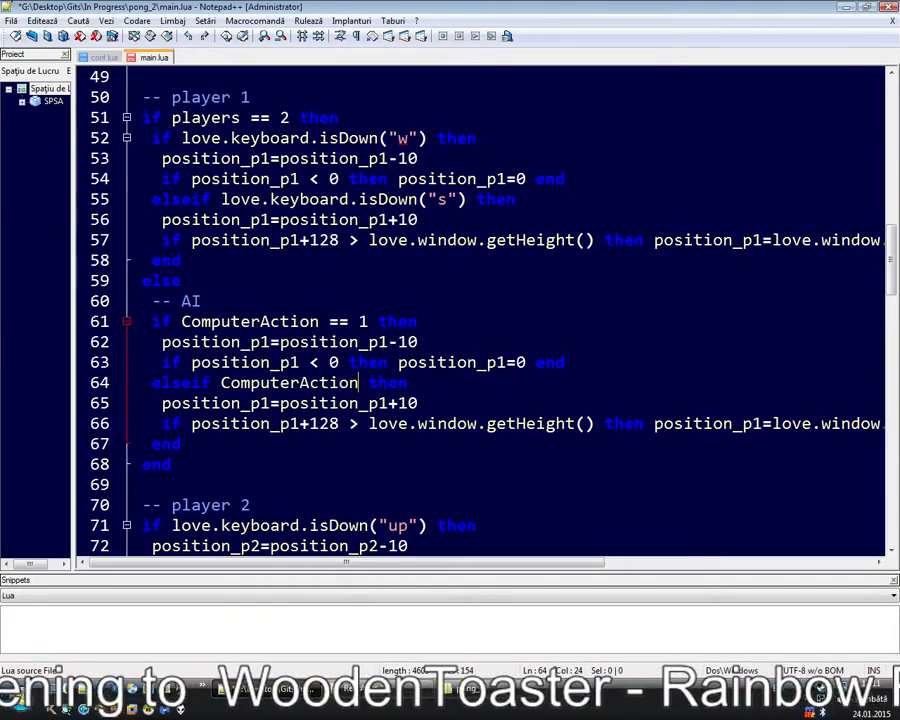
text(== 2)
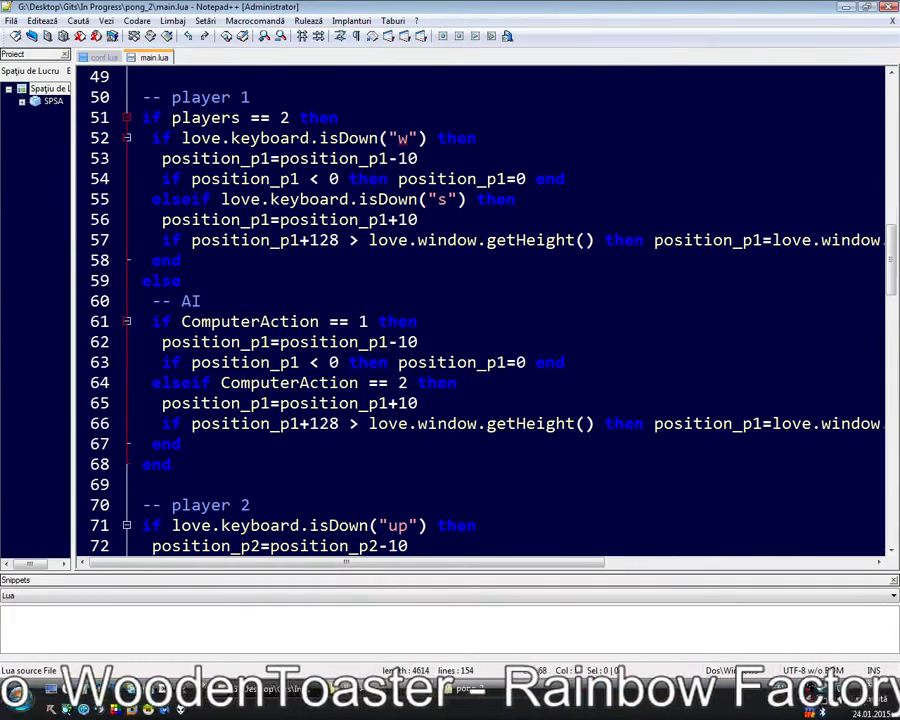
scroll(down, 3)
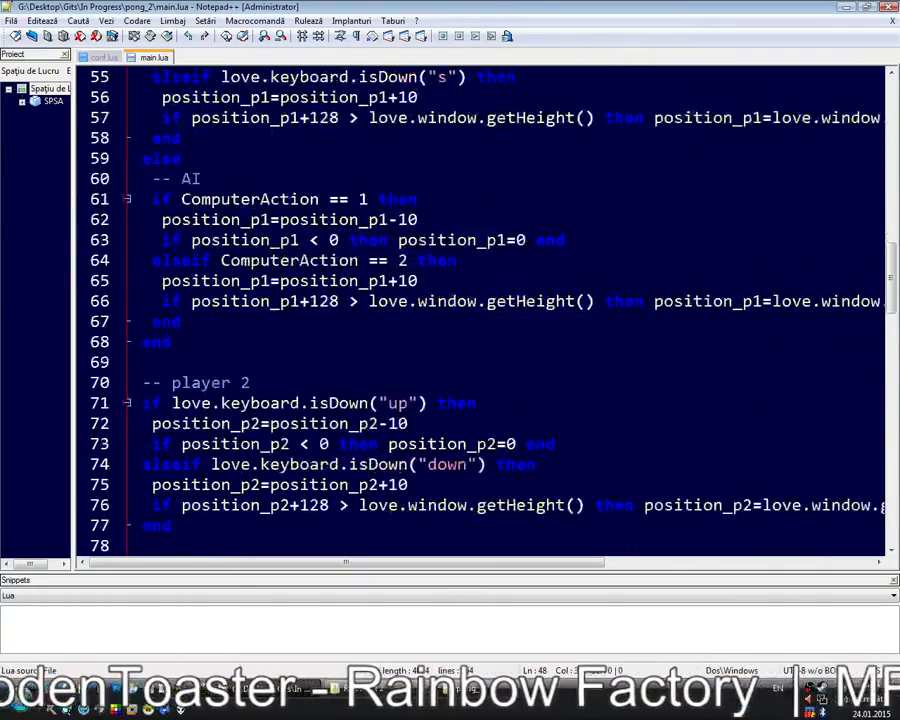
Write an empty 'function ComputerThink() … end' just above love.update
scroll(up, 3)
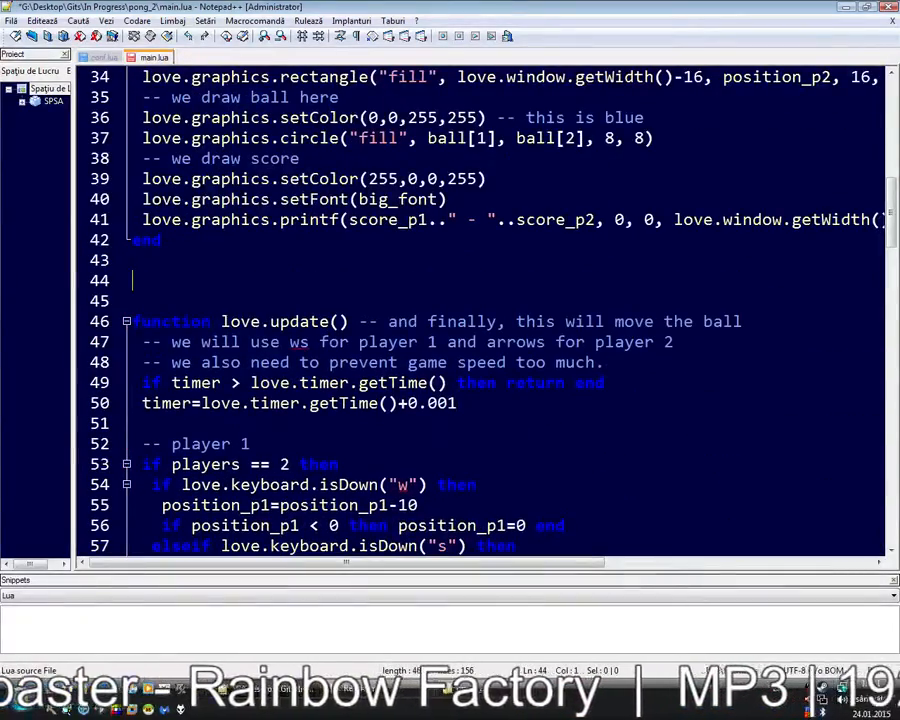
text(function)
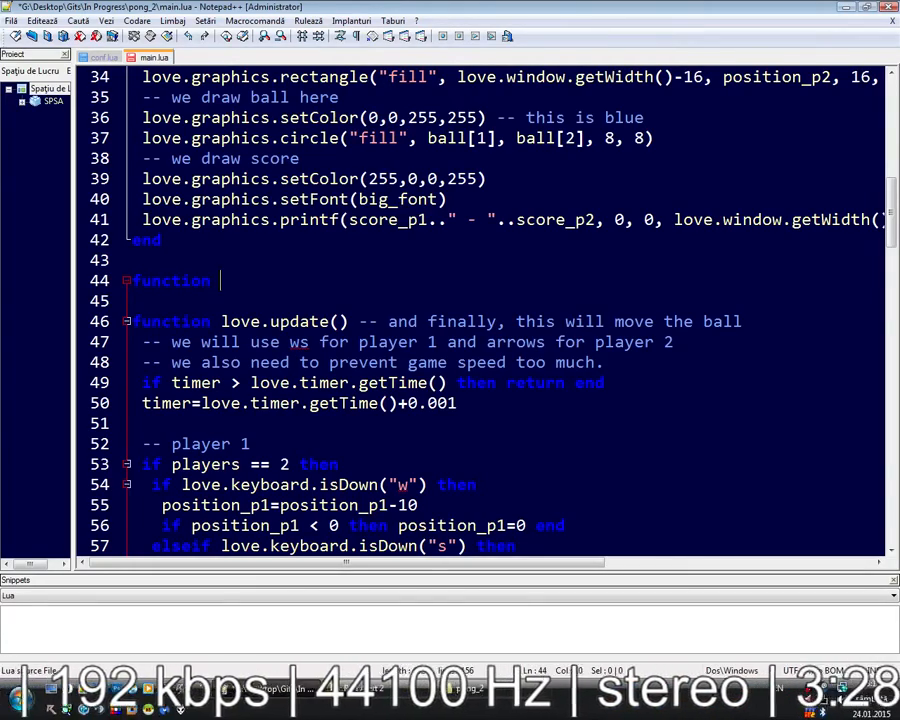
text(ComputerThink()
text(end)
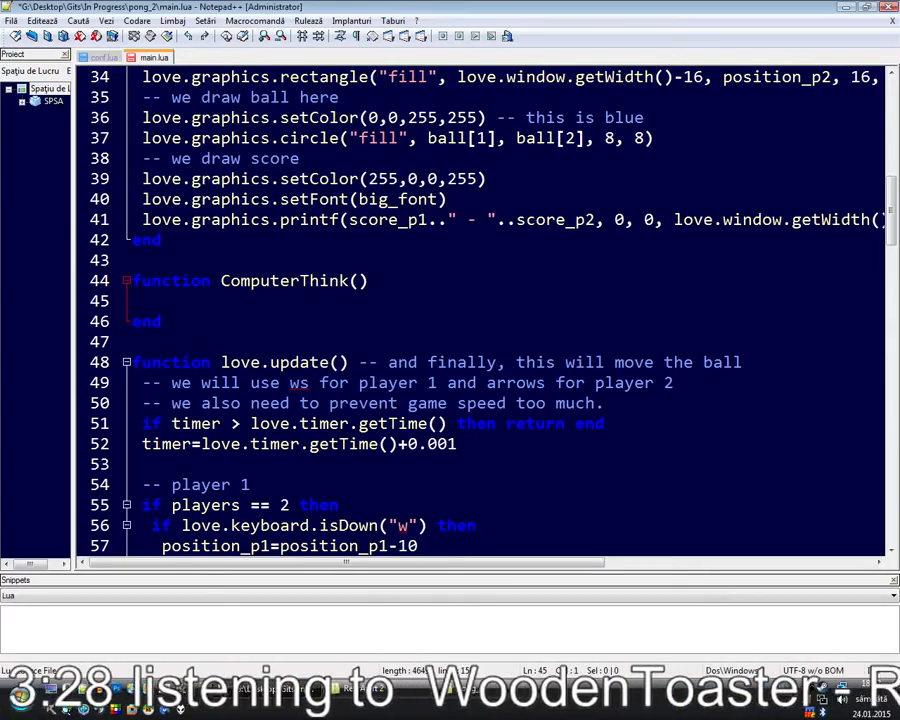
scroll(down, 3)
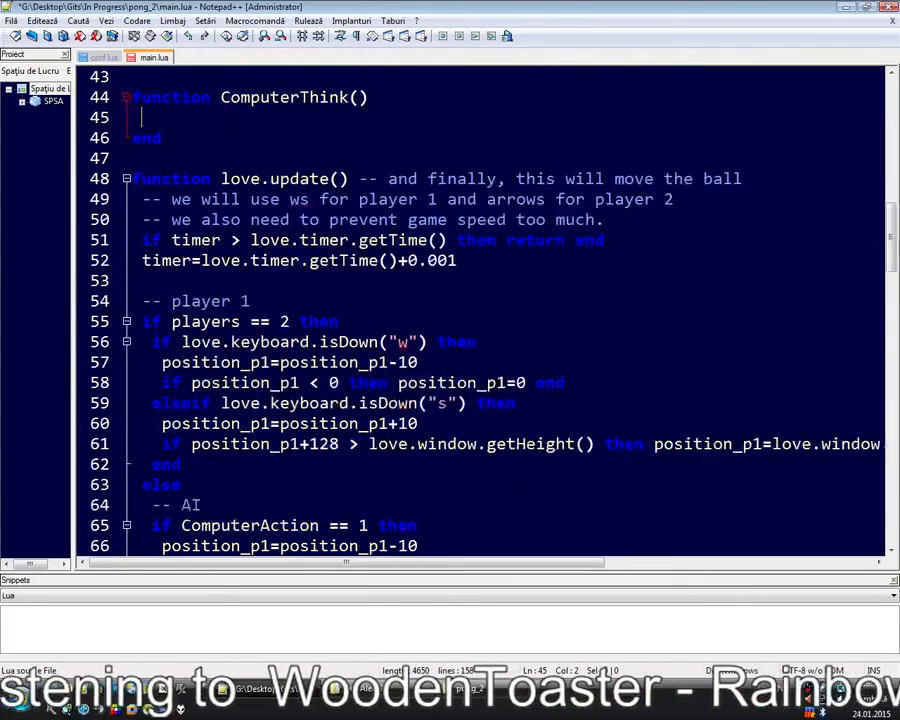
scroll(down, 3)
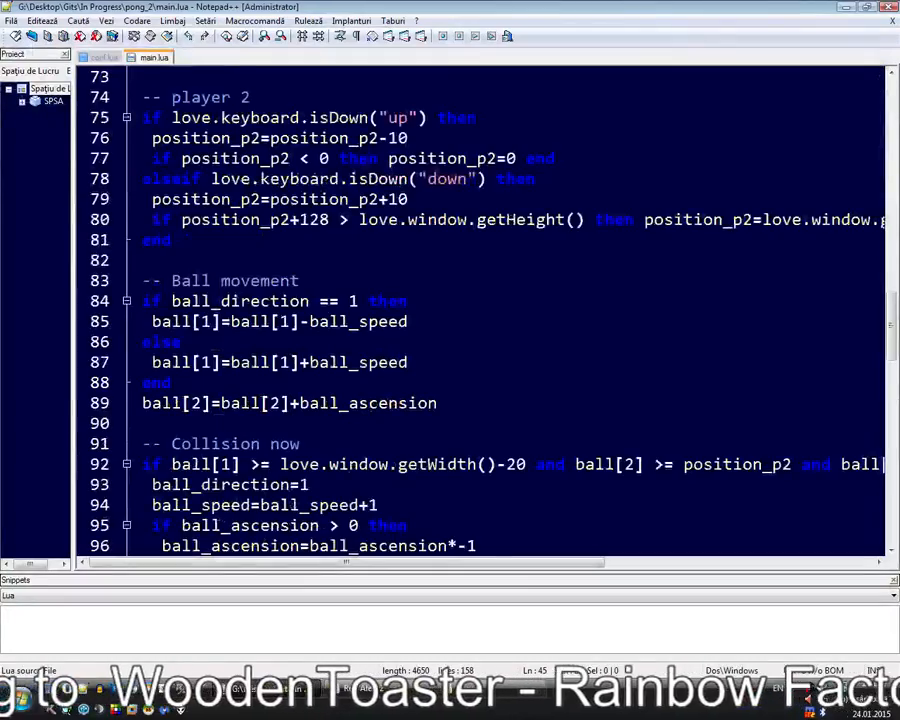
scroll(up, 3)
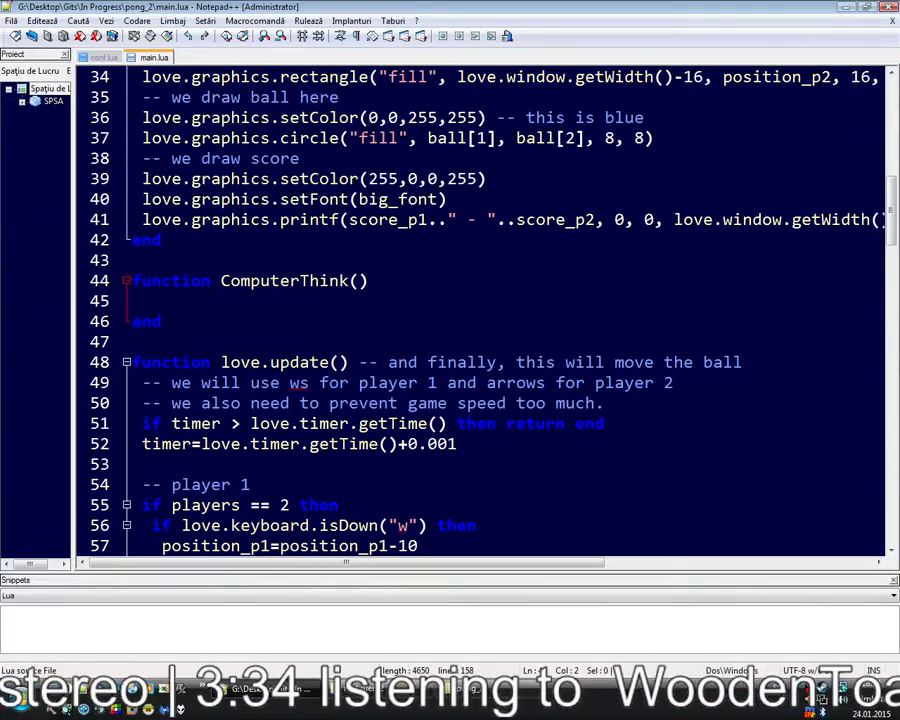
scroll(down, 3)
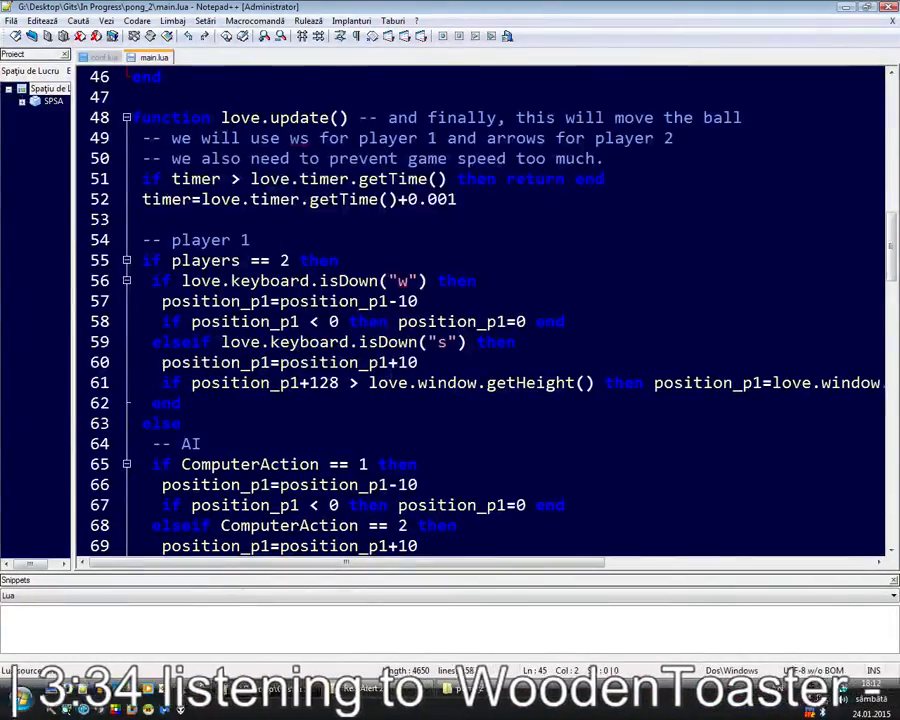
scroll(up, 3)
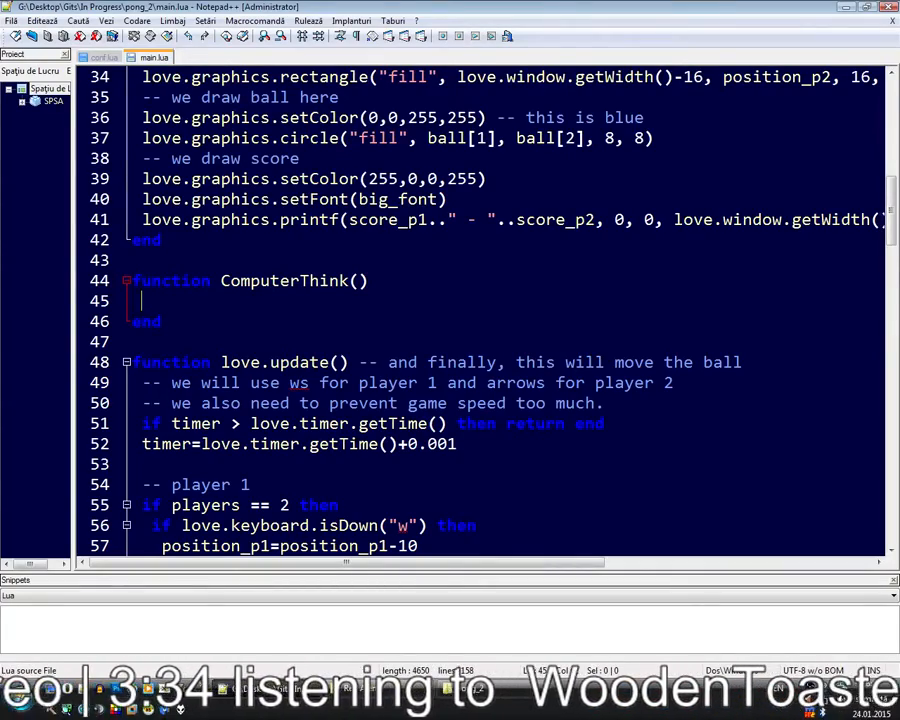
scroll(down, 3)
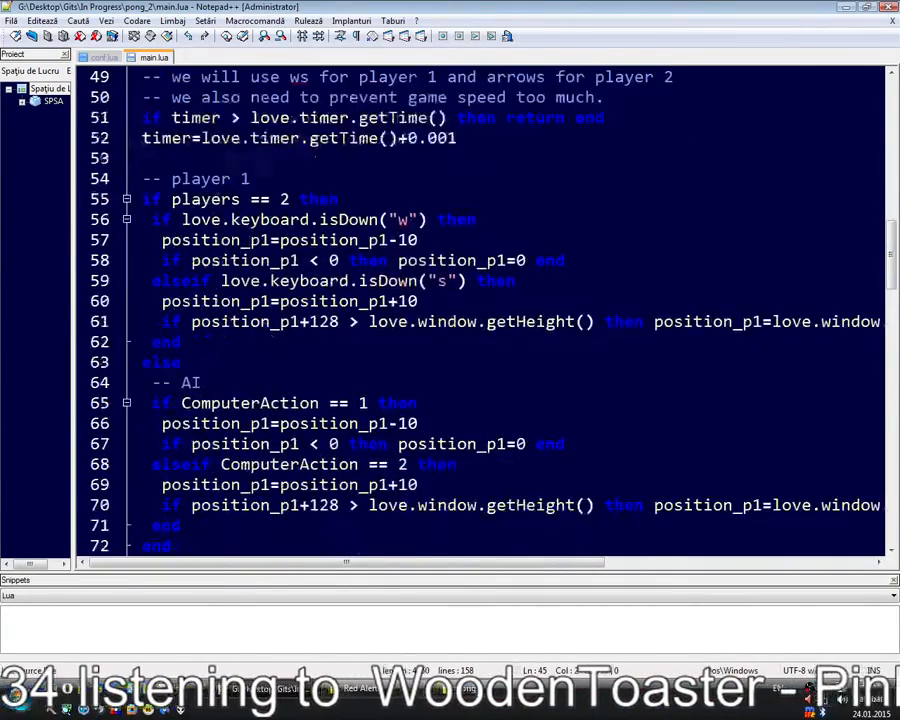
scroll(up, 3)
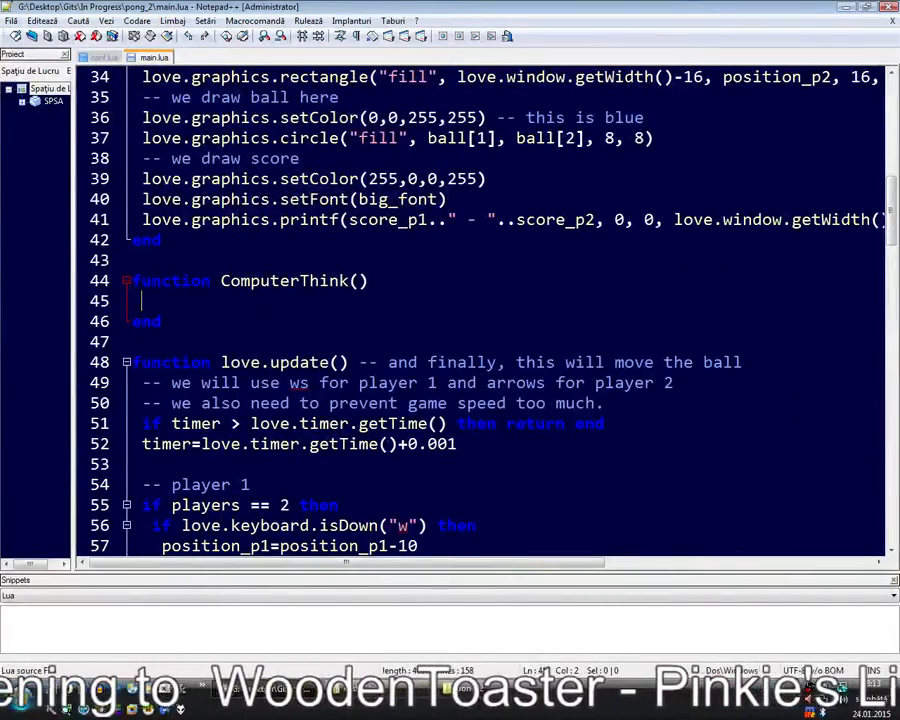
Start ComputerThink's if condition on ball[2], reusing the ball's vertical position reference
text(if)
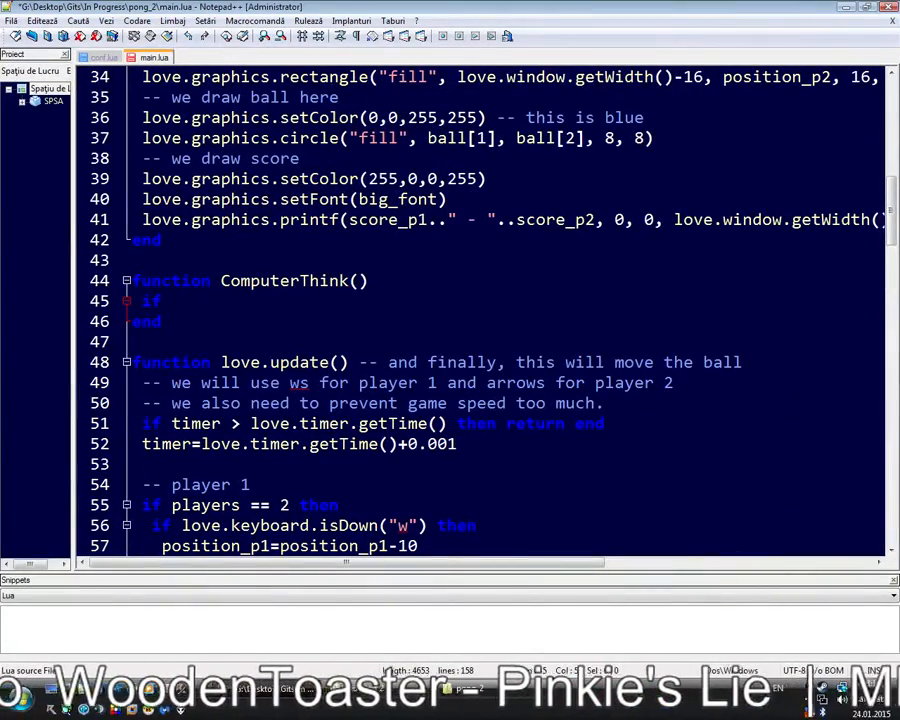
scroll(down, 3)
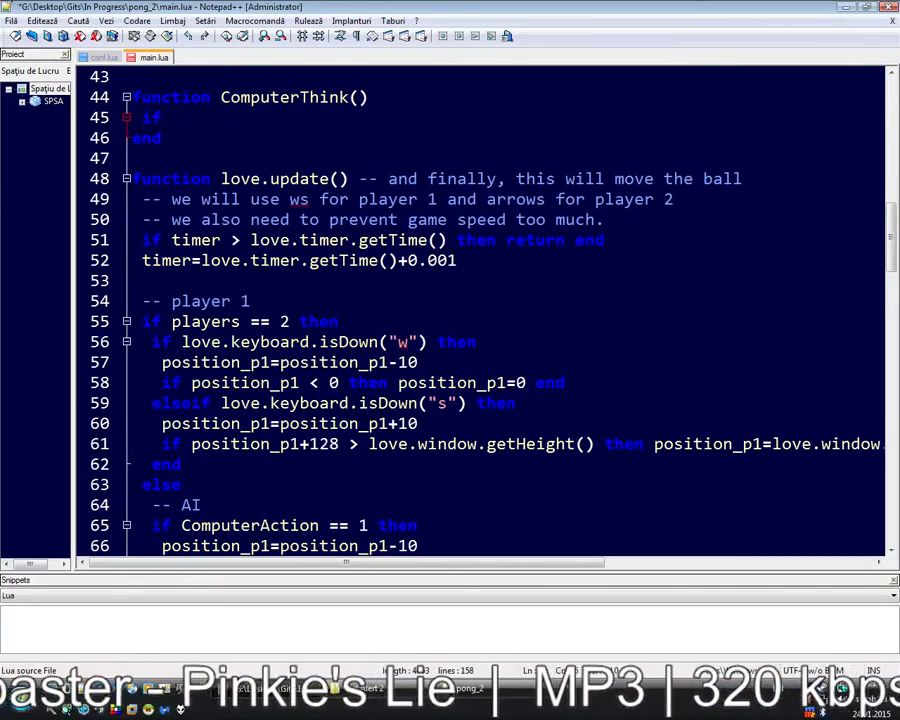
scroll(down, 3)
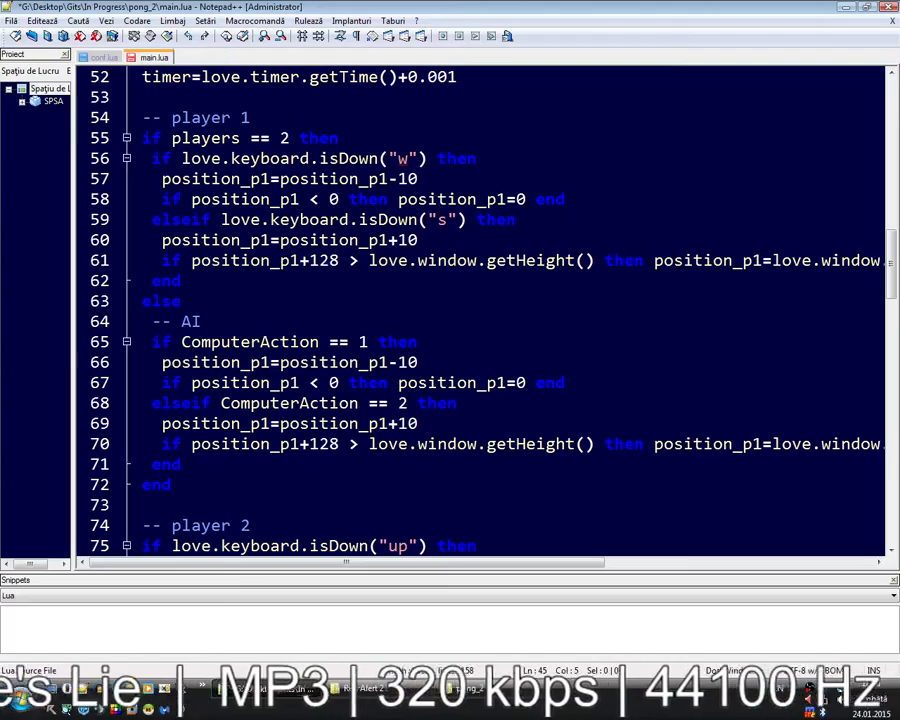
scroll(up, 3)
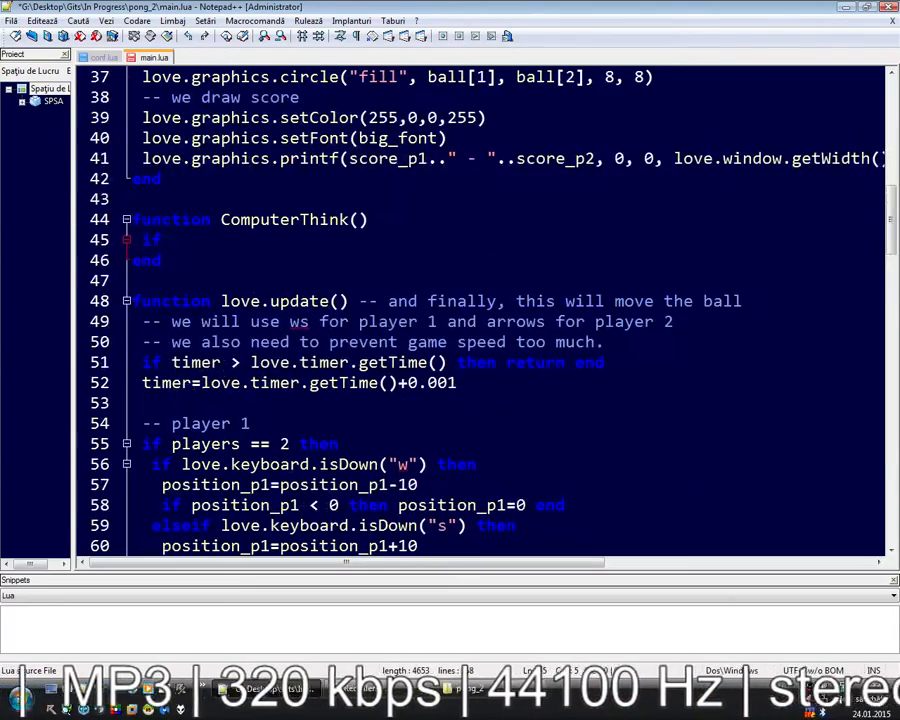
scroll(down, 3)
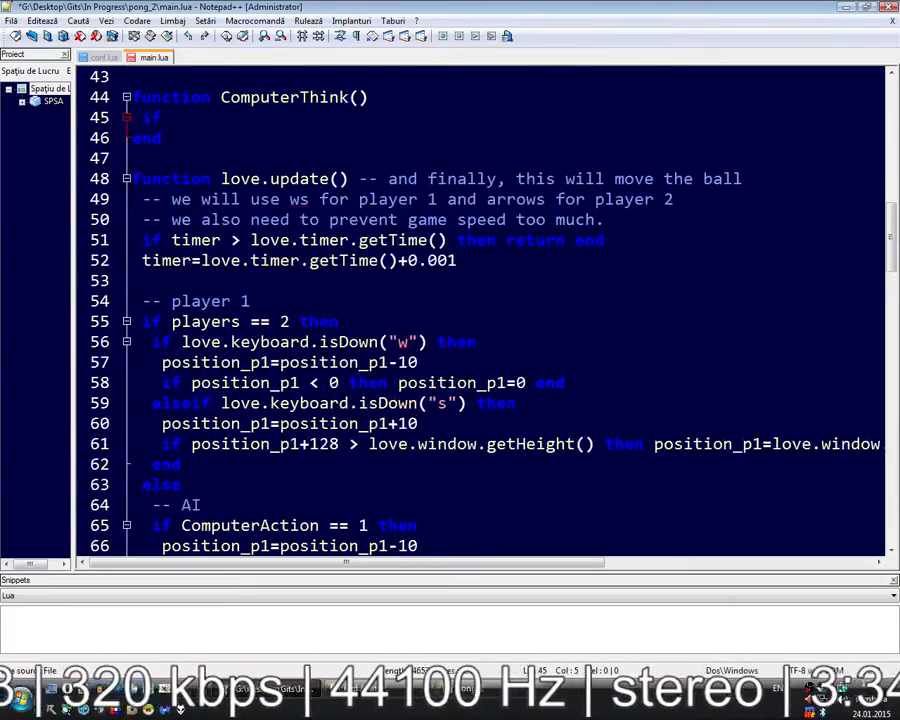
scroll(down, 3)
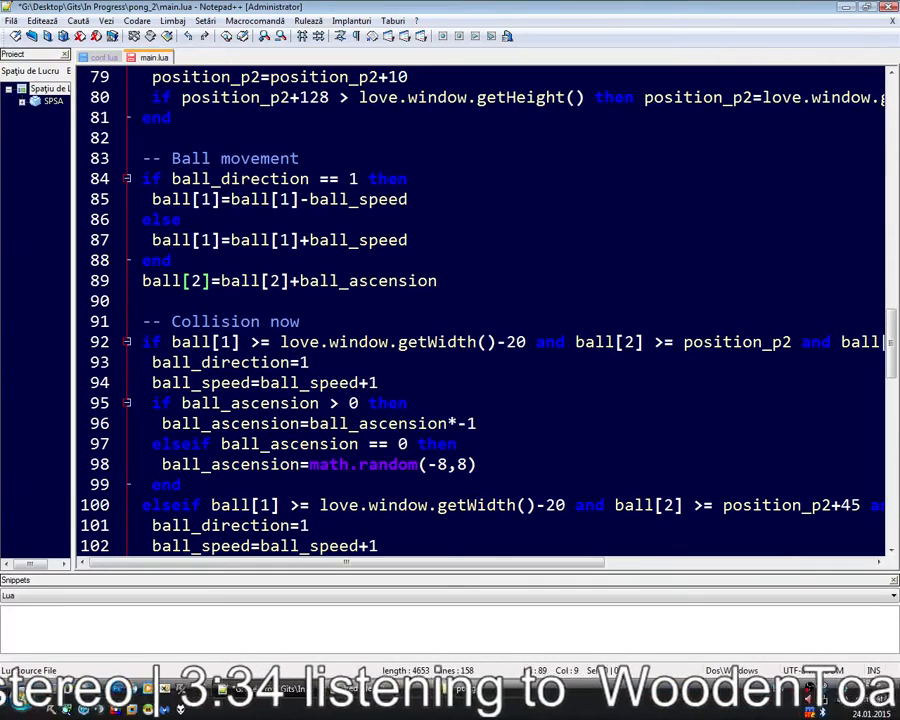
double_click(176, 280)
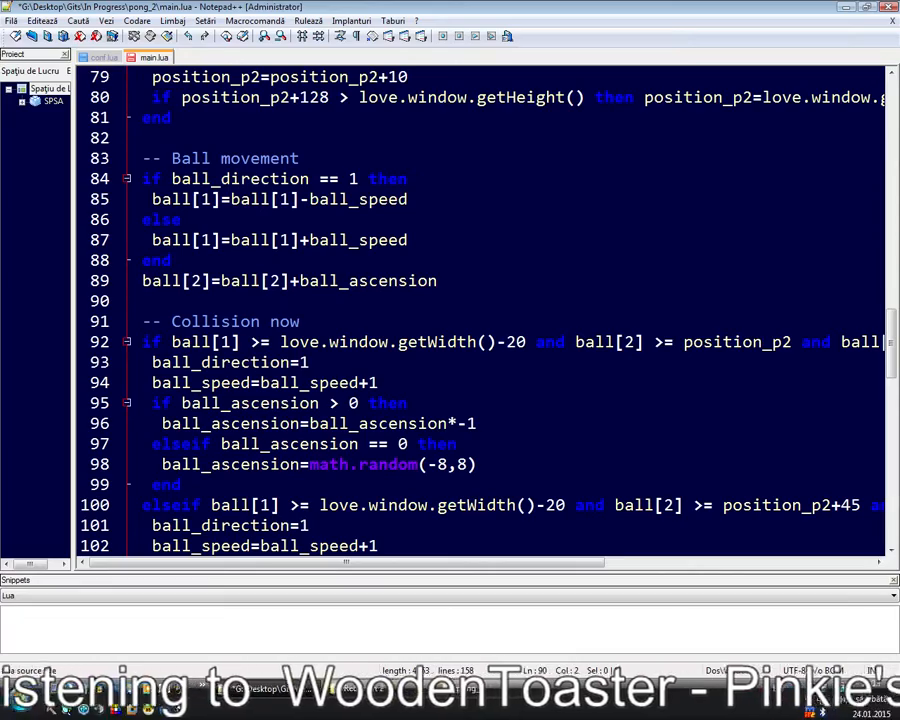
scroll(up, 3)
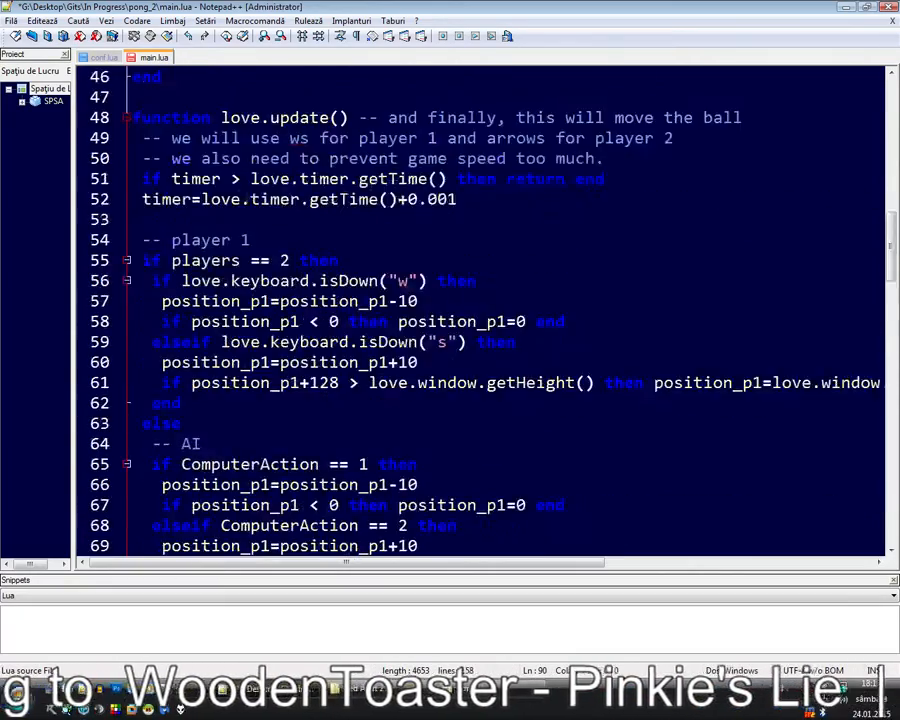
scroll(up, 3)
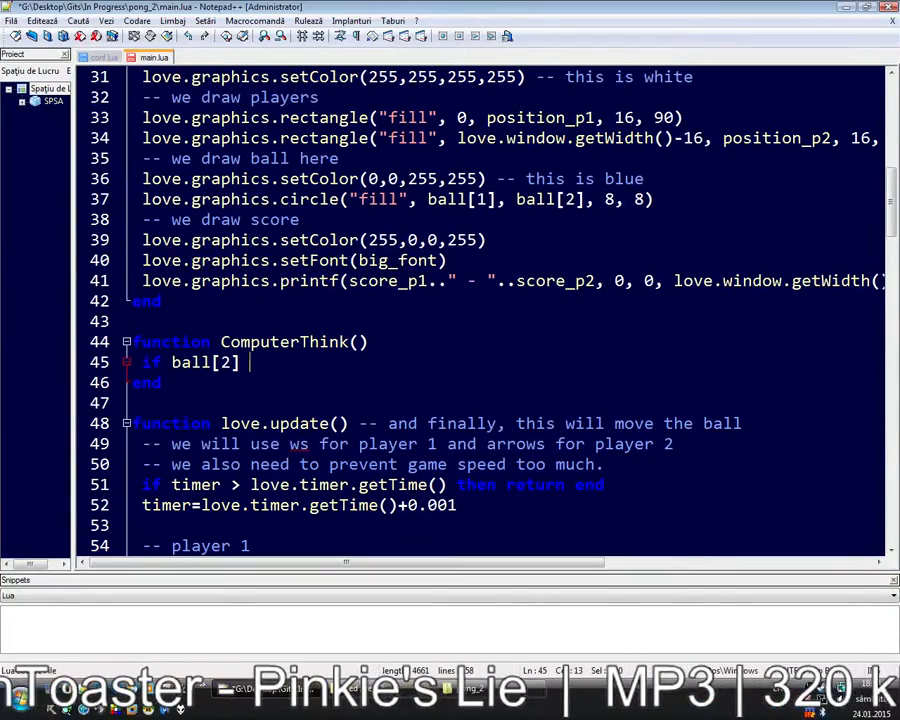
text(>)
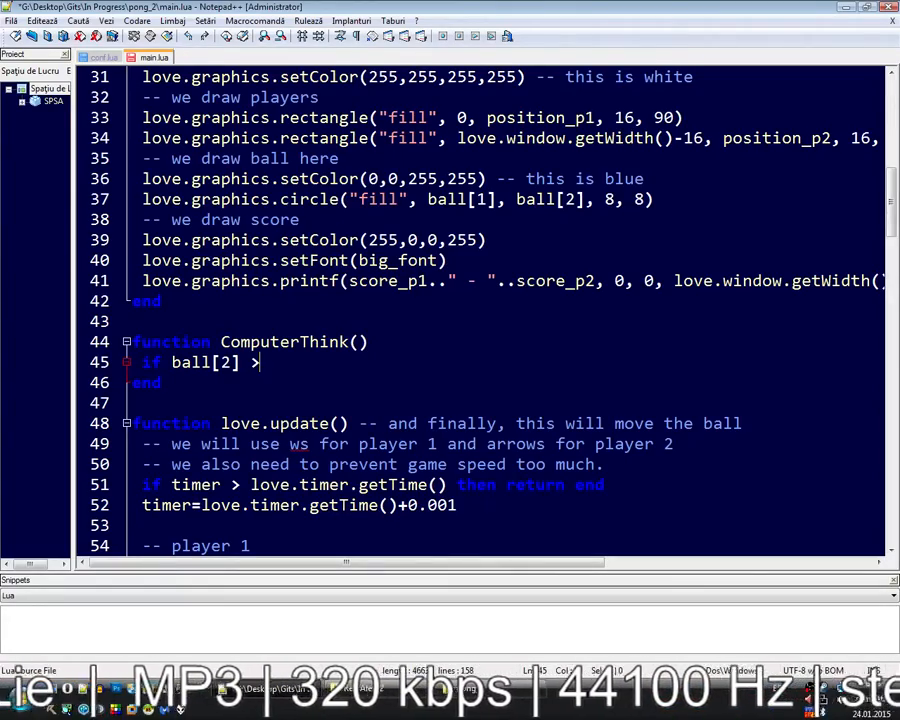
Write the conditions 'ball[2] > position_p1' and 'ball[2] < position_p1' in the if/elseif branches
scroll(down, 3)
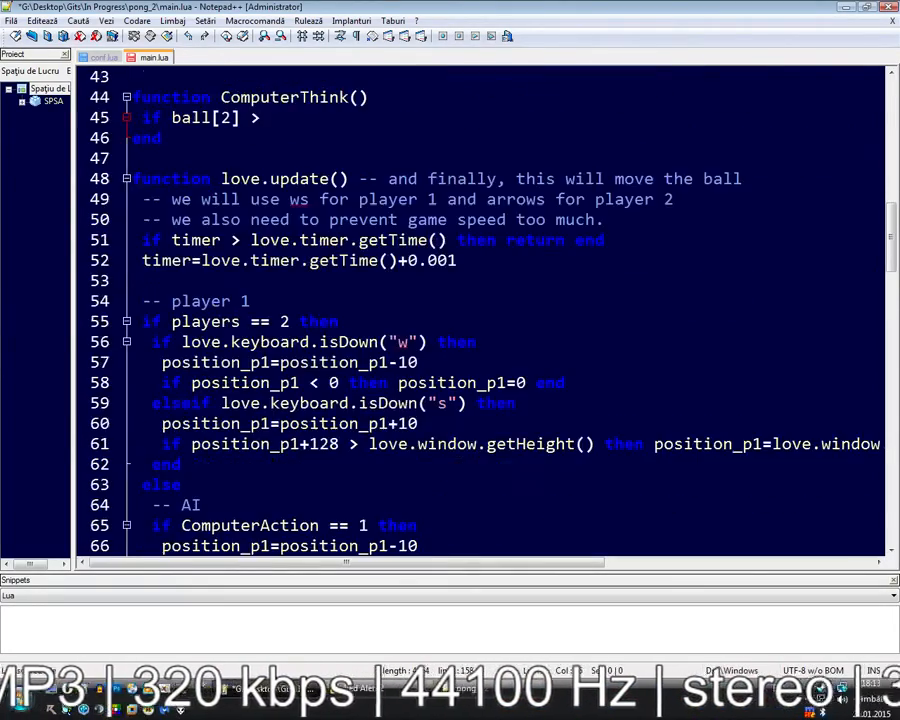
scroll(down, 3)
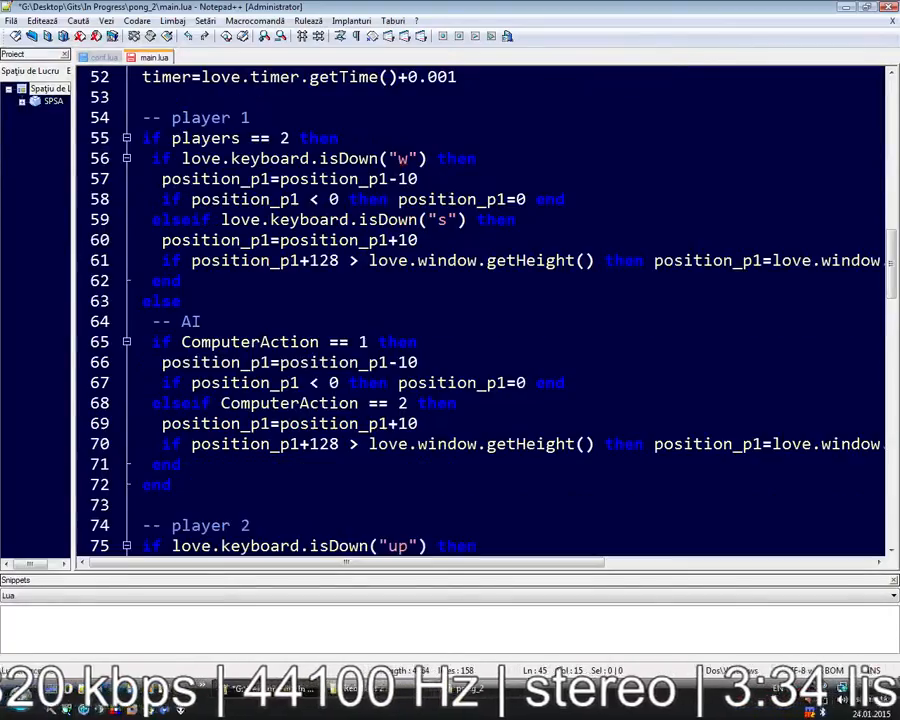
double_click(216, 362)
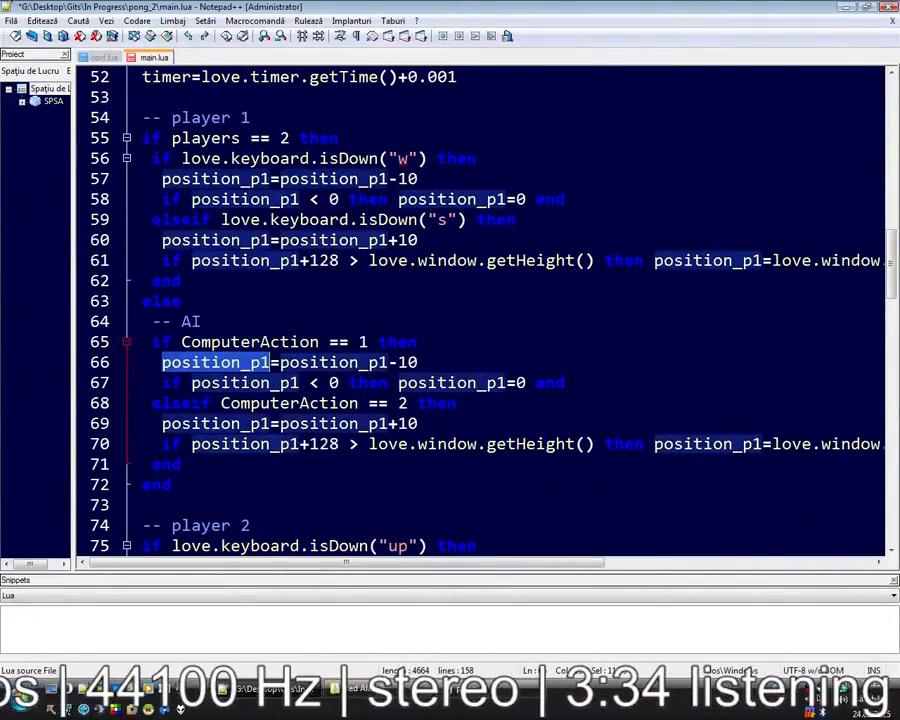
scroll(up, 3)
text(elseif)
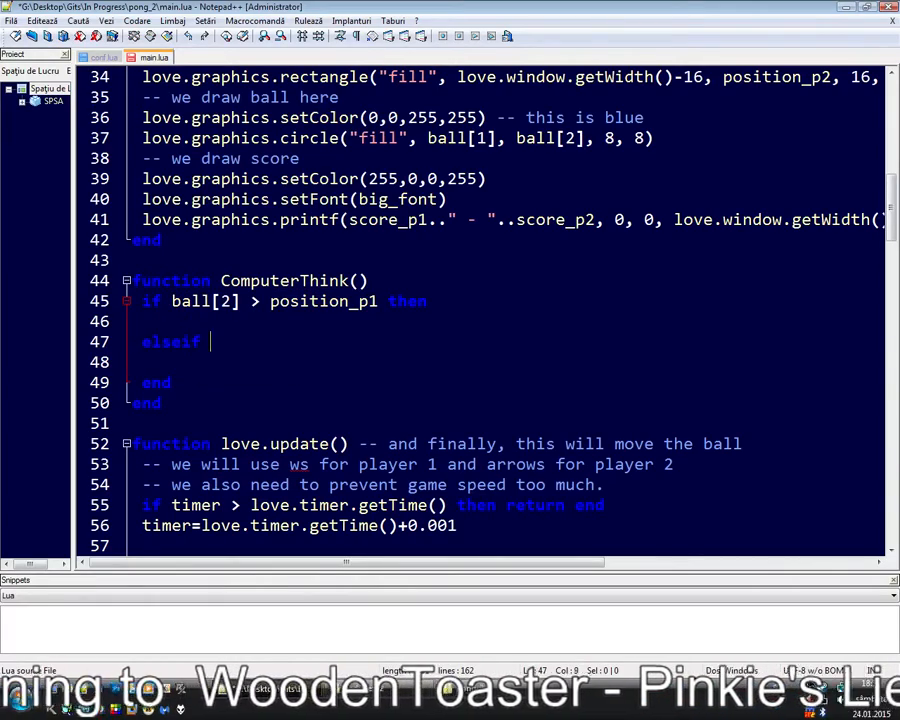
text(ball[2] > position_p1 then)
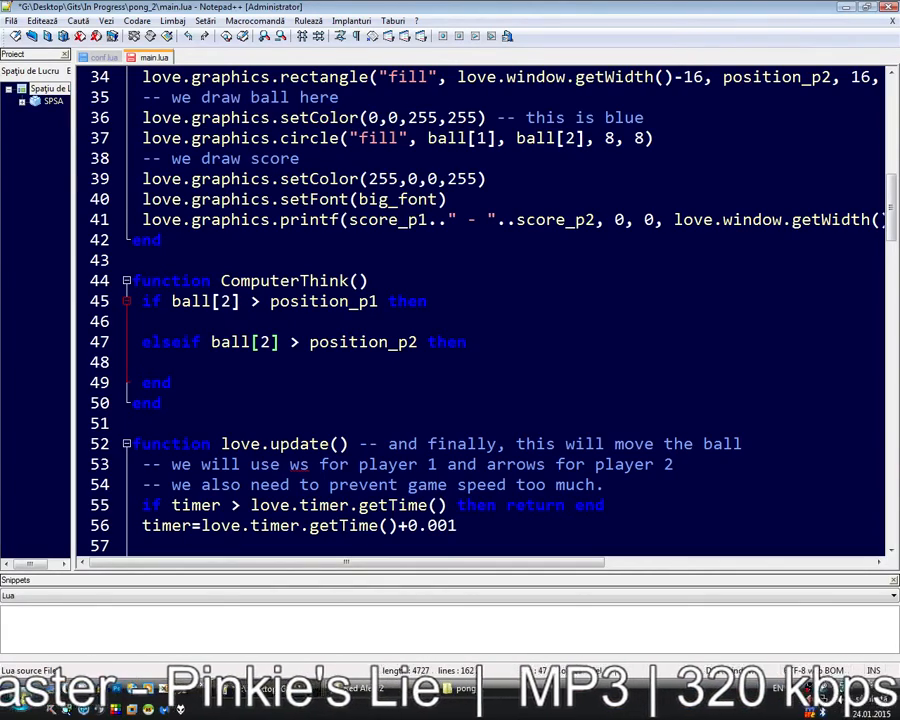
text(<)
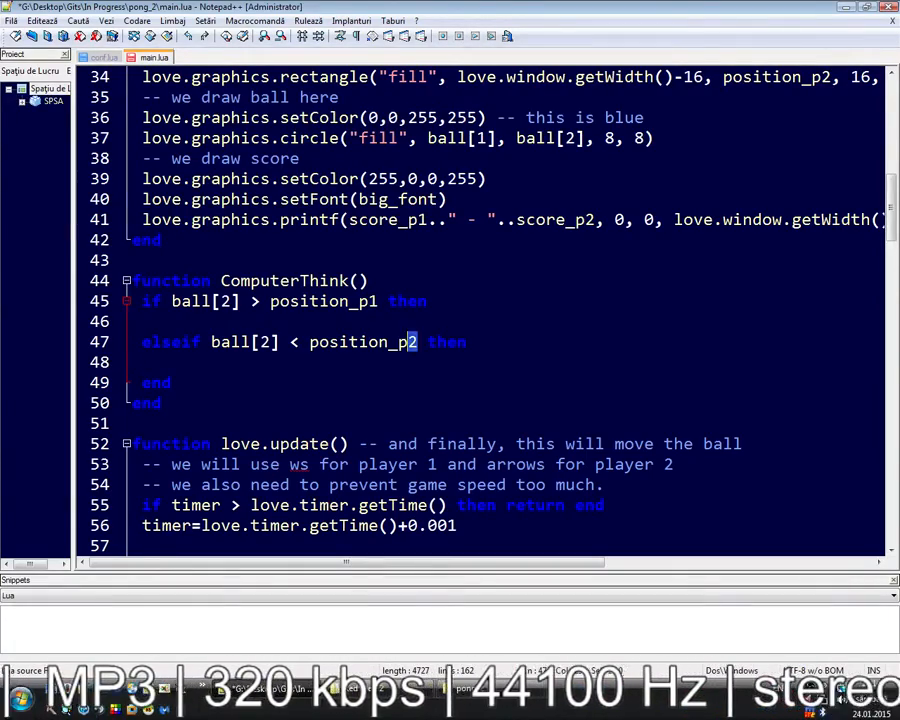
Begin the first branch's ComputerAction assignment after reviewing main.lua
scroll(down, 3)
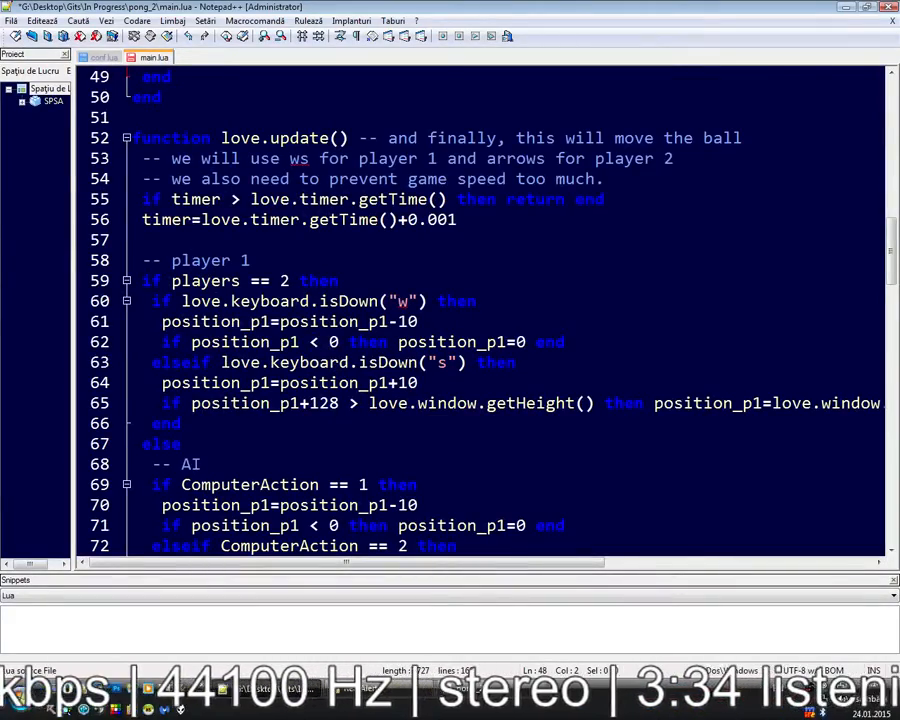
scroll(up, 3)
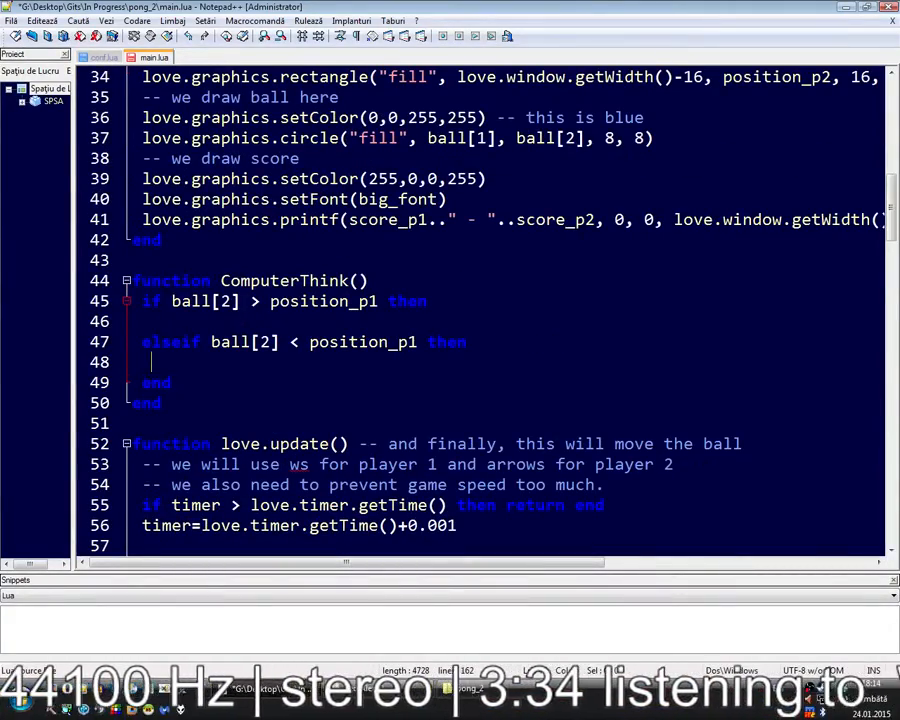
scroll(up, 3)
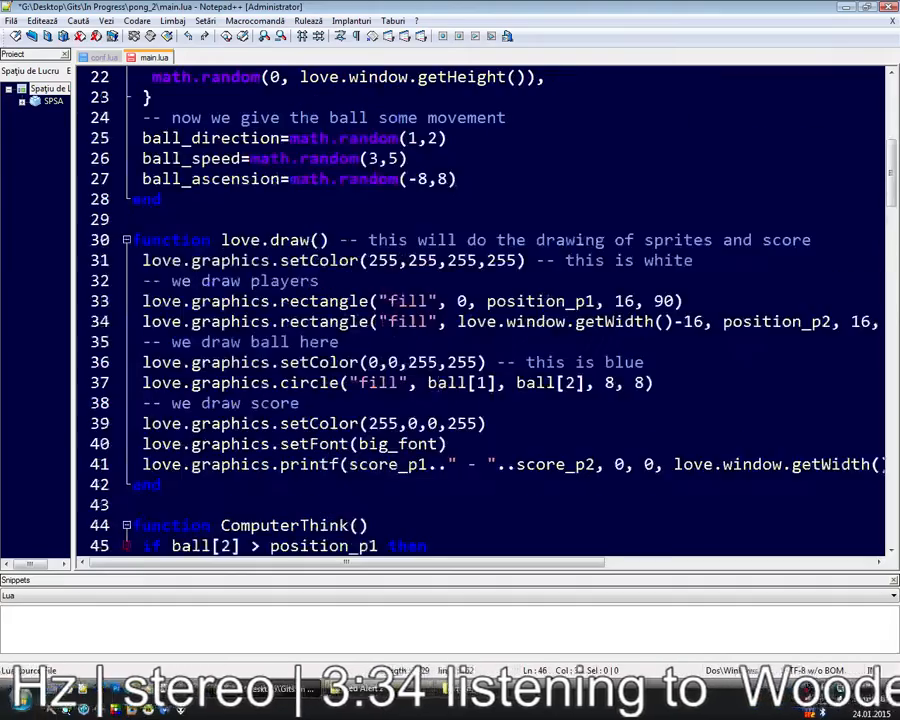
scroll(up, 3)
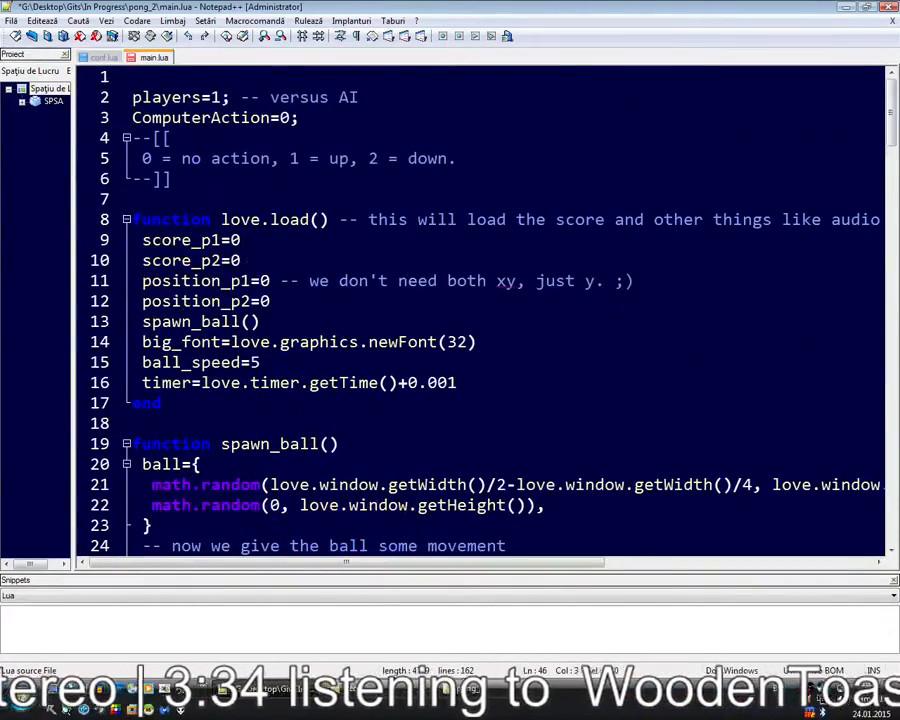
scroll(down, 3)
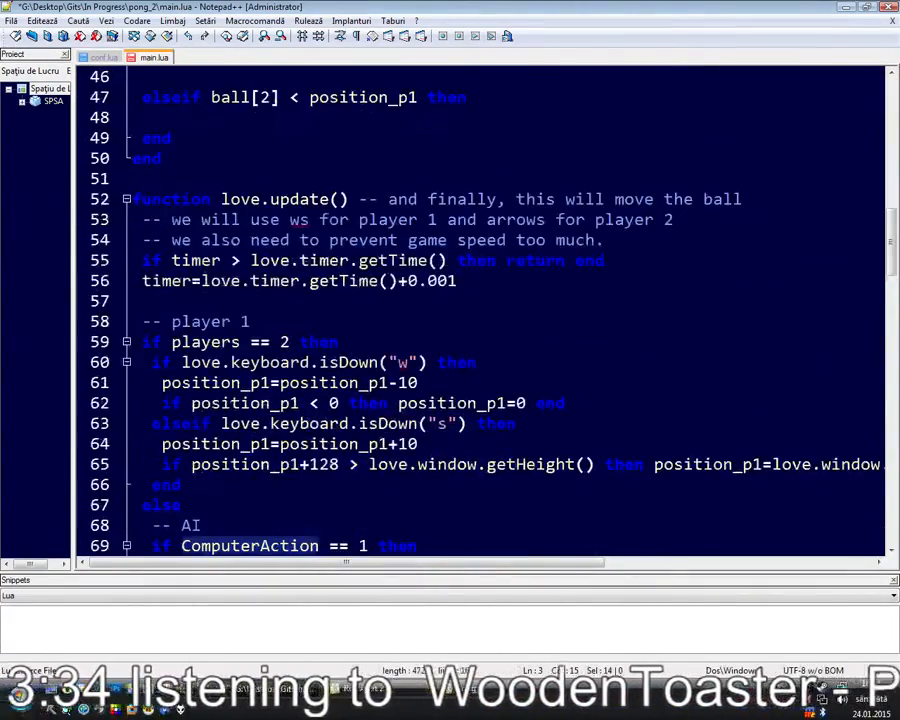
scroll(up, 3)
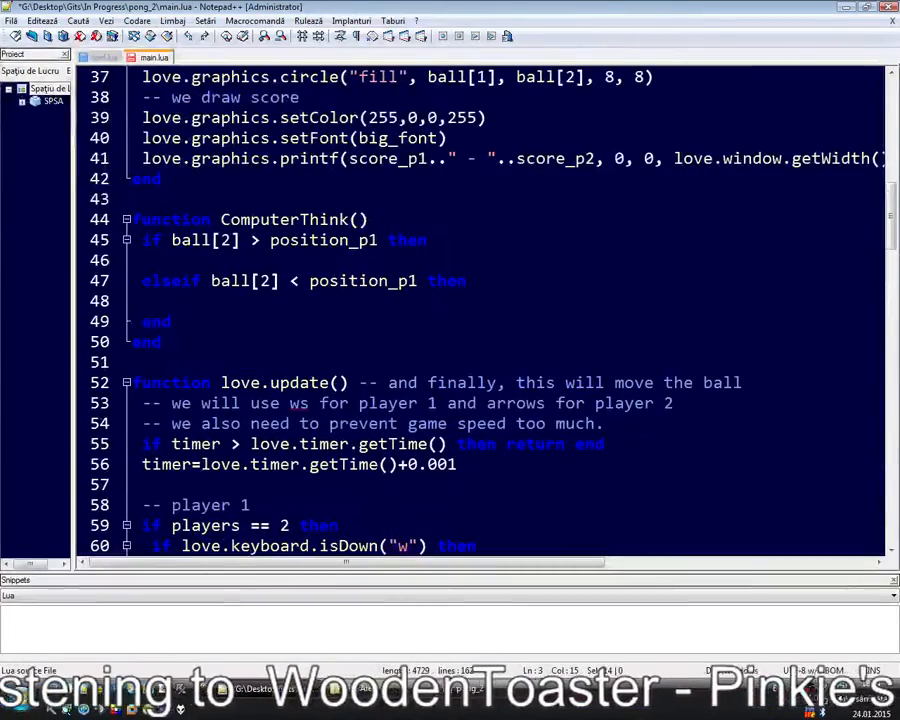
text(ComputerAction)
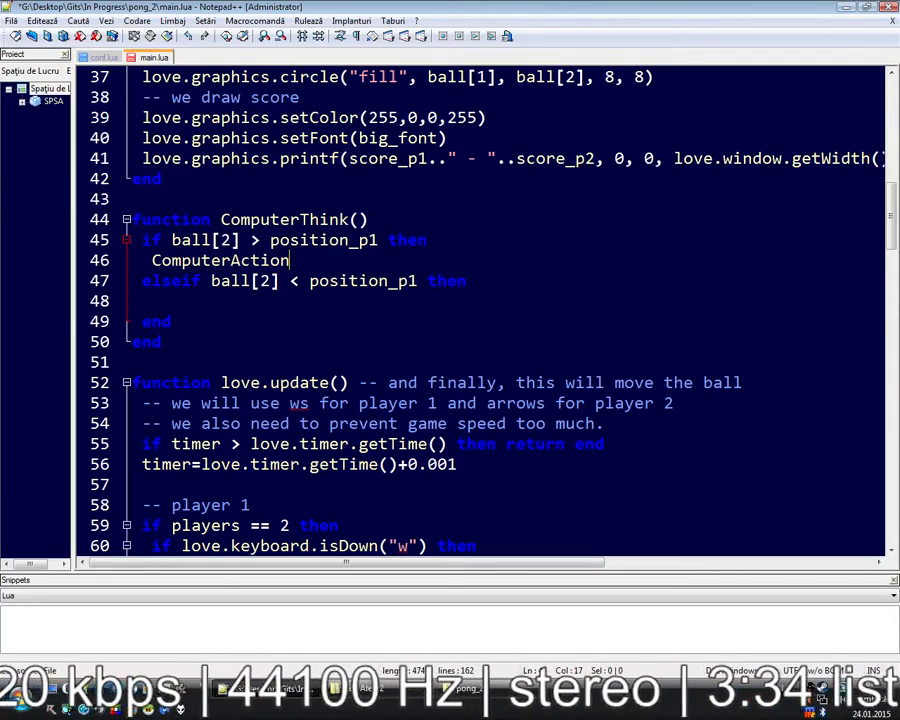
Set ComputerAction=2 in the if branch, ComputerAction=1 in the elseif, and ComputerAction=0 in a new else
text(=)
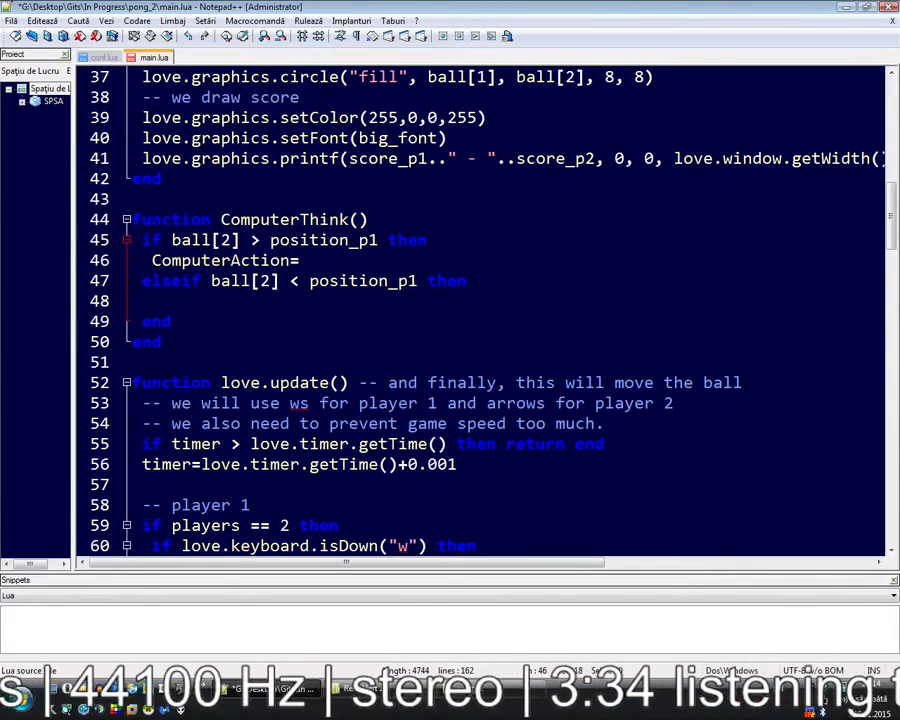
text(2)
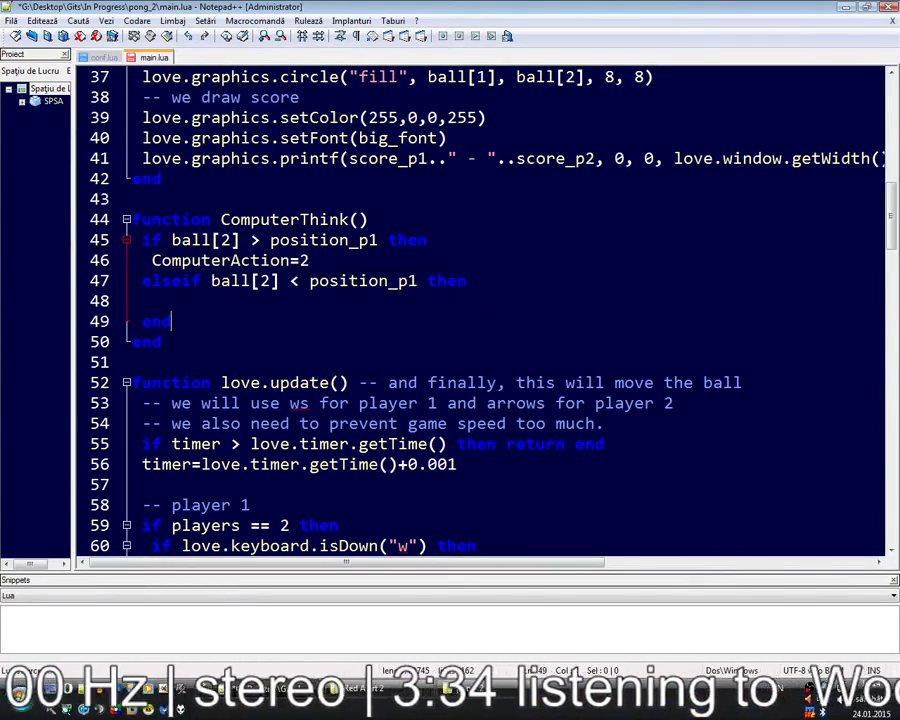
text(ComputerAction=1)
text(else)
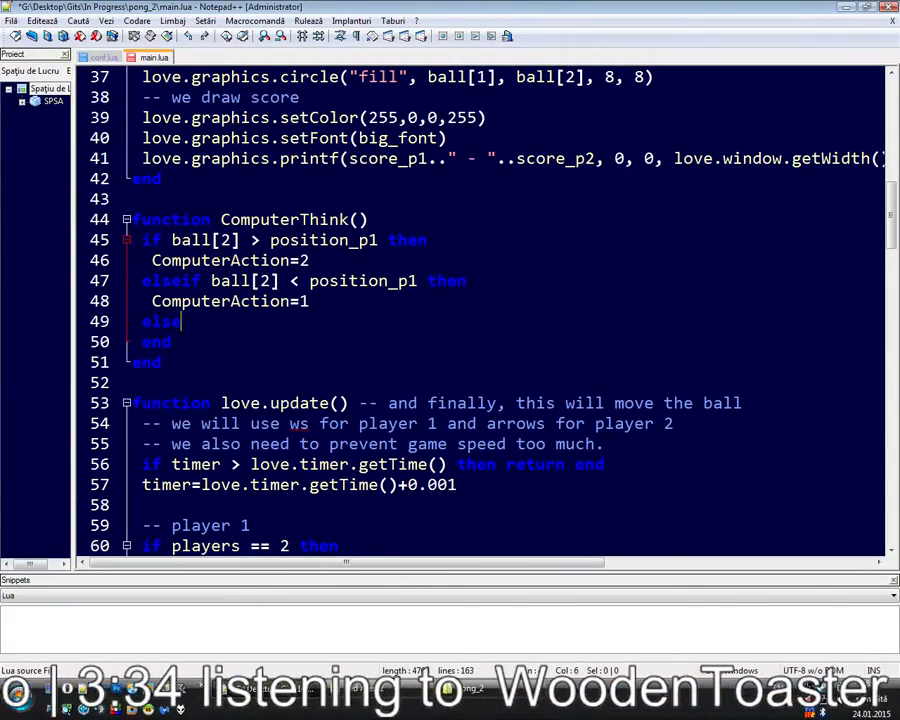
text(ComputerAction=0)
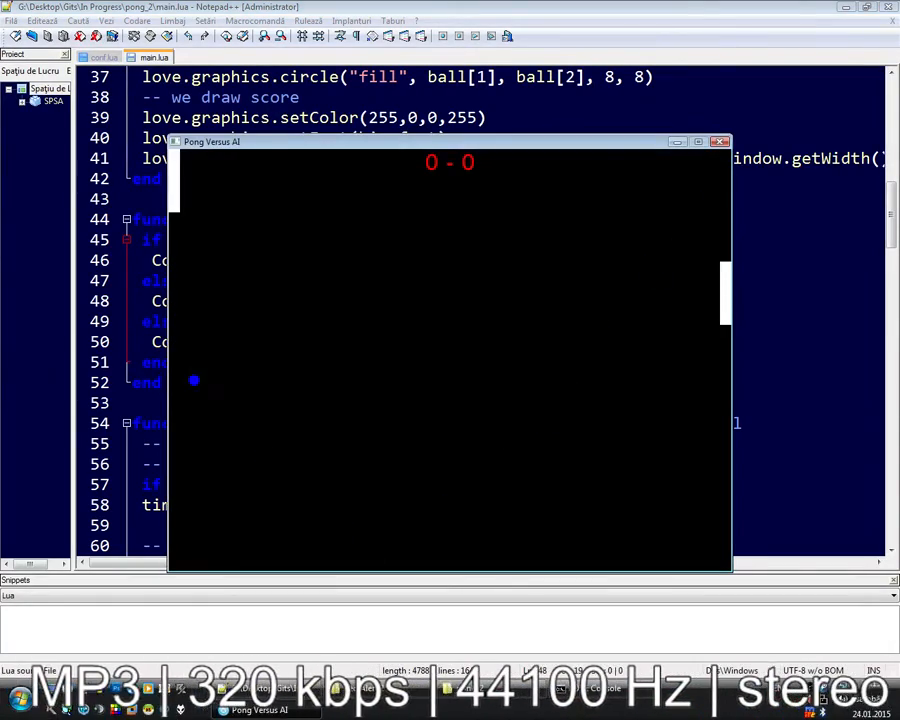
Play a rally in the Pong Versus AI window to a 0-1 score, then close the game
click(720, 140)
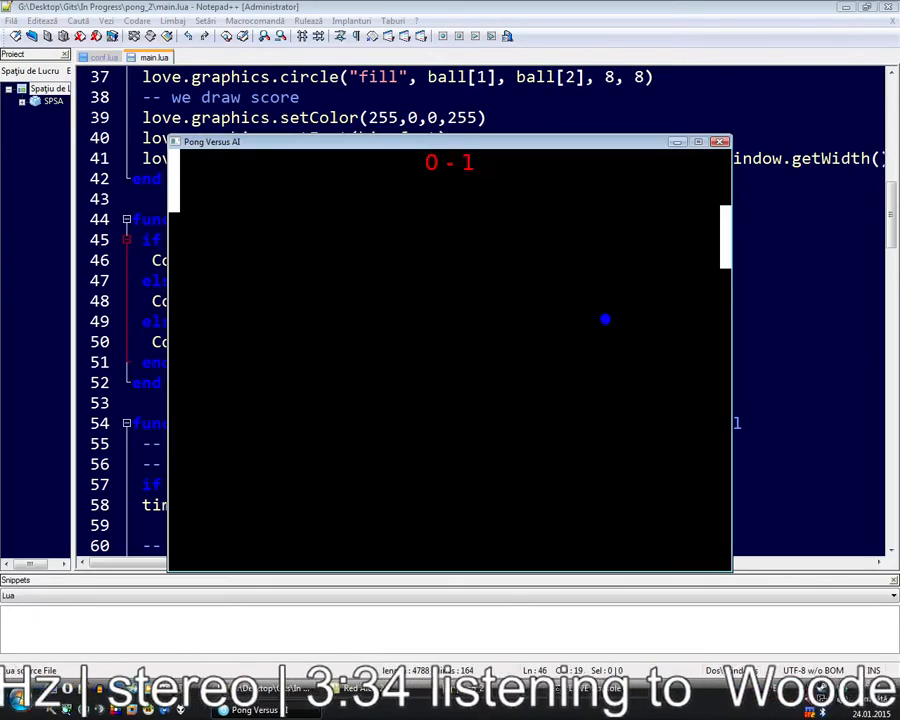
click(718, 140)
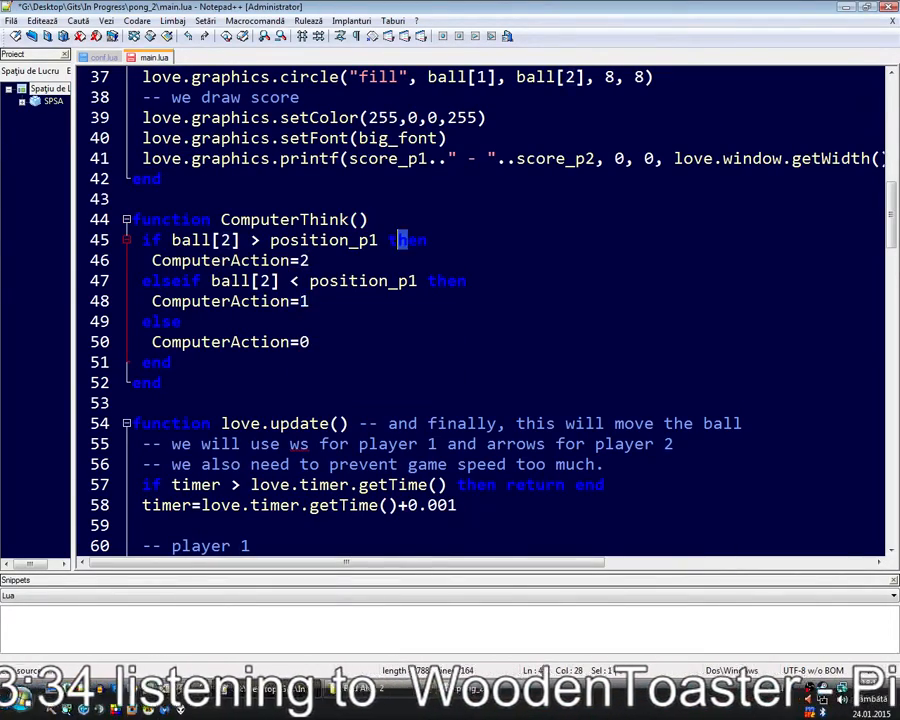
scroll(down, 3)
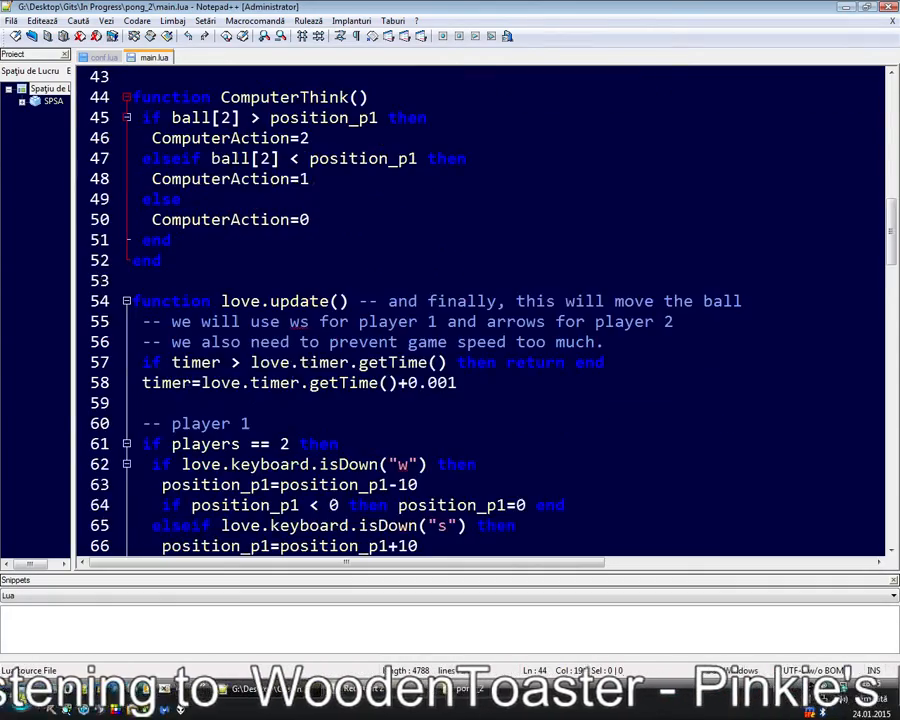
scroll(down, 3)
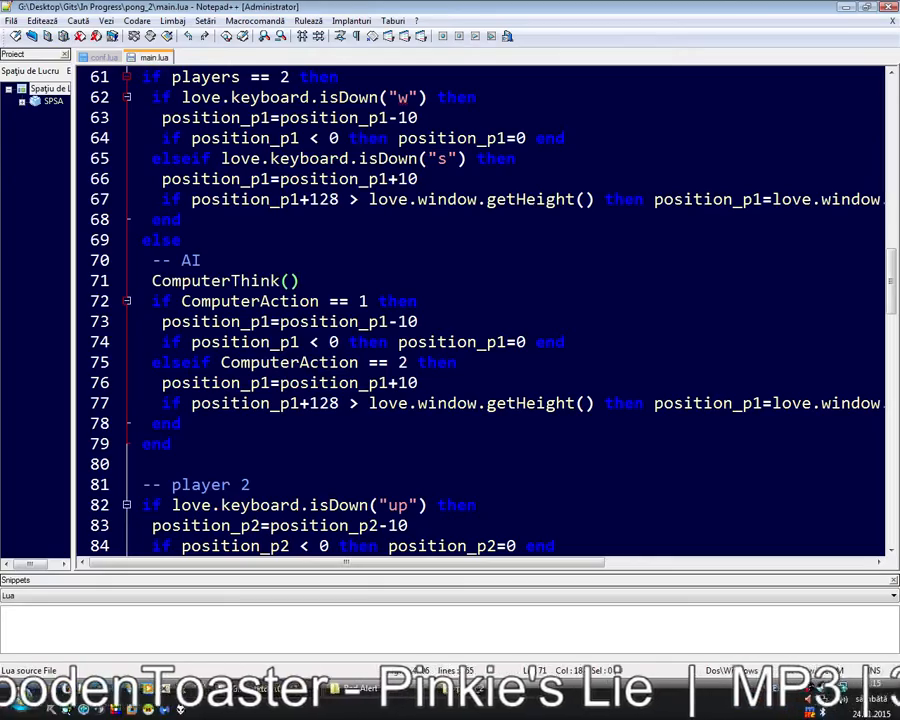
scroll(up, 3)
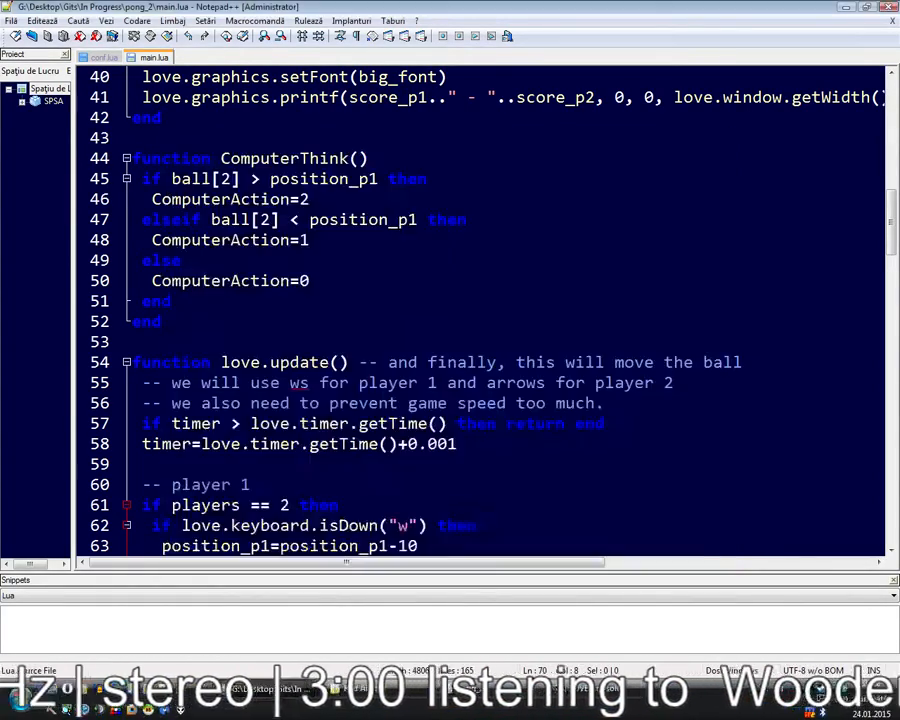
Add ComputerTimer=os.clock()+0.15 under ComputerAction at the top of main.lua
scroll(up, 3)
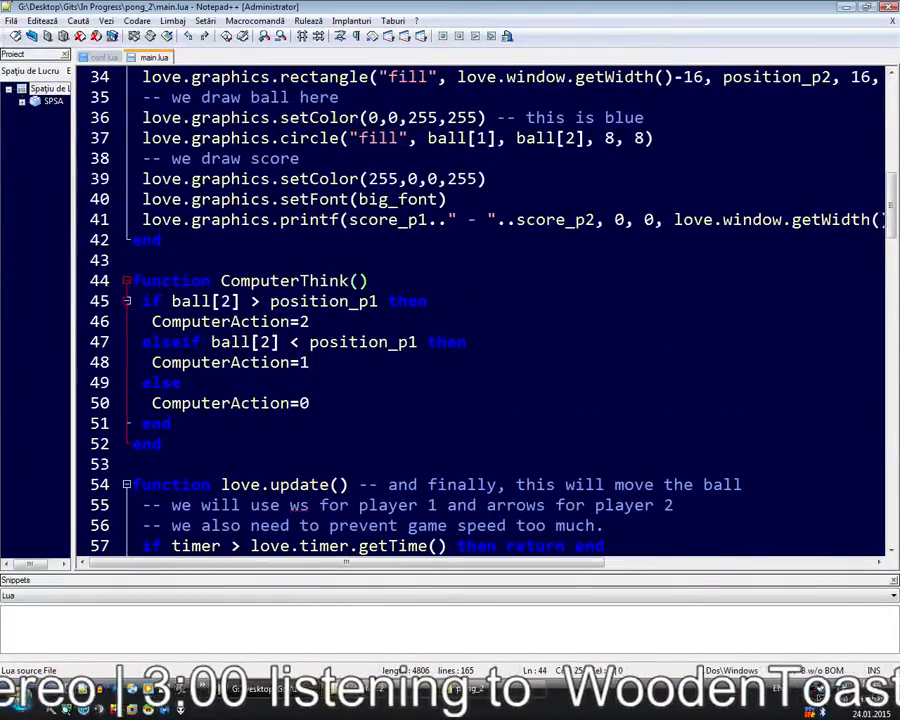
scroll(up, 3)
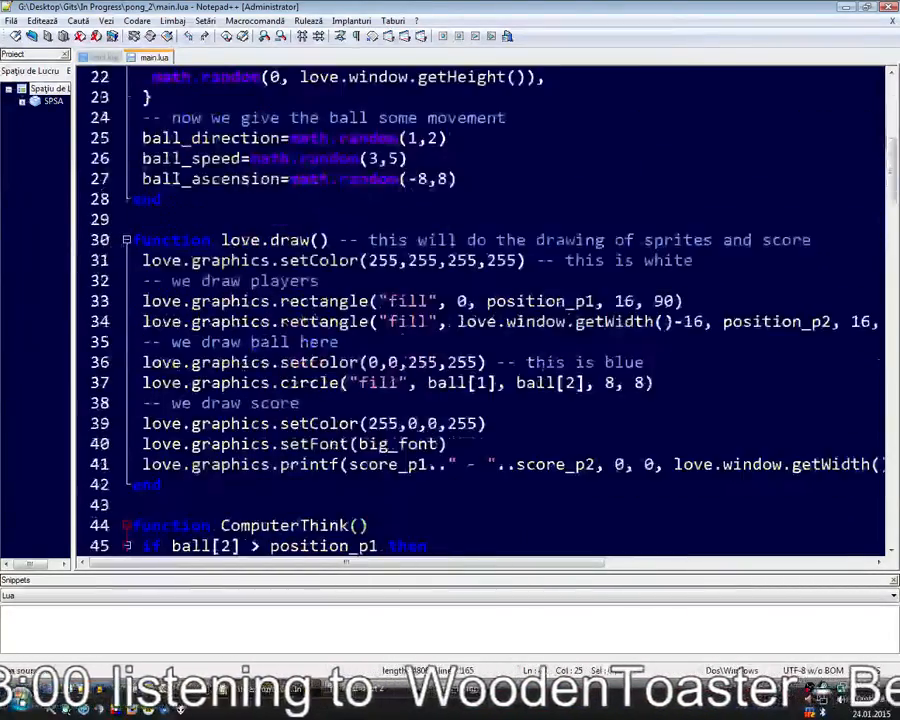
scroll(up, 3)
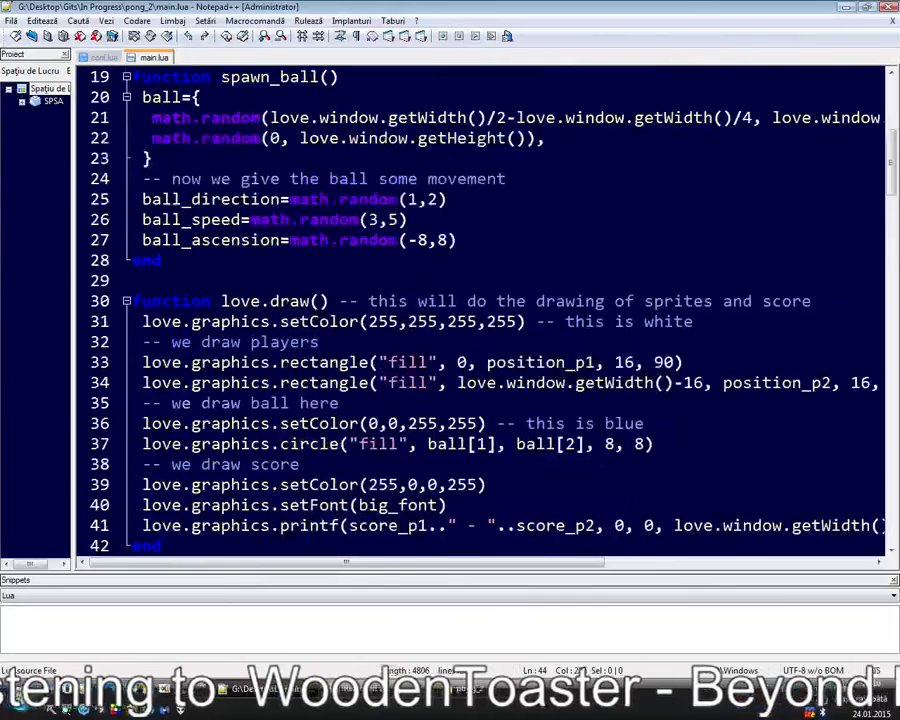
scroll(up, 3)
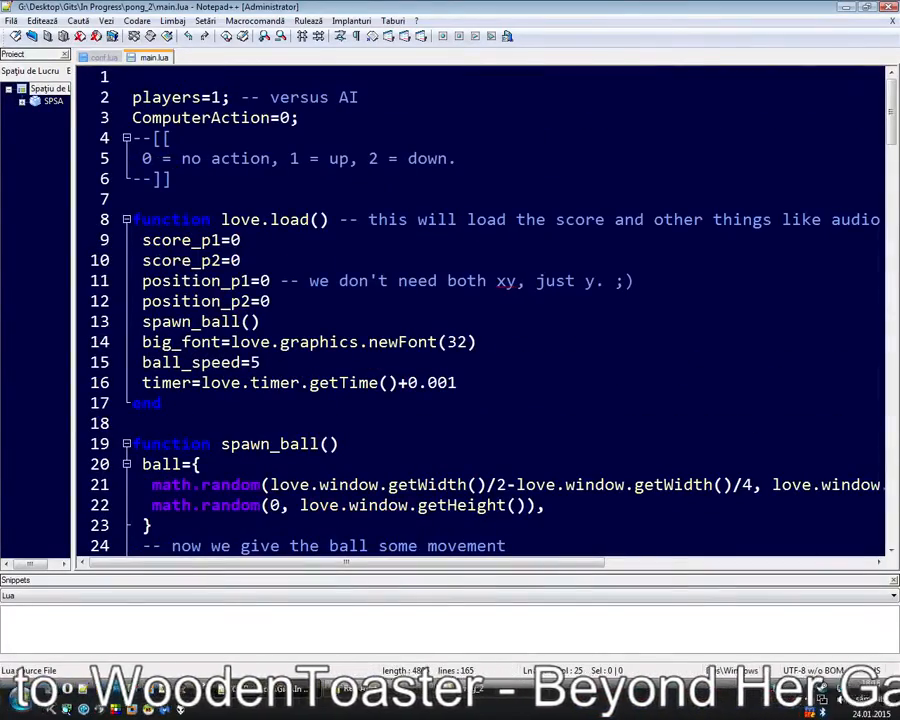
scroll(down, 3)
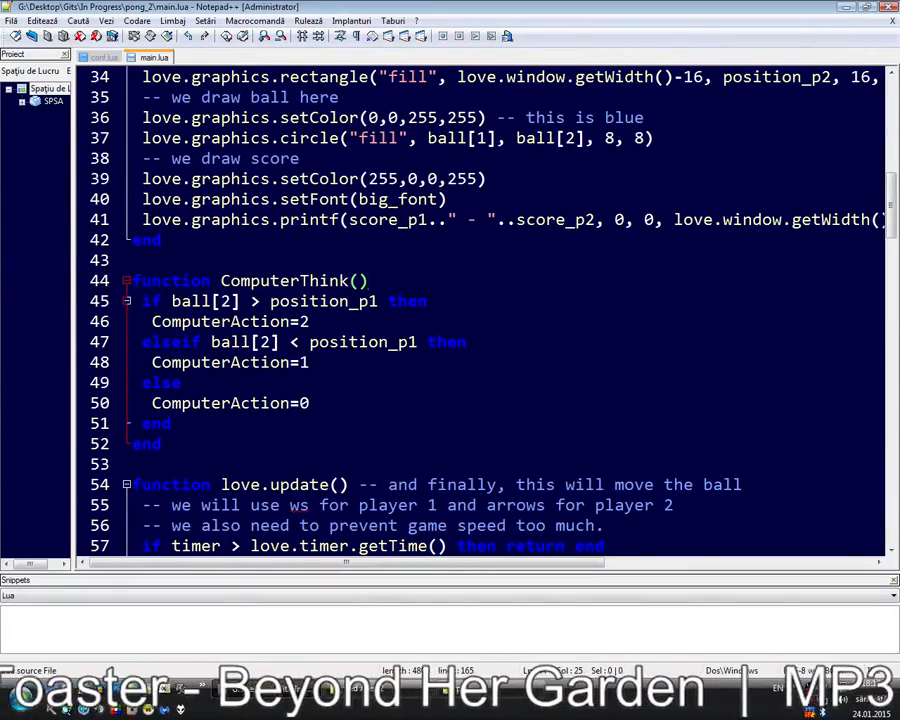
key(ctrl+Home)
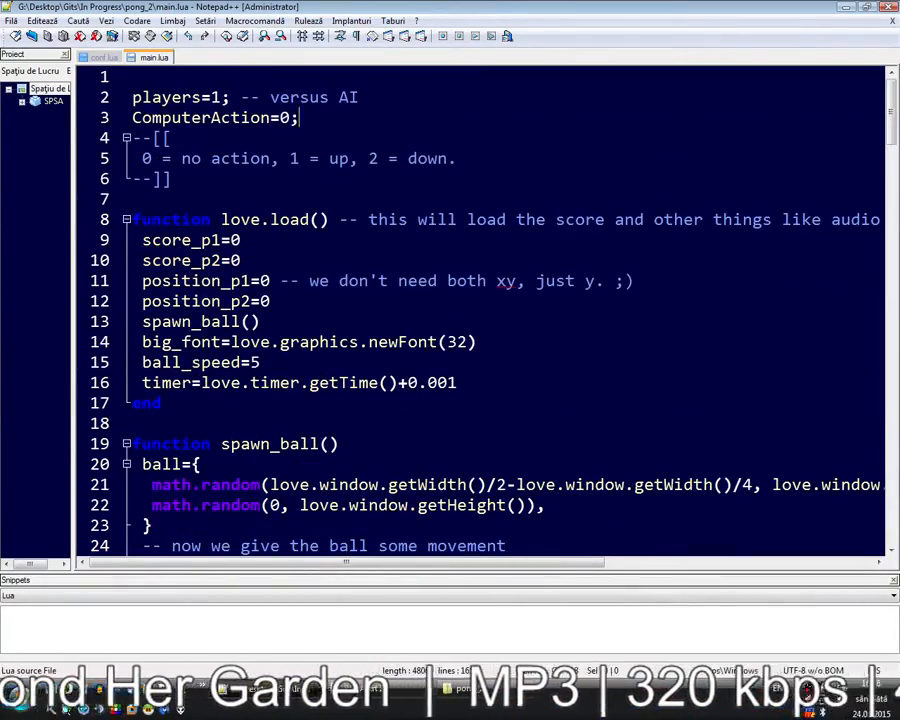
text(C)
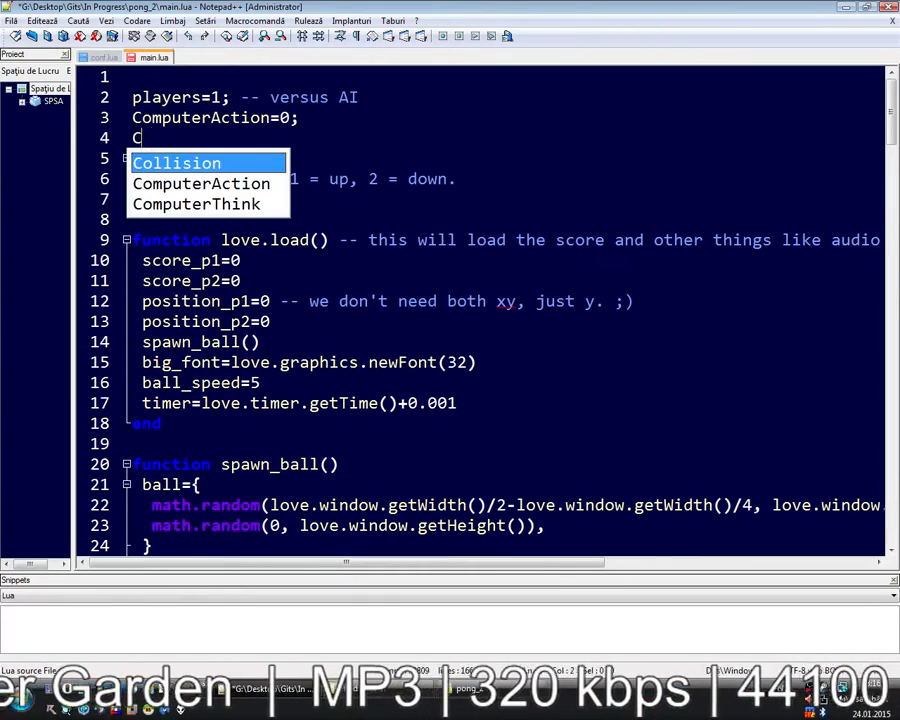
text(omputerTimer)
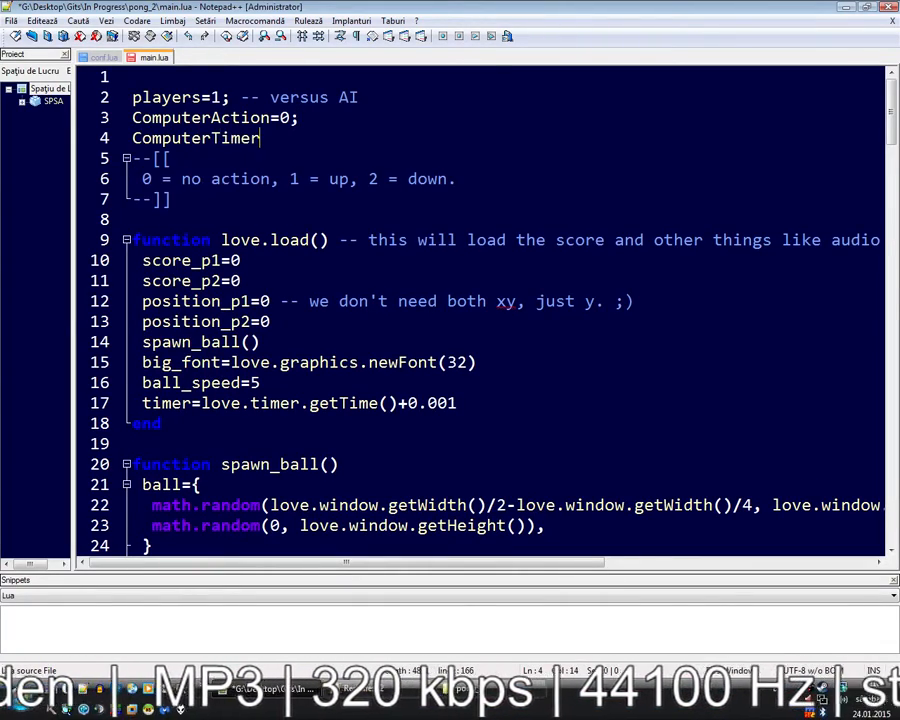
text(=os.clock()
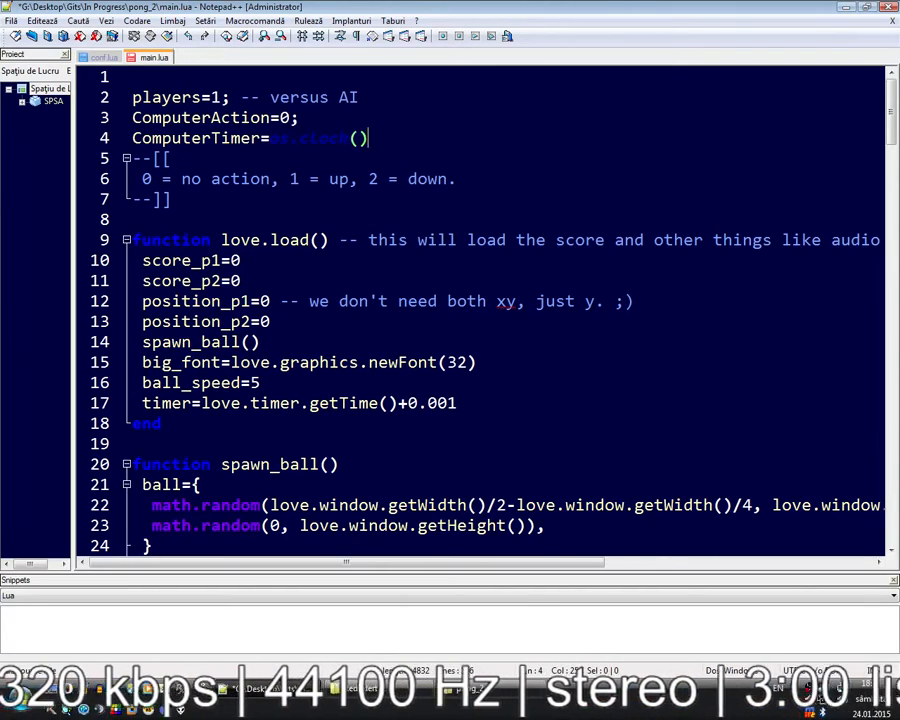
text(+)
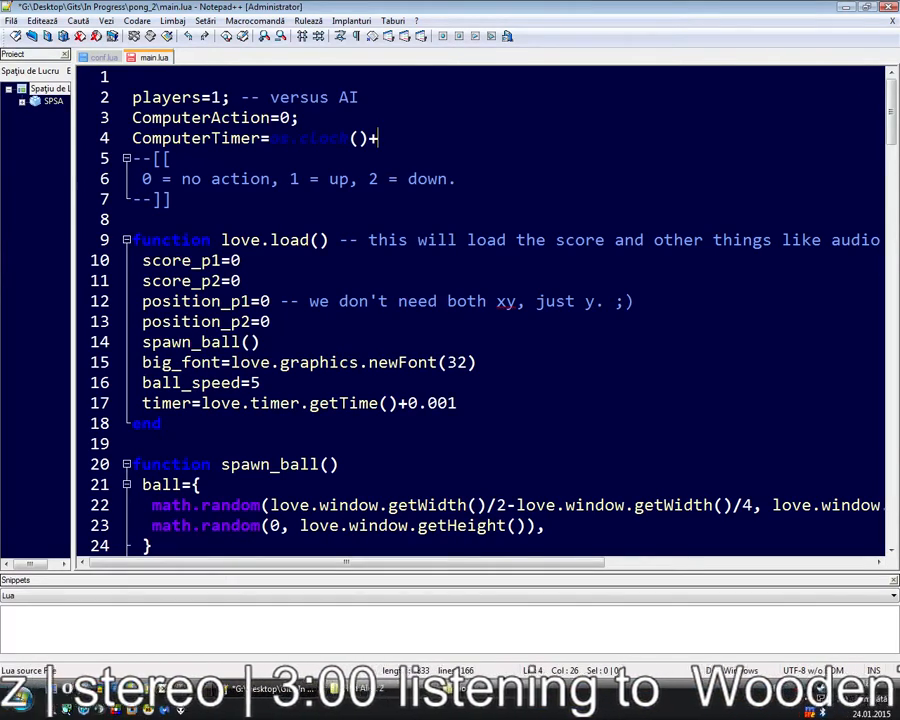
text(0.15)
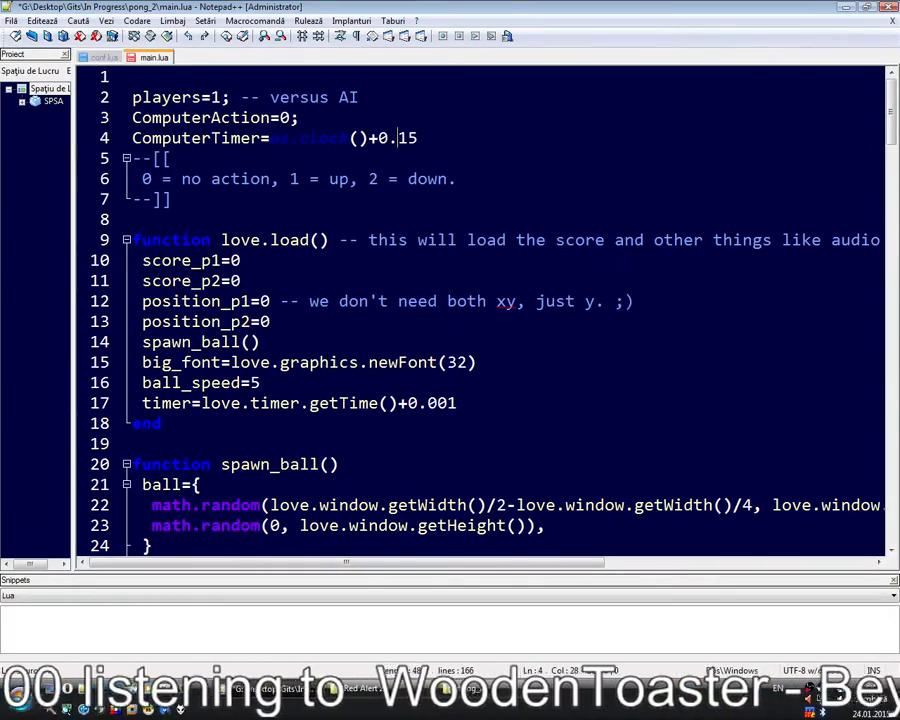
Use a 0.05 timer offset and add 'if ComputerTimer < os.clock() then return end' in ComputerThink
text(05)
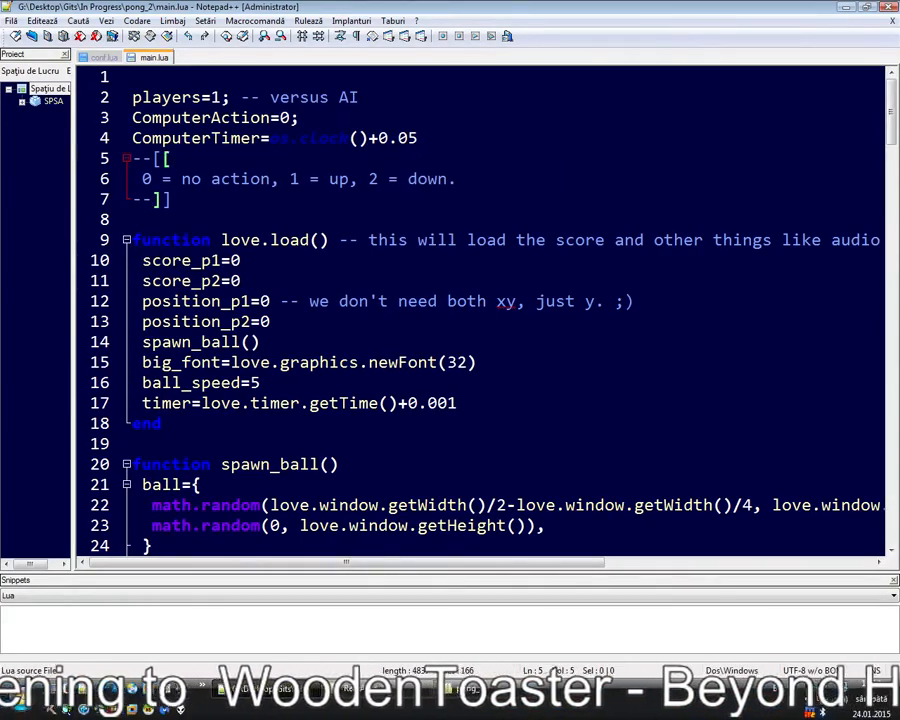
scroll(down, 3)
text(if ComputerTimer)
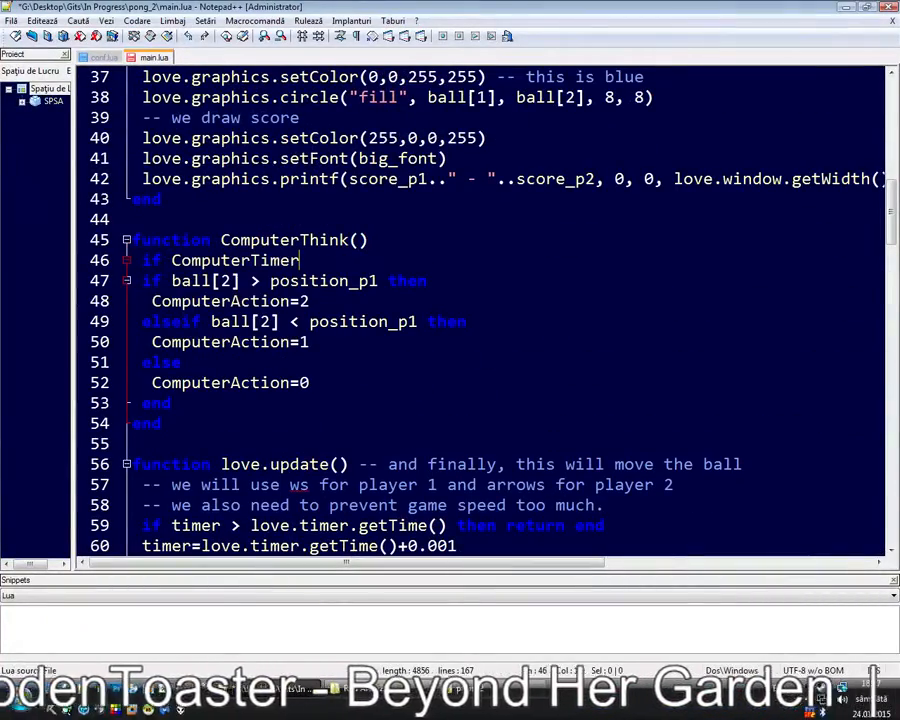
text(>=)
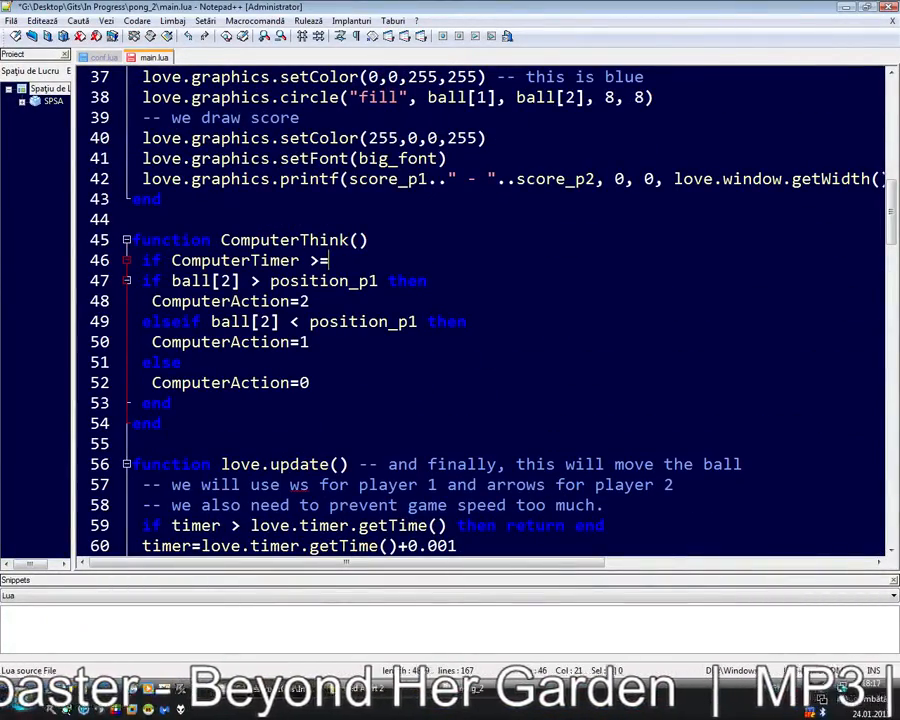
key(BackSpace)
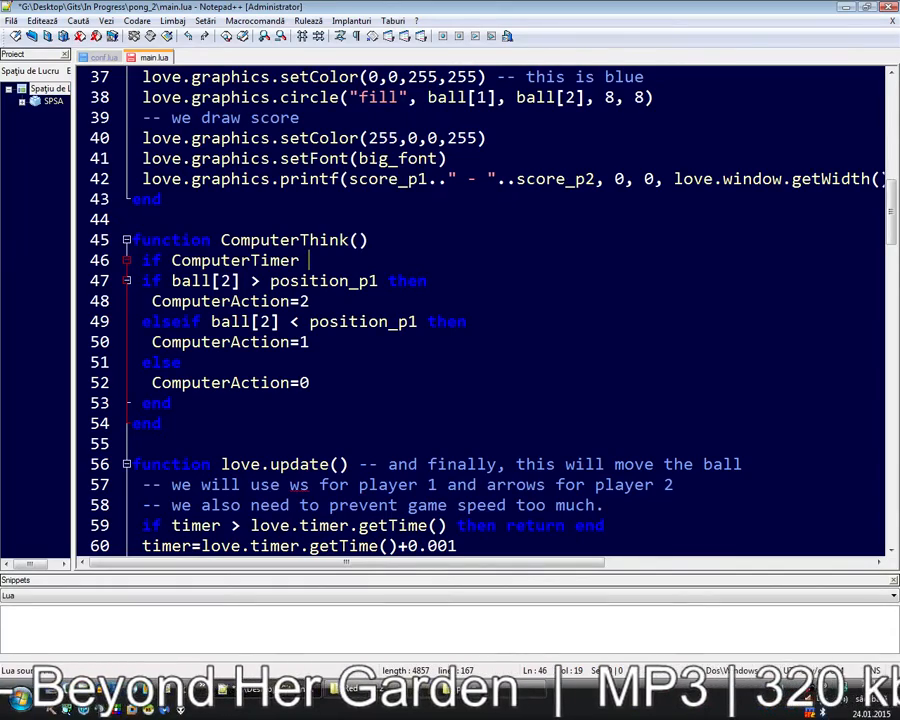
text(< os.clock()
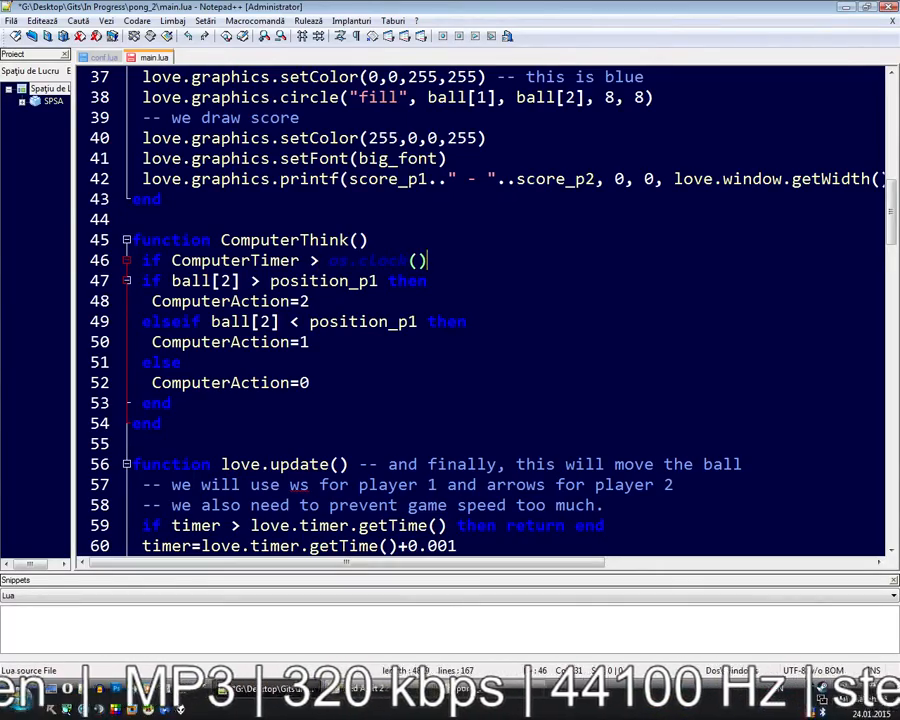
text(then return end)
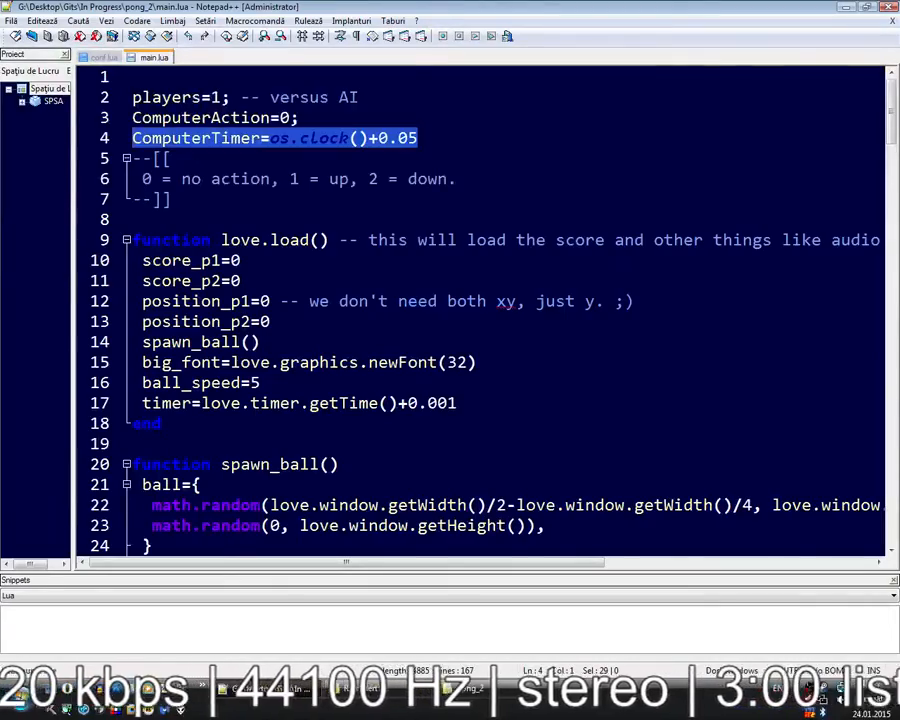
scroll(down, 3)
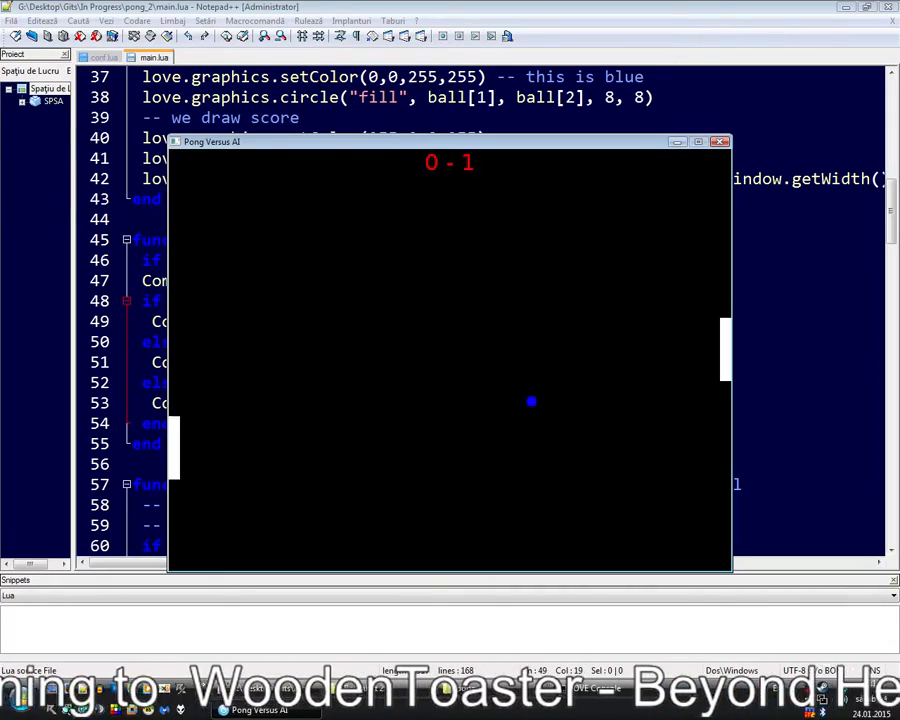
Play a test round against the throttled AI paddle in the game window
click(720, 140)
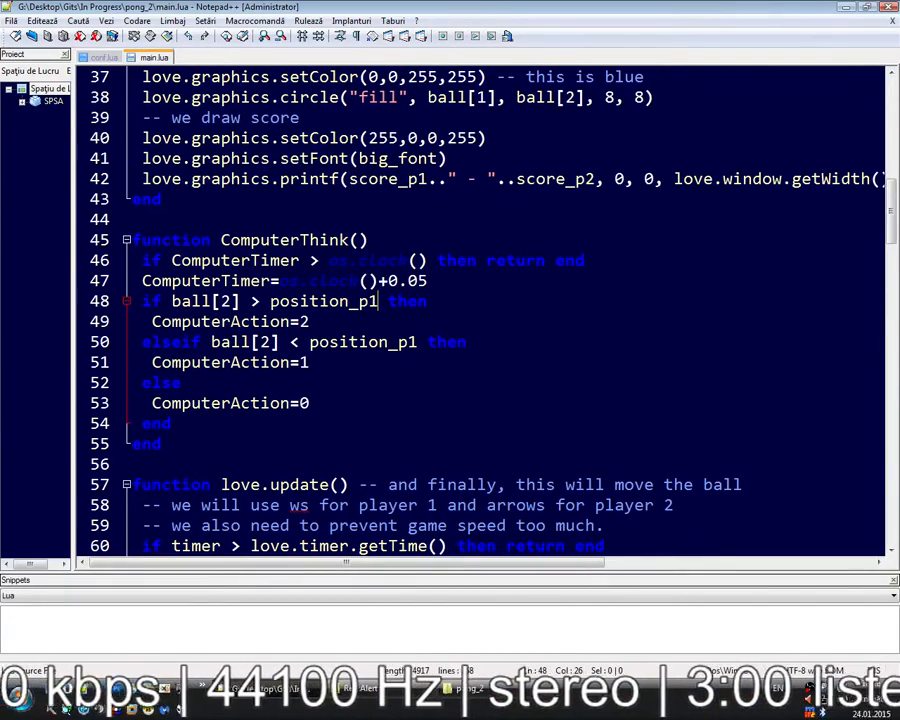
Offset the ComputerThink conditions to position_p1+10 and position_p1-10, then review the code
text(+)
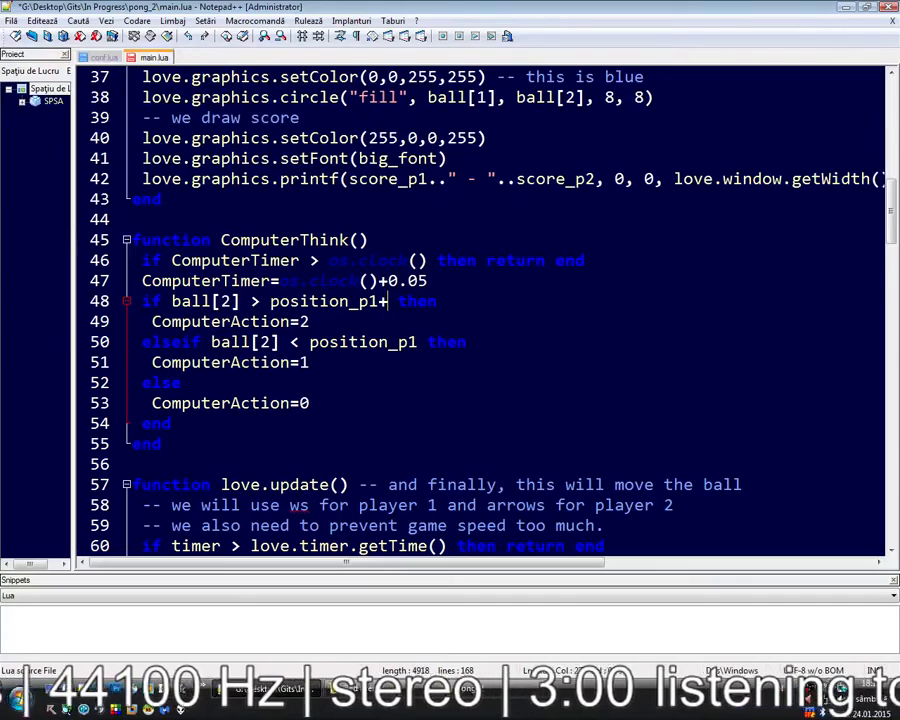
text(10)
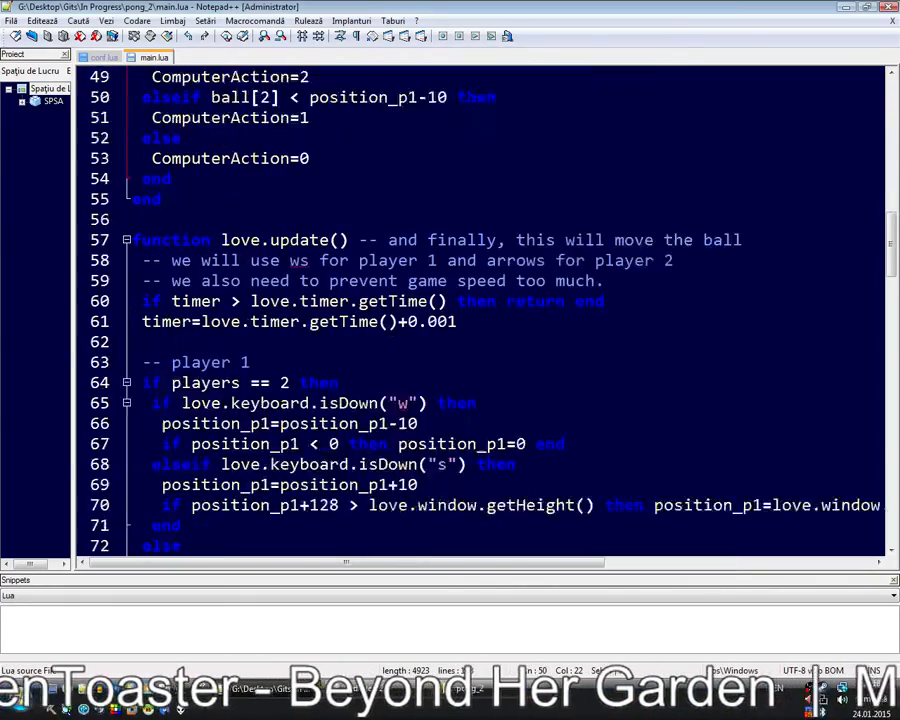
scroll(down, 3)
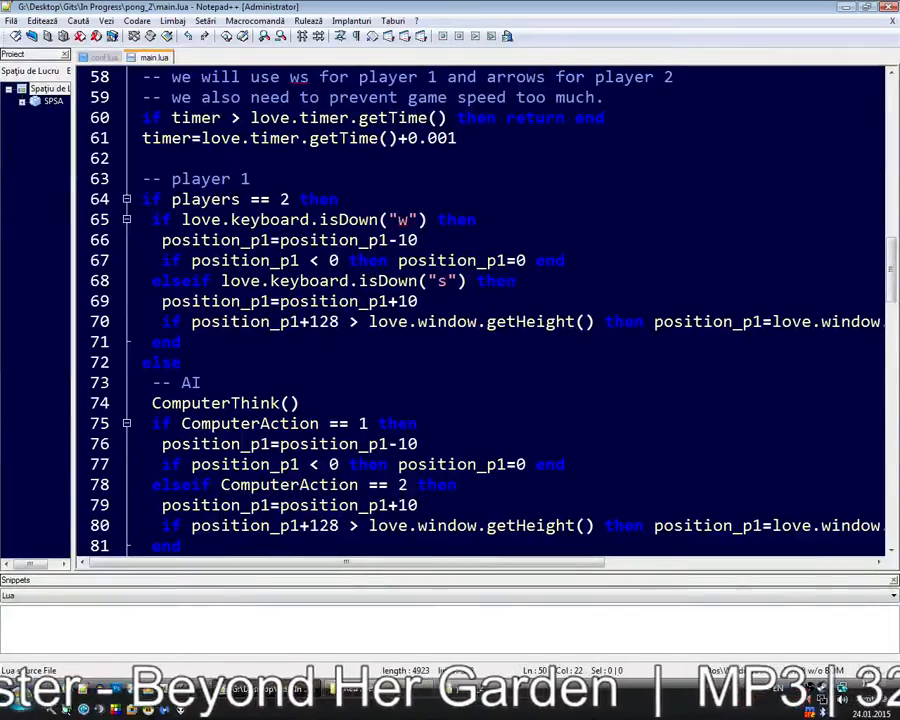
scroll(up, 3)
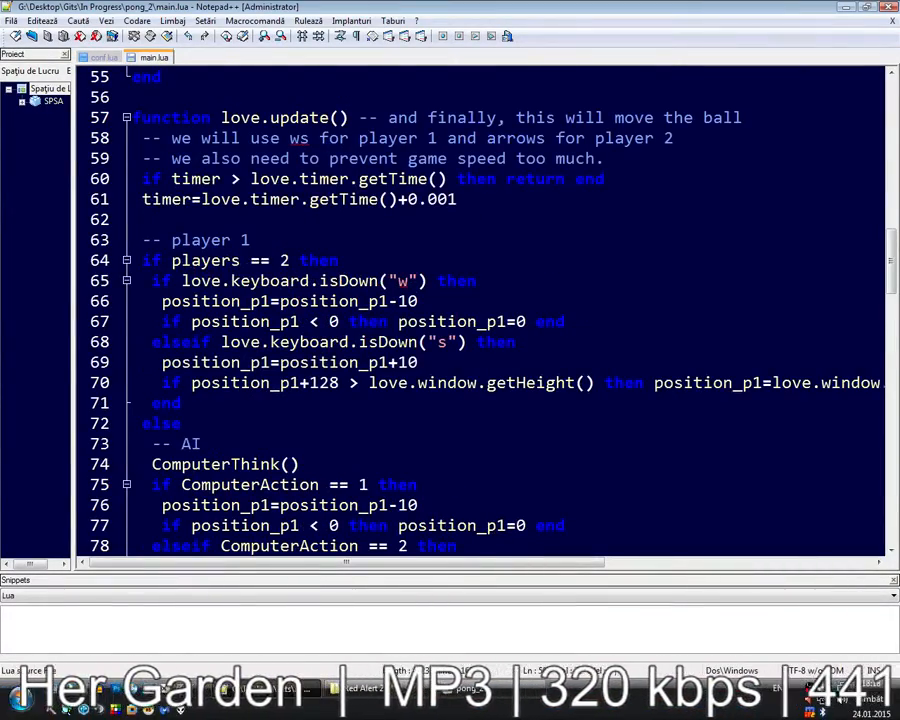
scroll(up, 3)
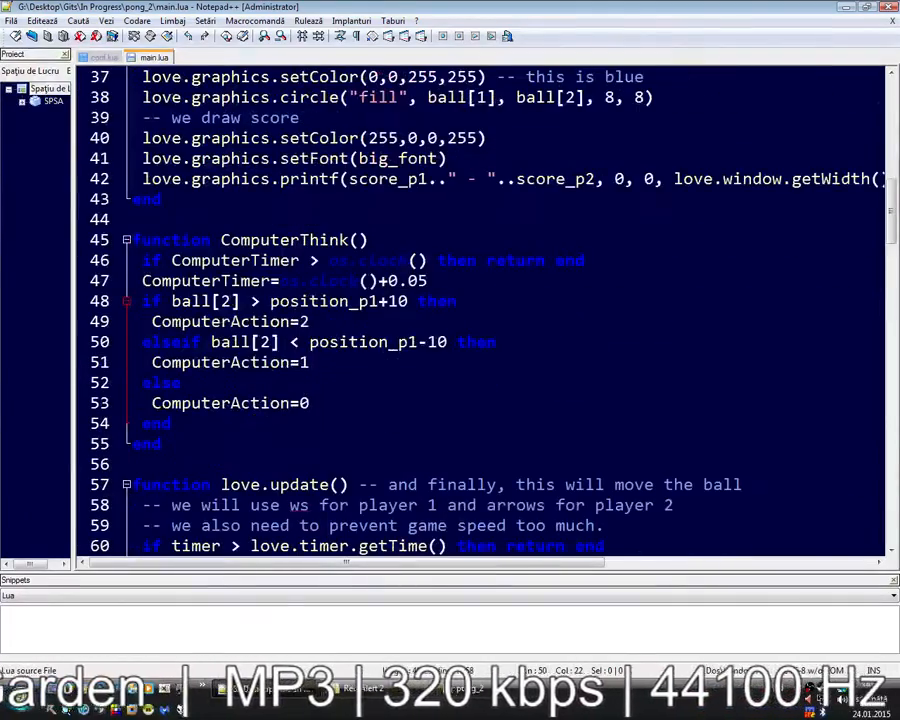
scroll(down, 3)
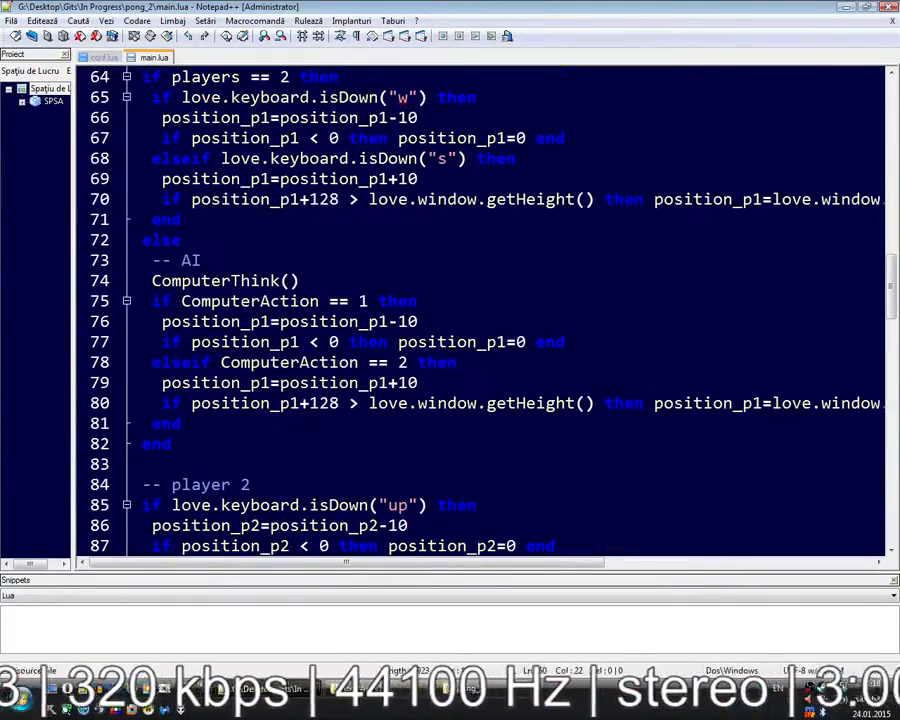
scroll(up, 3)
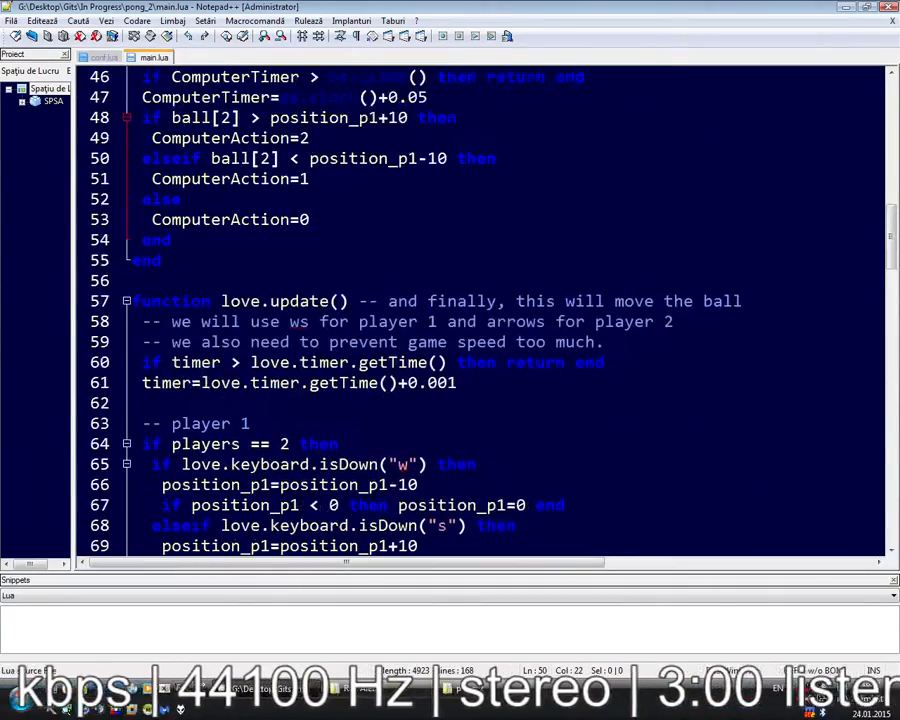
scroll(up, 3)
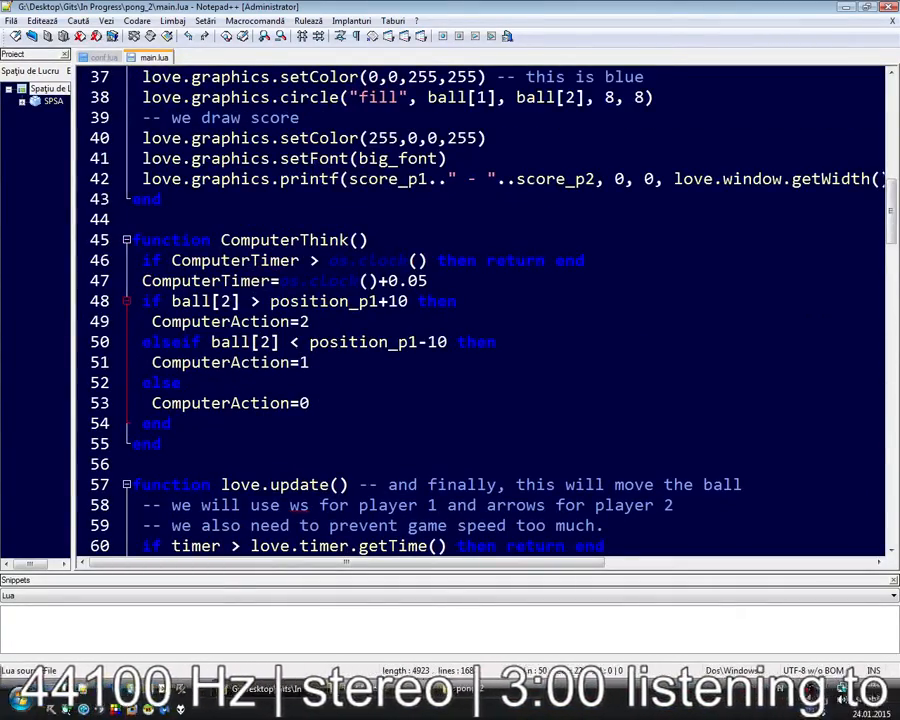
scroll(up, 3)
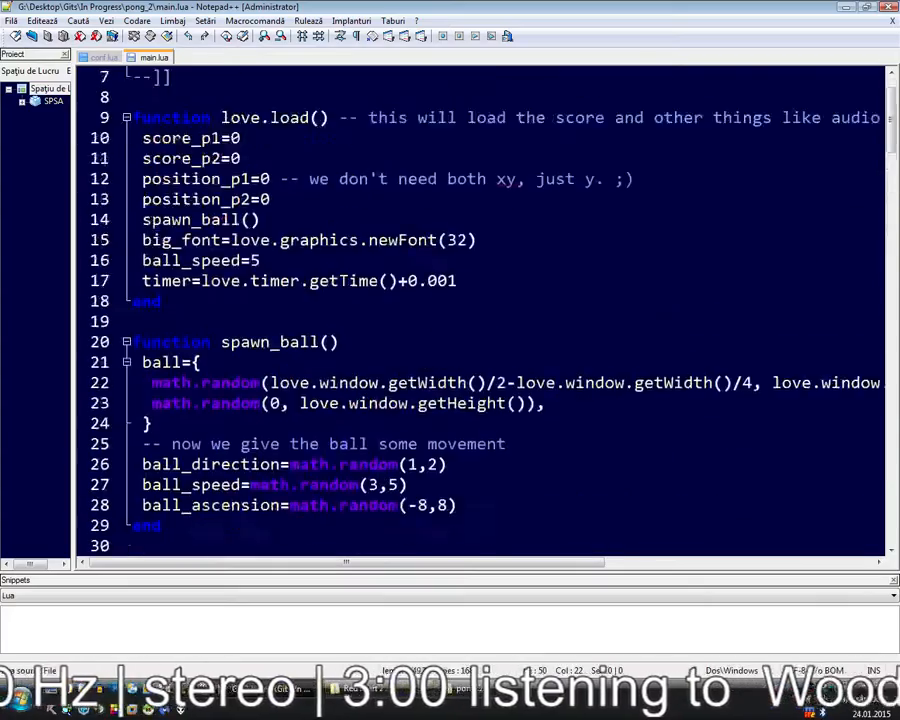
Add a ComputerSpeed=10 global below ComputerTimer at the top of the file
scroll(up, 3)
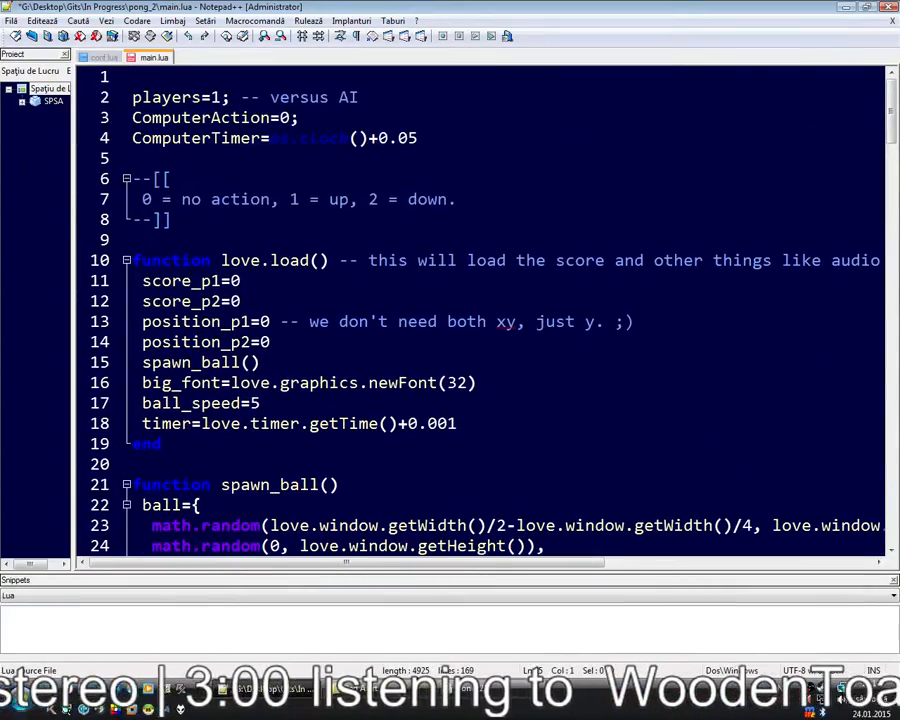
text(ComputerSp)
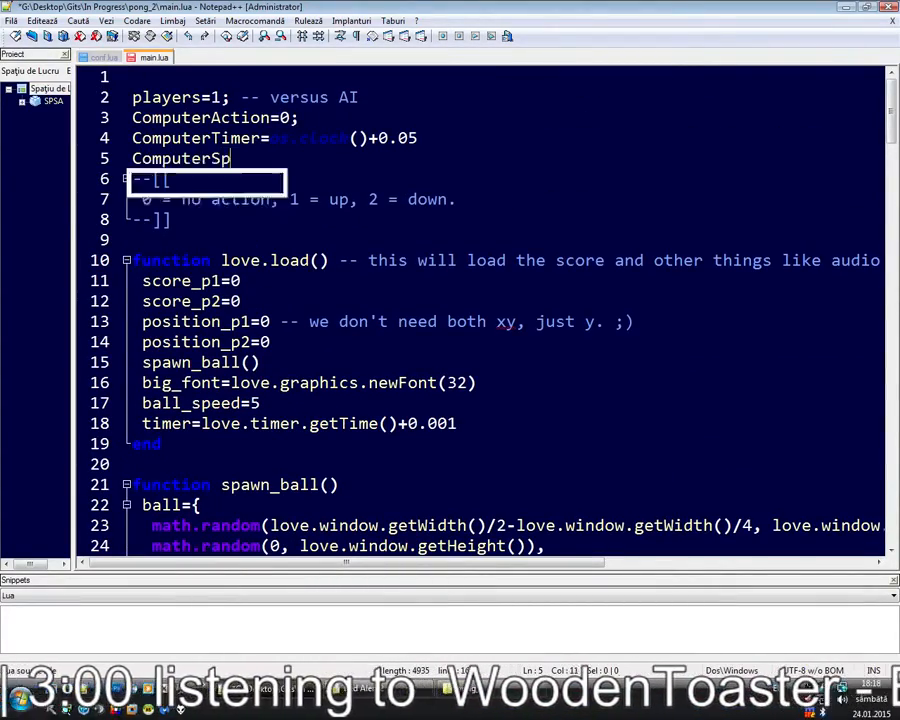
text(eed=)
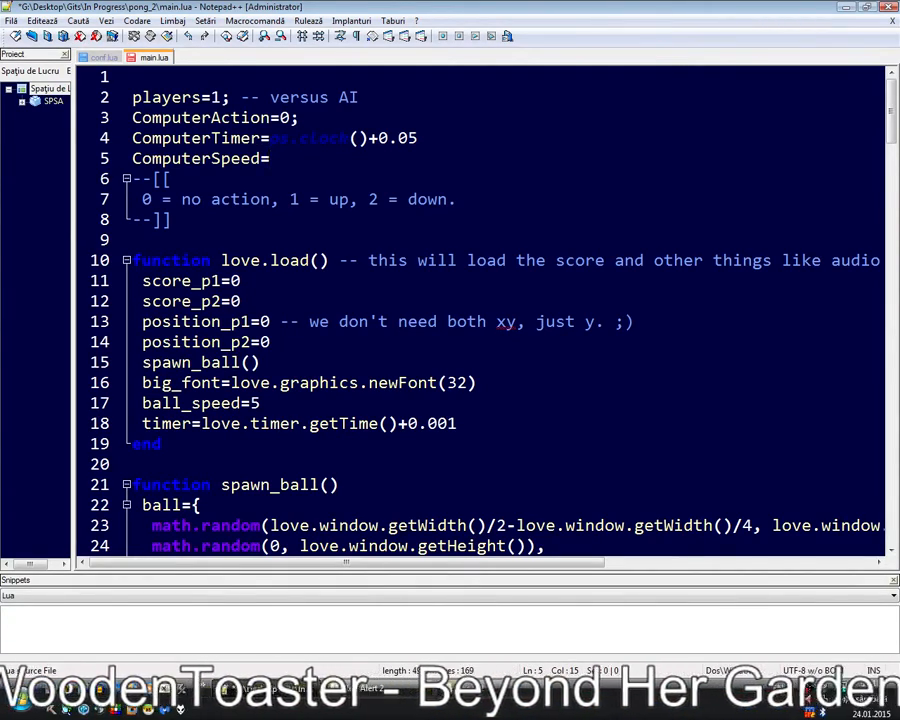
text(10)
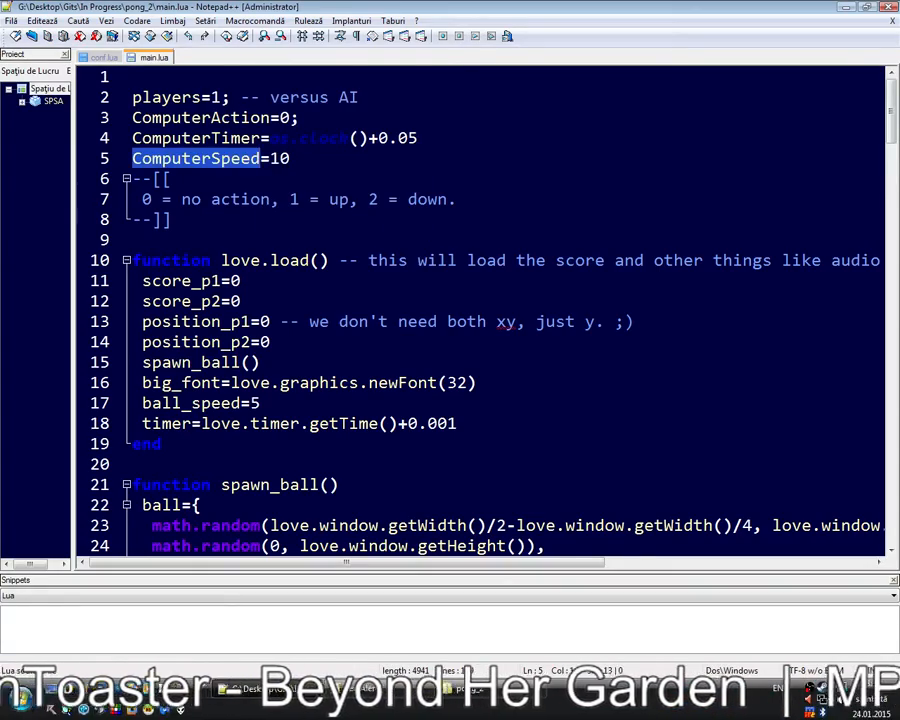
scroll(down, 3)
text(Co)
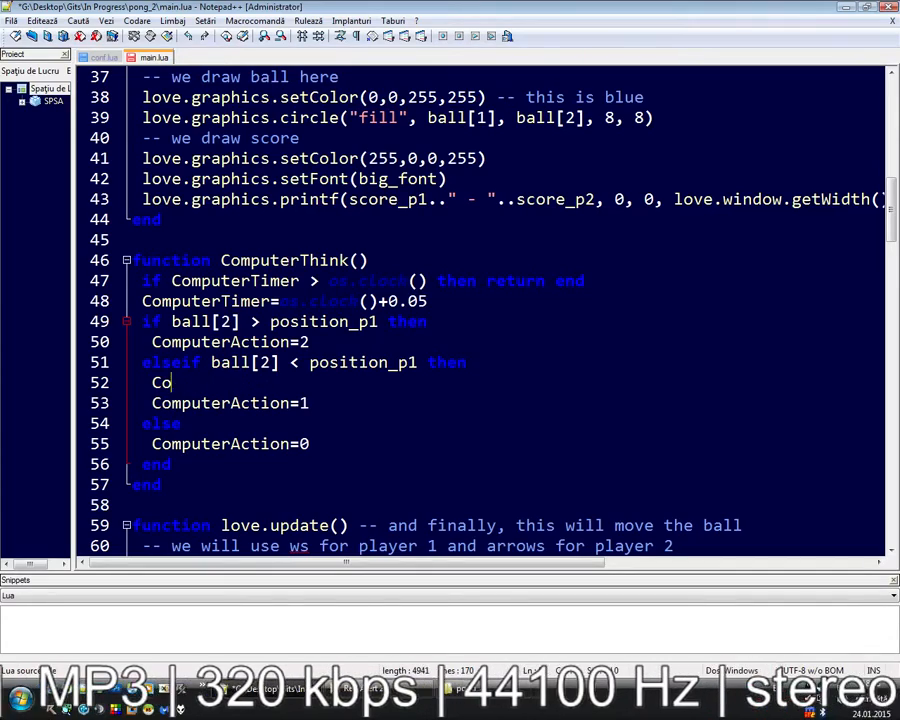
Write the condition 'if math.abs(position_p1-ball[2]) > 10 then' in the first ComputerThink branch
text(if ComputerSpeed)
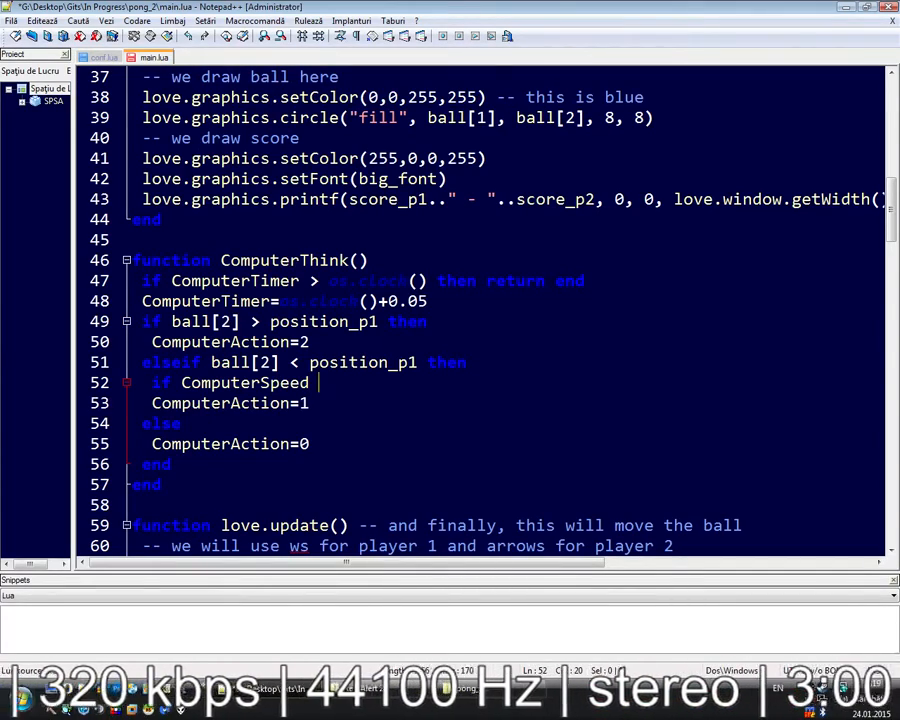
text(>)
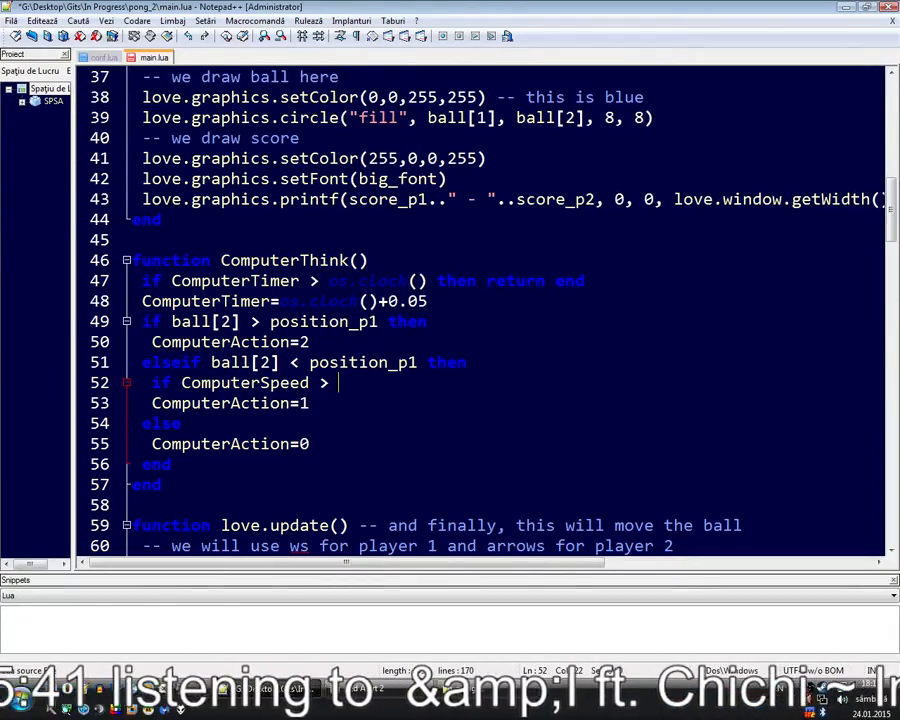
scroll(up, 3)
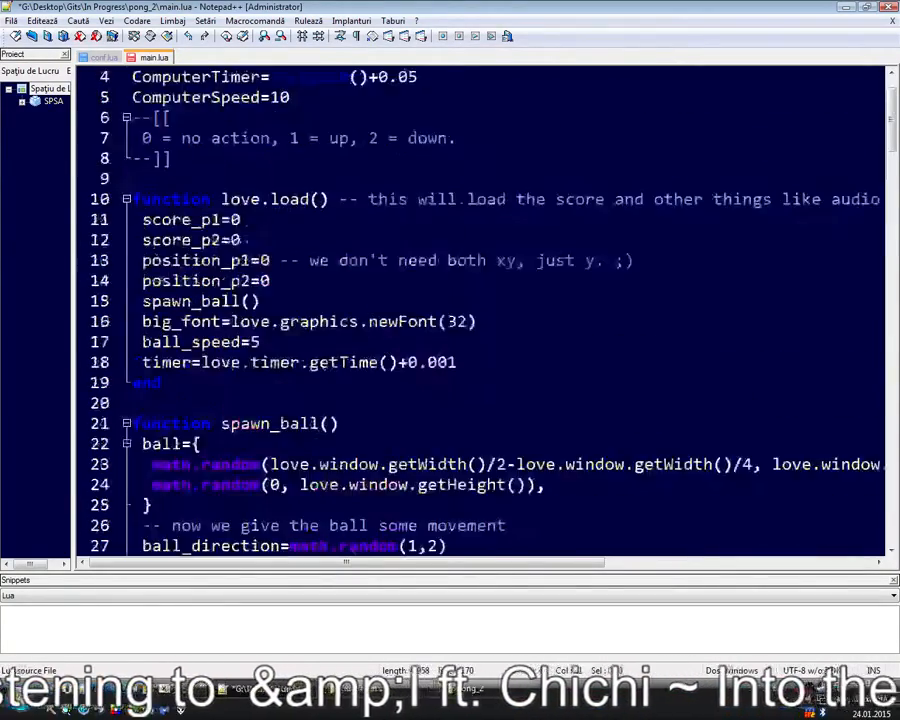
scroll(down, 3)
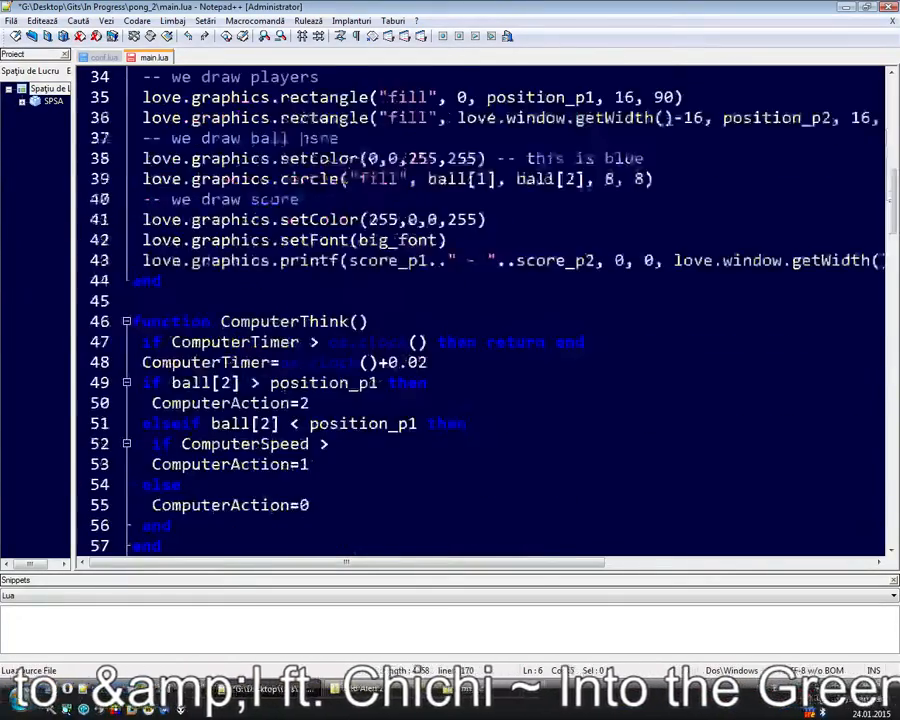
scroll(down, 3)
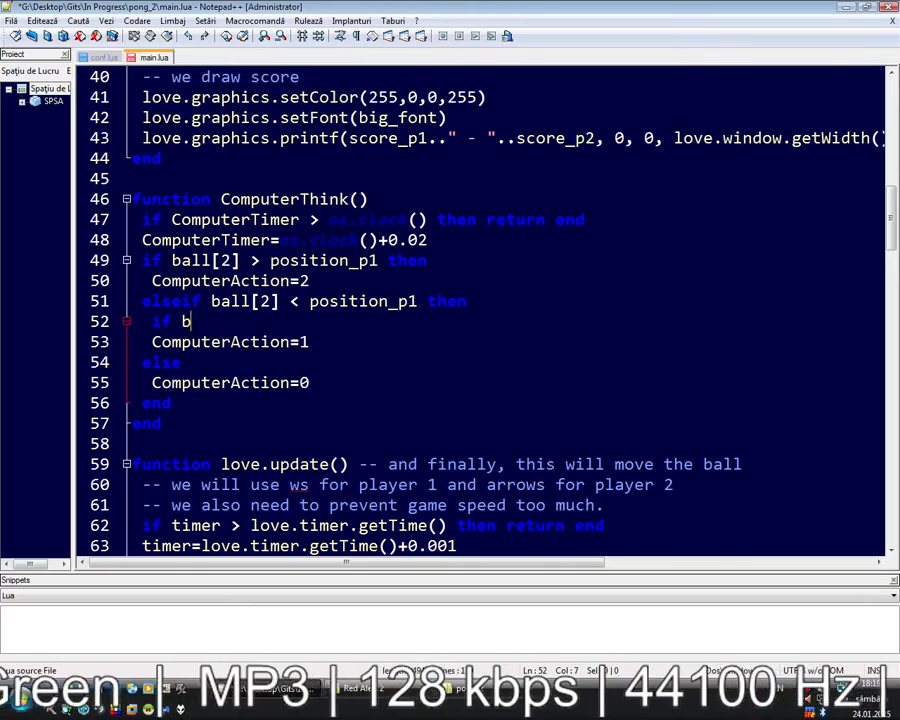
text(osition_p1-ball[2)
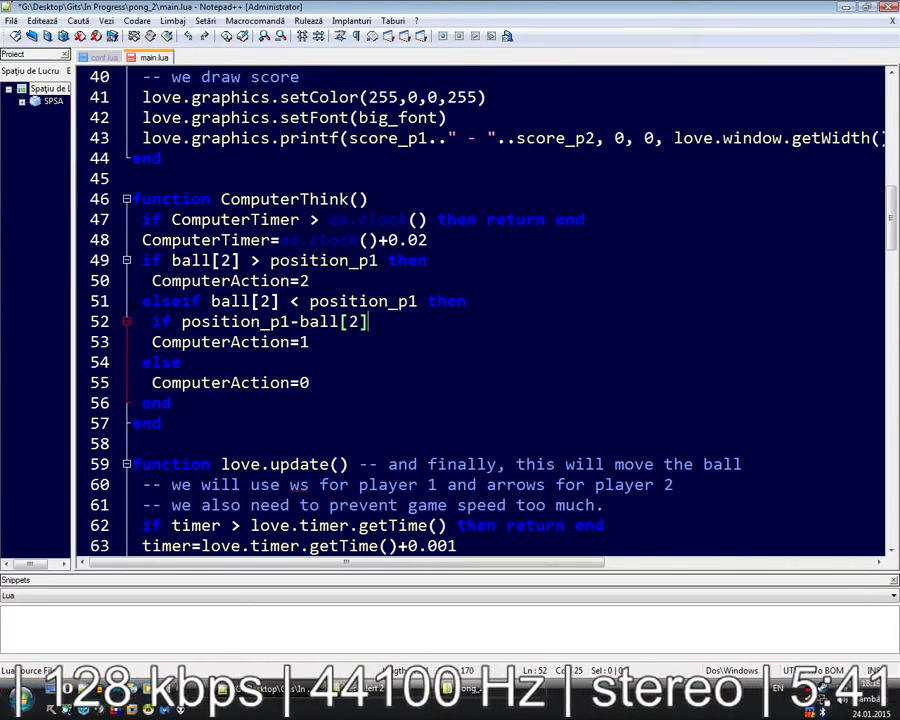
text(>)
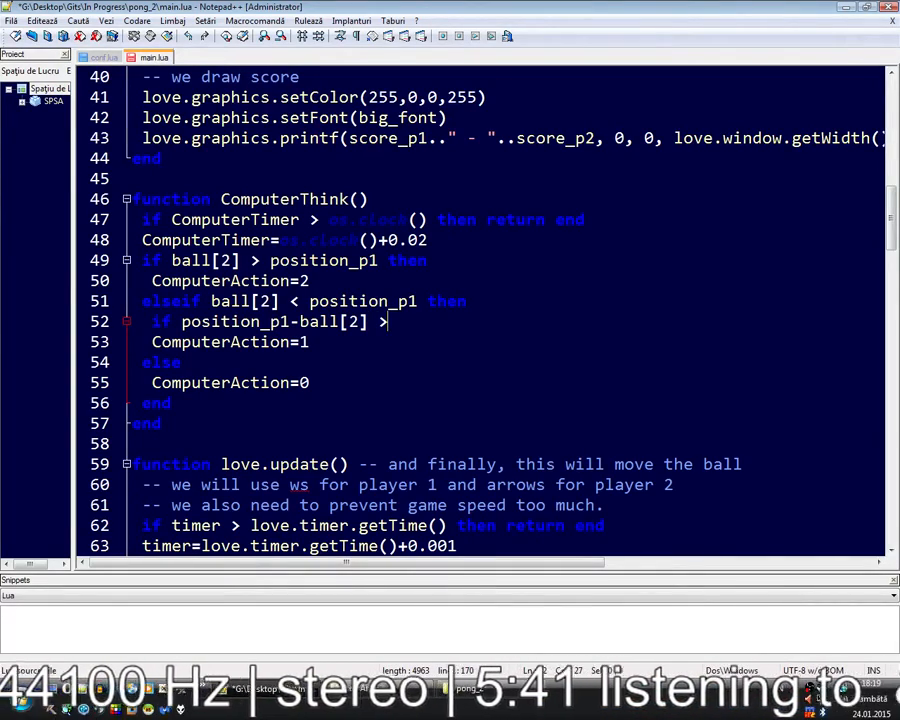
text(math.)
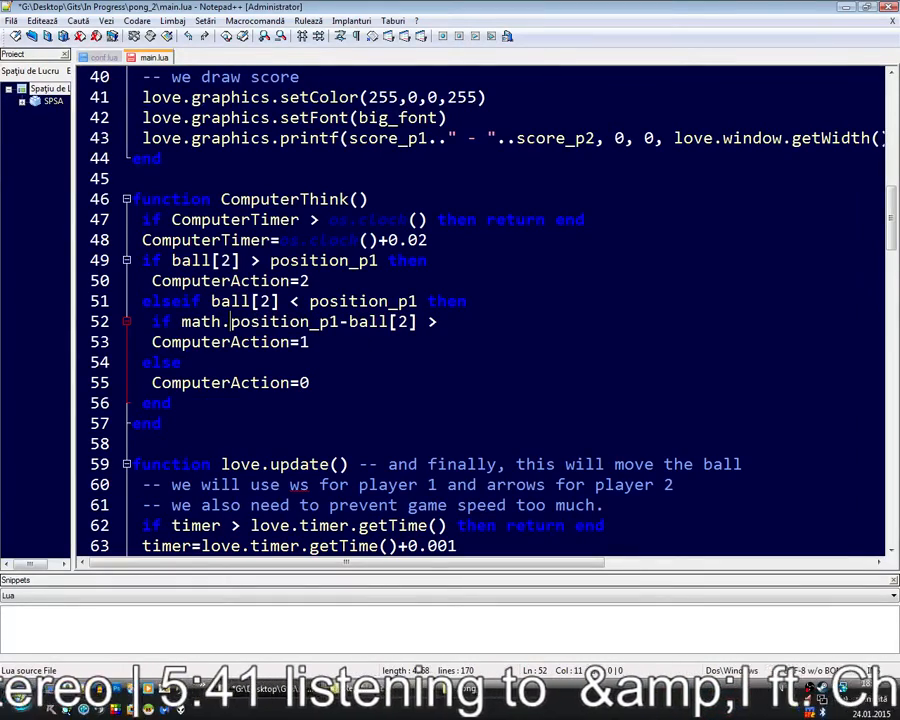
text(m)
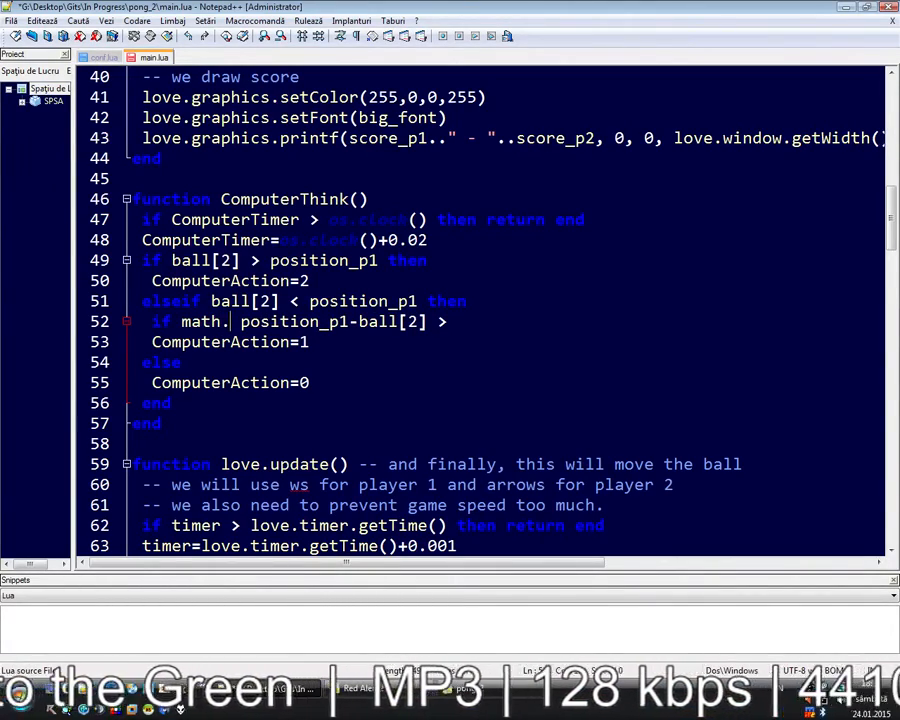
text(m)
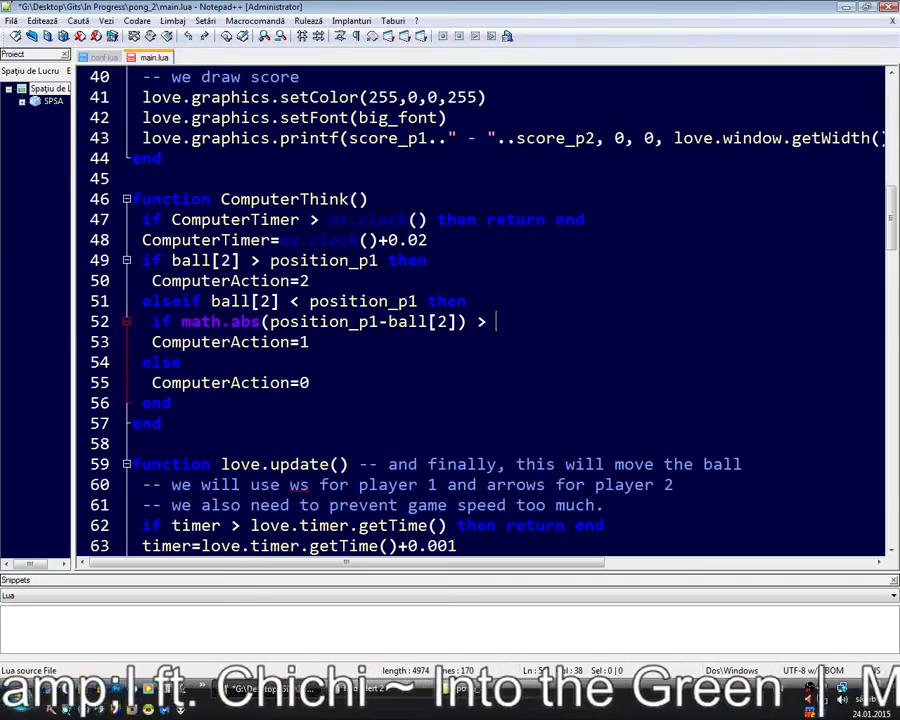
text(0)
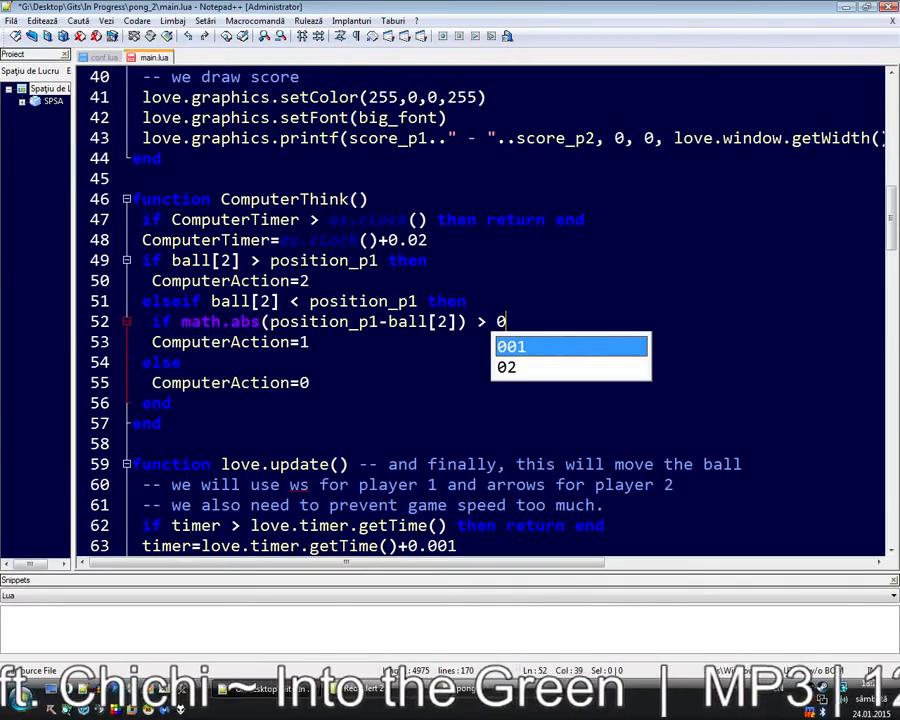
text(10 then)
text(ComputerSpeed=)
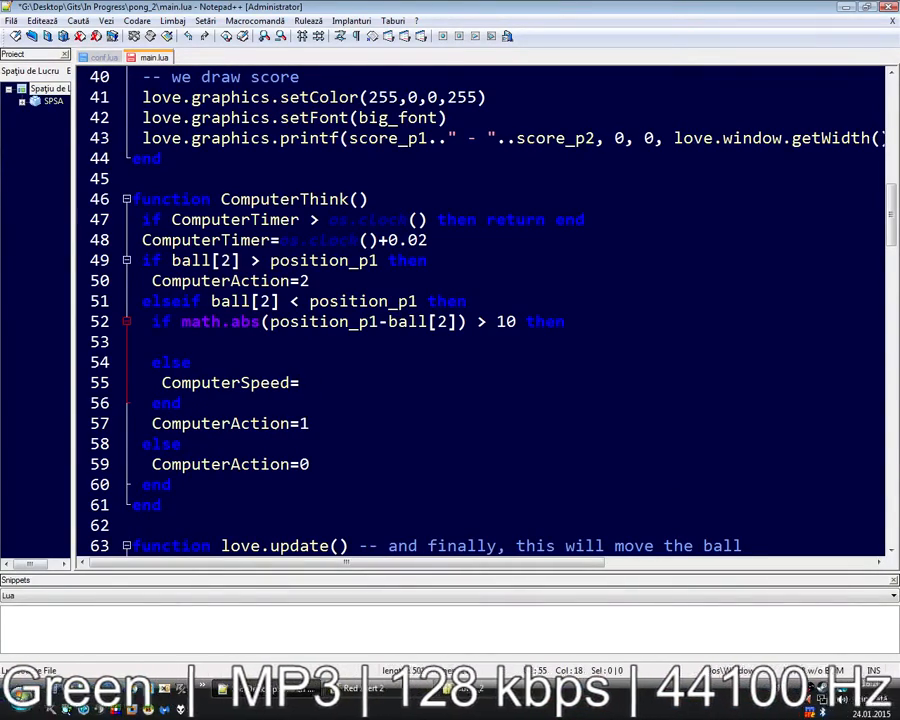
Set ComputerSpeed=10 else the exact gap, copy the block to the second branch, and use a threshold of 5
text(math.abs(position_p1-ball[2]))
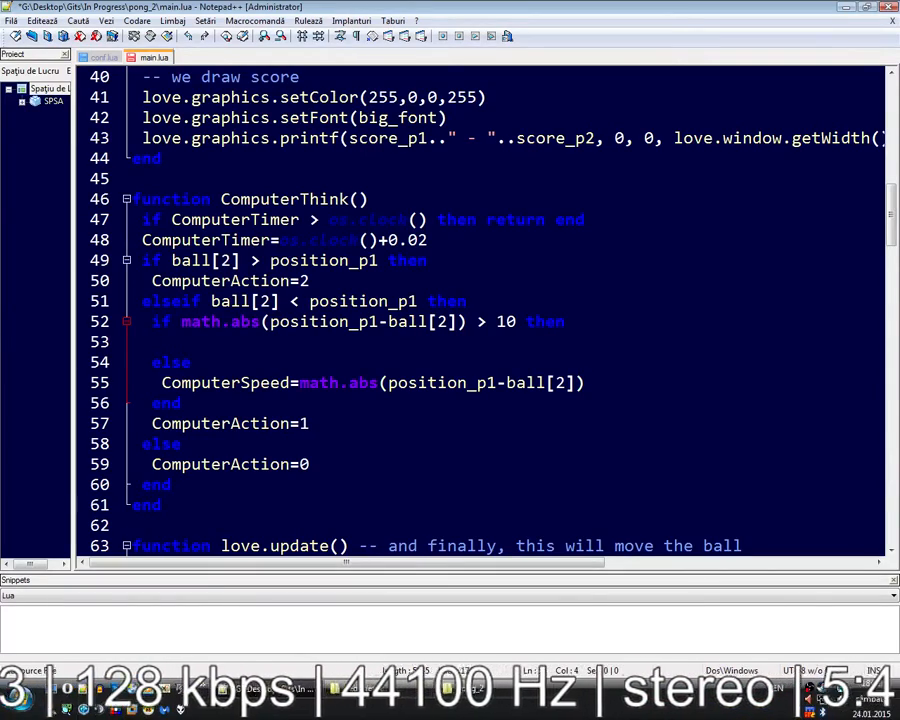
text(ComputerSpeed=10)
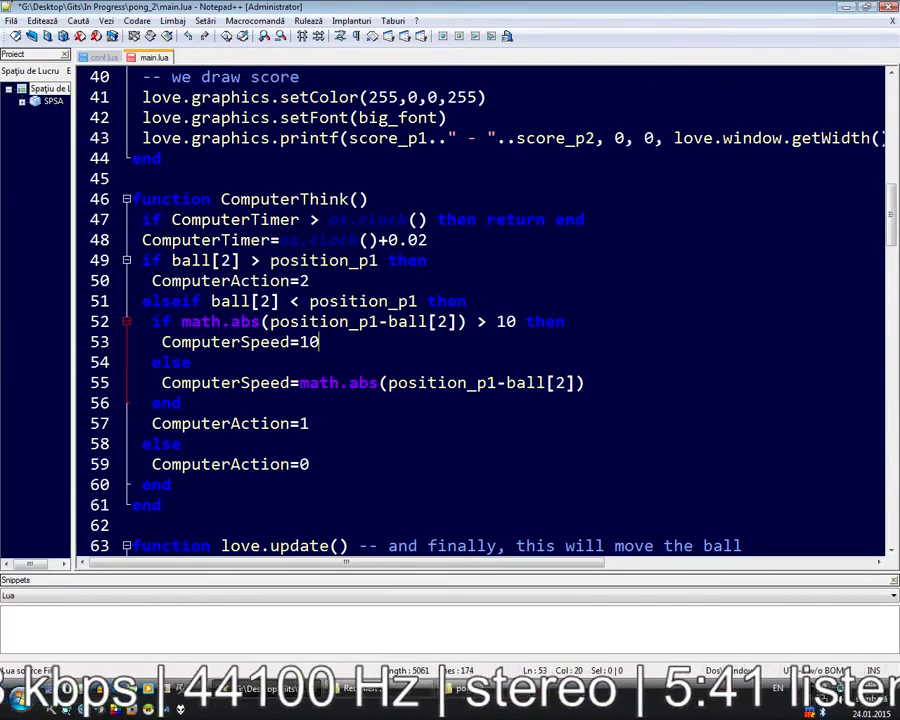
drag(152, 320, 180, 402)
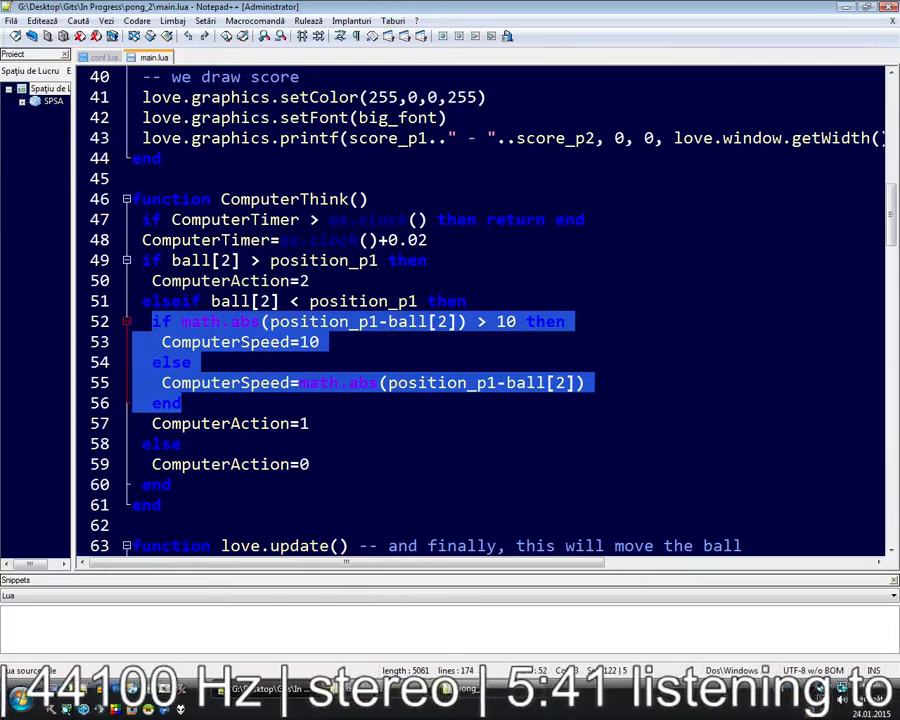
key(Return)
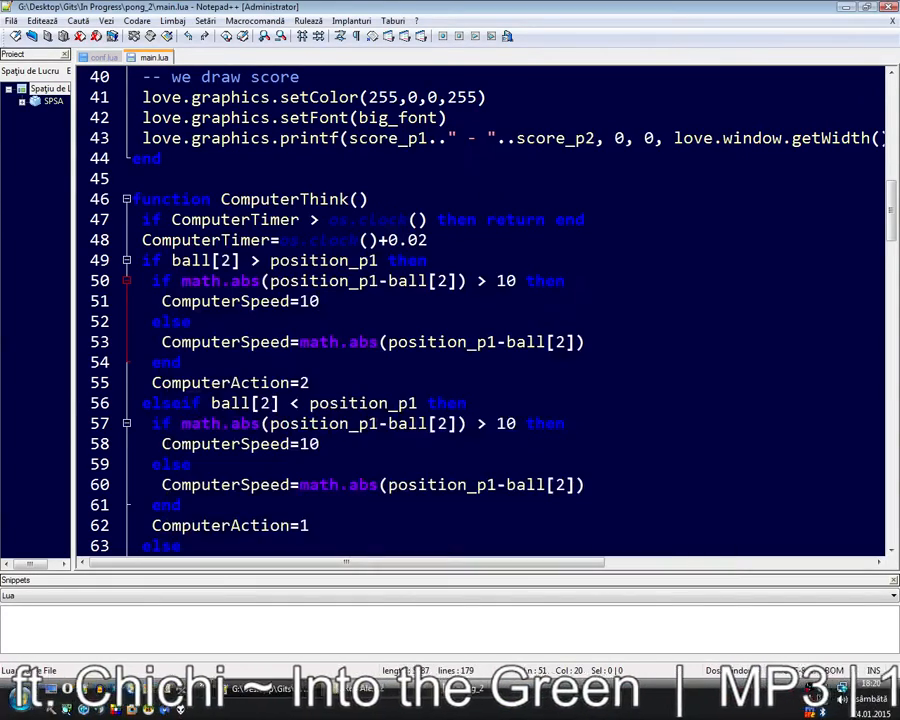
scroll(down, 3)
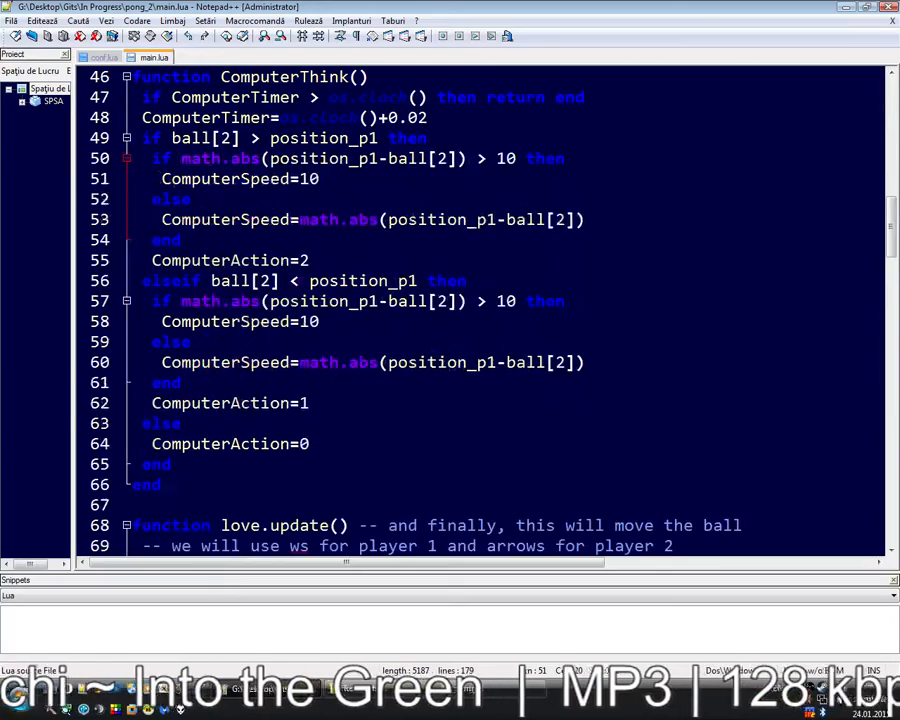
scroll(up, 3)
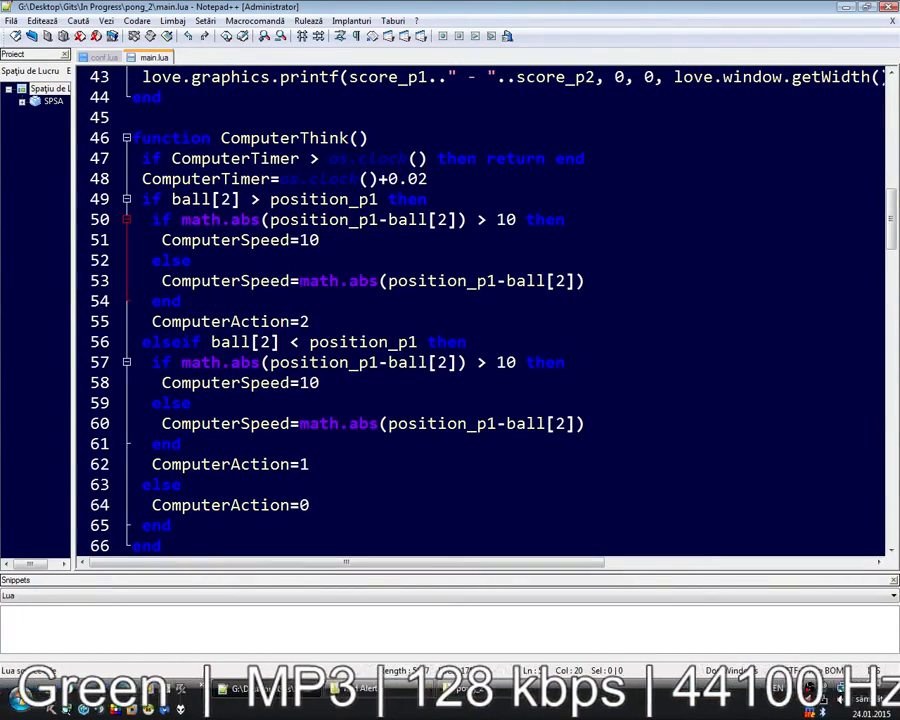
text(5)
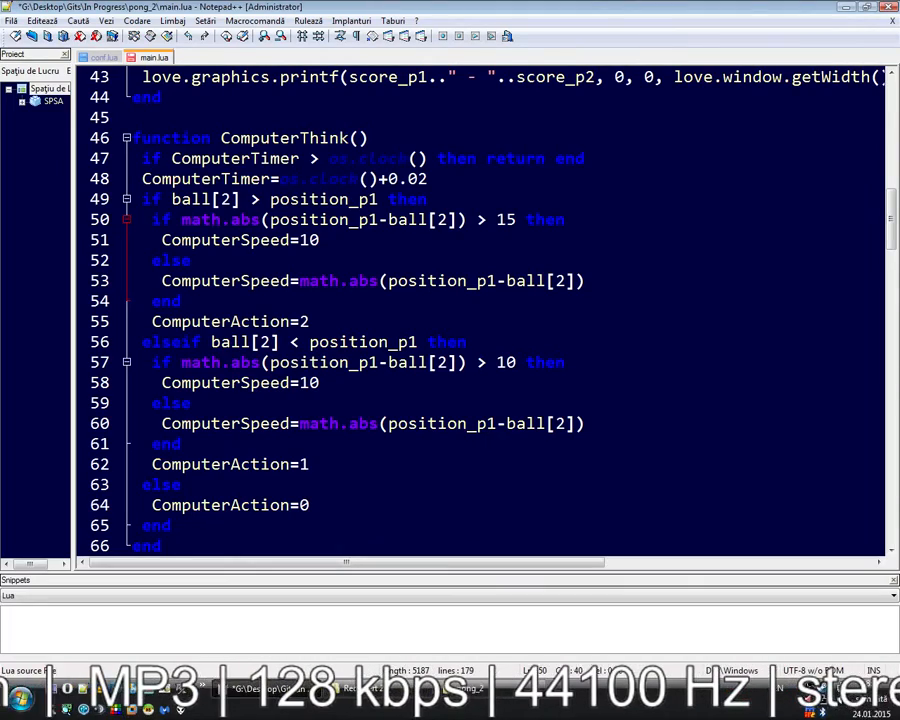
double_click(504, 362)
text(5)
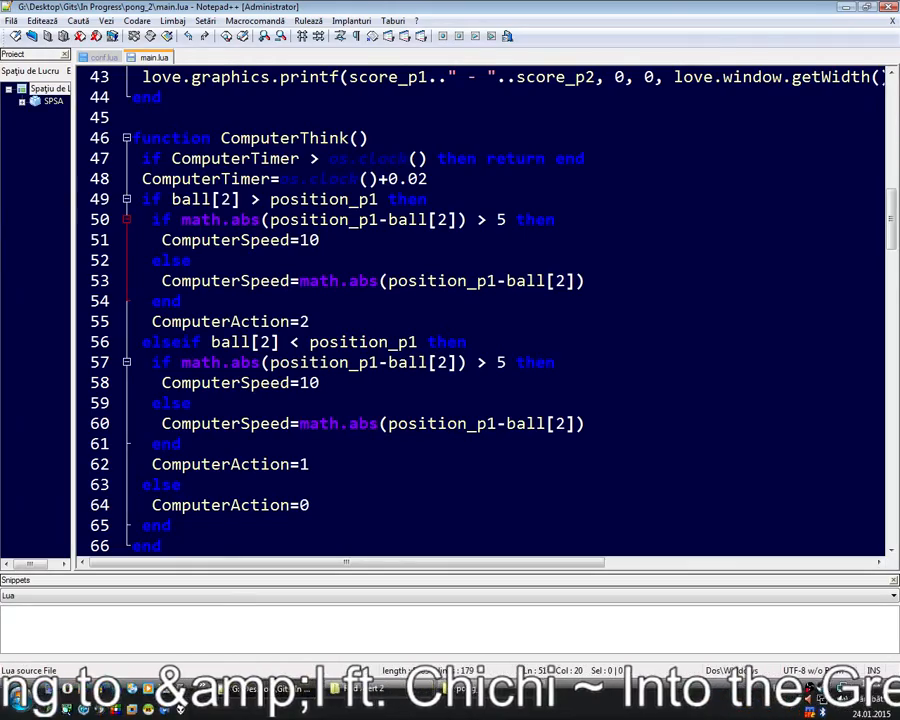
Replace the fixed 10 in the AI's position_p1 movement with ComputerSpeed in love.update
scroll(down, 3)
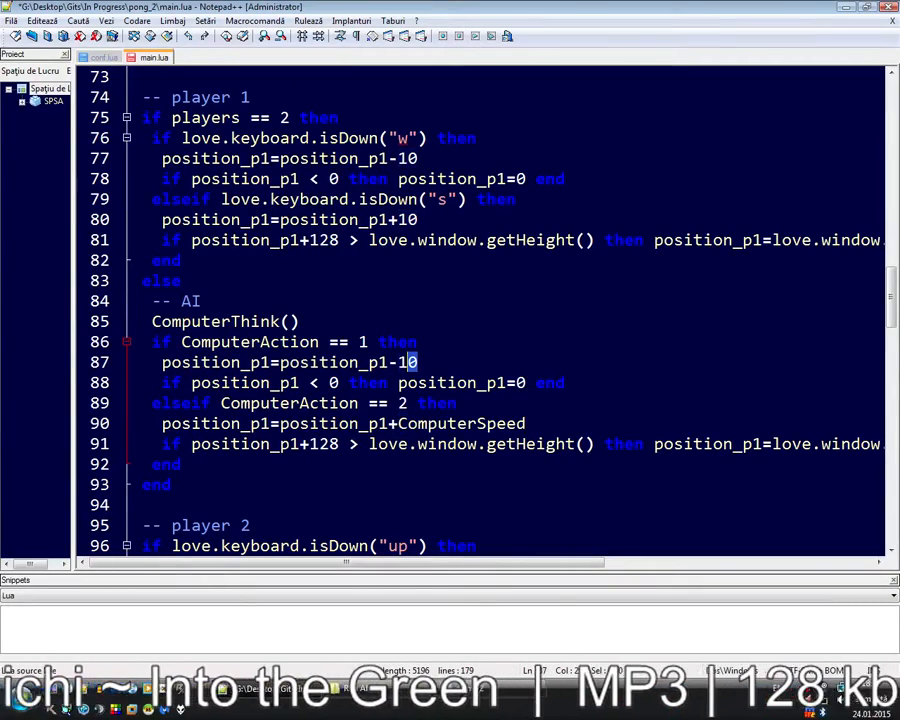
text(ComputerSpeed)
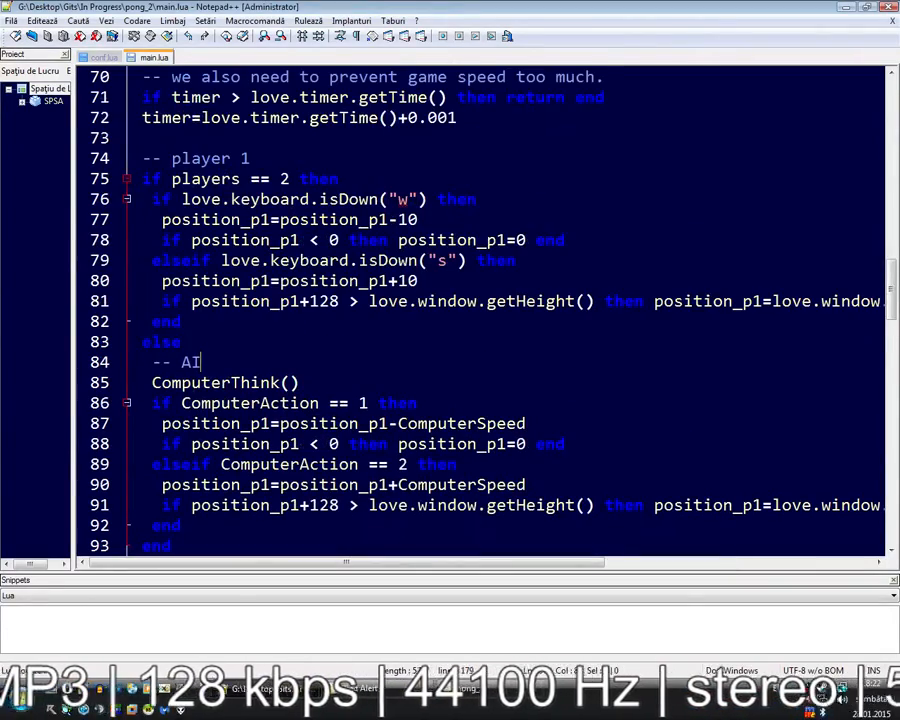
Scroll through main.lua to review ComputerThink's timer before adding the ball_direction check
scroll(up, 3)
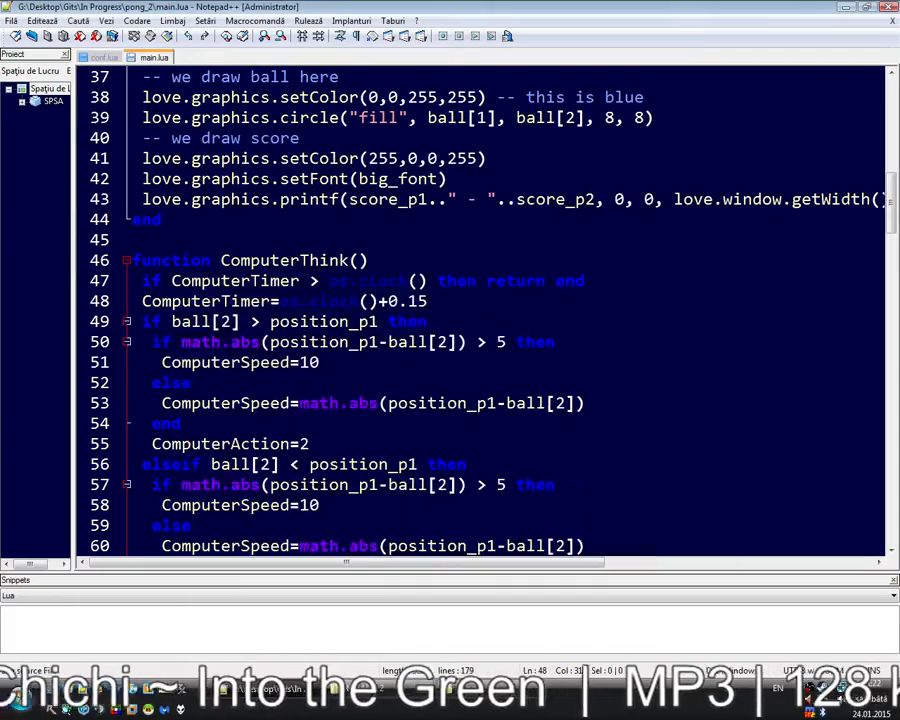
scroll(down, 3)
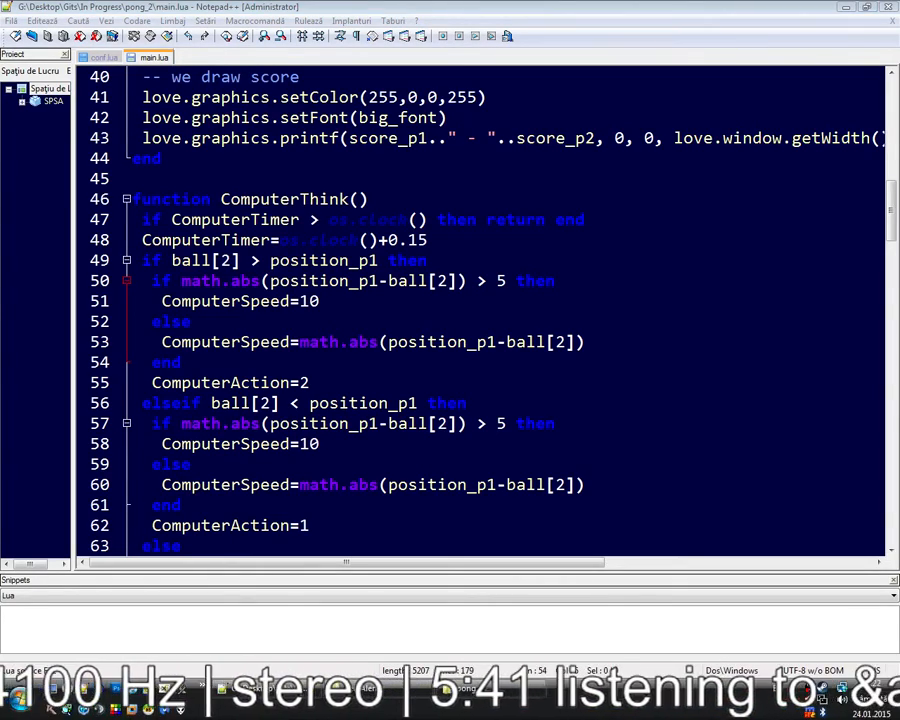
scroll(down, 3)
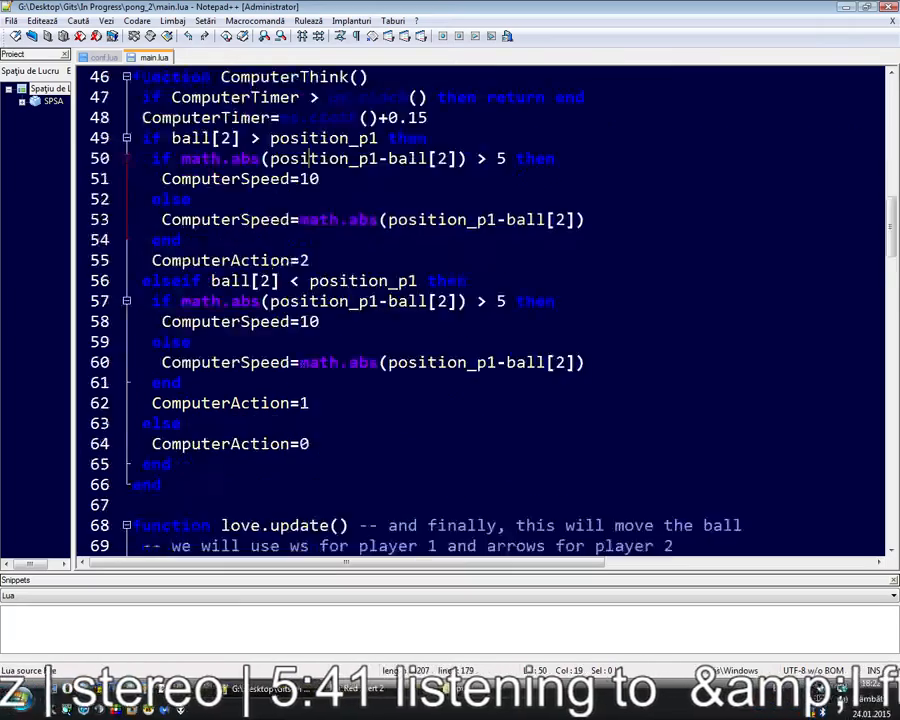
scroll(down, 3)
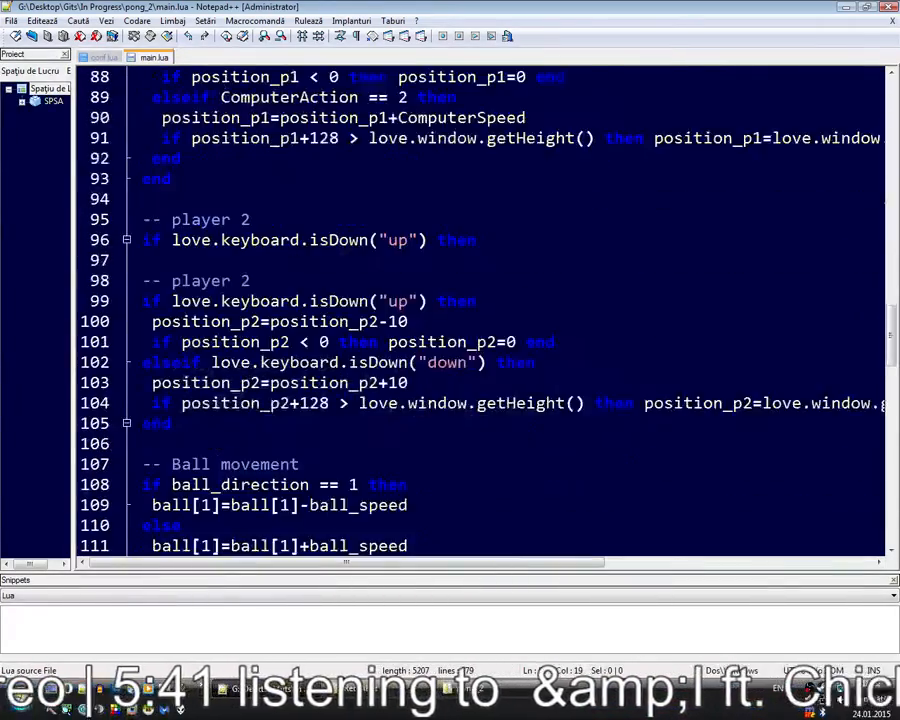
scroll(down, 3)
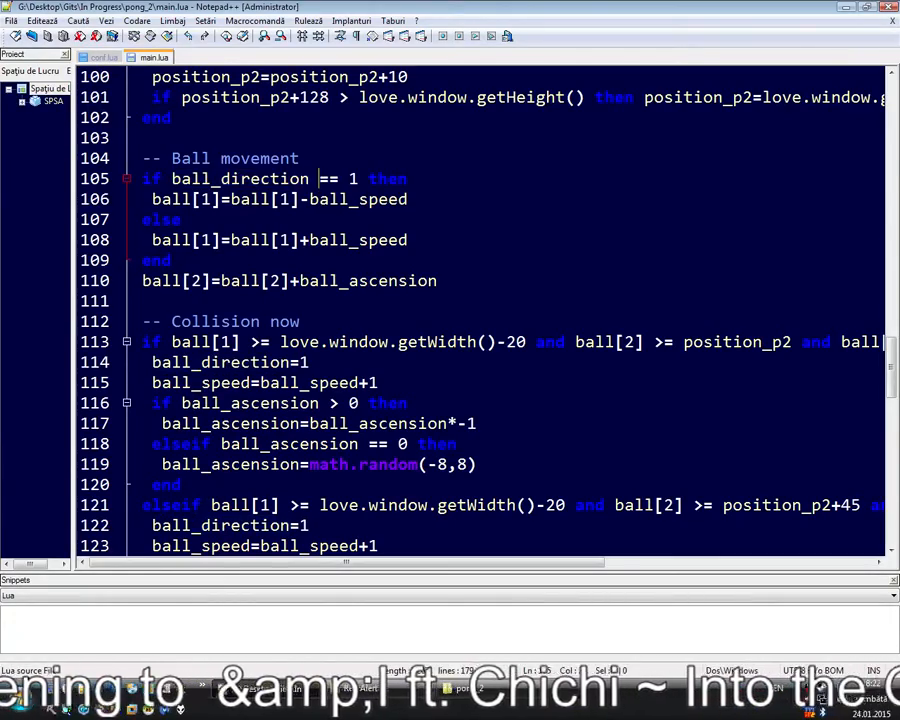
scroll(up, 3)
text(if ball_direction)
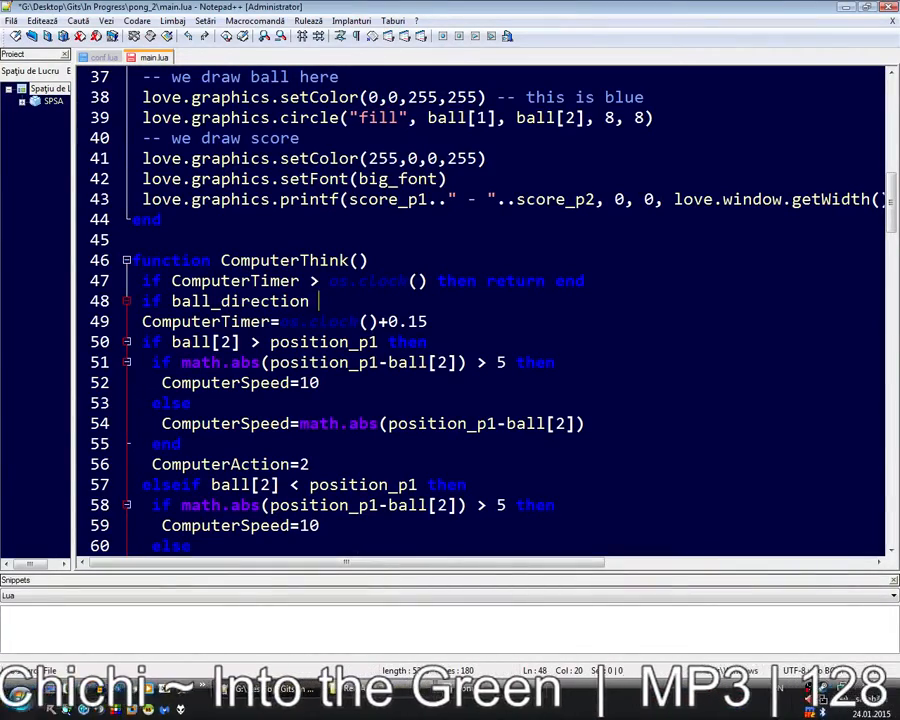
Finish the early-return check on ball_direction, then close the LÖVE test run
text(== 1 then re)
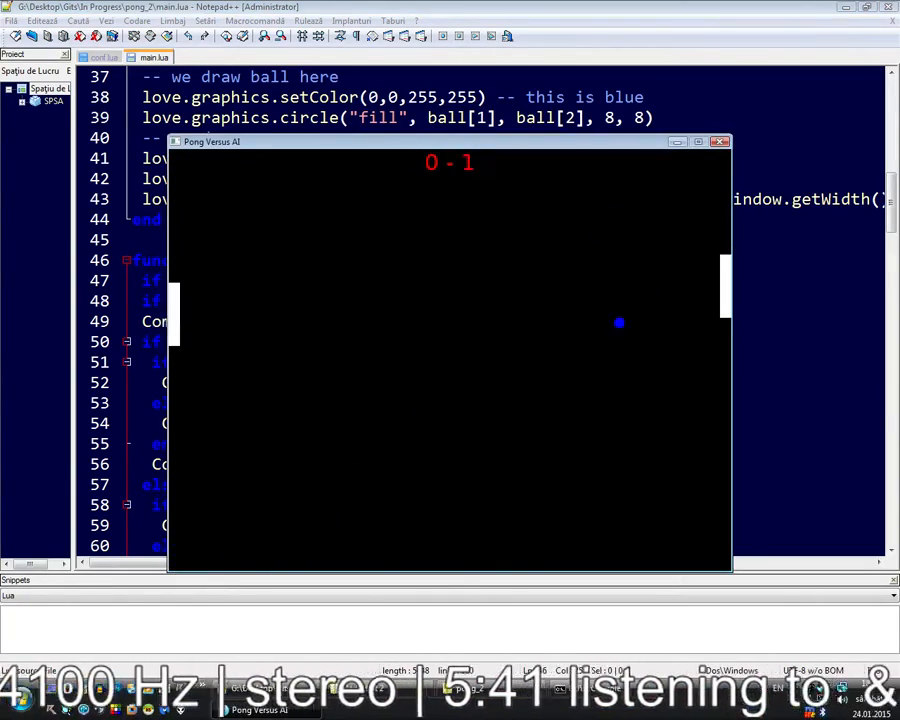
click(720, 140)
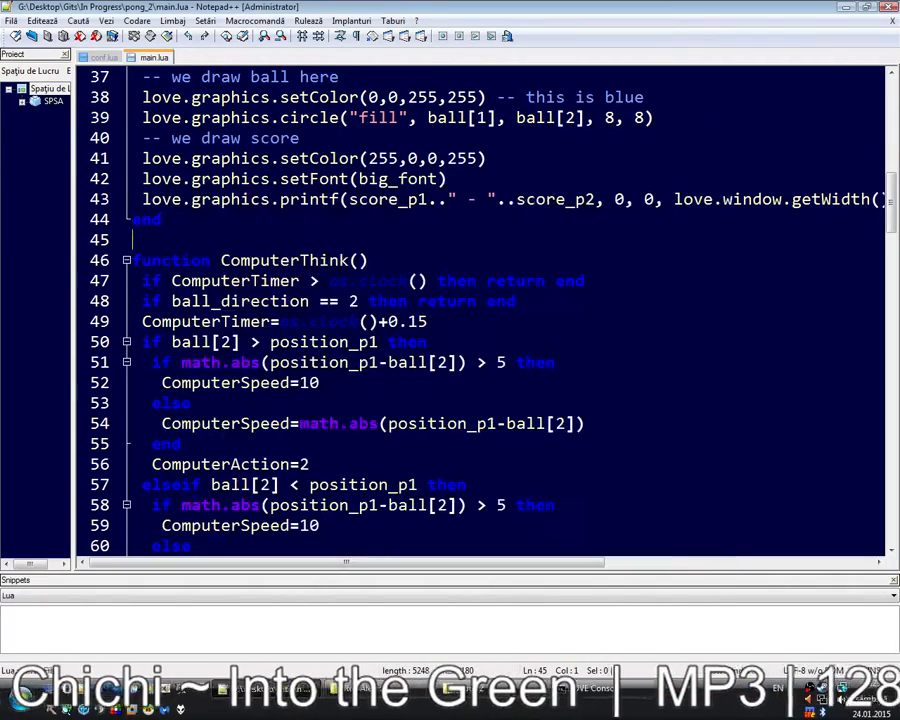
scroll(down, 3)
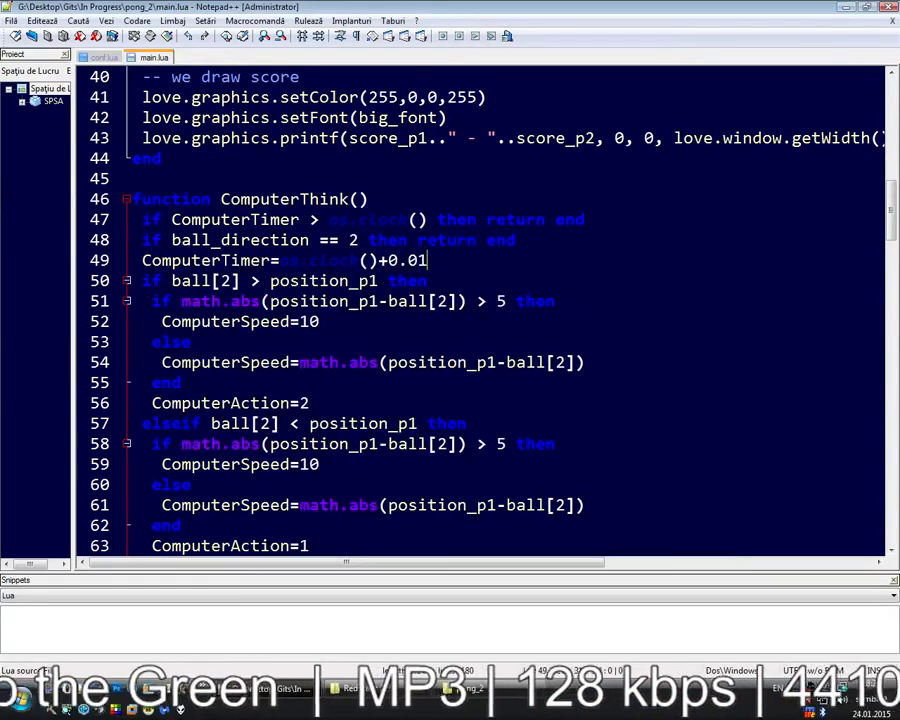
scroll(down, 3)
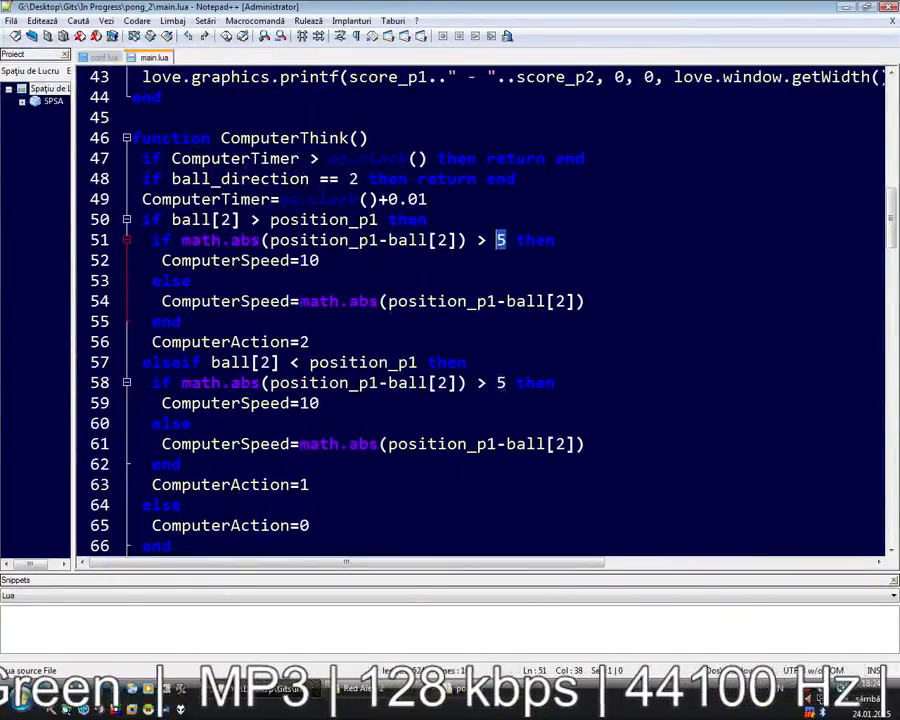
text(0)
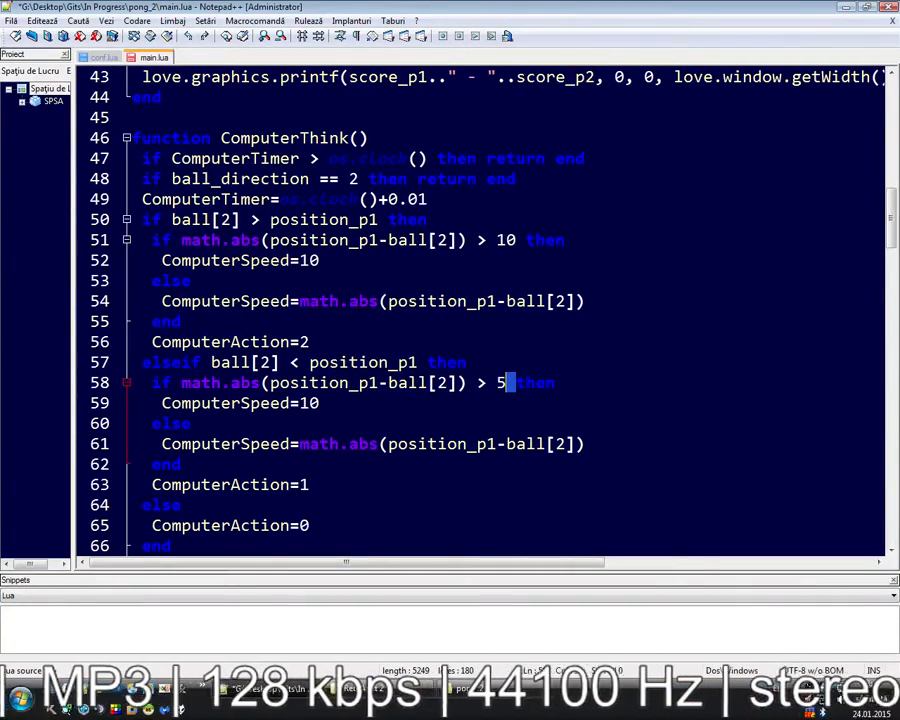
text(10)
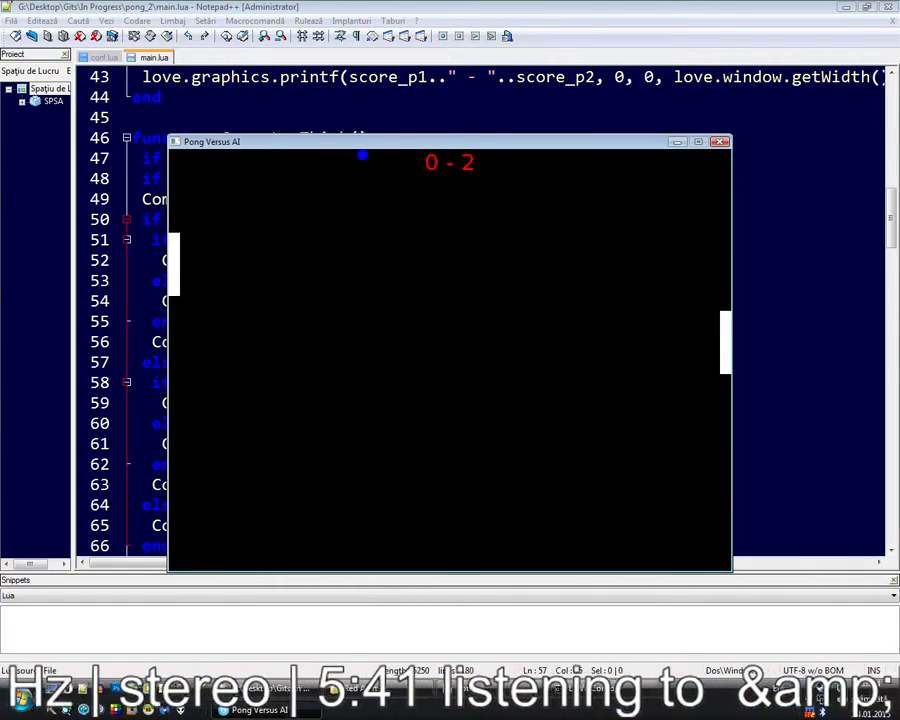
click(720, 140)
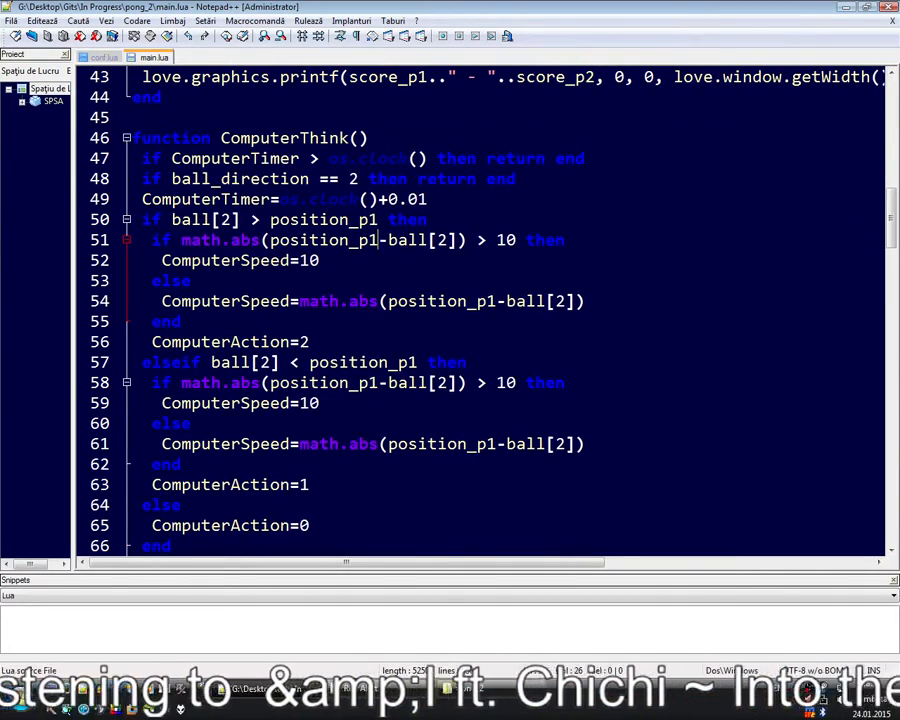
Scroll through main.lua from love.keypressed up through spawn_ball and love.draw
scroll(down, 3)
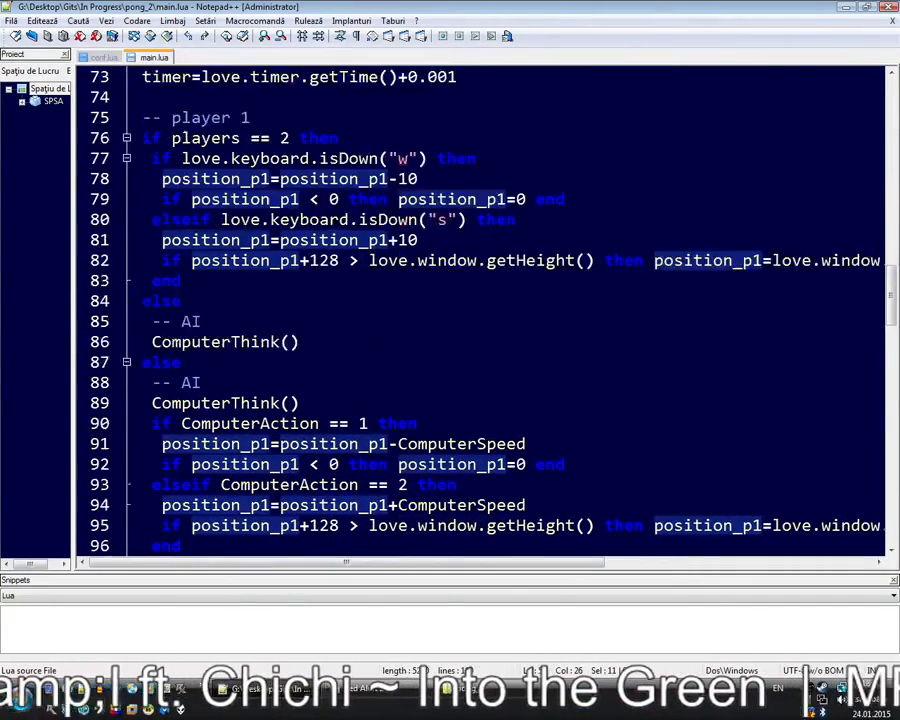
scroll(up, 3)
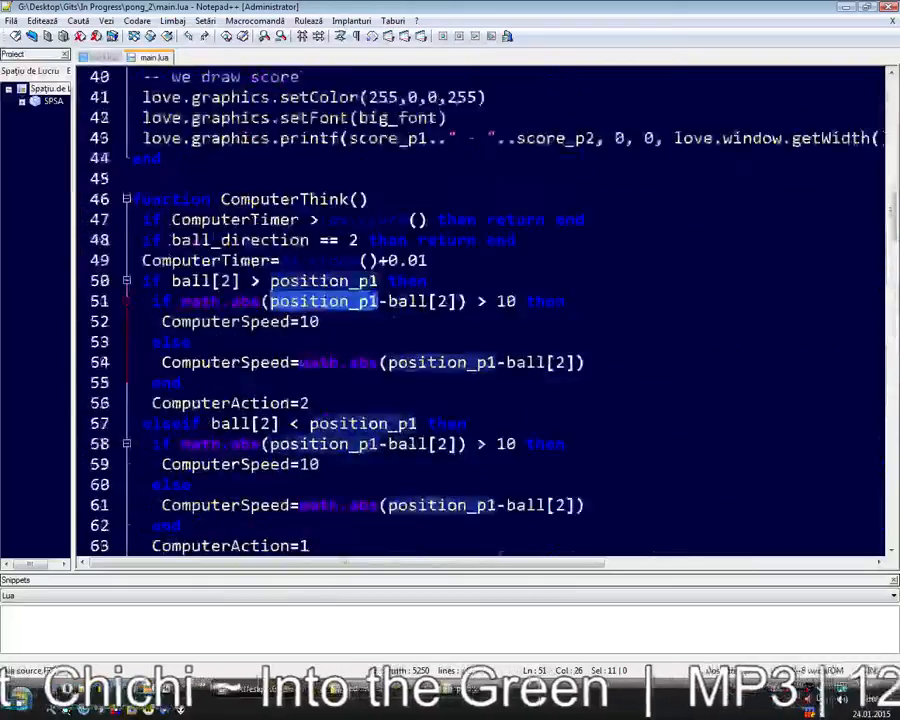
scroll(up, 3)
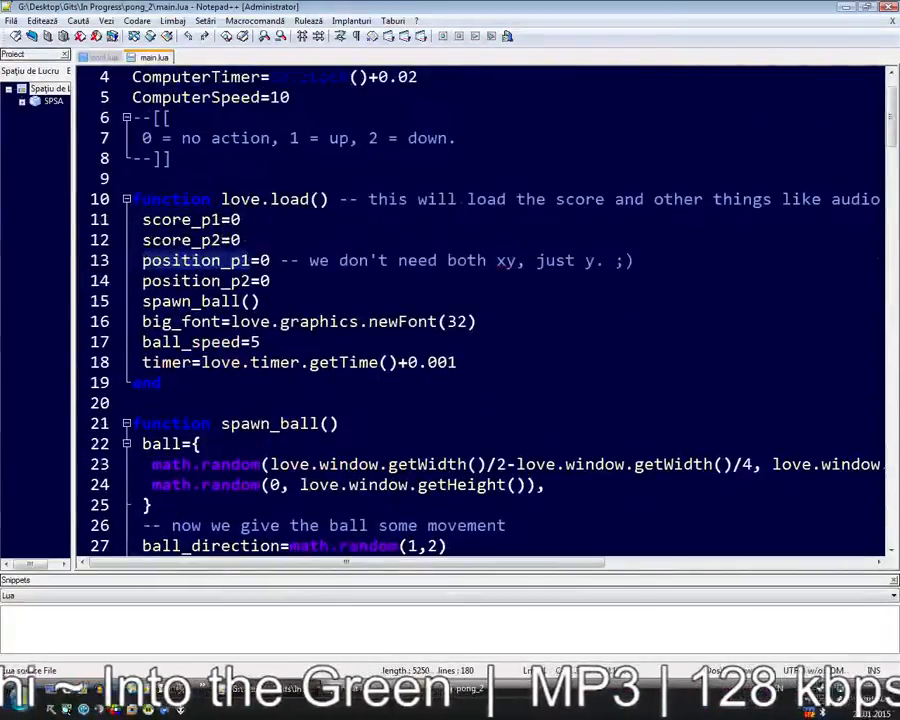
scroll(down, 3)
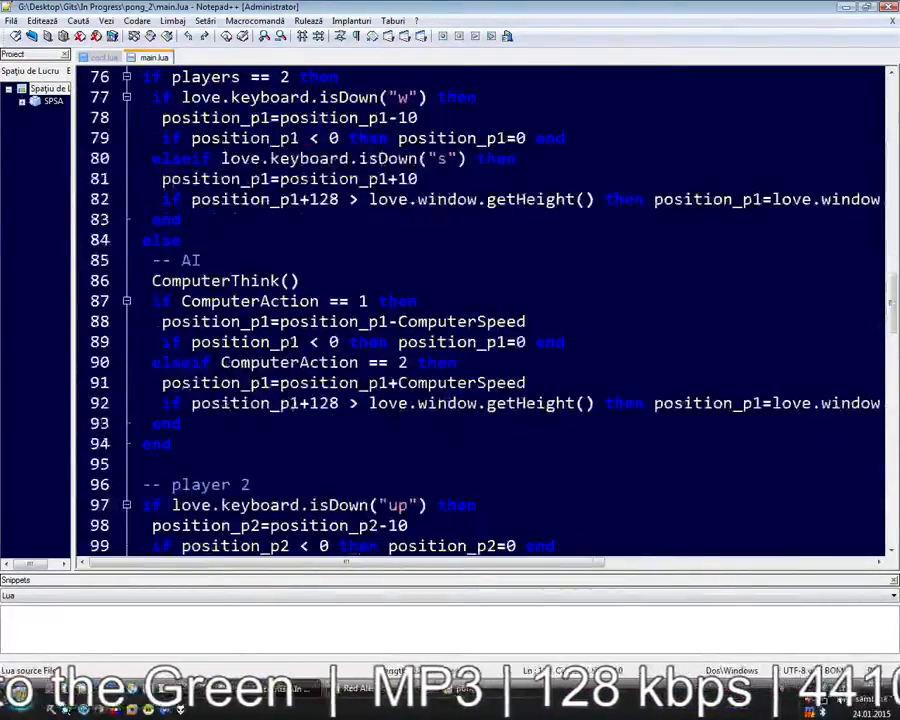
scroll(down, 3)
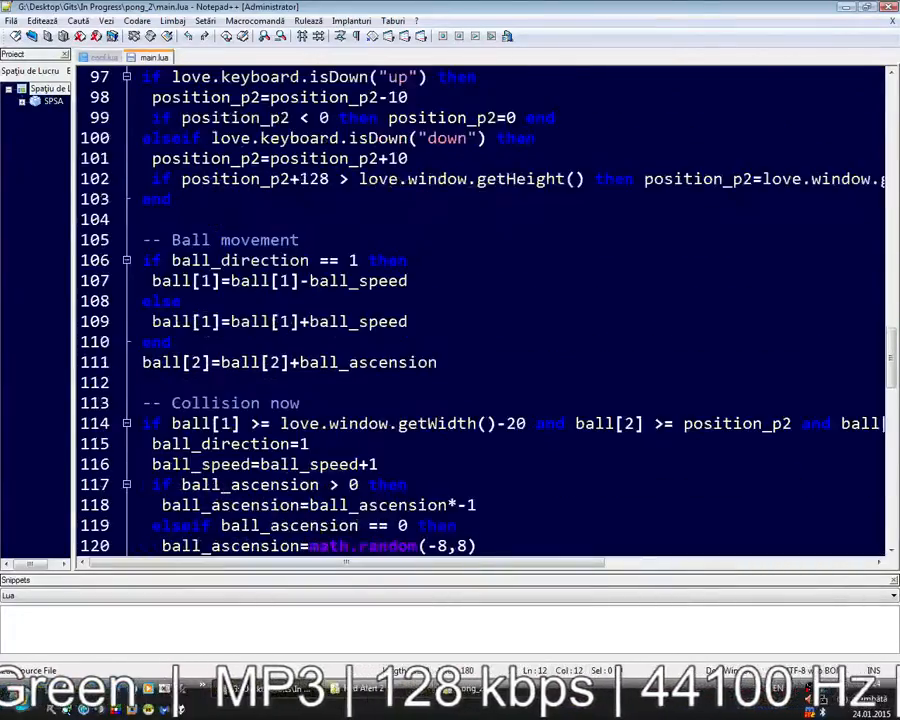
scroll(down, 3)
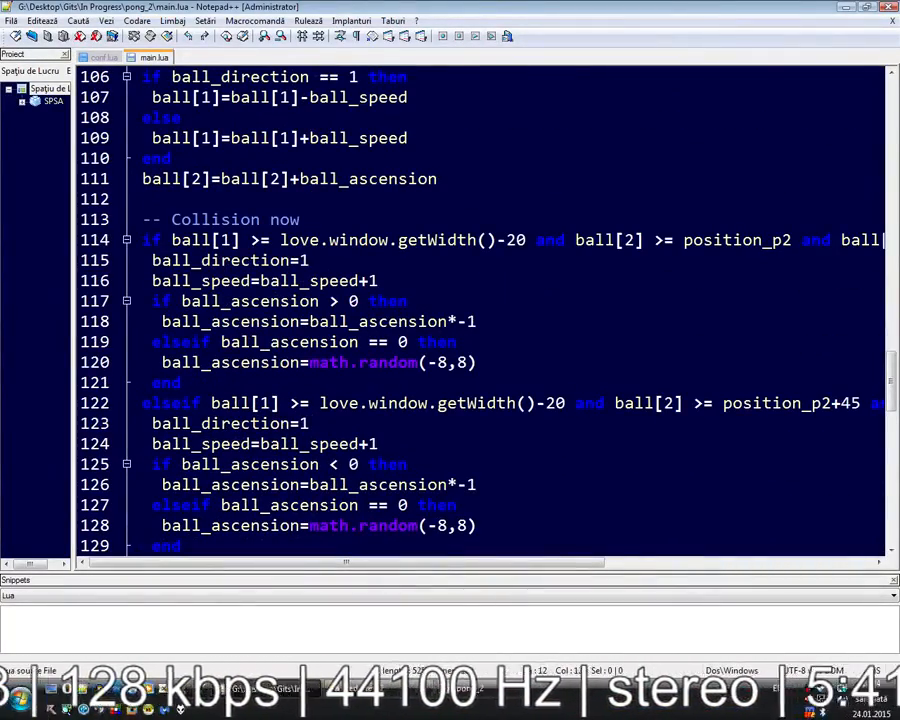
scroll(up, 3)
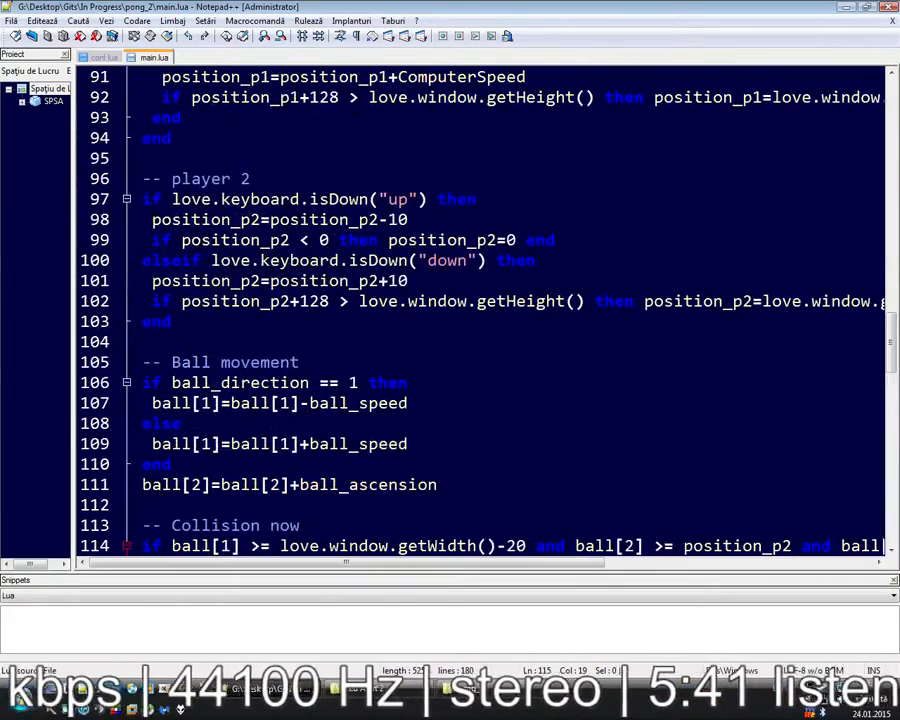
scroll(down, 3)
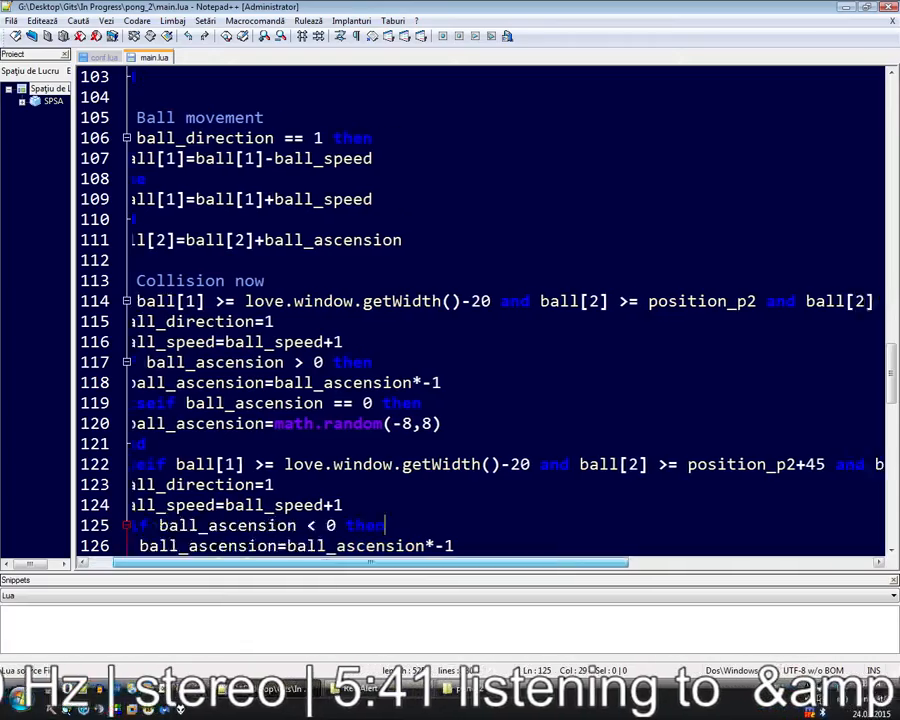
scroll(down, 3)
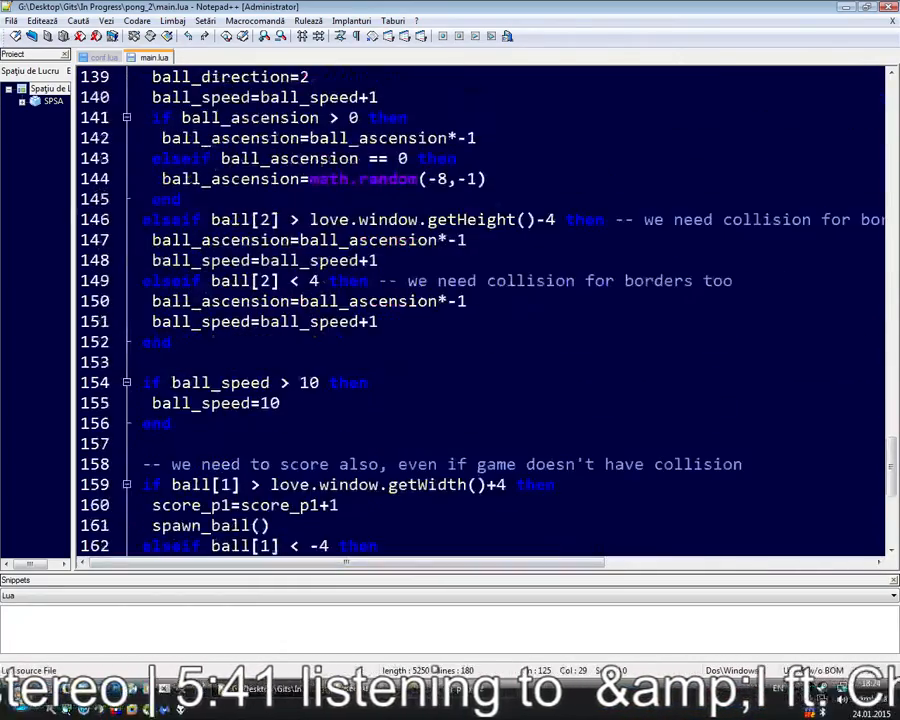
Scroll back to ComputerThink to review the second distance check against position_p1
scroll(down, 3)
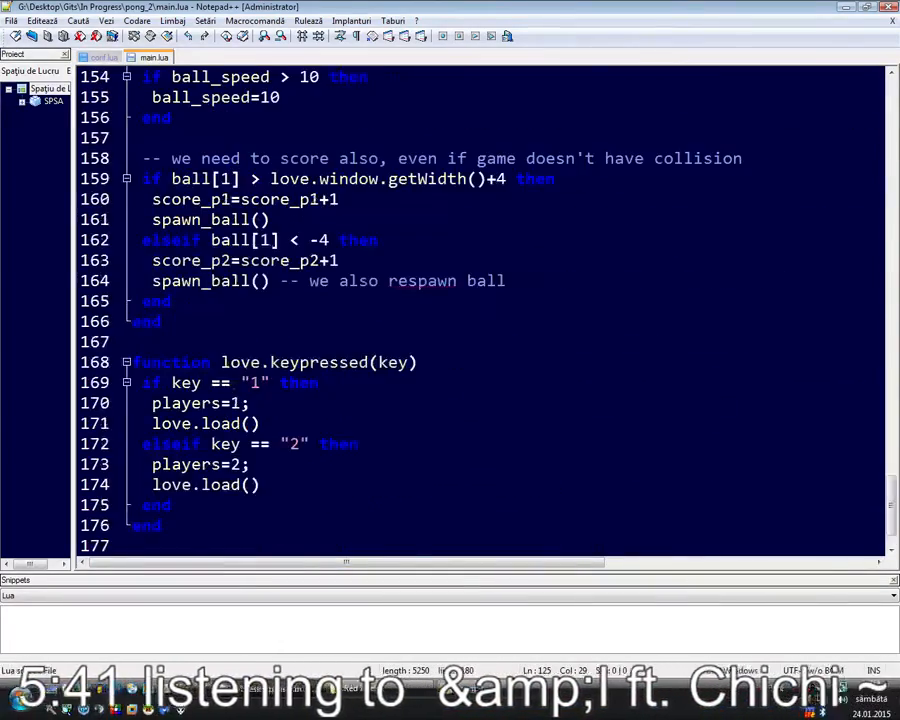
scroll(up, 3)
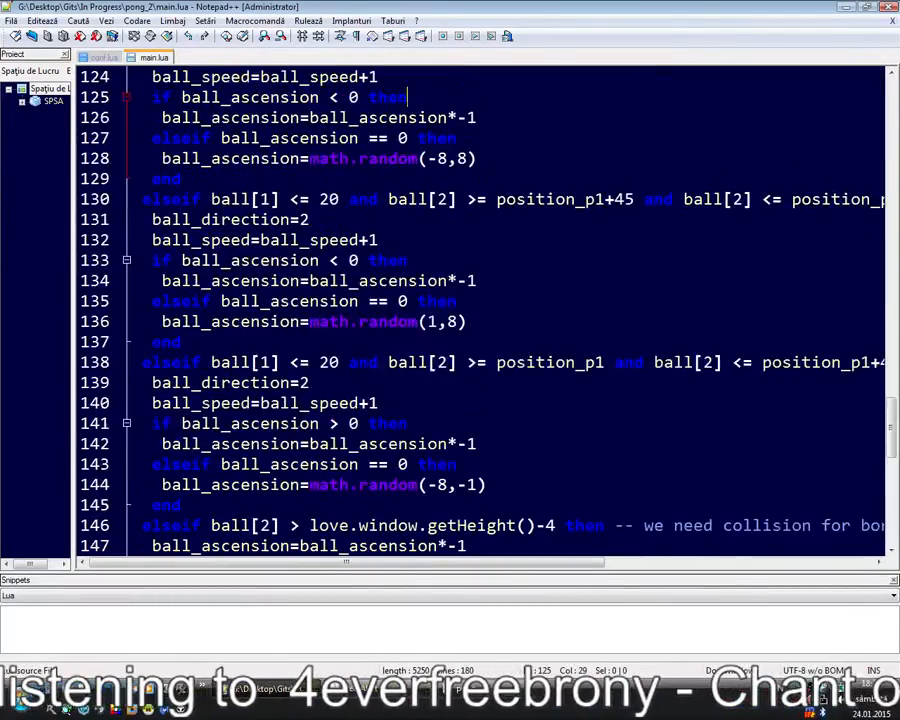
scroll(up, 3)
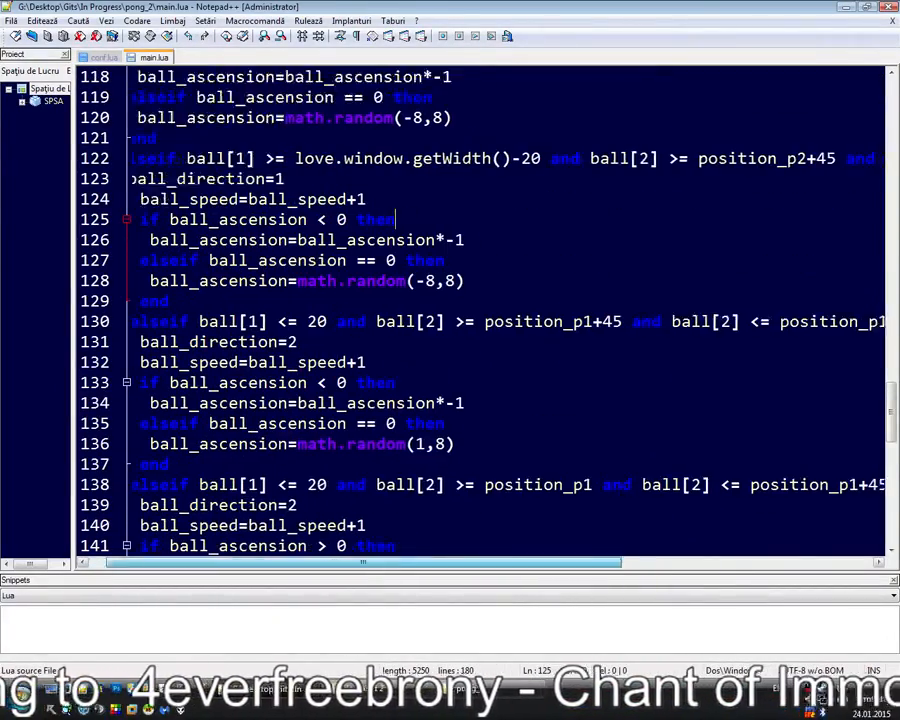
scroll(right, 3)
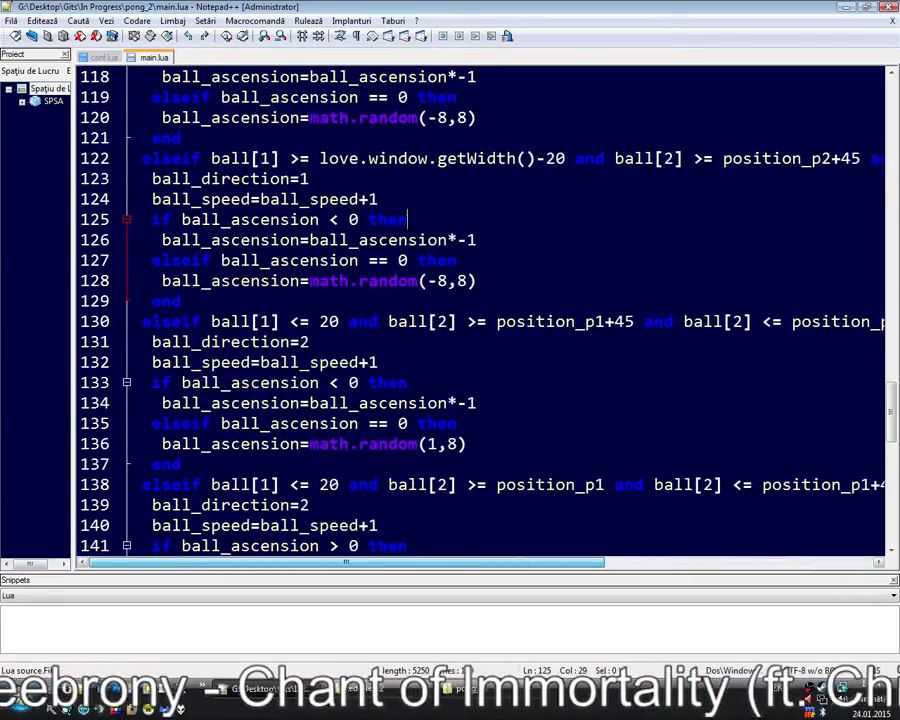
scroll(up, 3)
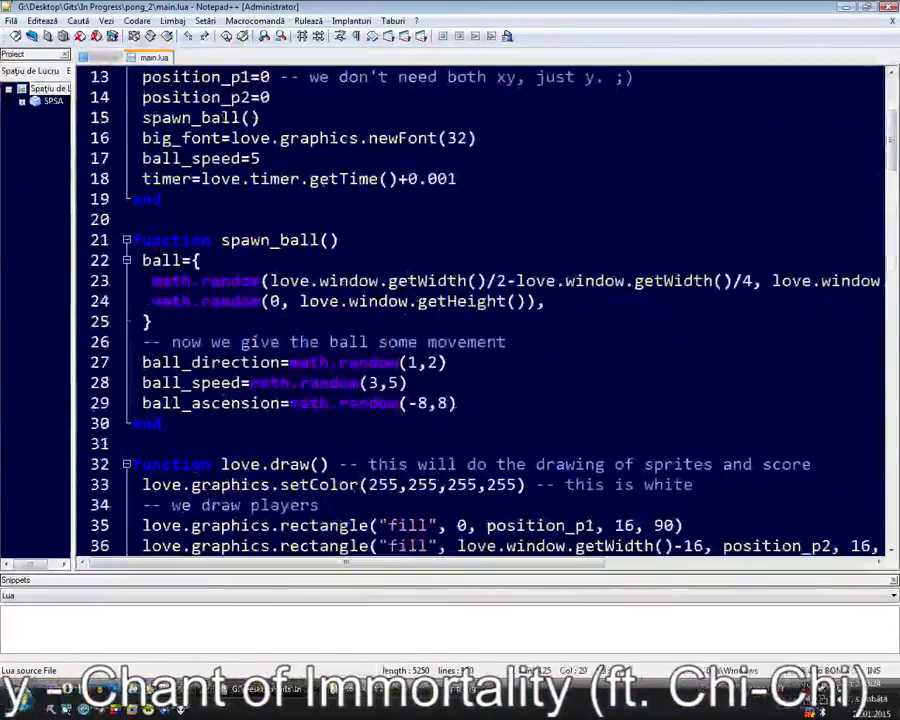
scroll(down, 3)
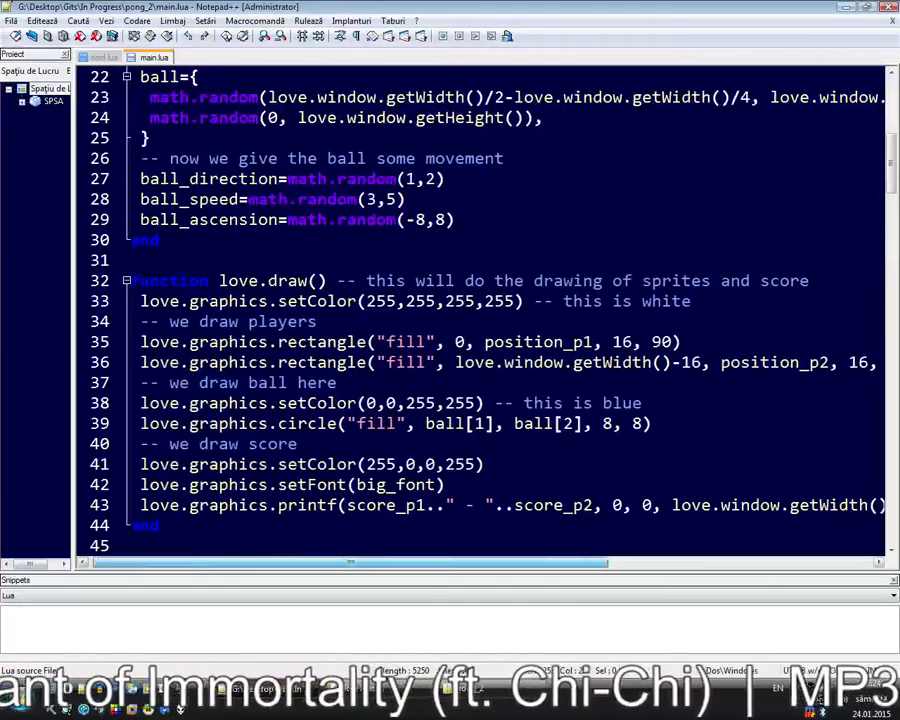
scroll(right, 3)
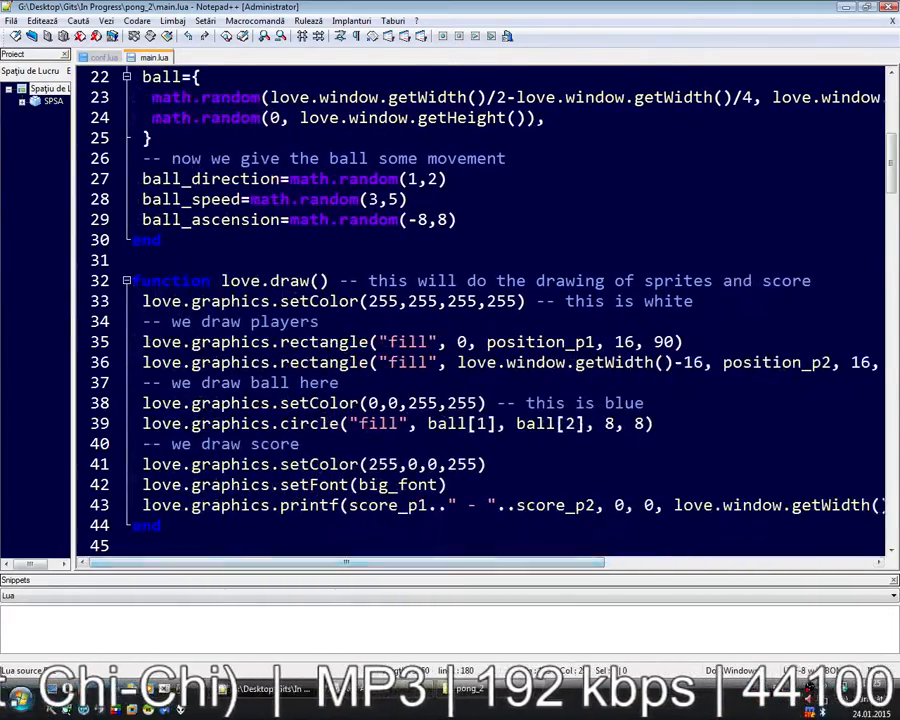
scroll(down, 3)
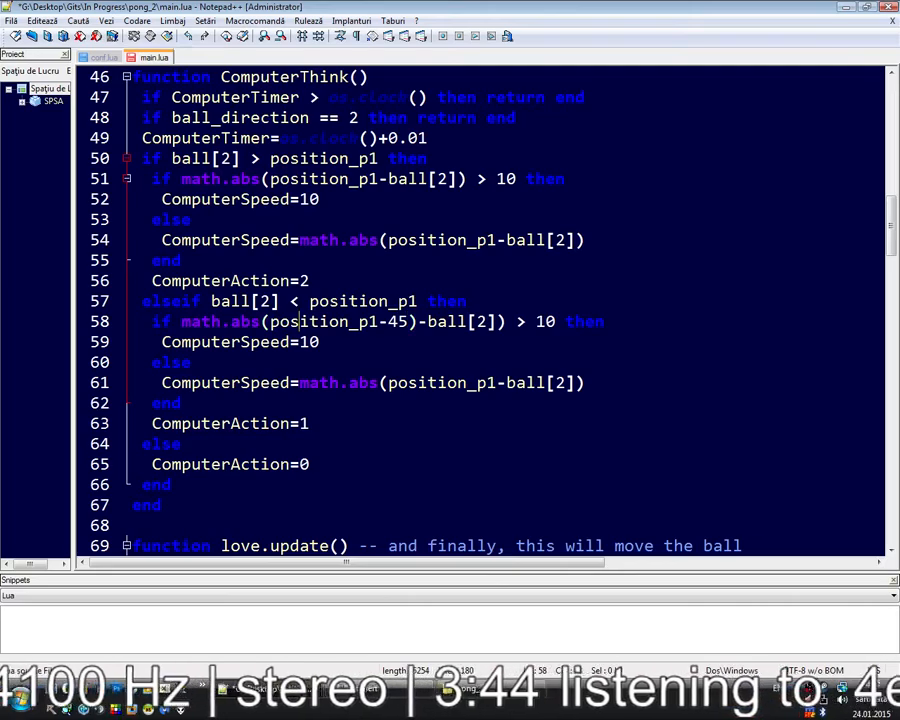
Select the position_p1-45 expression for editing and close the running game
double_click(350, 320)
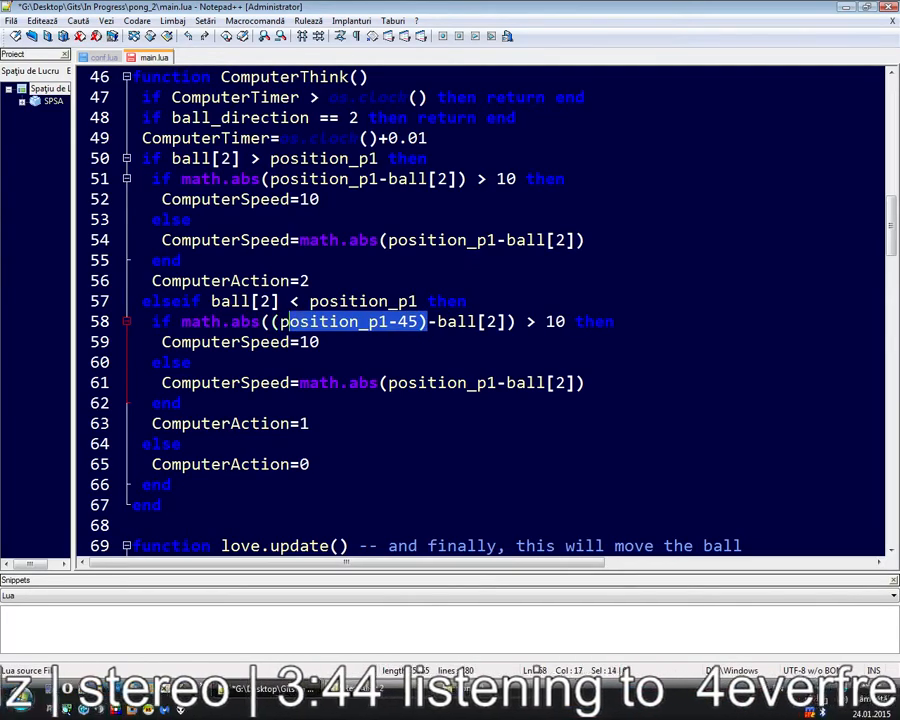
click(398, 320)
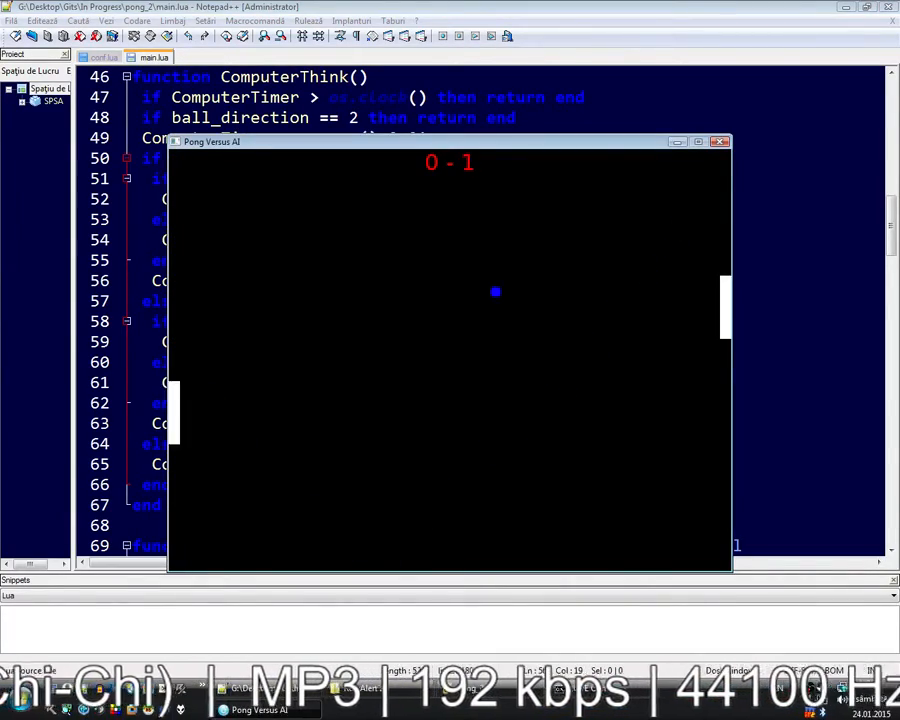
click(718, 140)
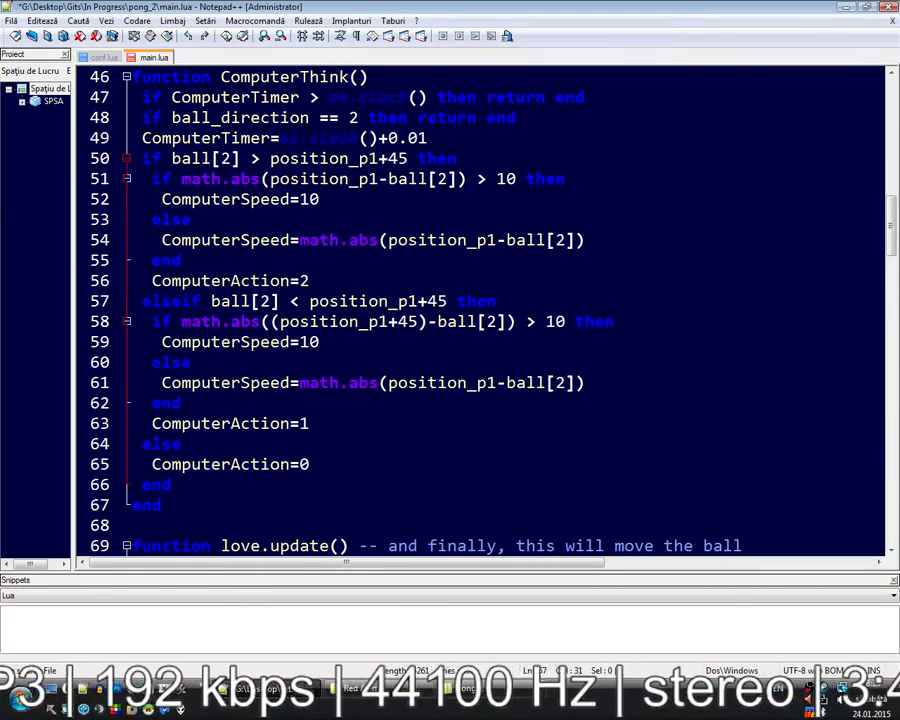
Make both branches compare ball[2] against position_p1+45, then run the LÖVE test
click(384, 158)
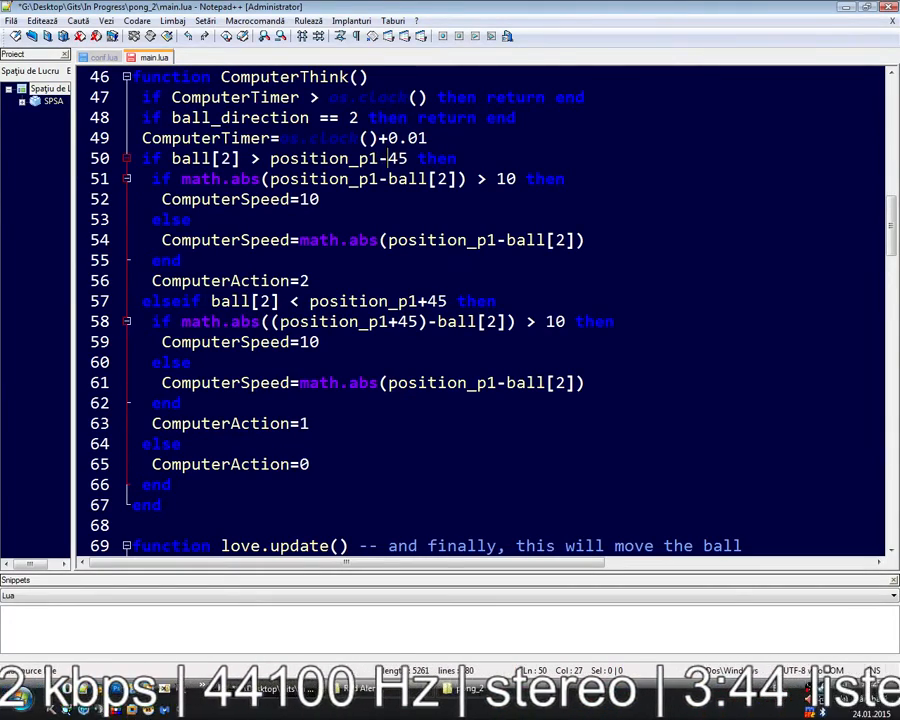
text(45)
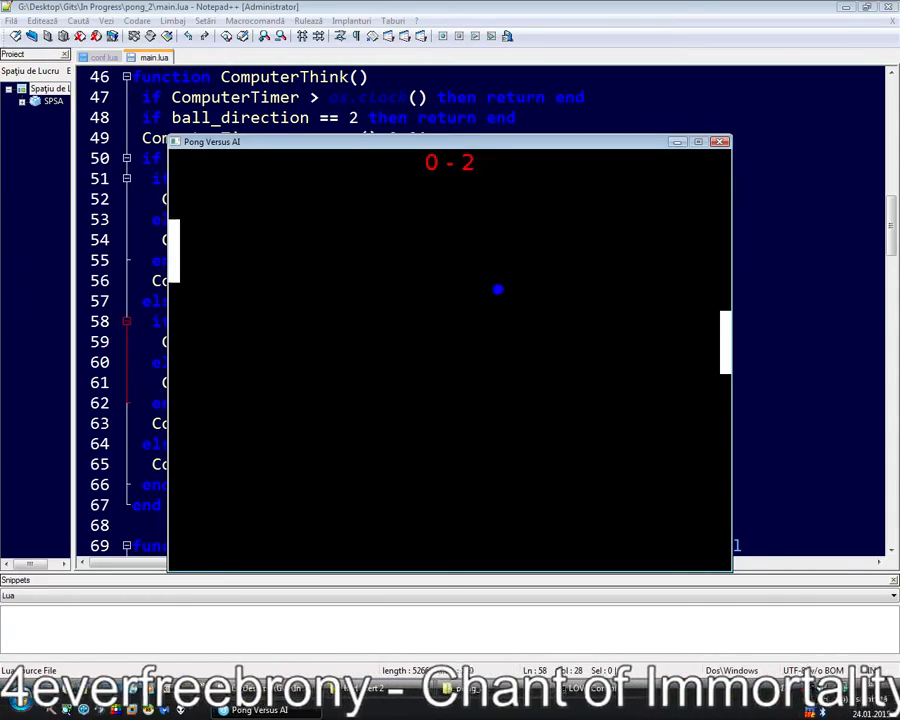
click(718, 140)
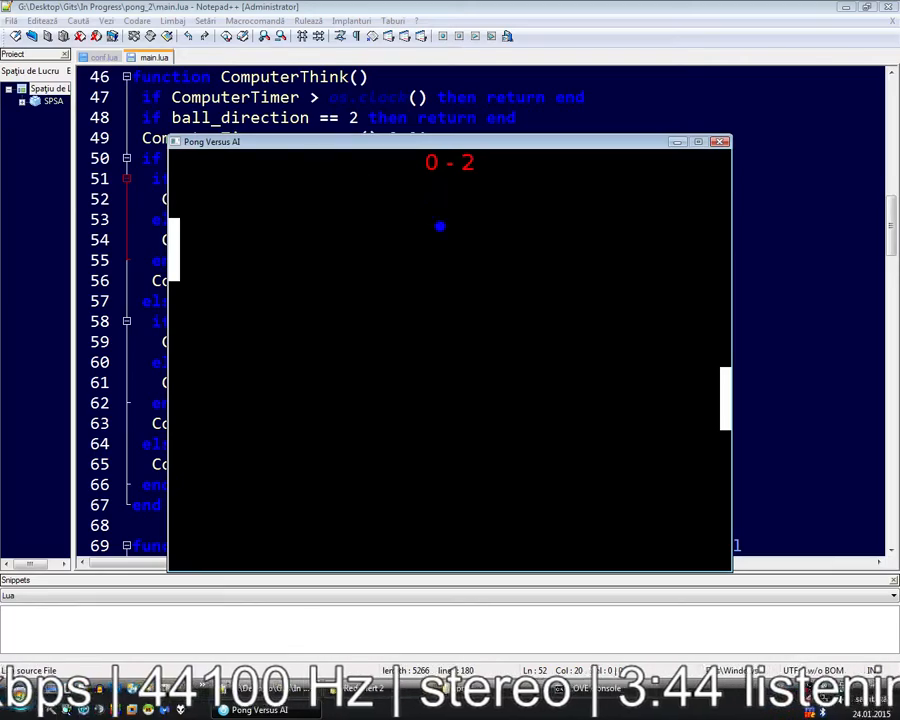
click(720, 140)
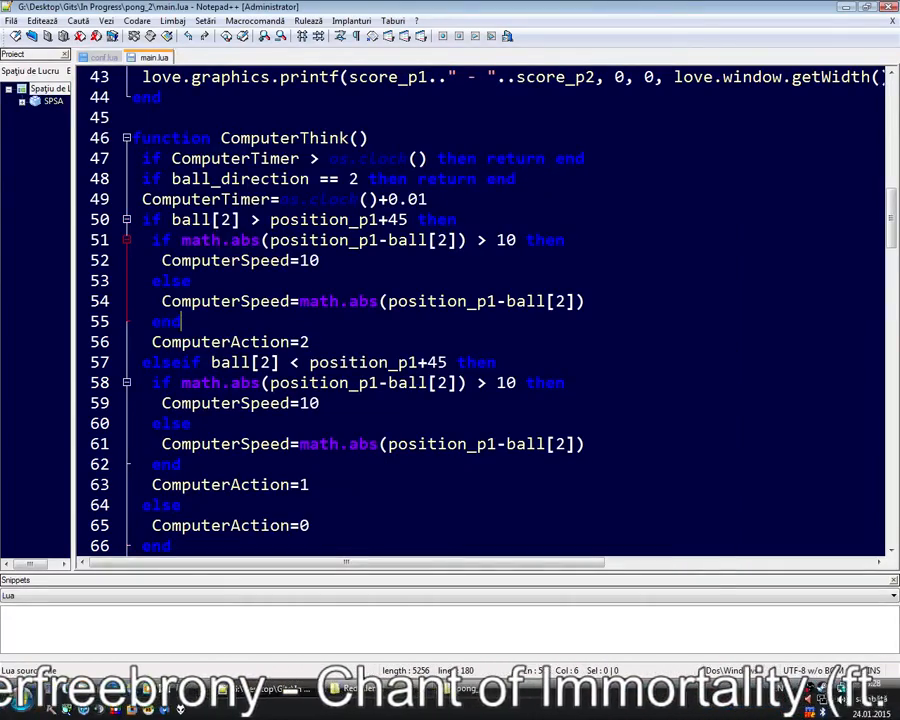
Close the game and change the AI's ComputerSpeed value in ComputerThink to 8
scroll(down, 3)
text(5)
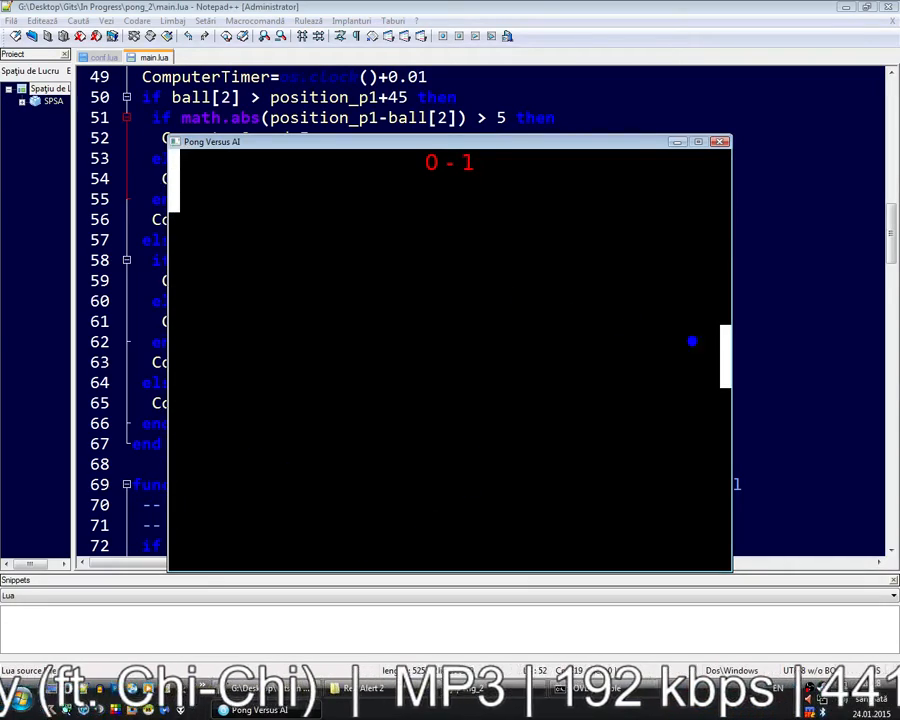
click(720, 140)
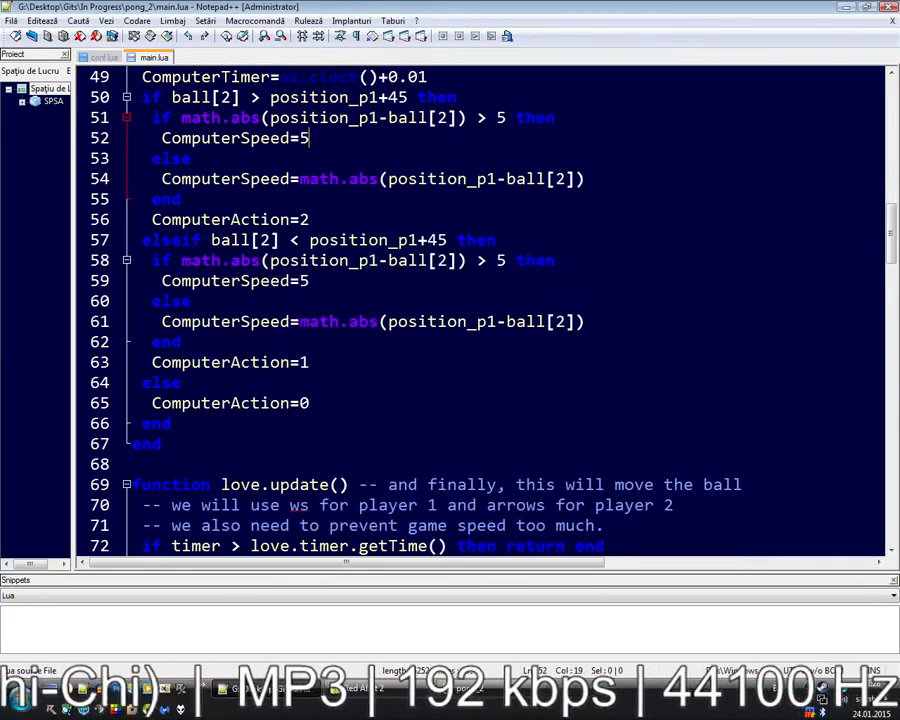
text(8)
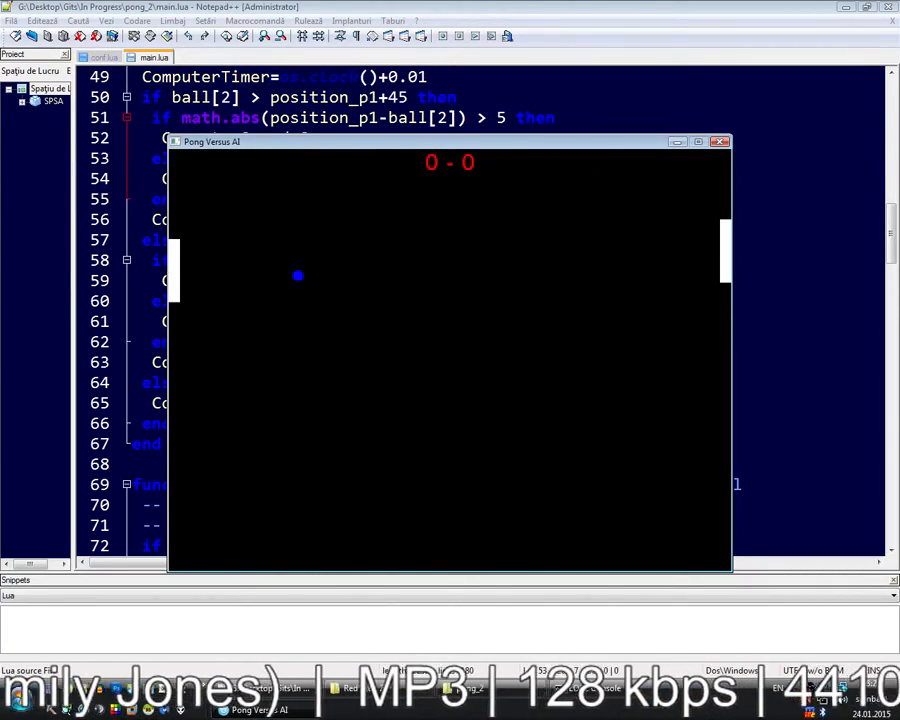
Start position_p1 in love.load at love.graphics.getWidth()/2-45 instead of 0
click(720, 140)
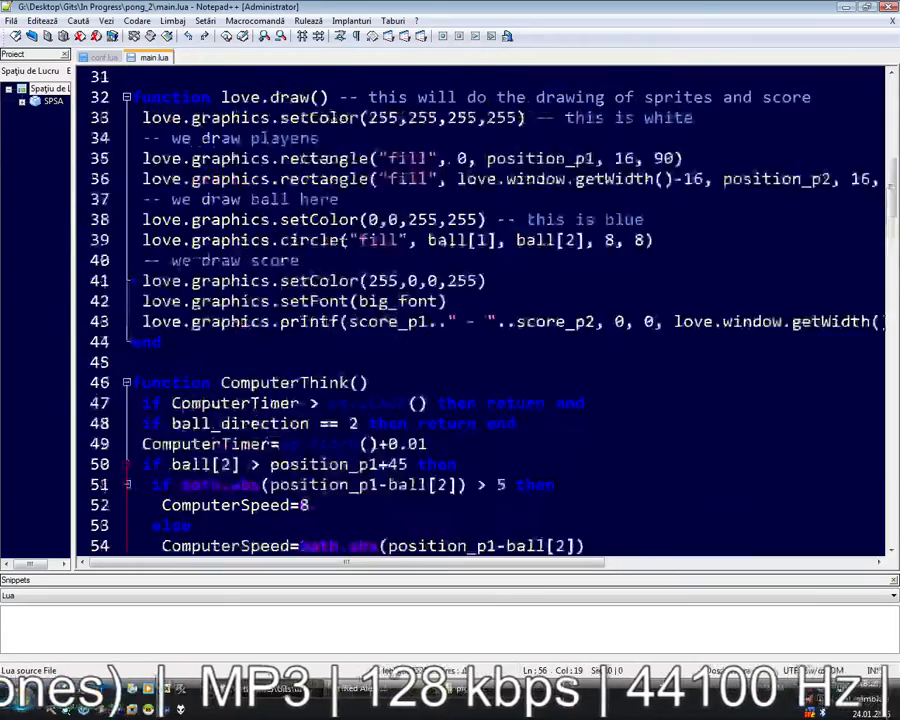
scroll(up, 3)
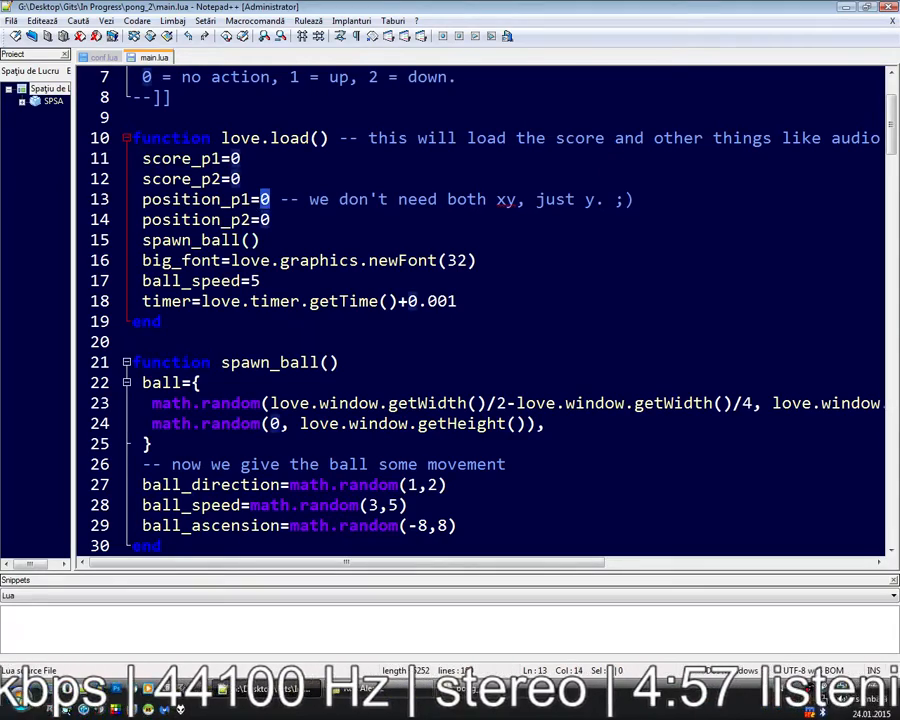
text(love.graphics.)
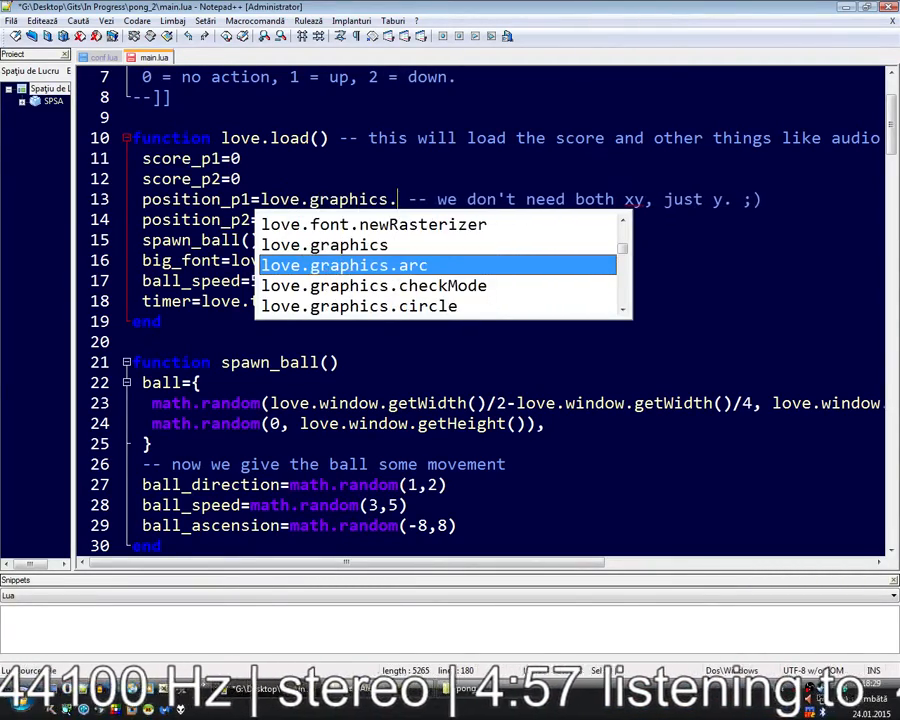
key(Escape)
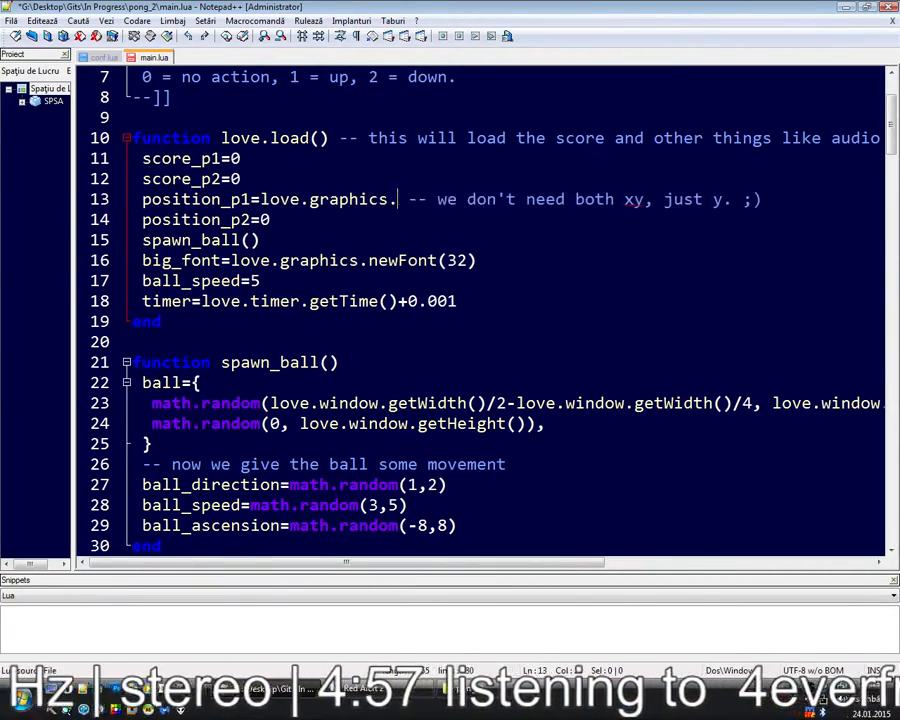
text(getWidth())
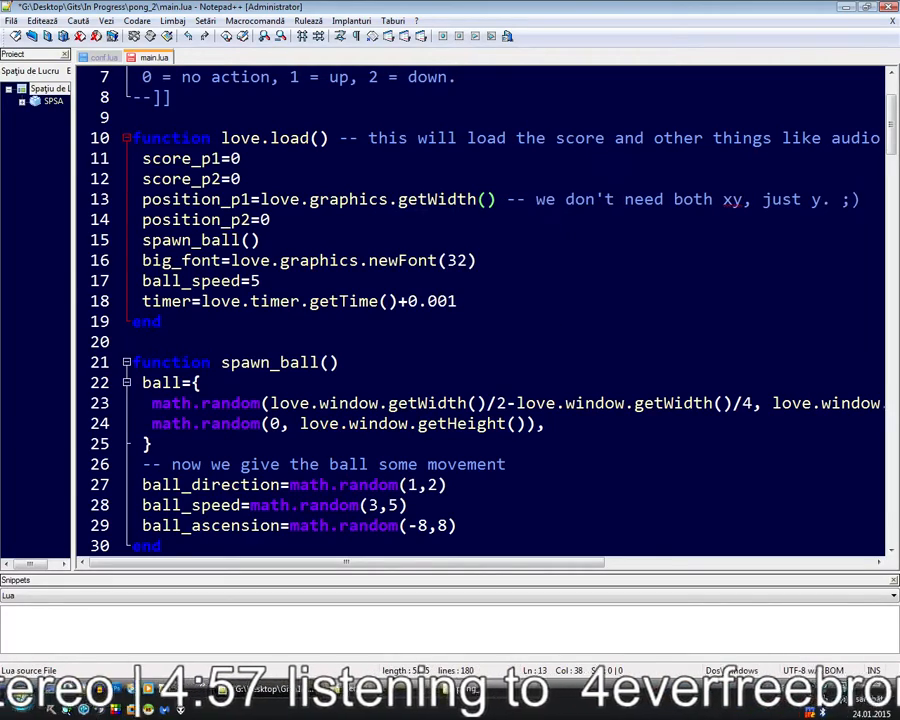
text(/2-45)
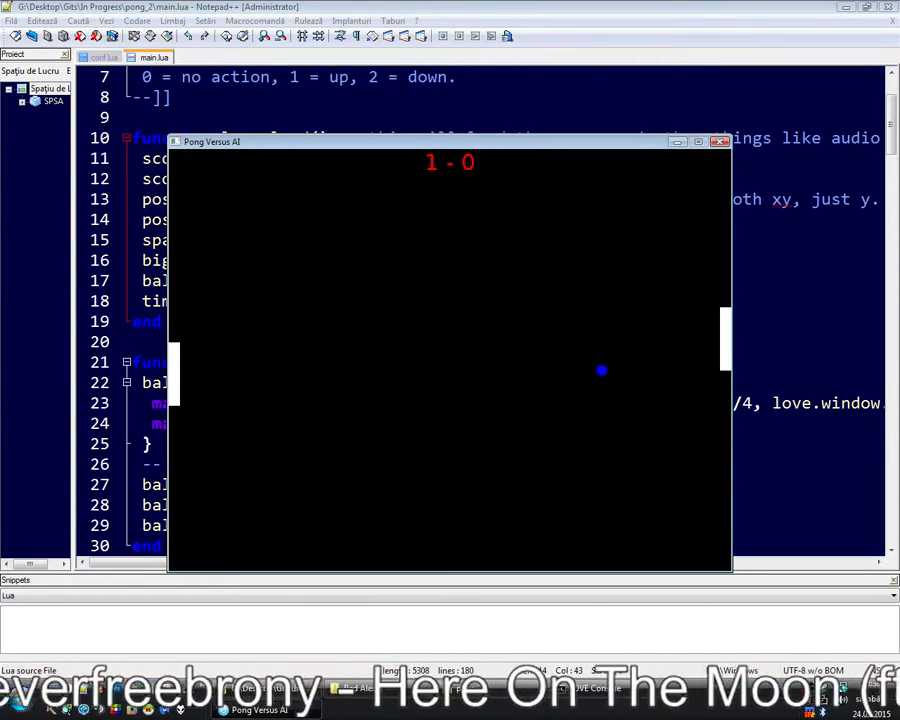
Play a few points in Pong Versus AI to check the paddle's new starting position
click(720, 140)
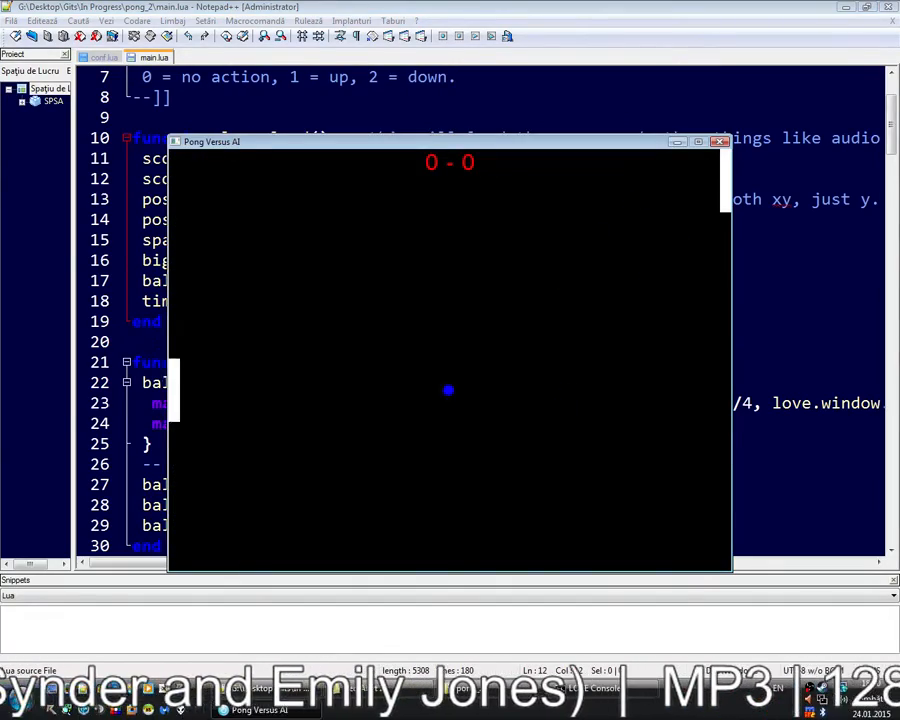
click(718, 140)
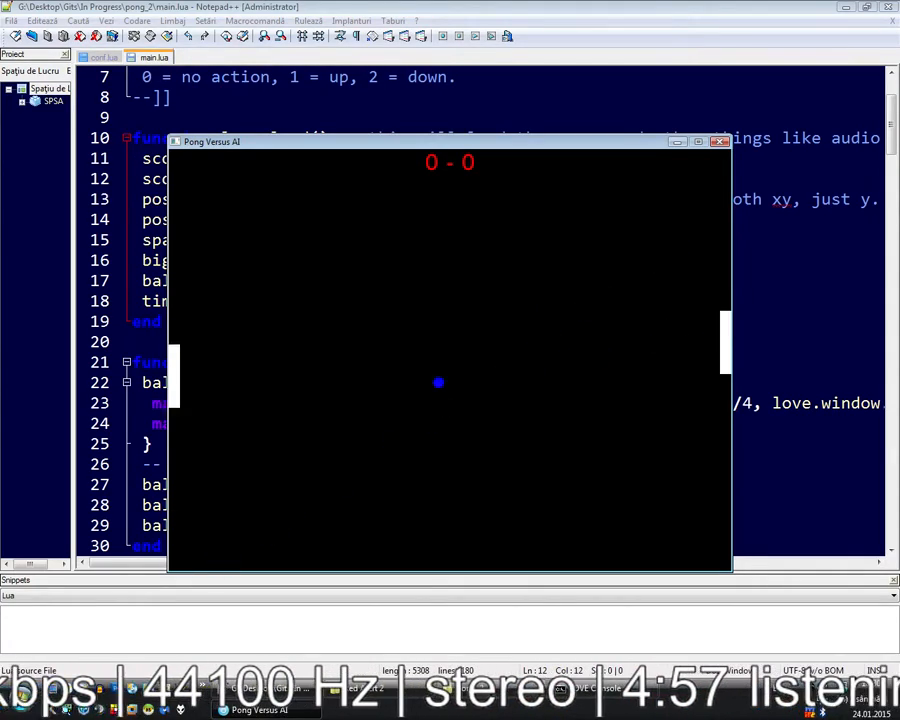
click(718, 140)
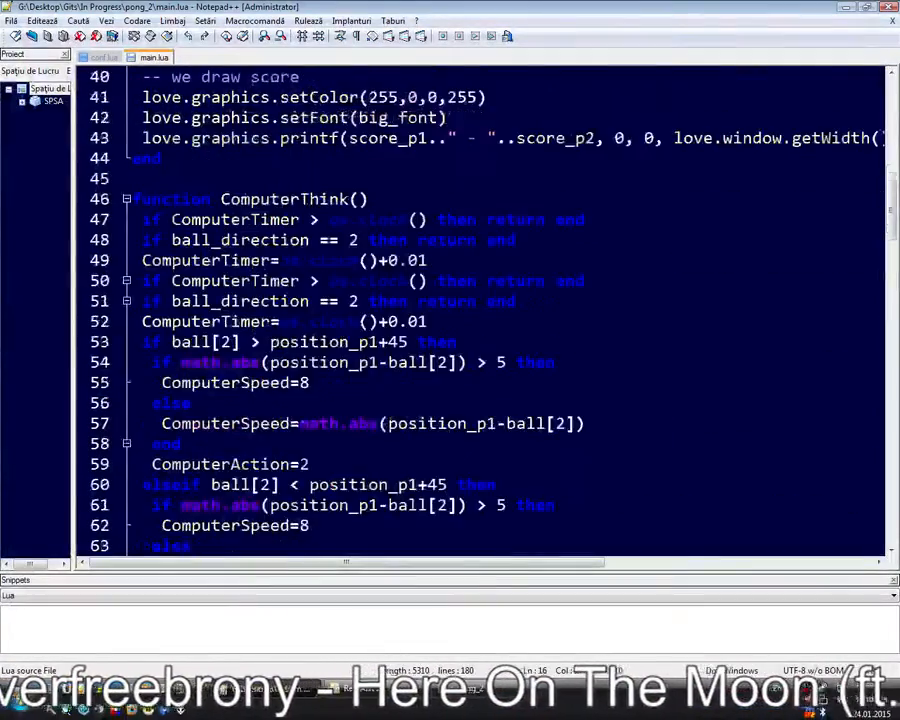
Lower ComputerSpeed to 6 with duplicated timer checks removed, then close the test
scroll(down, 3)
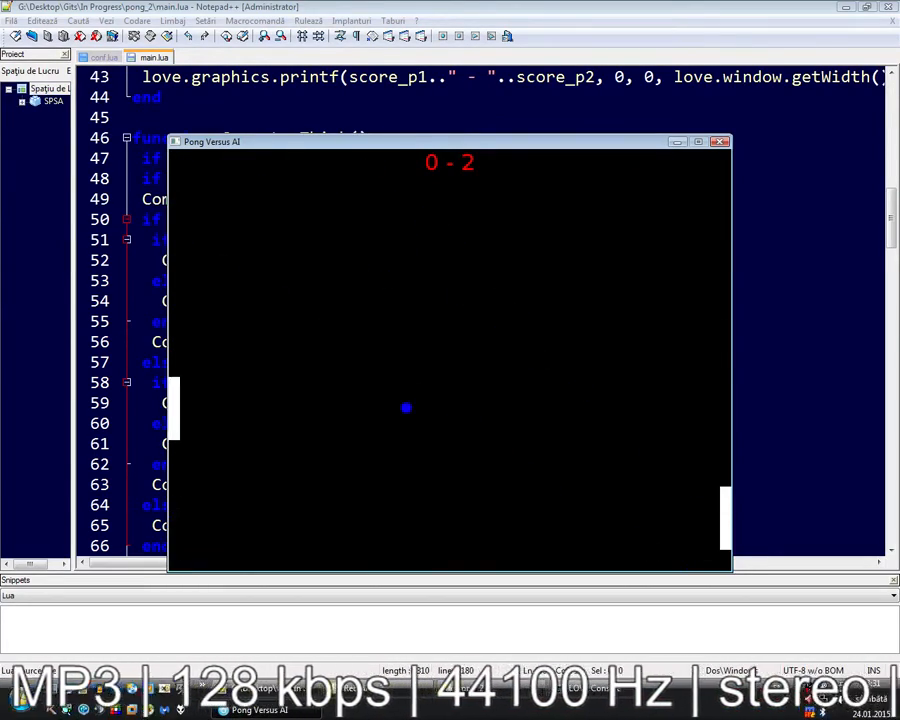
click(720, 140)
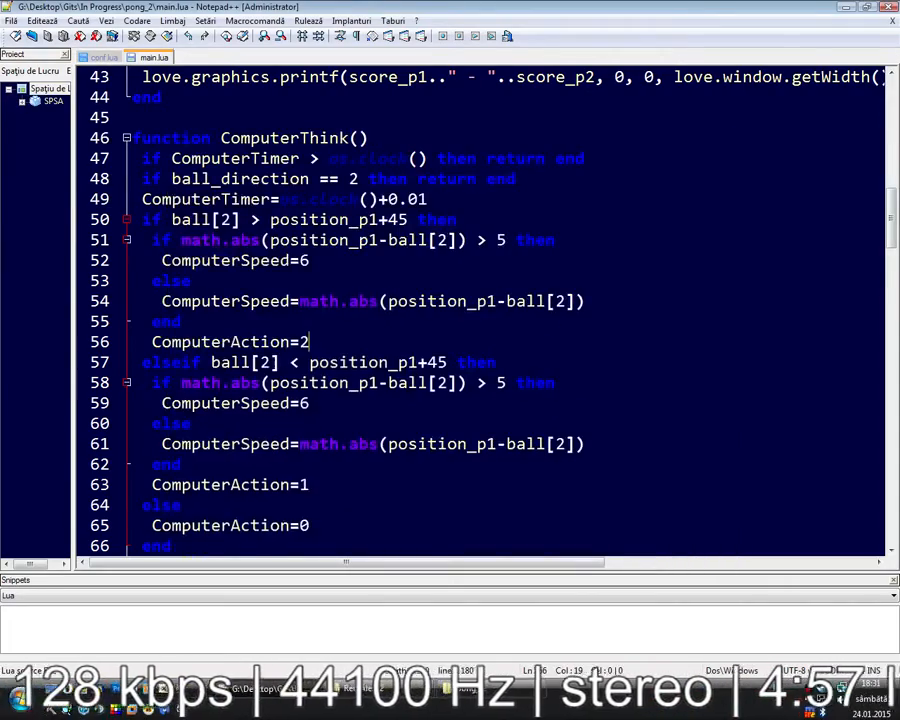
Append +1 to the distance-based ComputerSpeed lines and relaunch the game
scroll(down, 3)
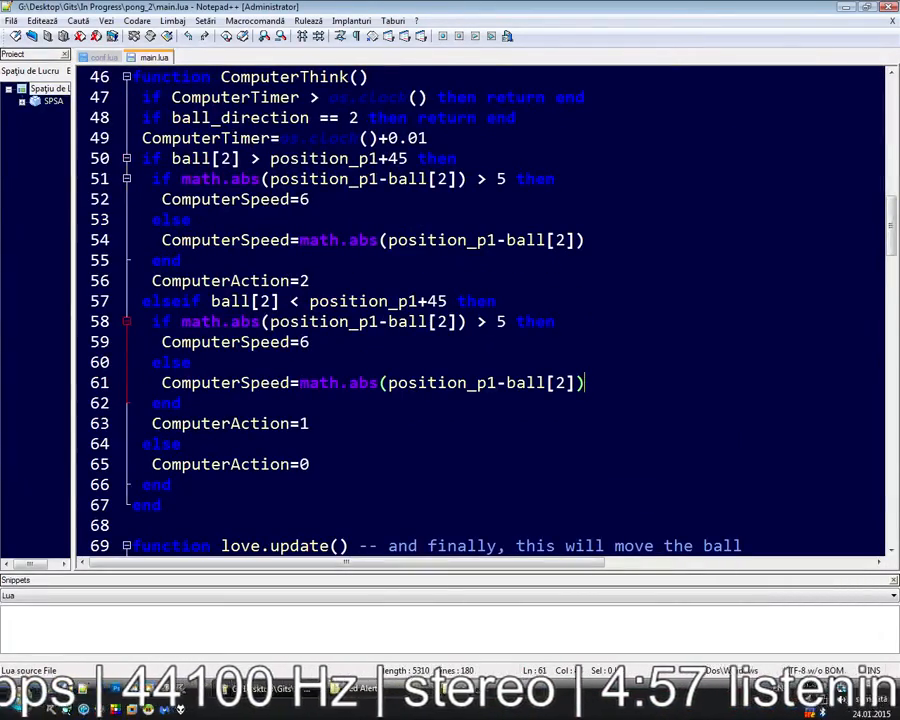
text(+1)
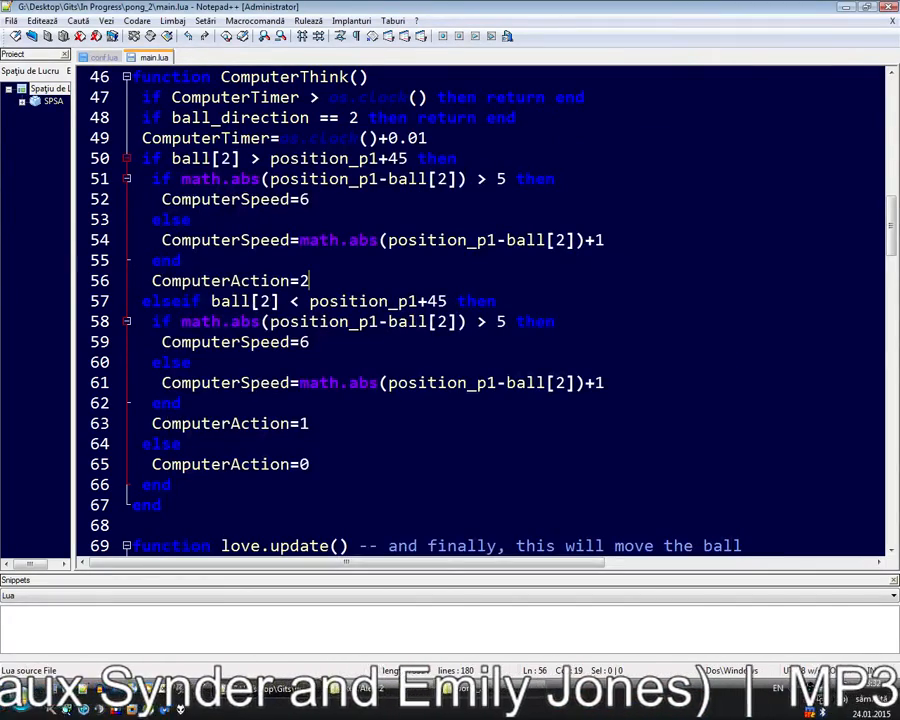
double_click(436, 300)
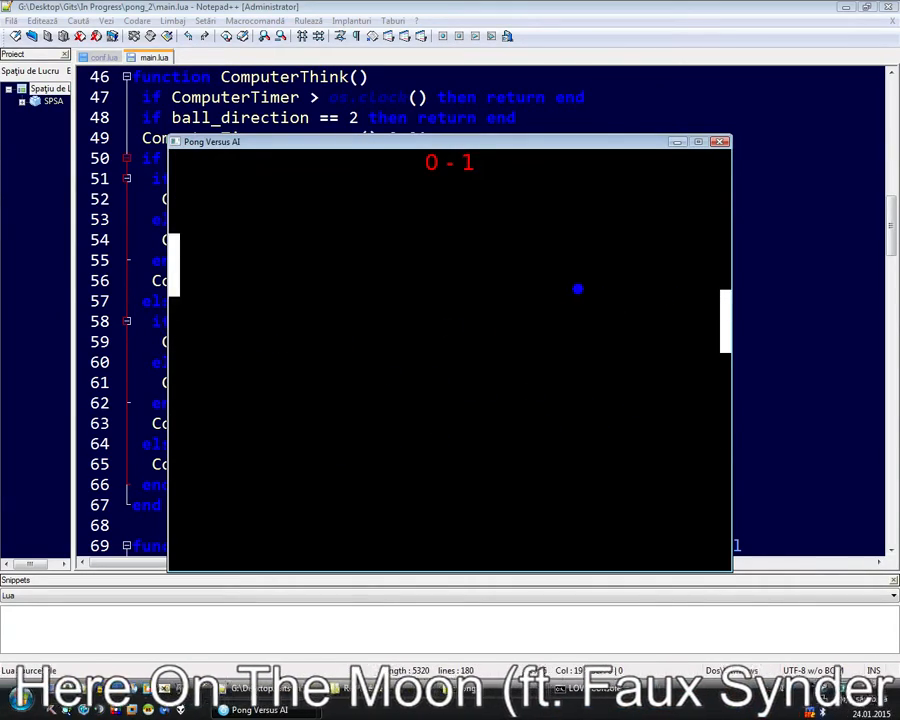
Focus the running Pong Versus AI window to finish the test round
click(720, 140)
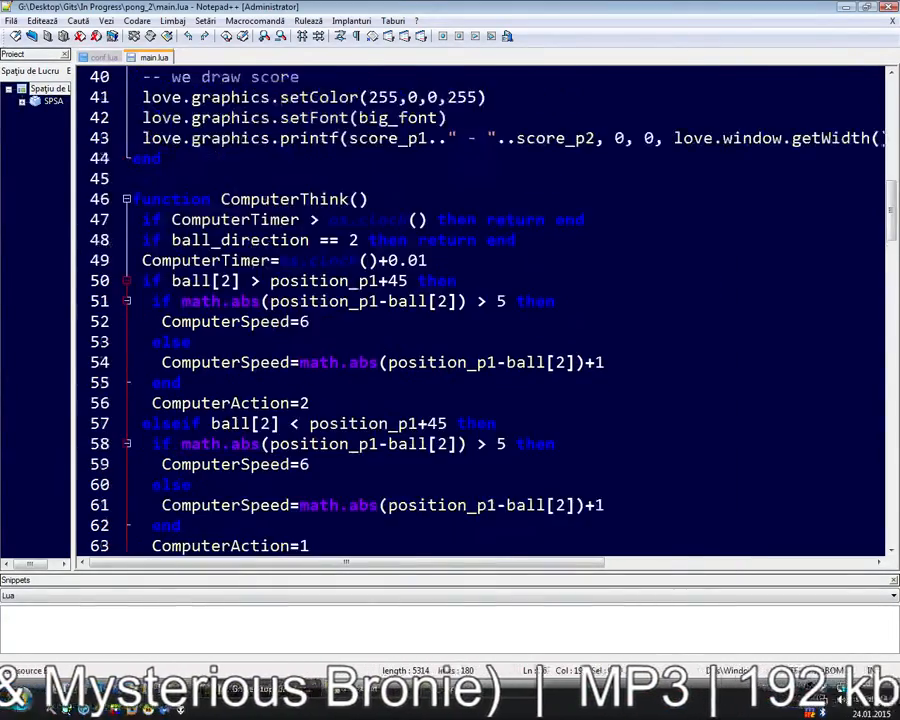
Replace the distance-based ComputerSpeed else branches in ComputerThink so the paddle stops within 5 pixels
scroll(down, 3)
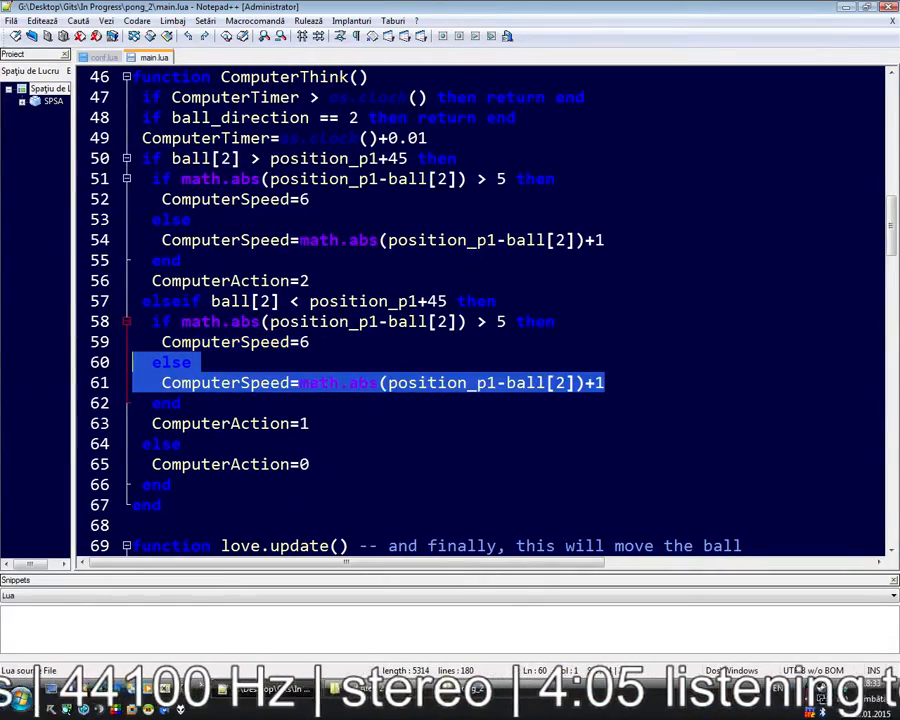
key(Delete)
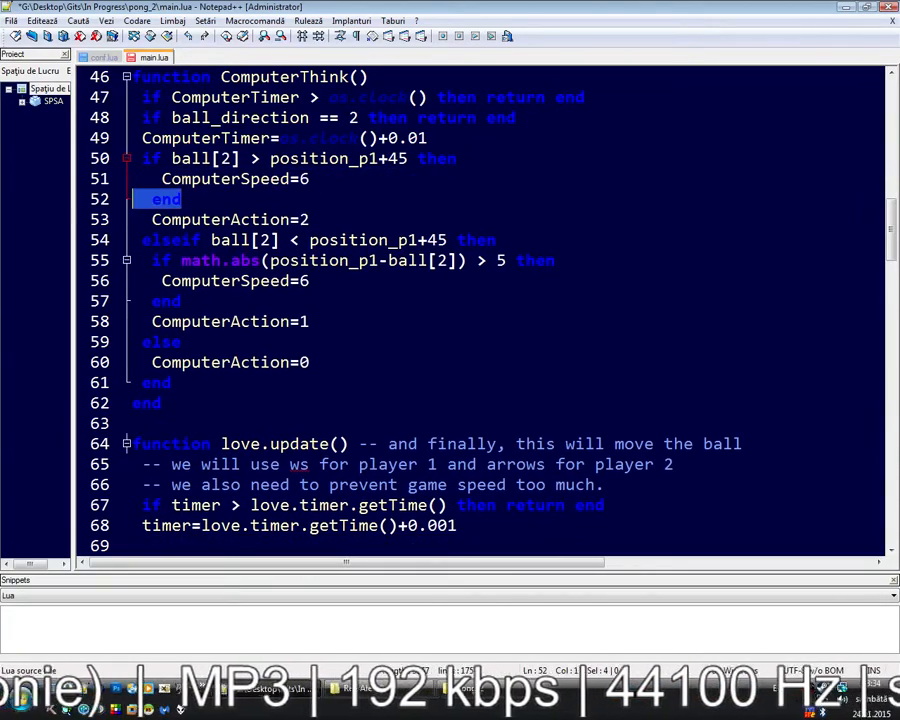
key(Delete)
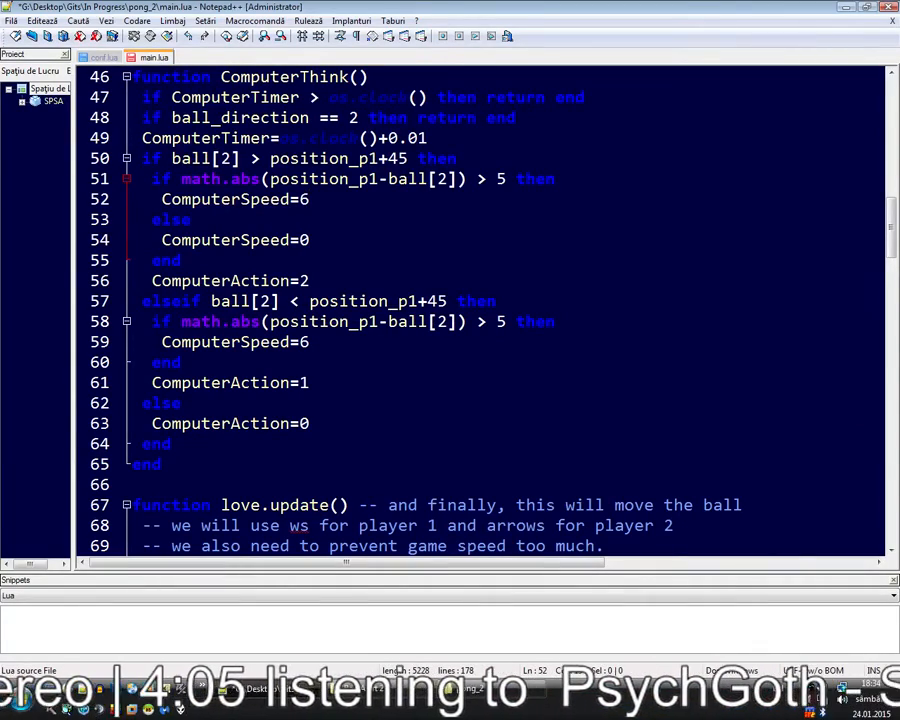
text(+45)
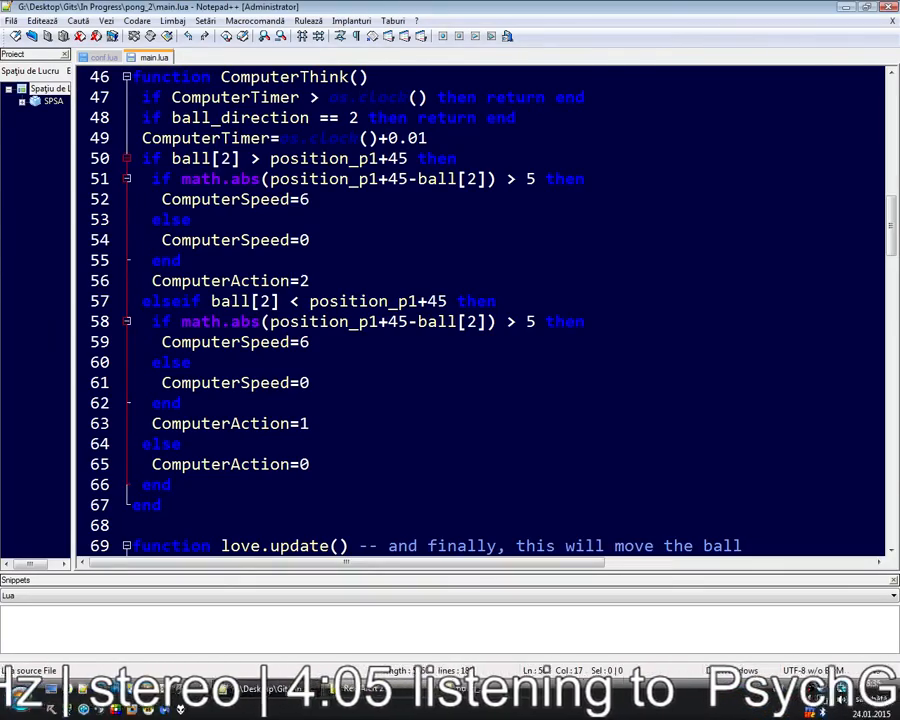
key(ctrl+Home)
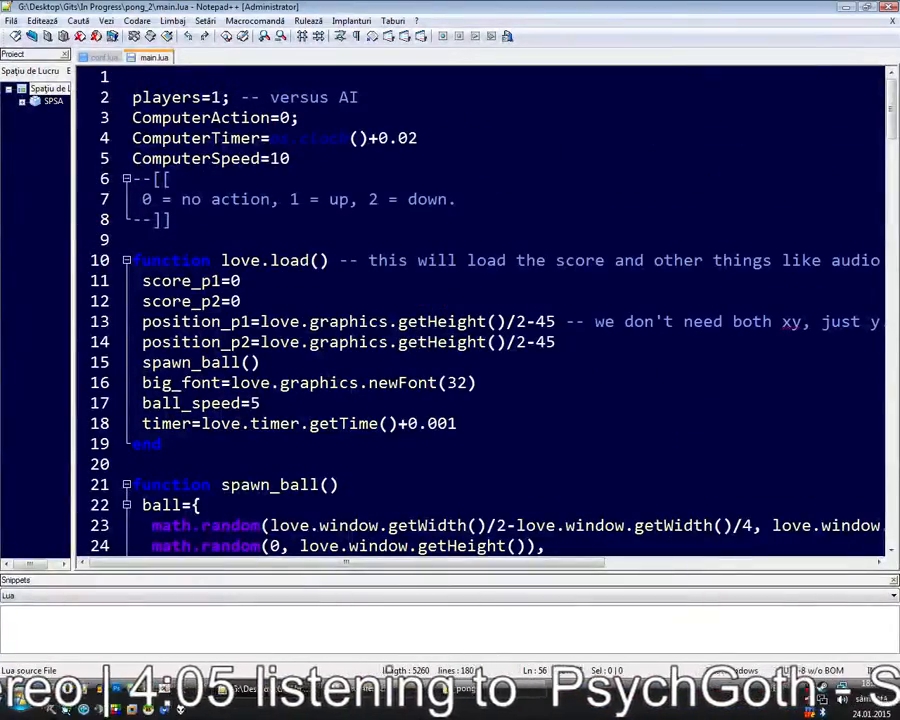